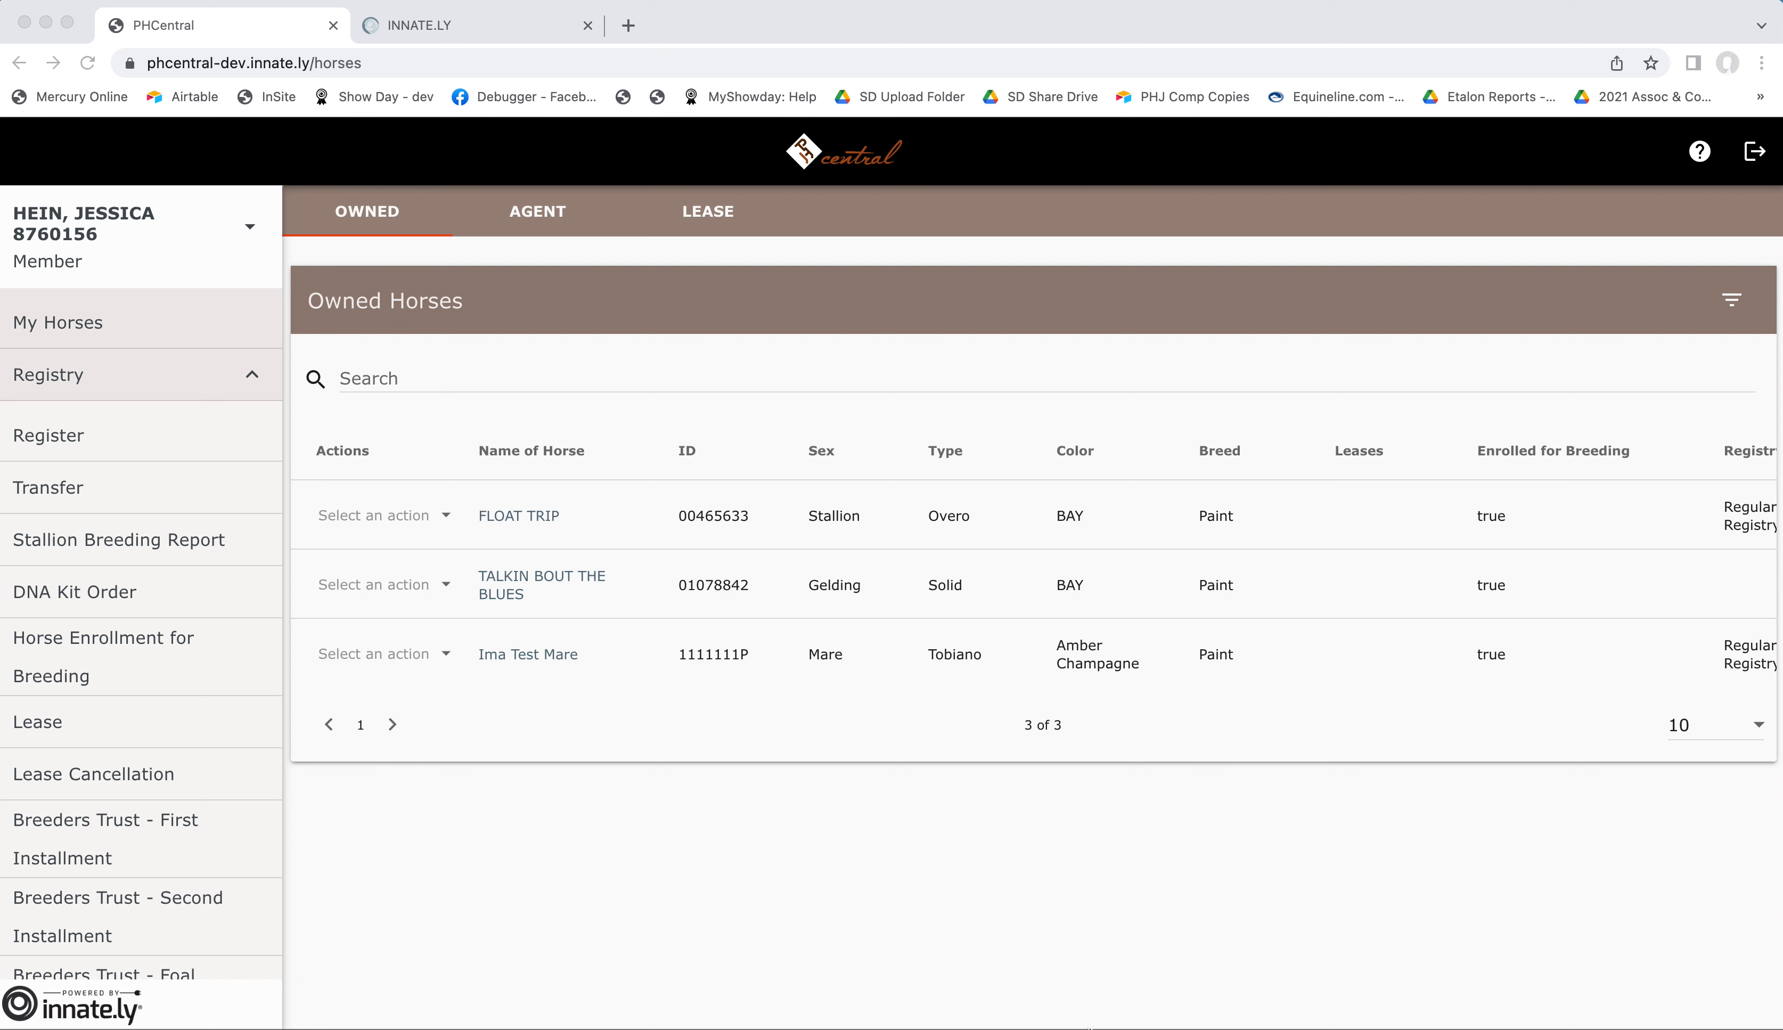
mouse_move(827, 670)
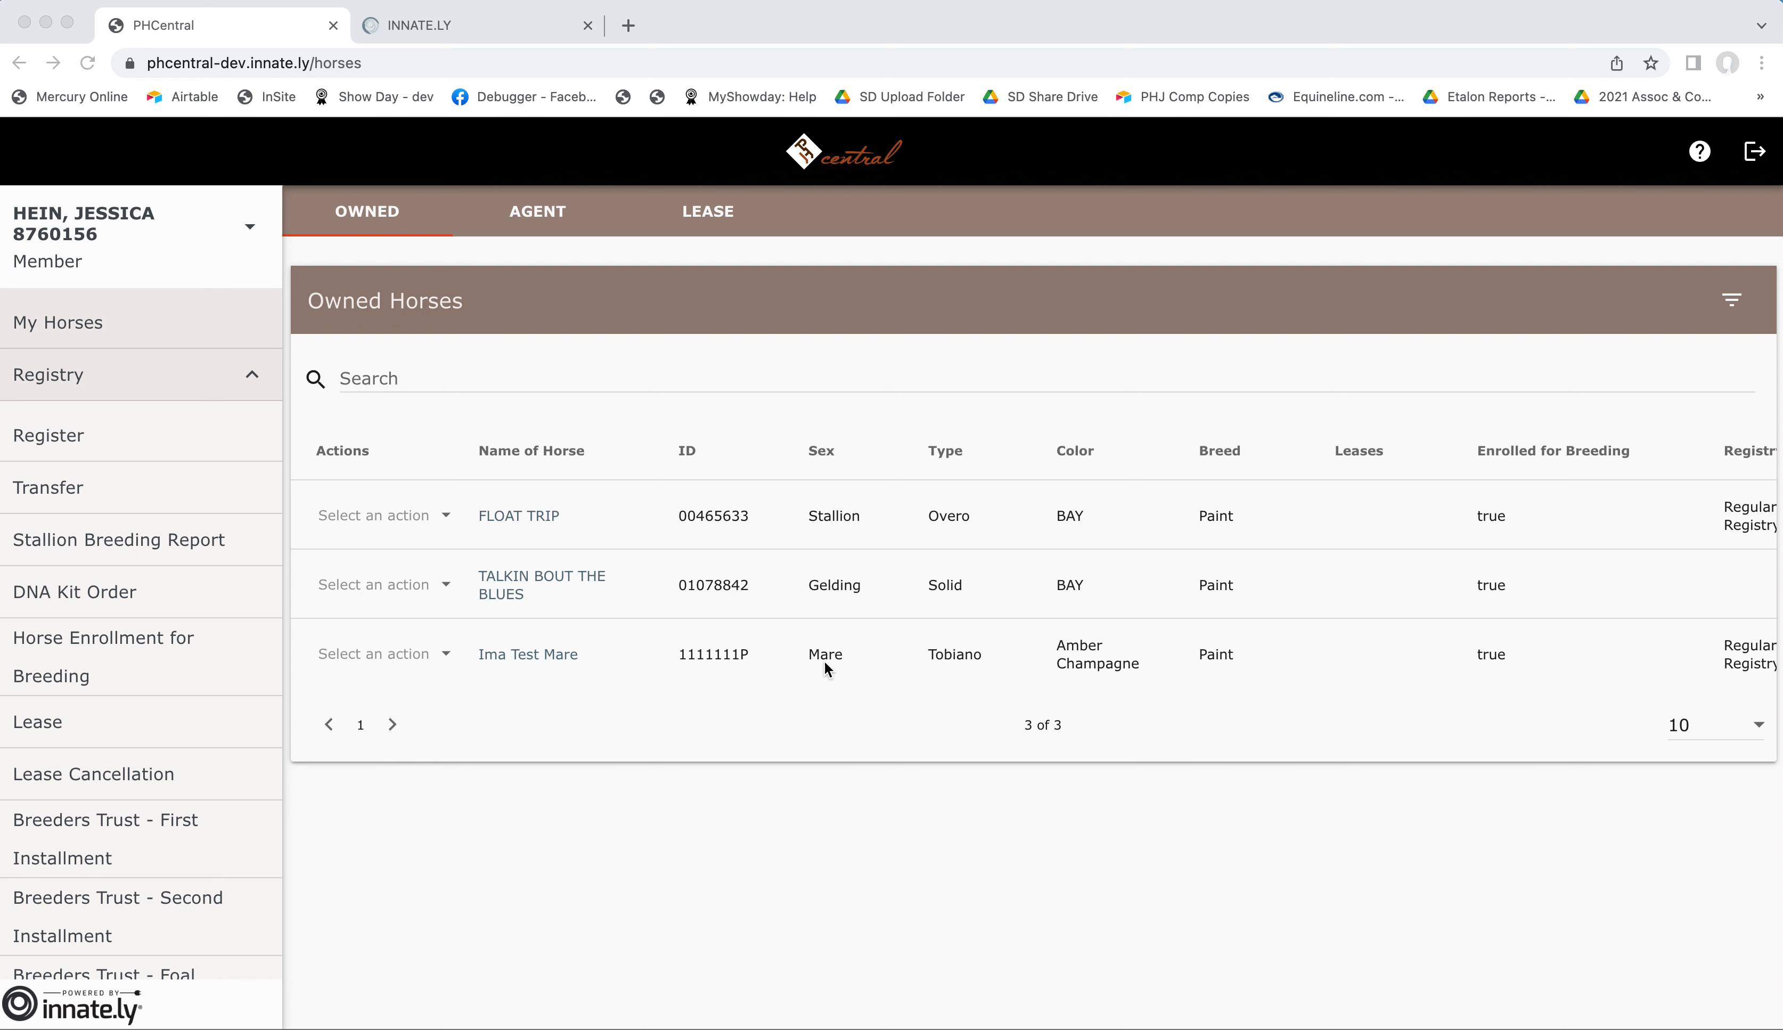
mouse_move(507, 453)
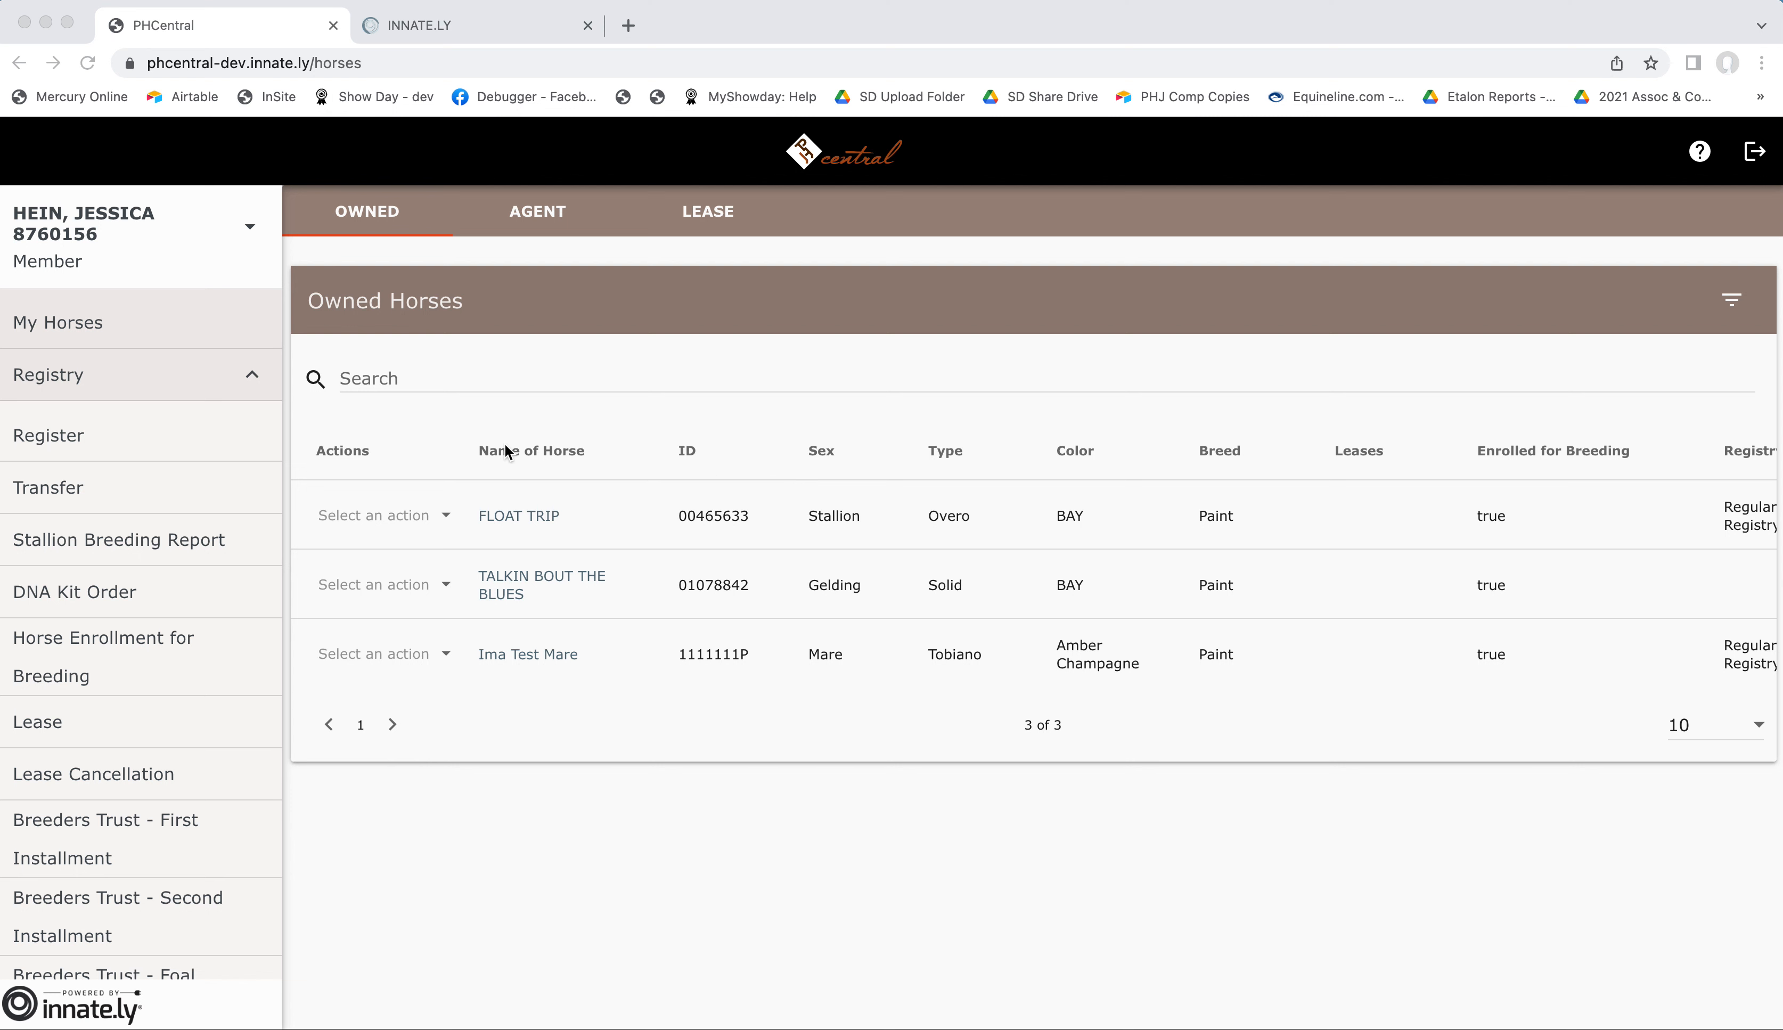
mouse_move(178, 551)
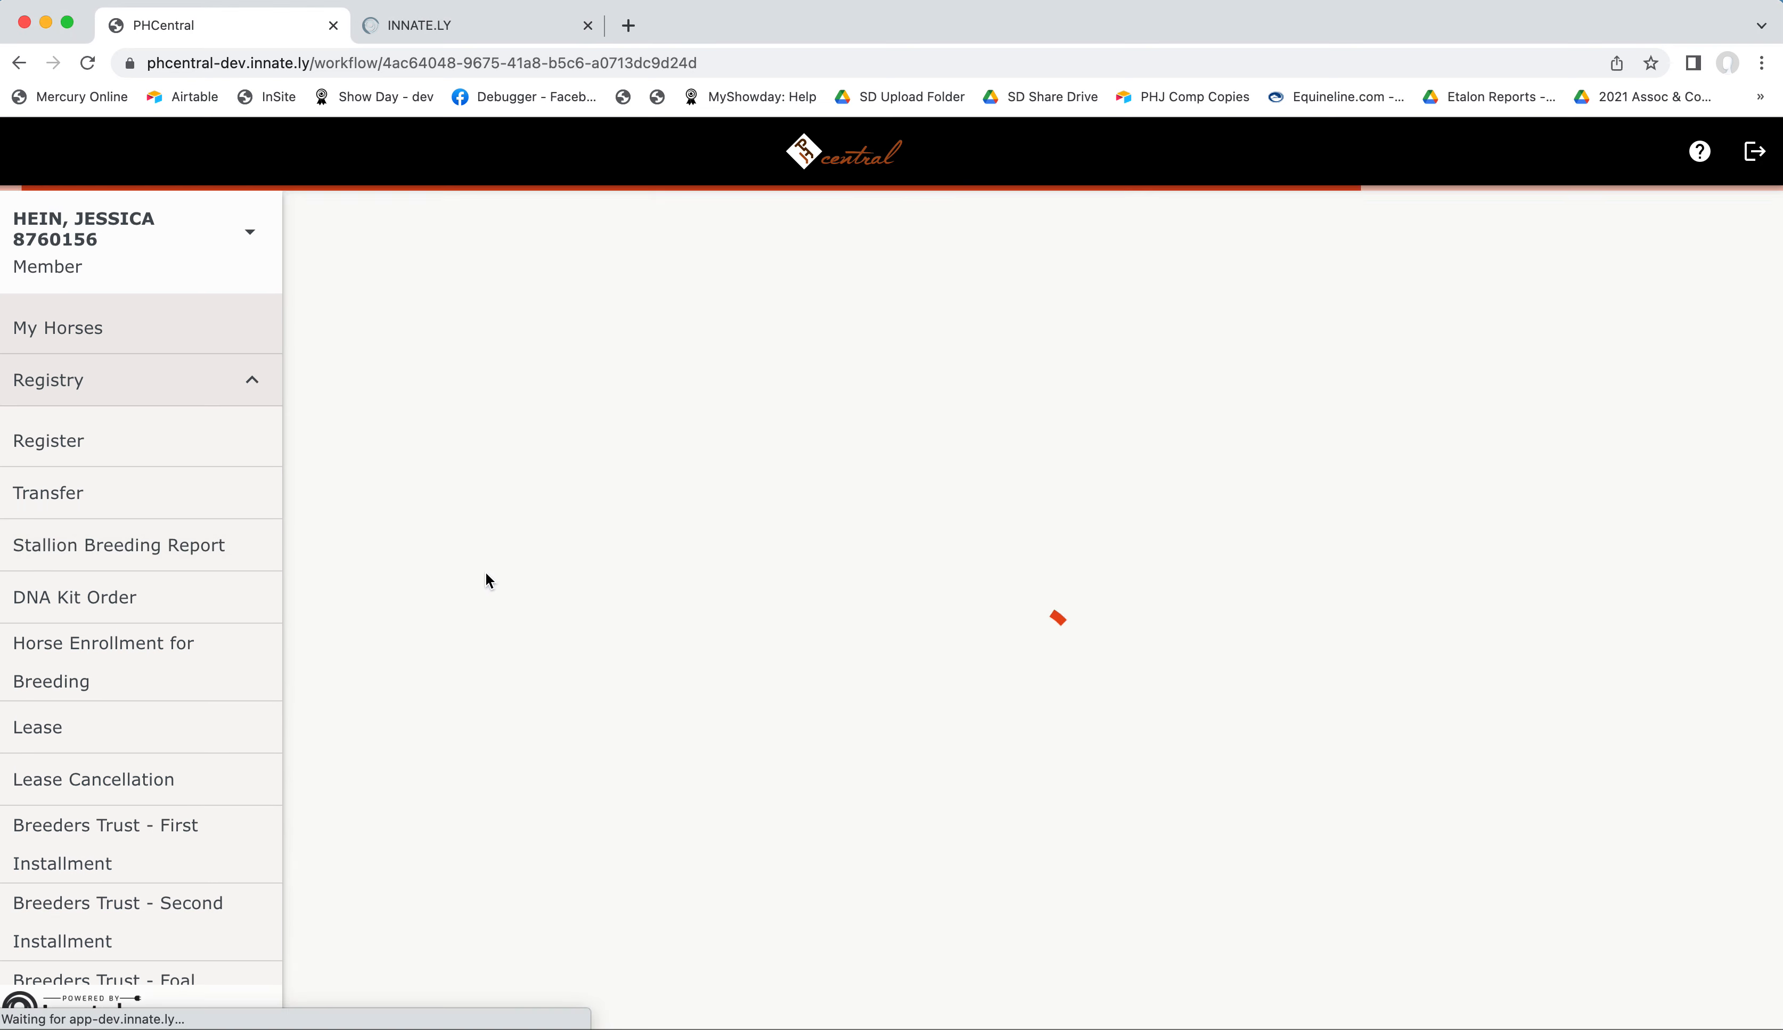
Answer Yes to owning the horse, owning this stallion, and stallion already listed, then continue.
click(119, 545)
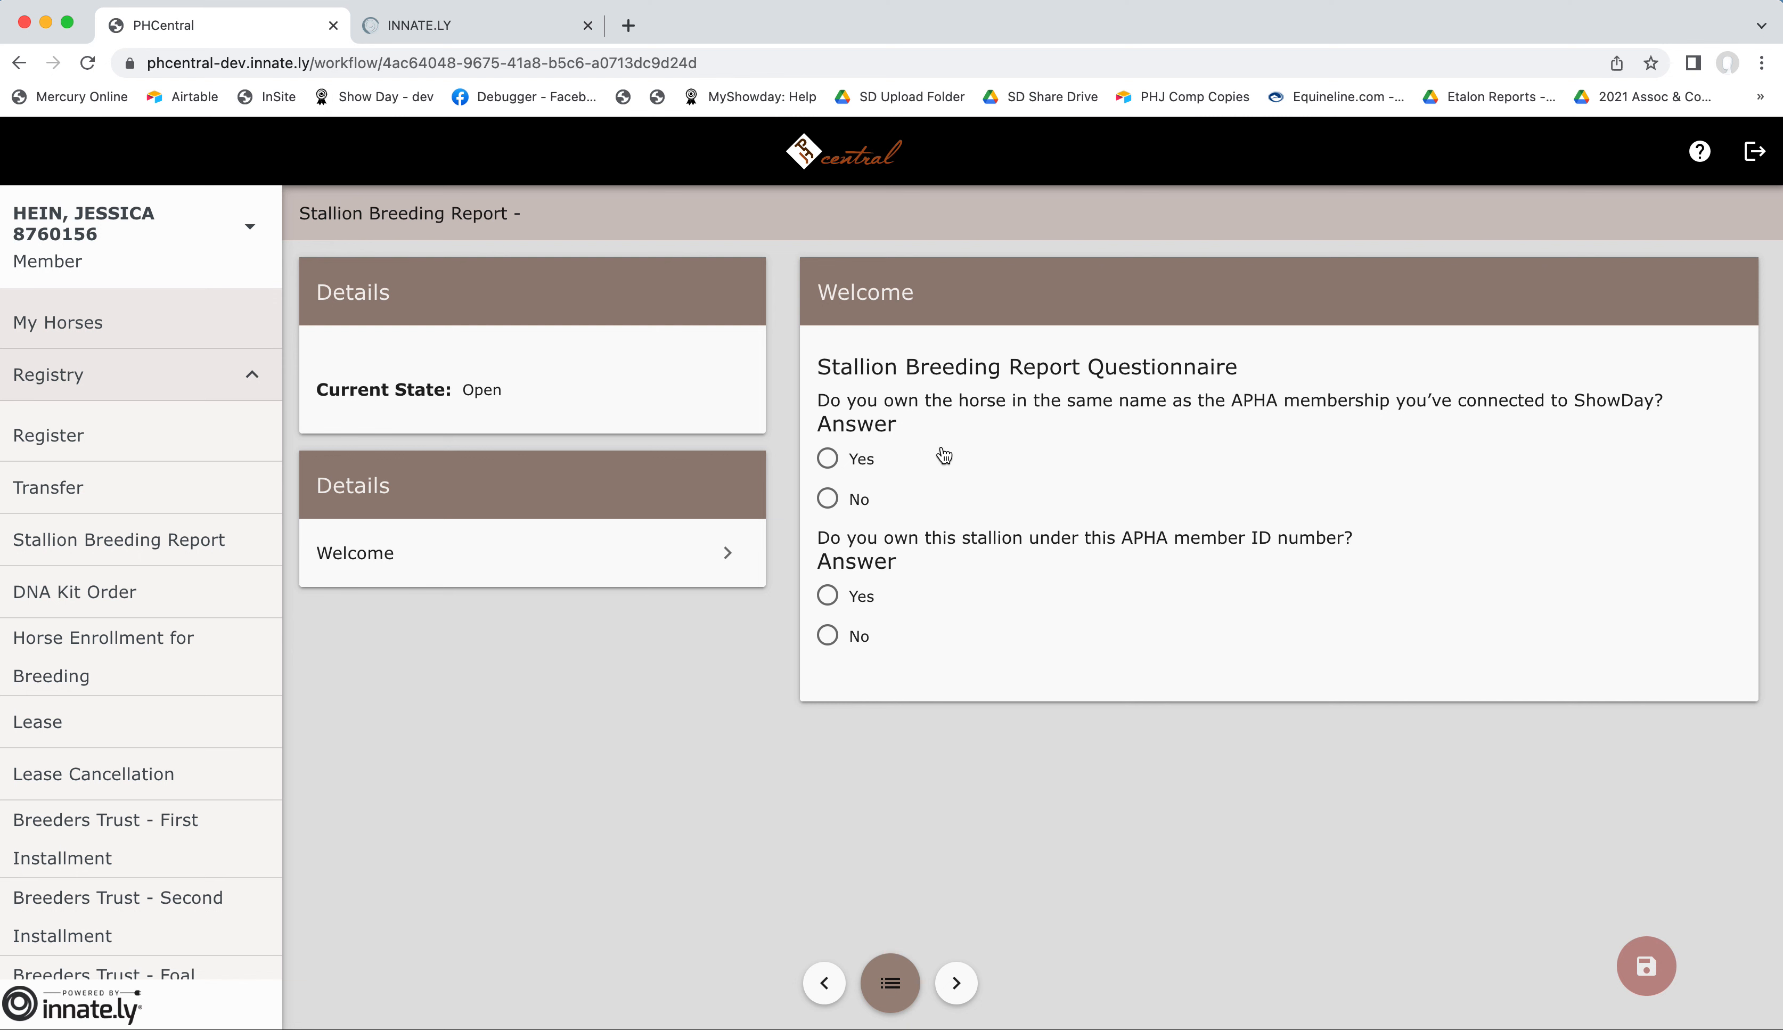
mouse_move(992, 653)
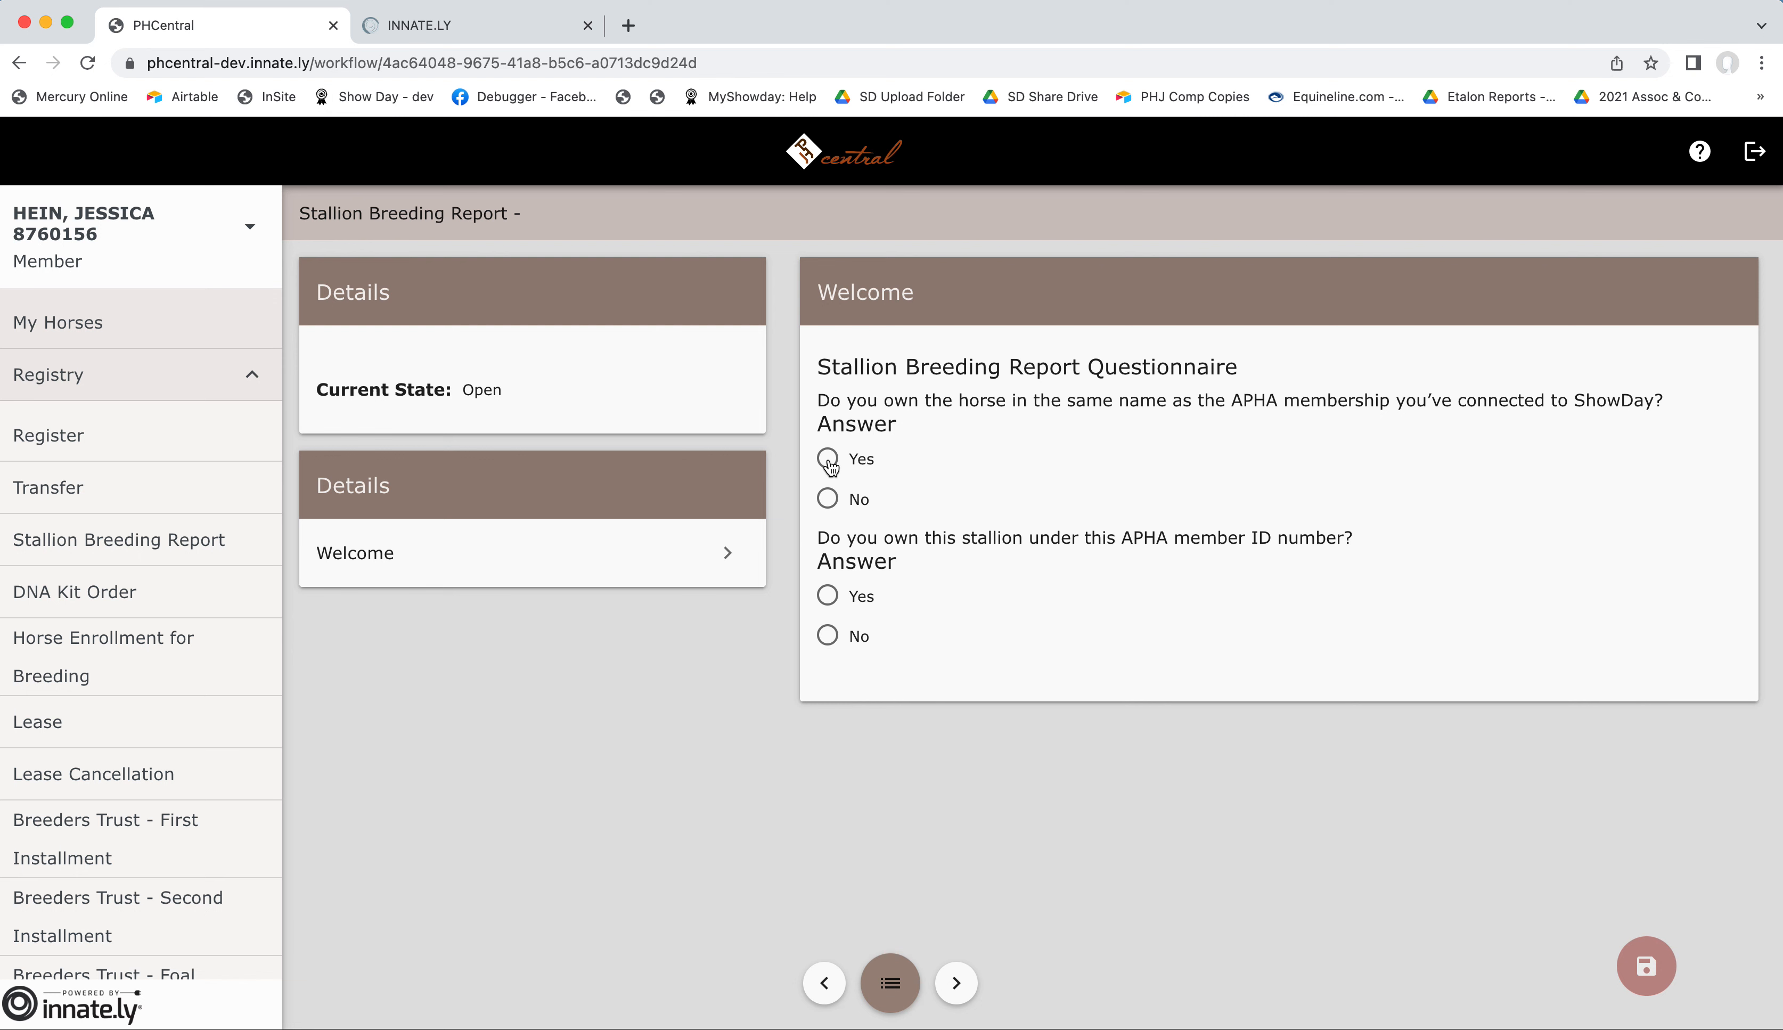
click(826, 458)
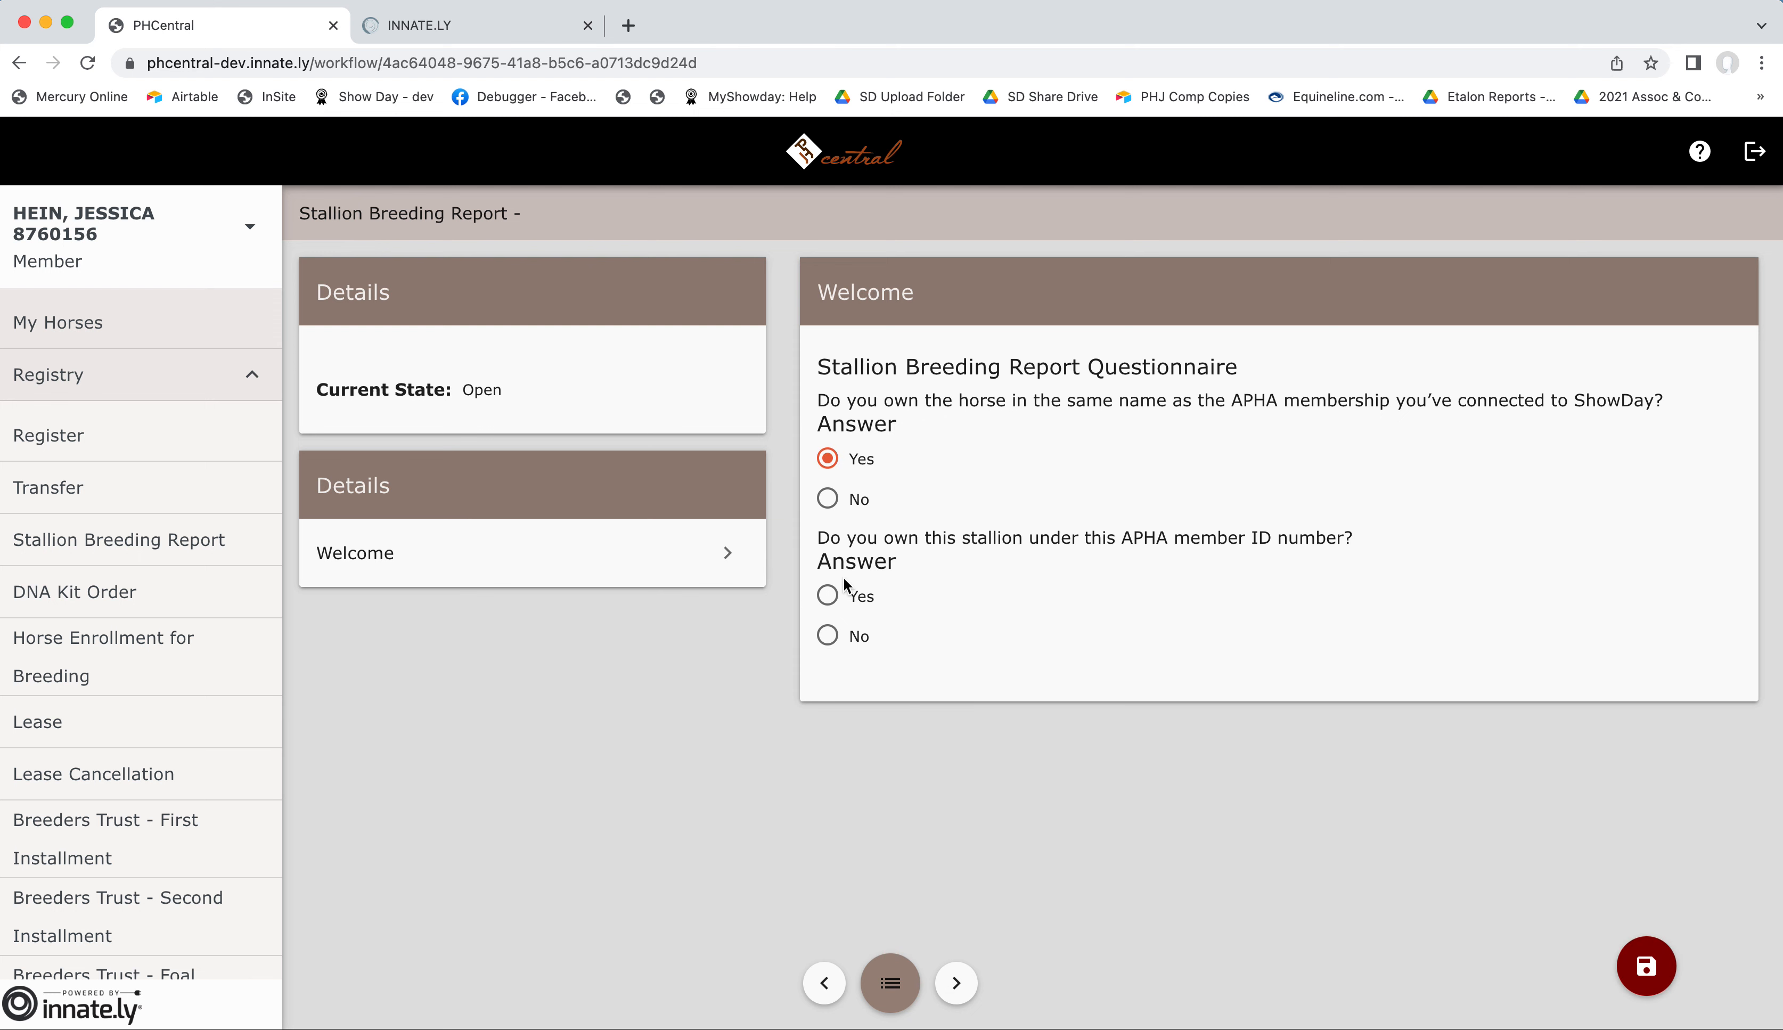
click(828, 596)
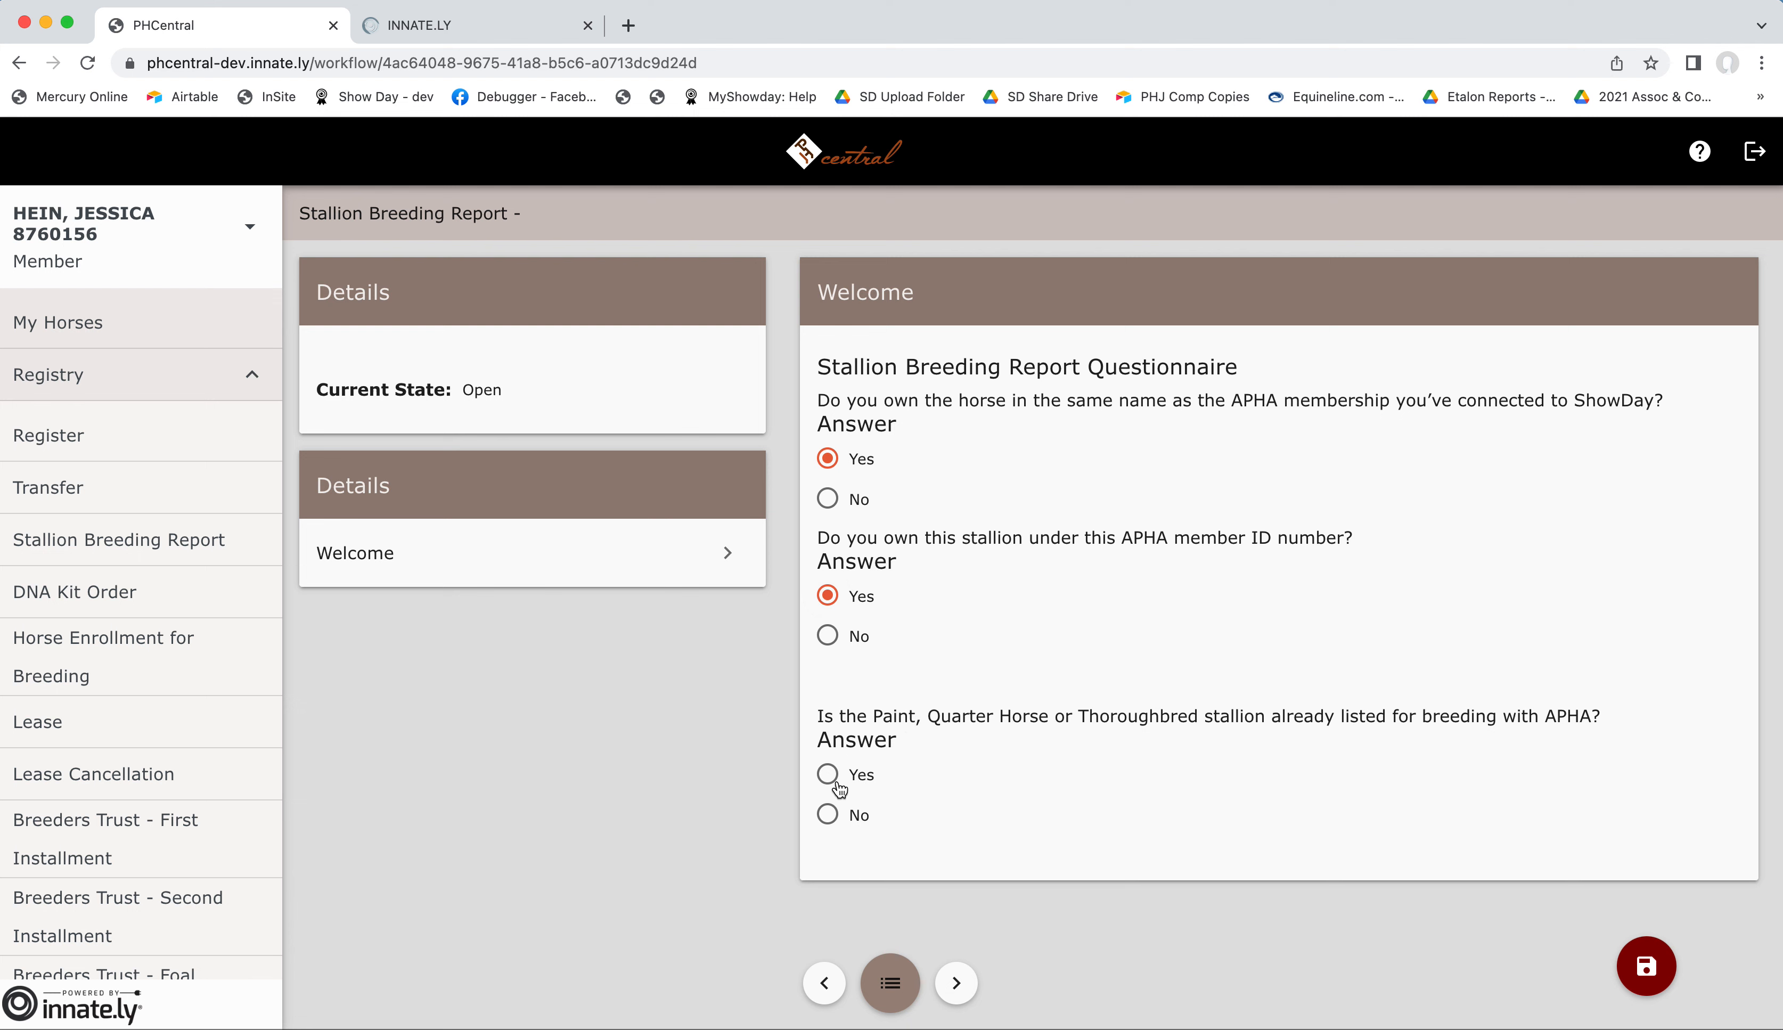
click(827, 775)
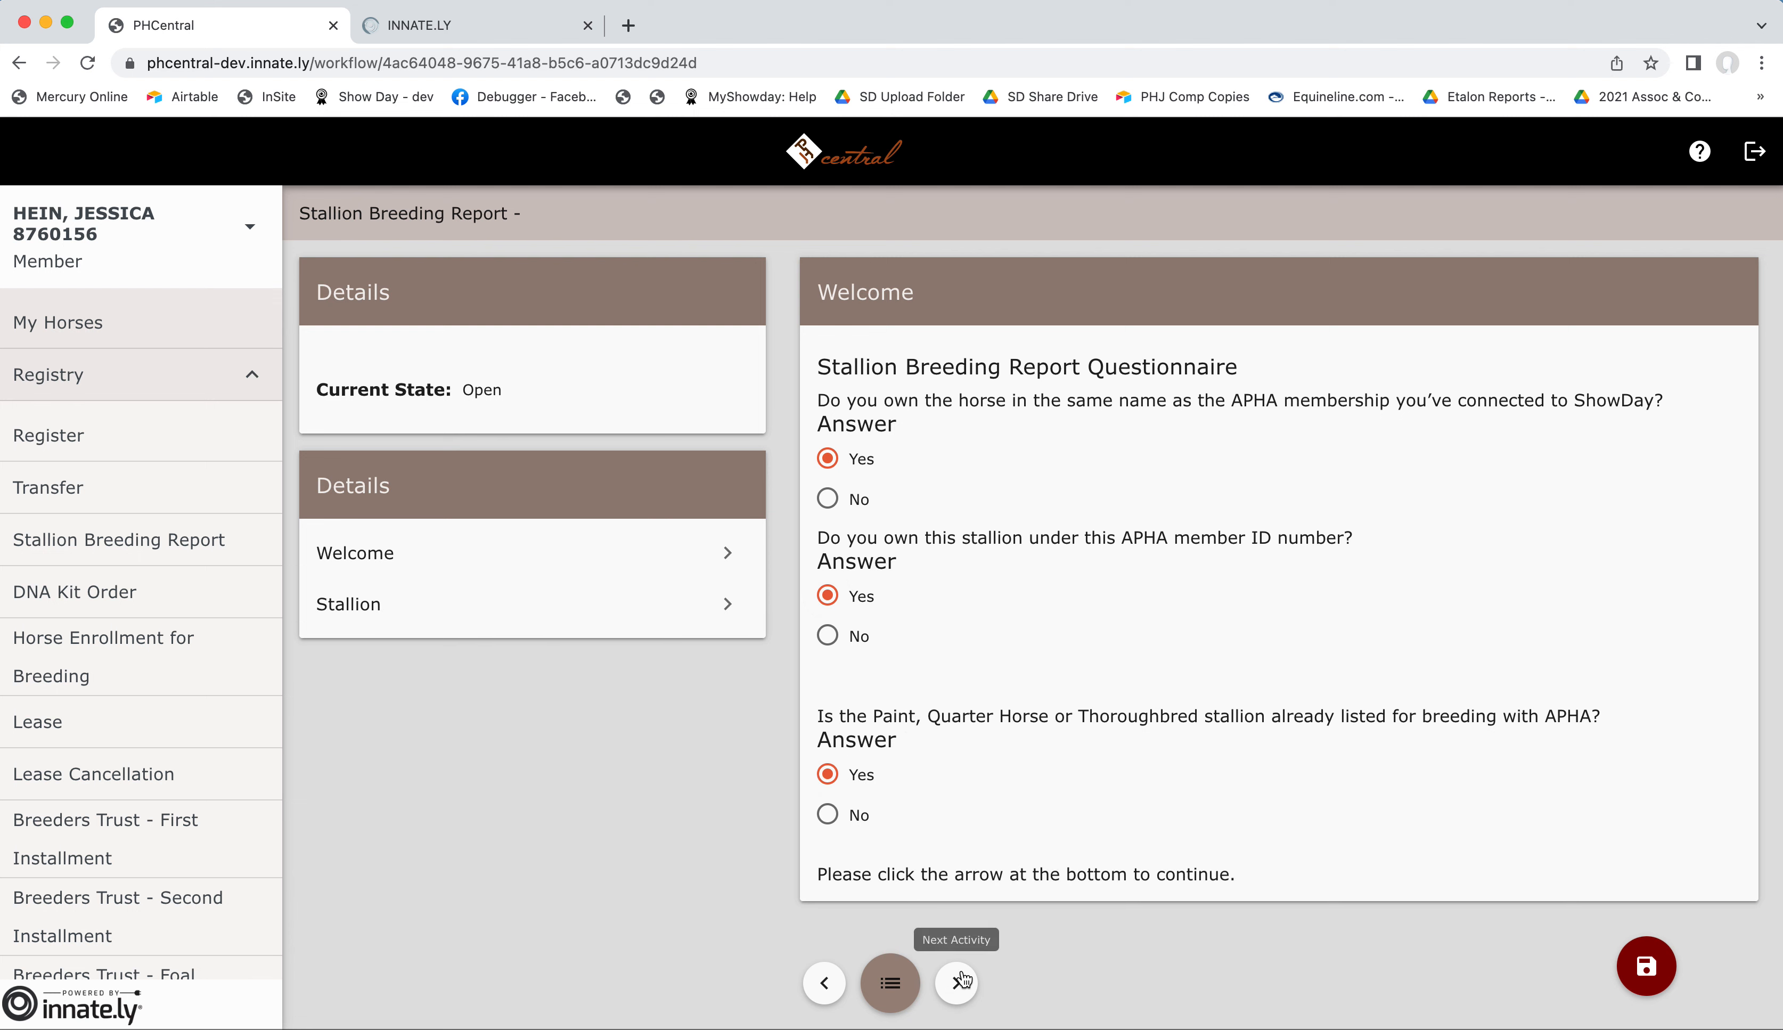
click(956, 983)
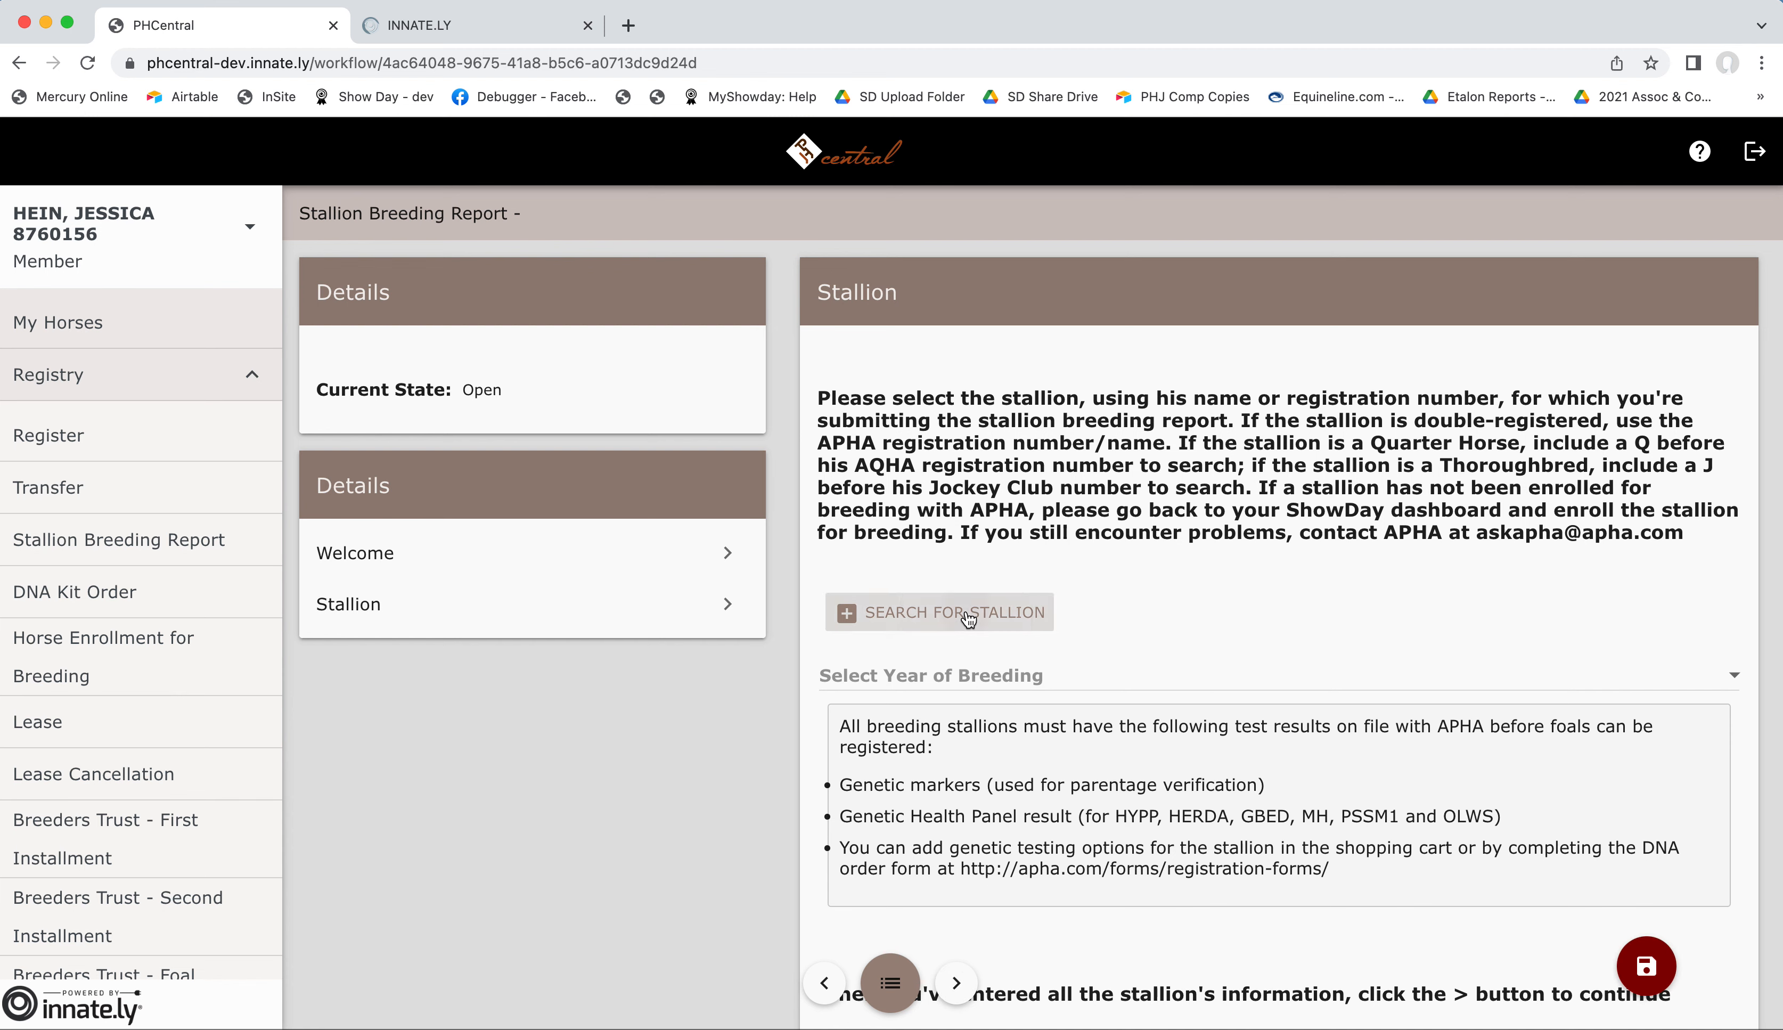
Search the stallions for 'float trip' and pick FLOAT TRIP from the results.
click(939, 611)
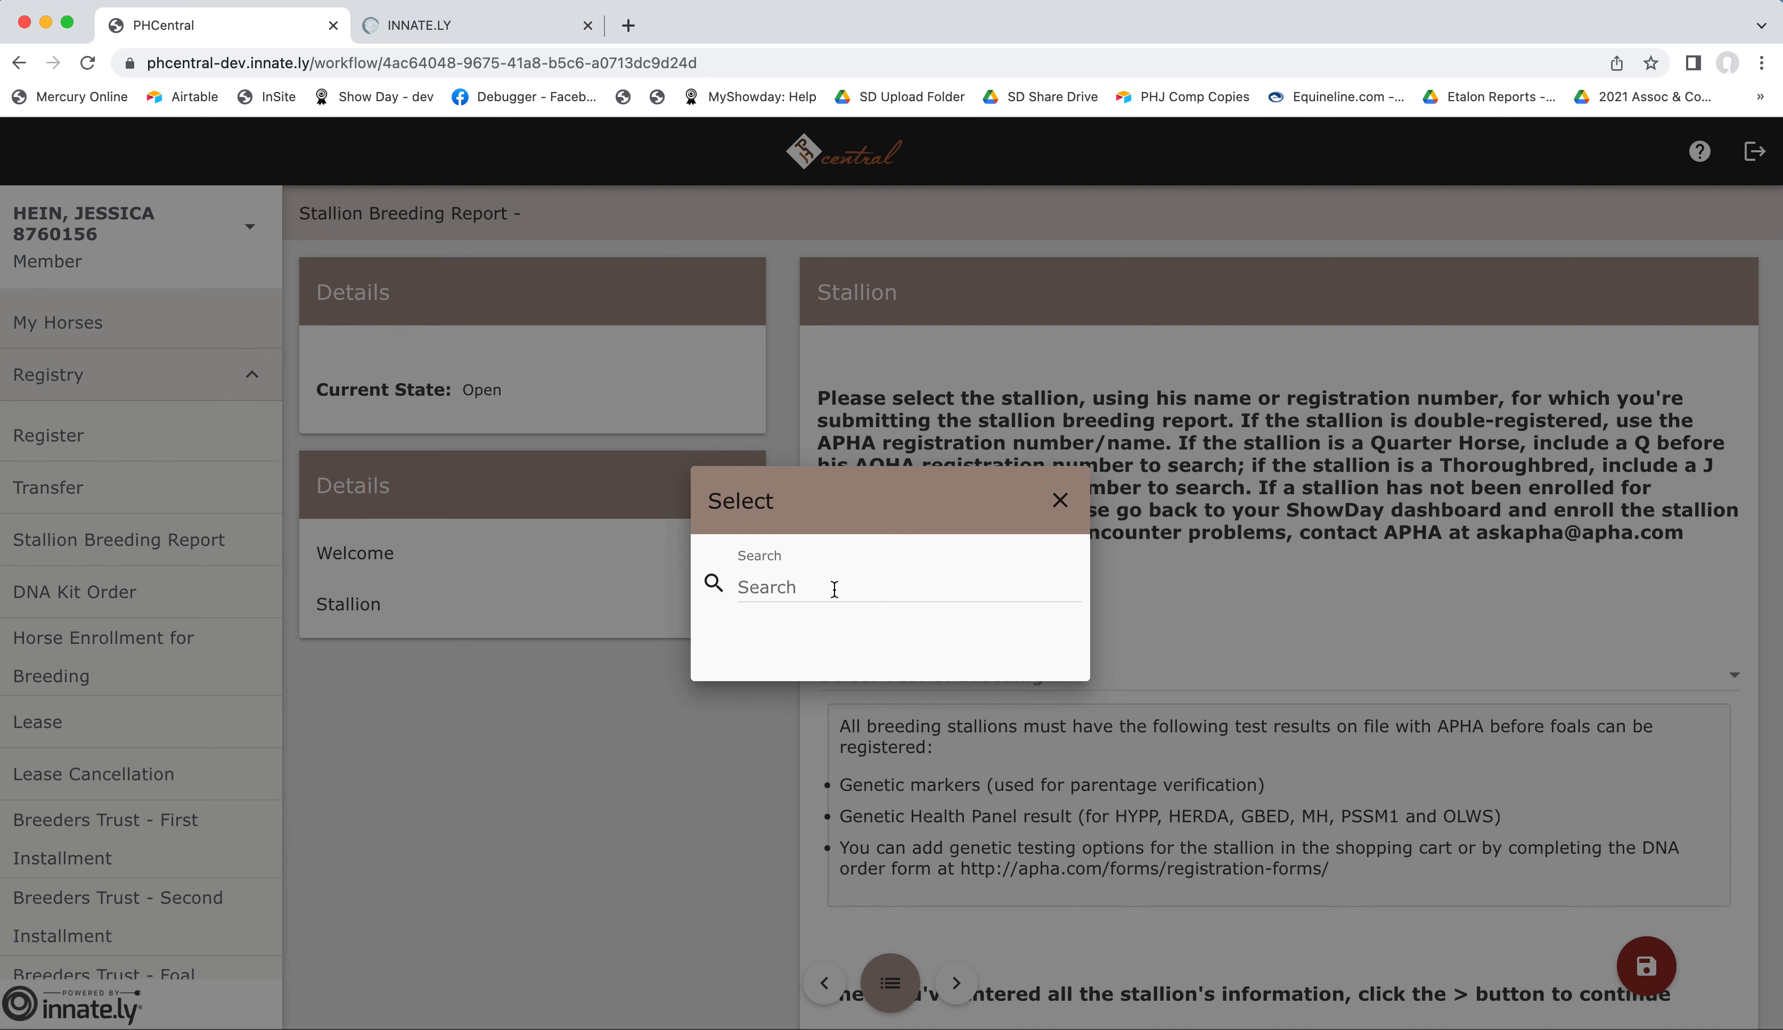
text(f)
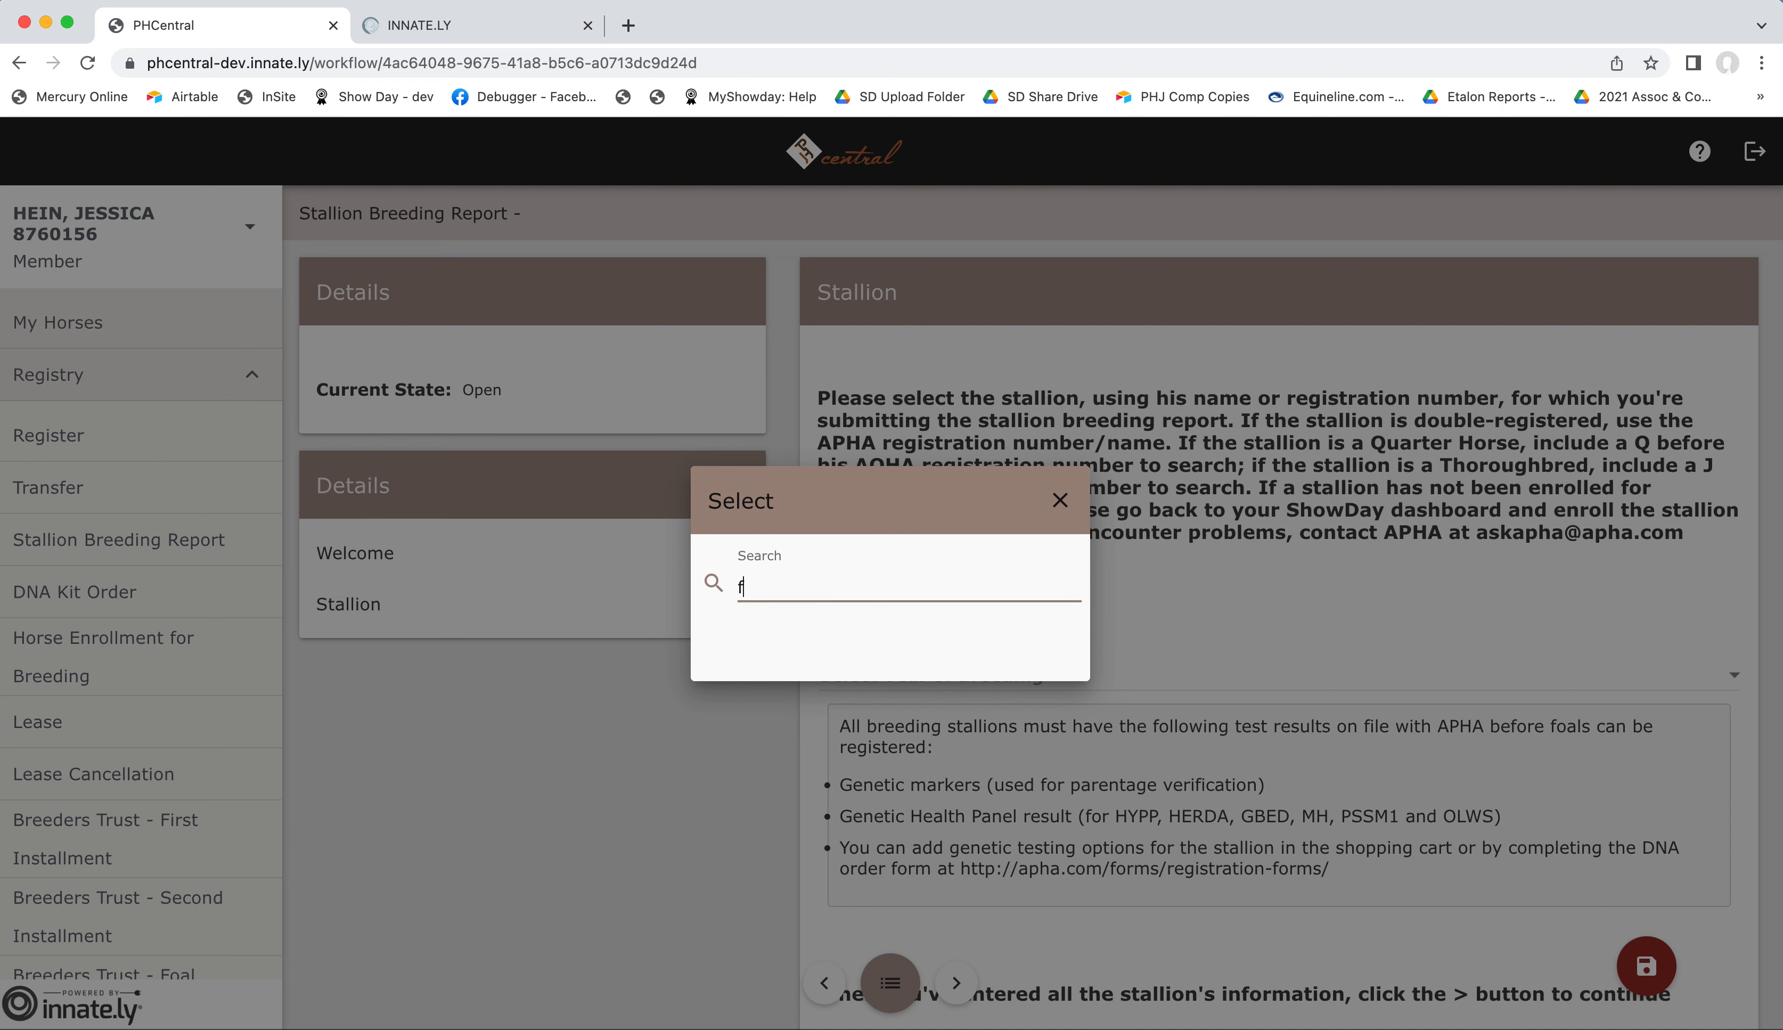
text(loat trip)
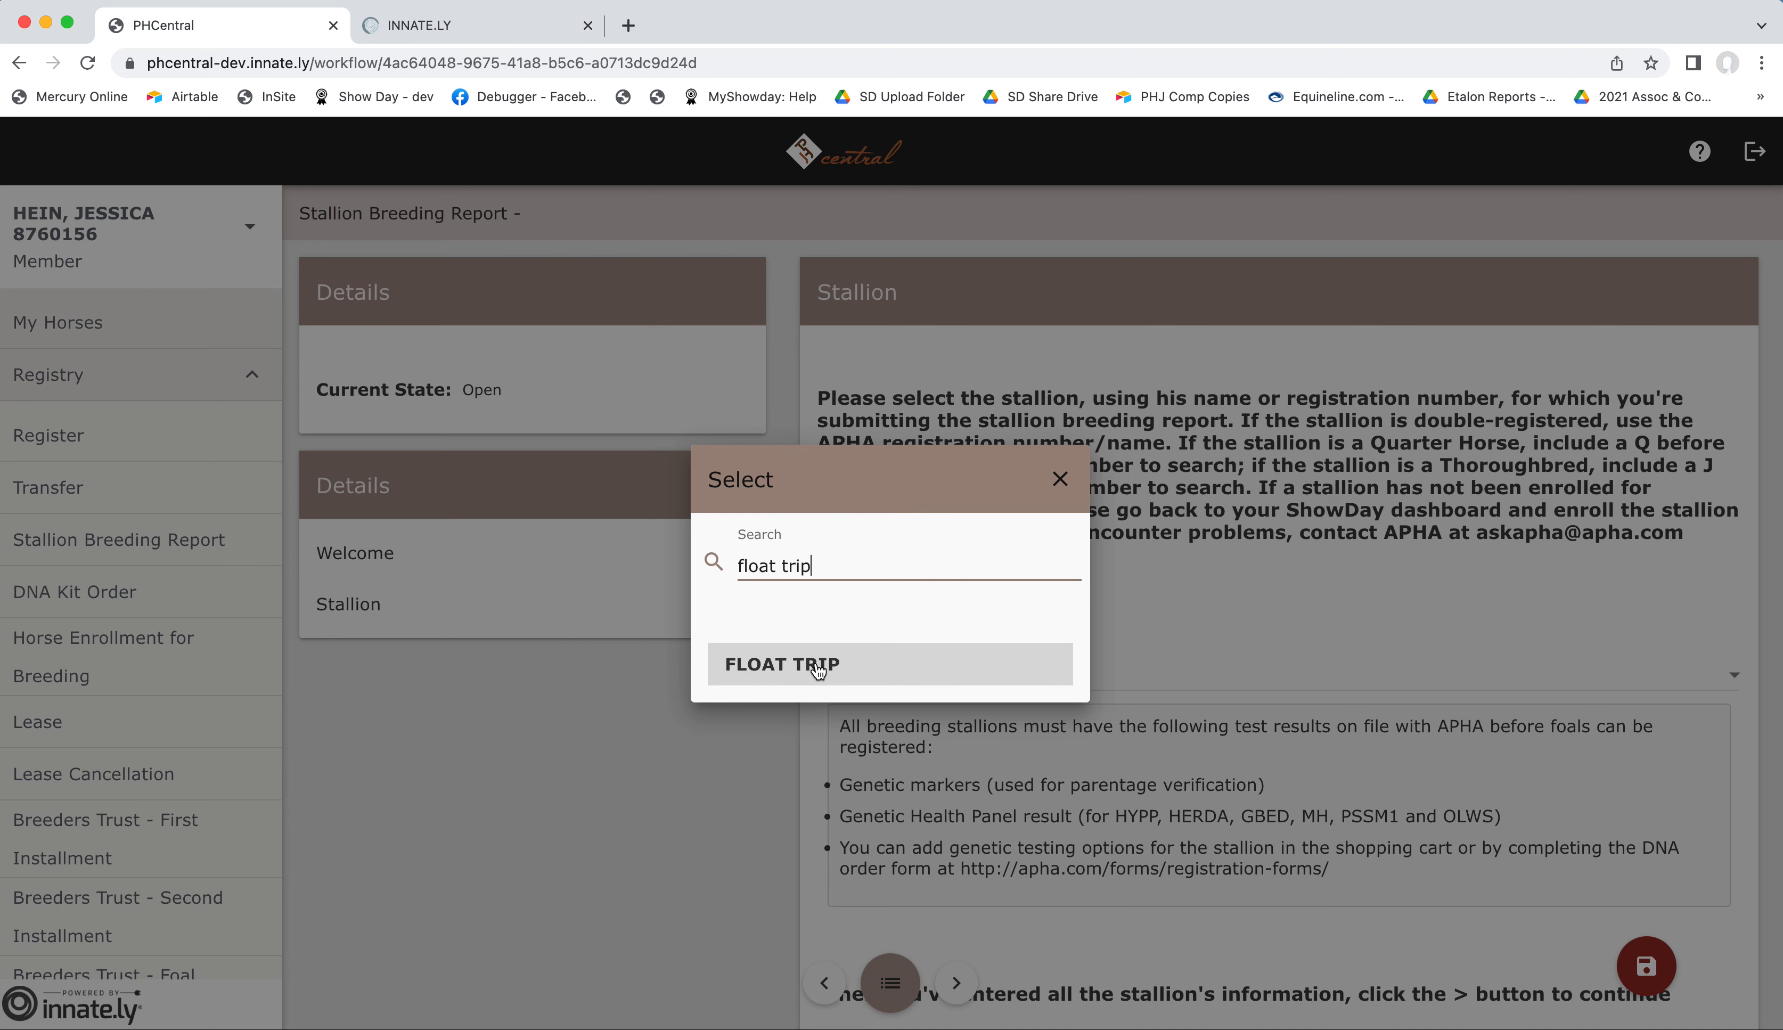
click(778, 663)
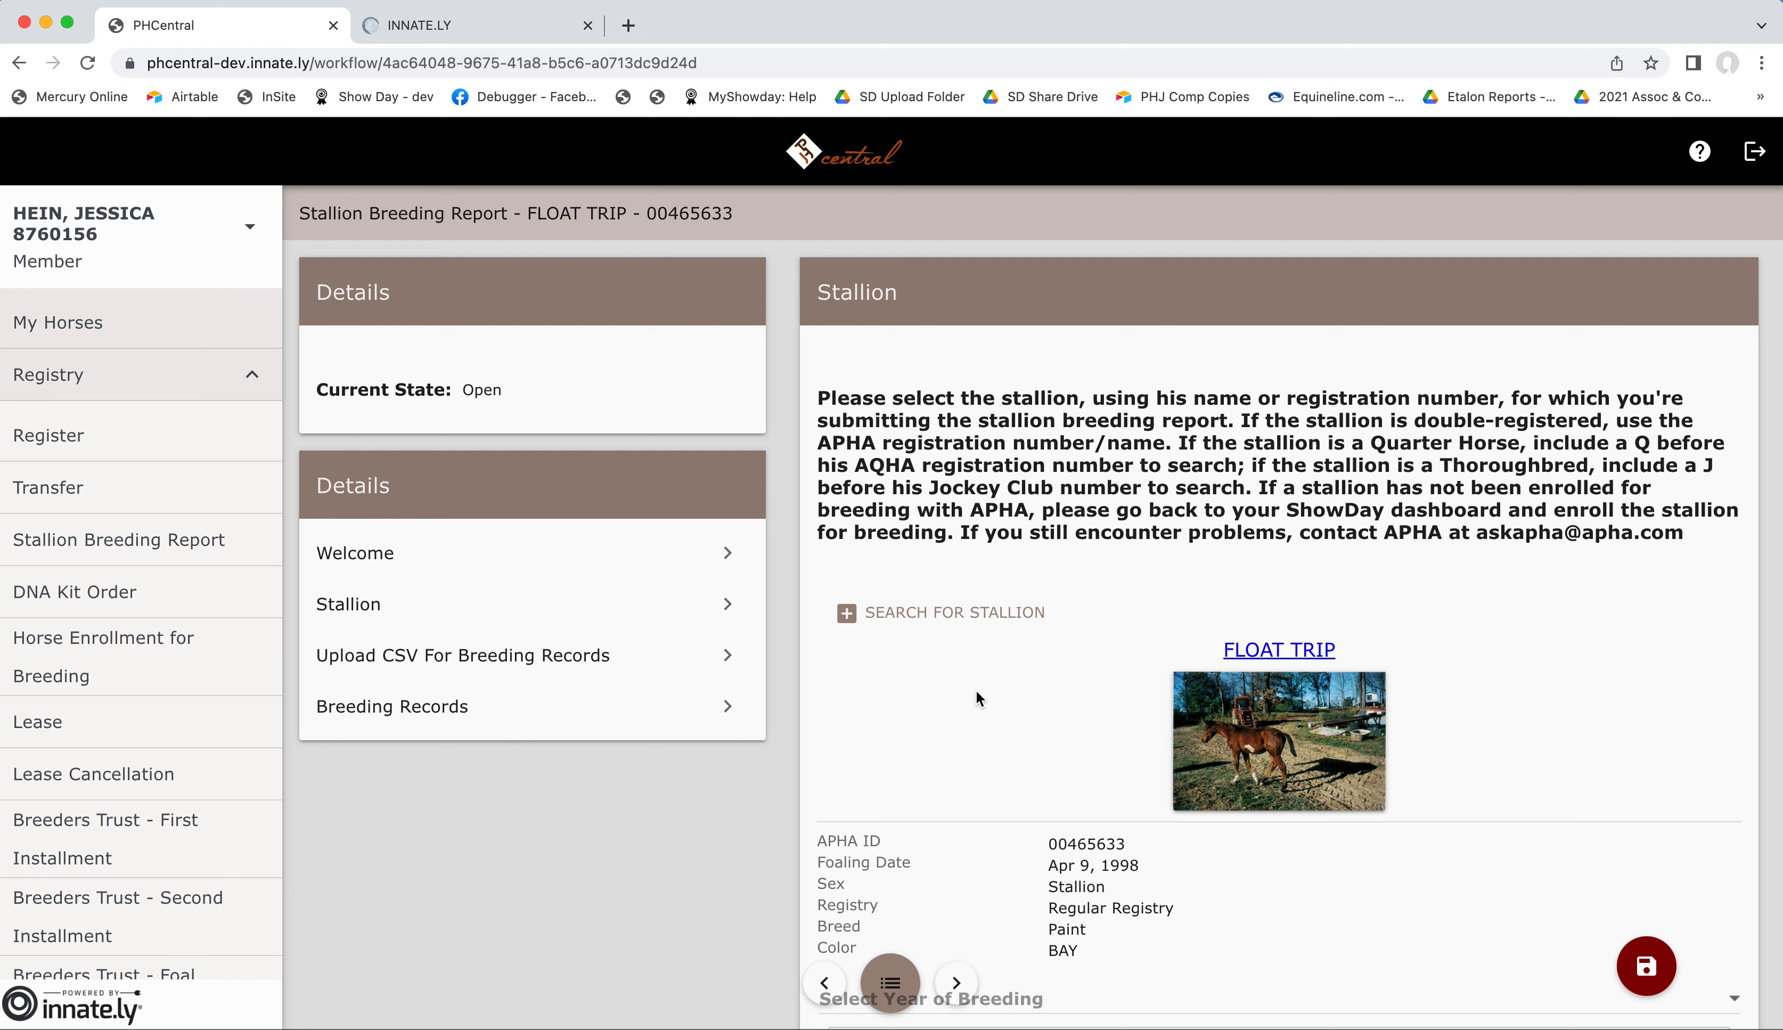
mouse_move(1025, 727)
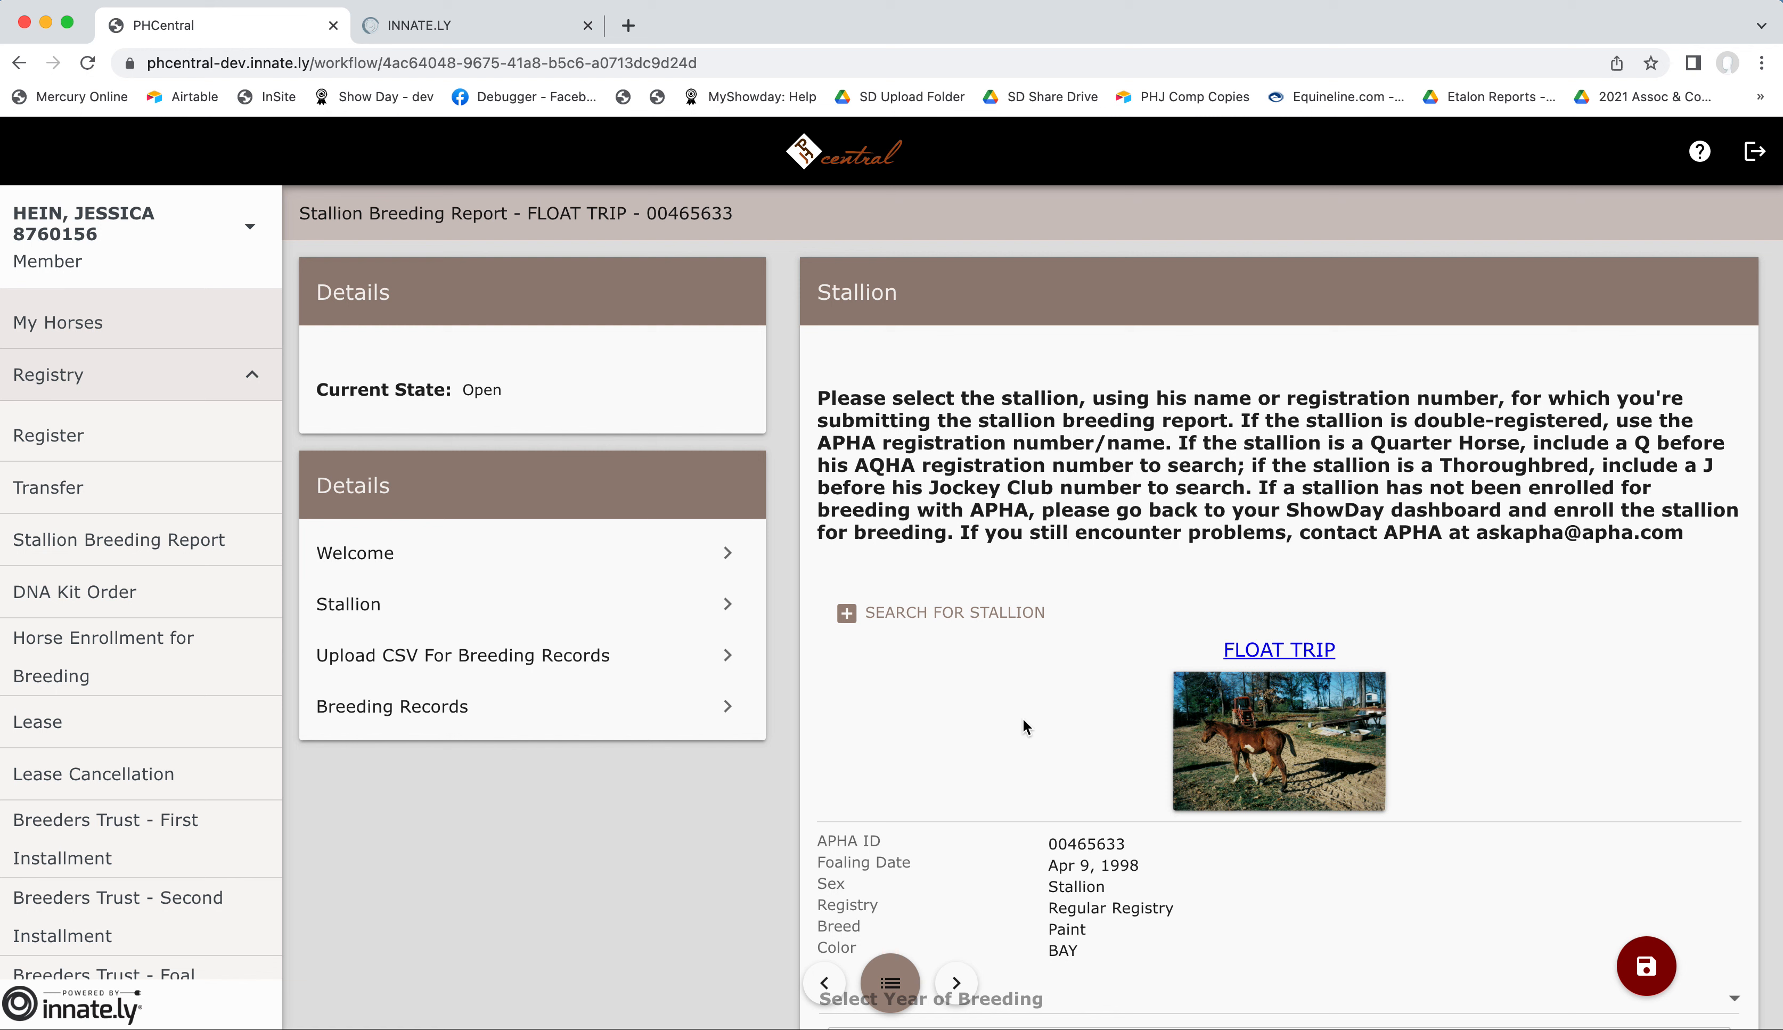
mouse_move(960, 695)
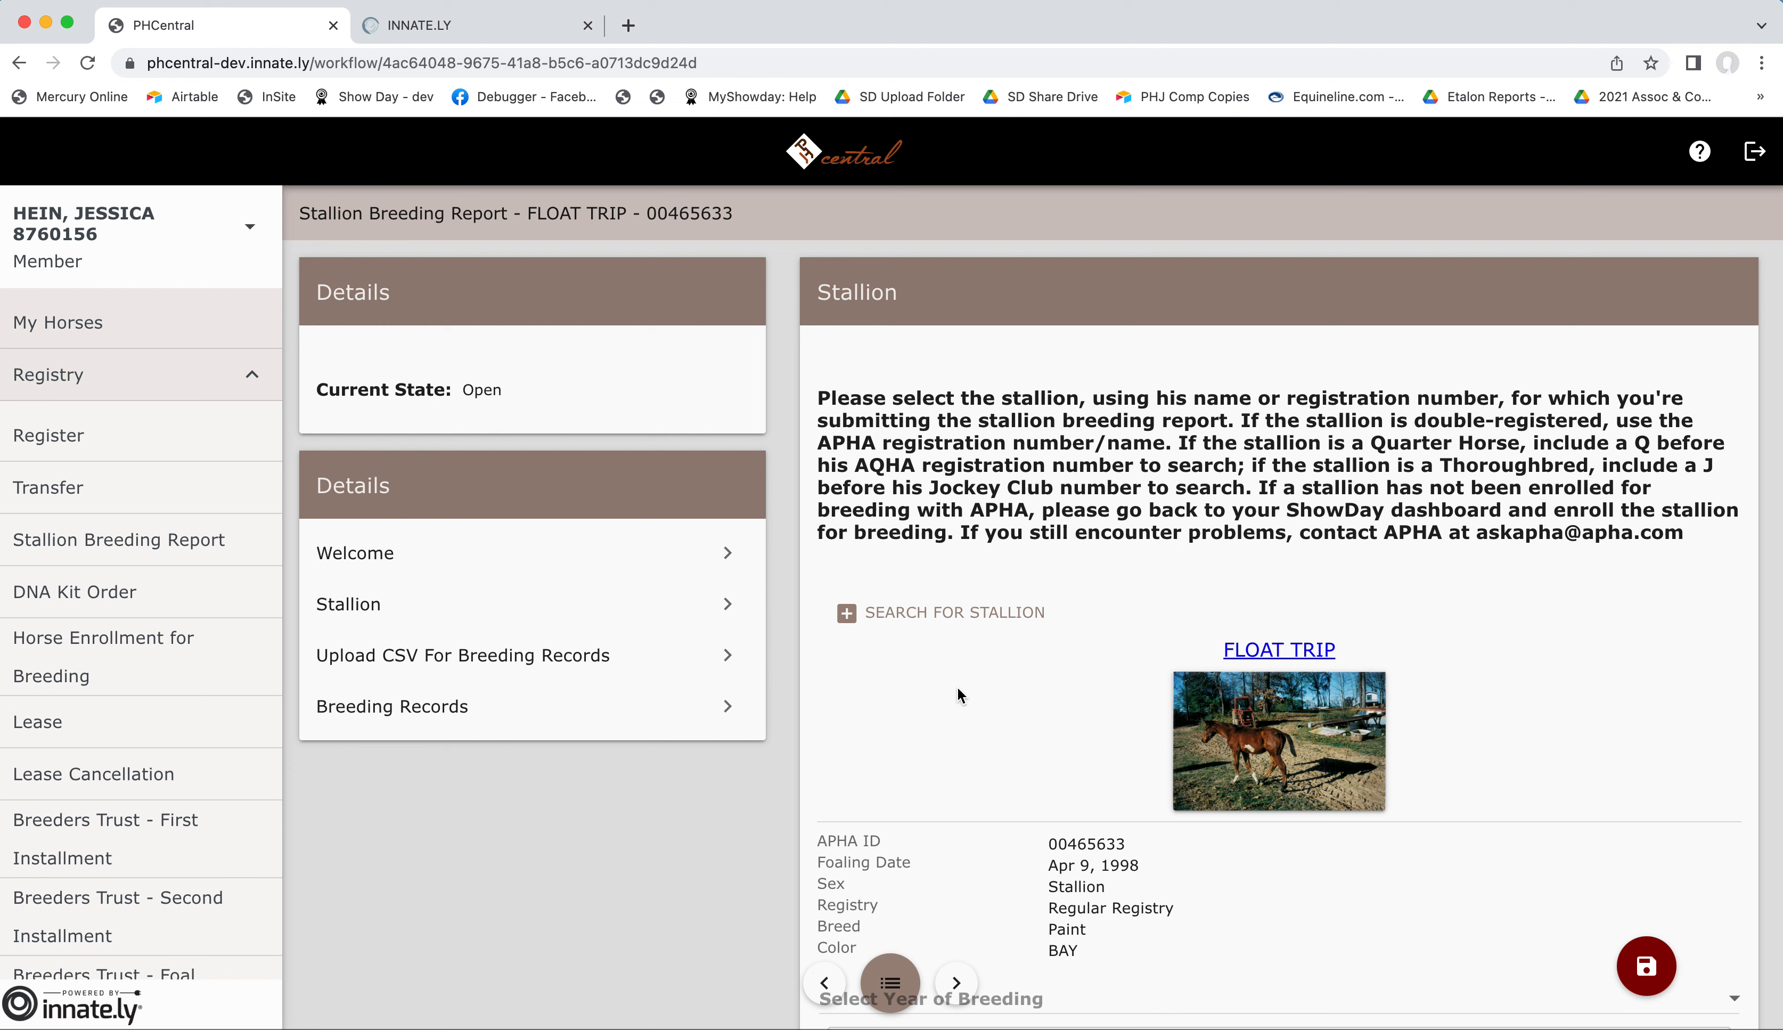
mouse_move(1089, 714)
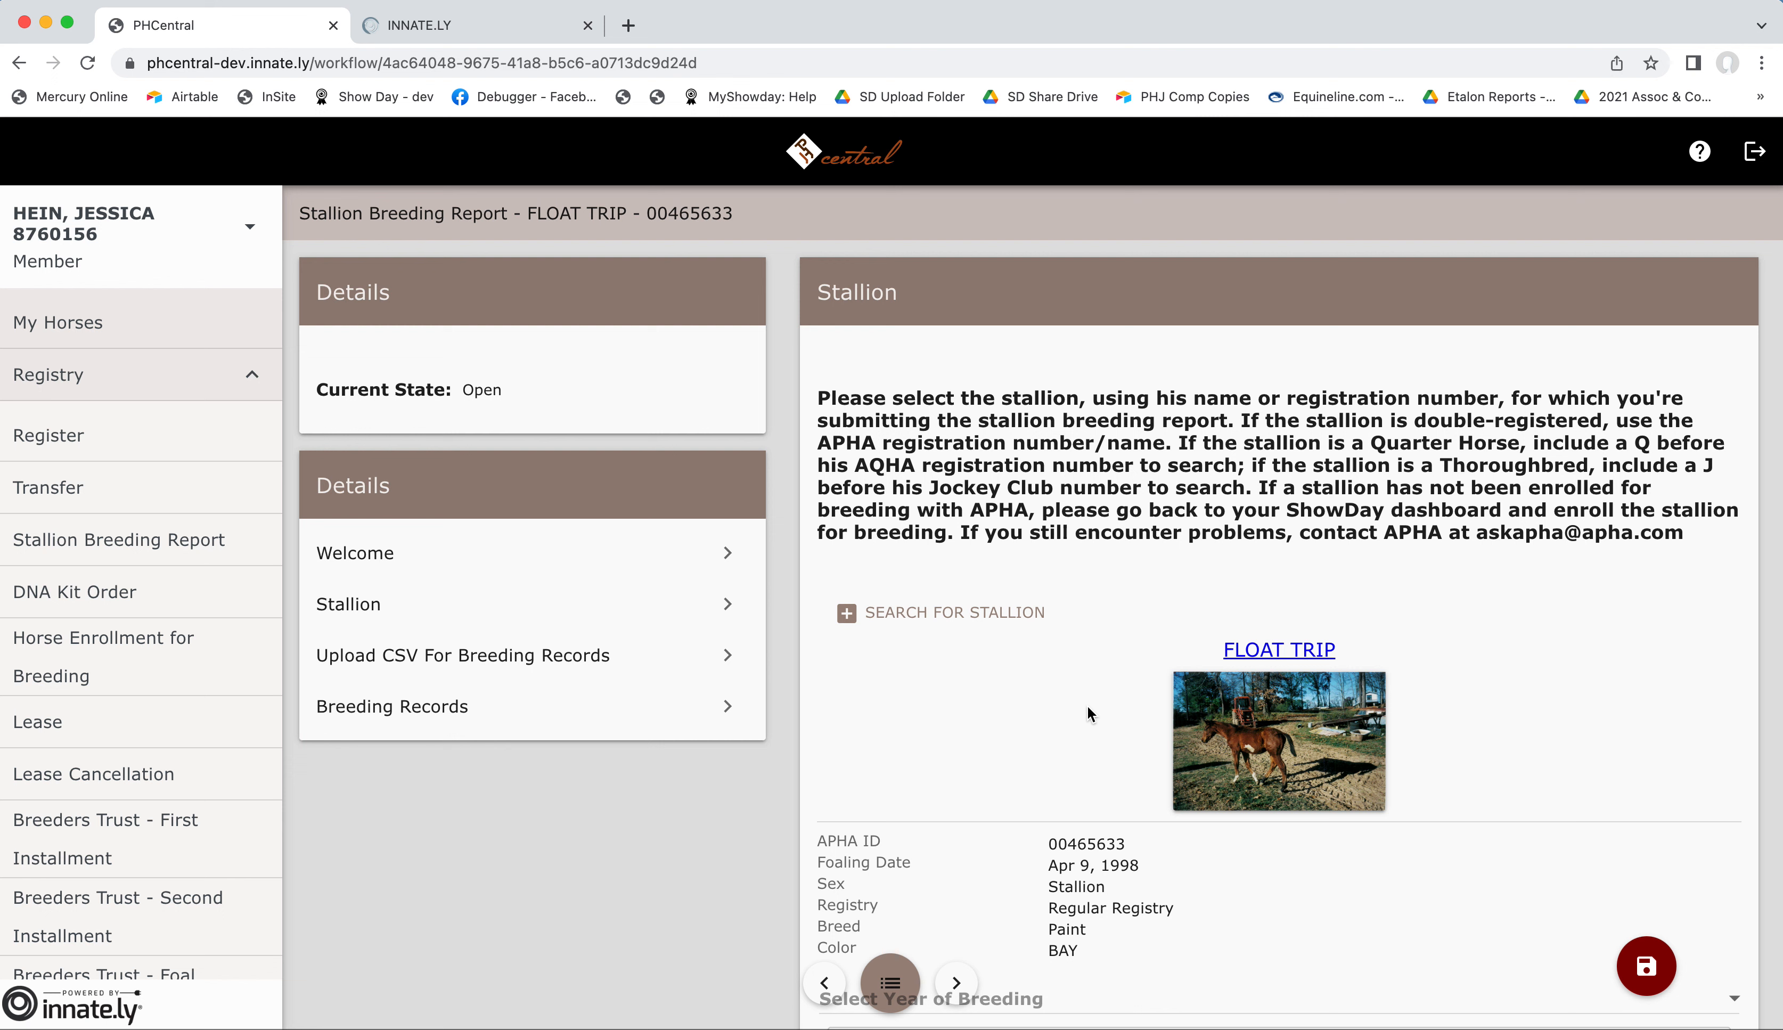
mouse_move(1065, 713)
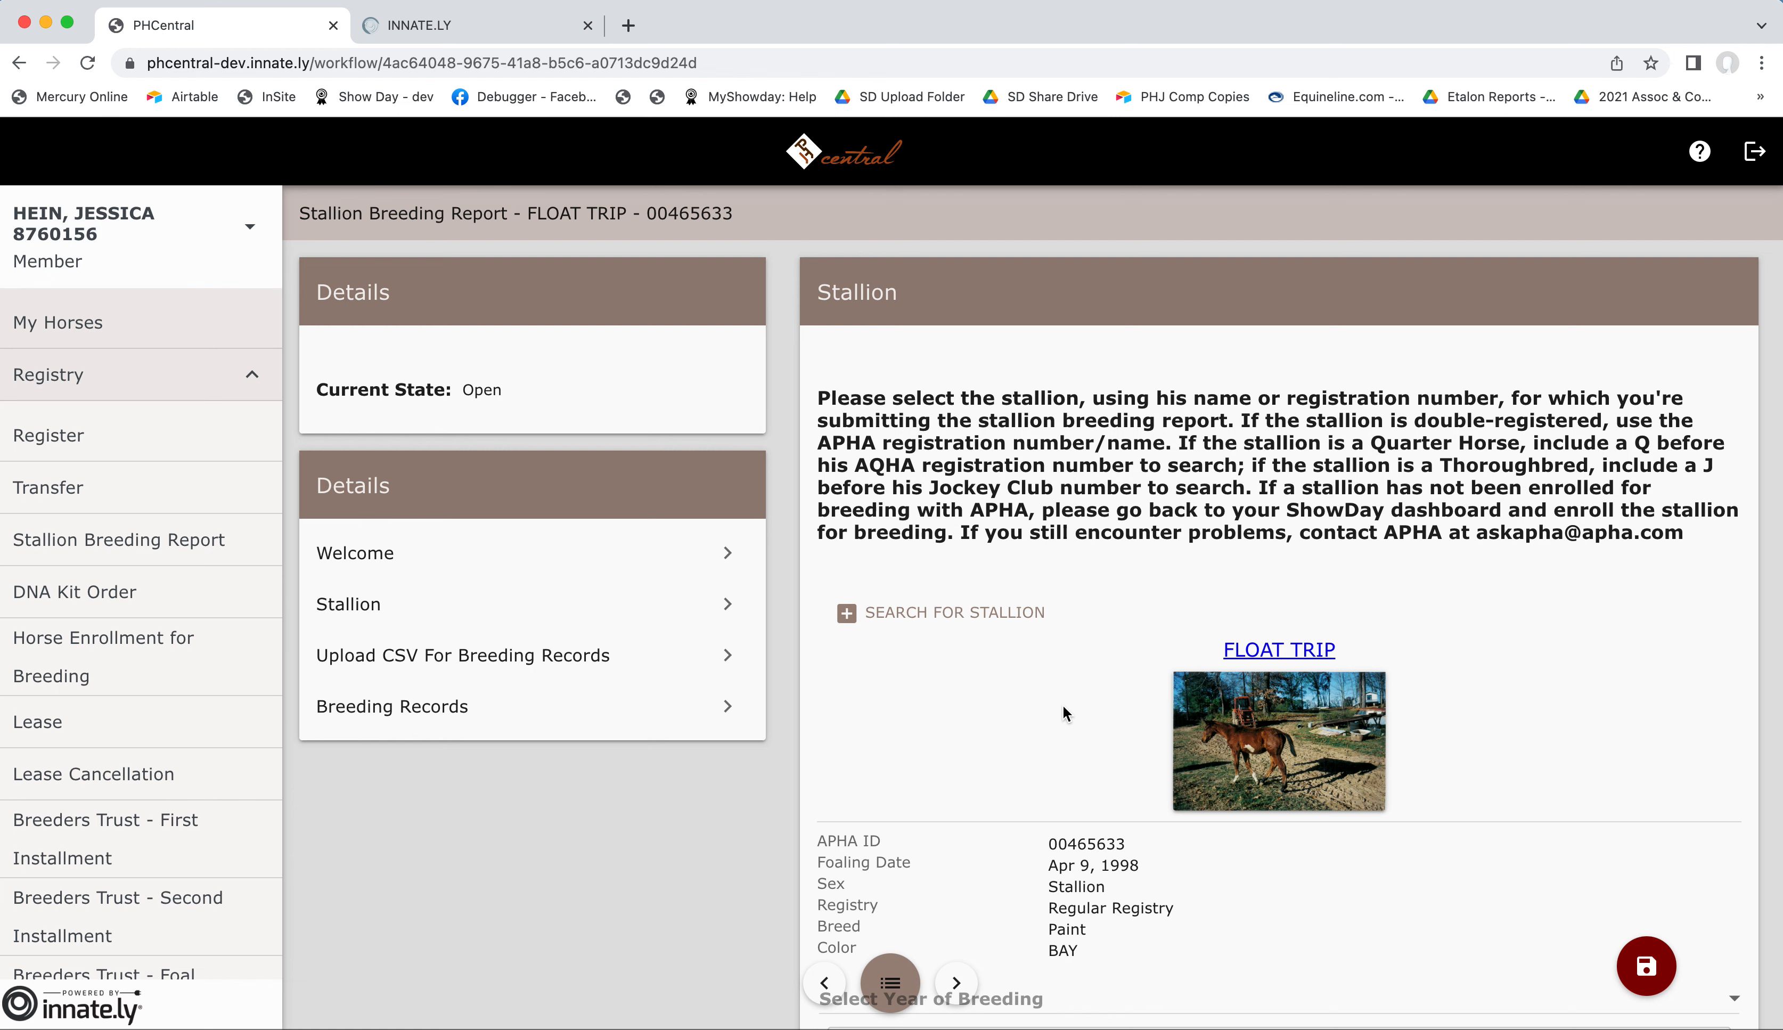
Choose 2022 from the Select Year of Breeding list for FLOAT TRIP.
scroll(down, 3)
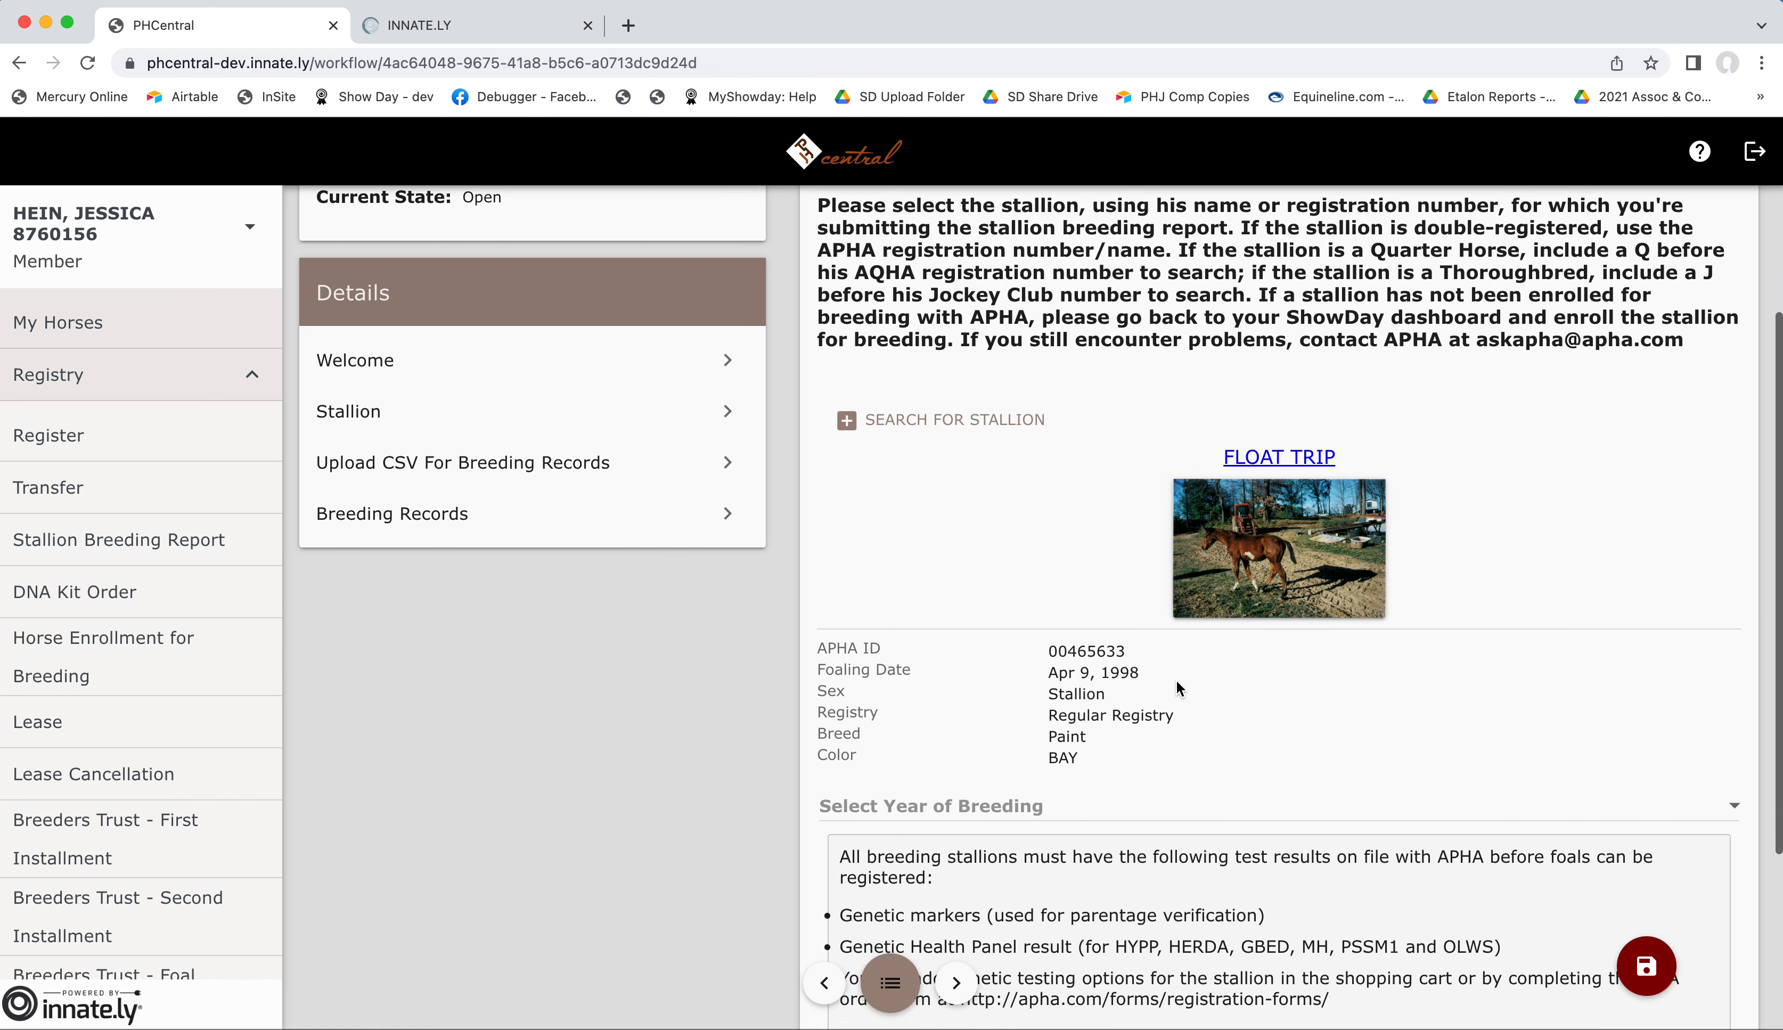
scroll(down, 3)
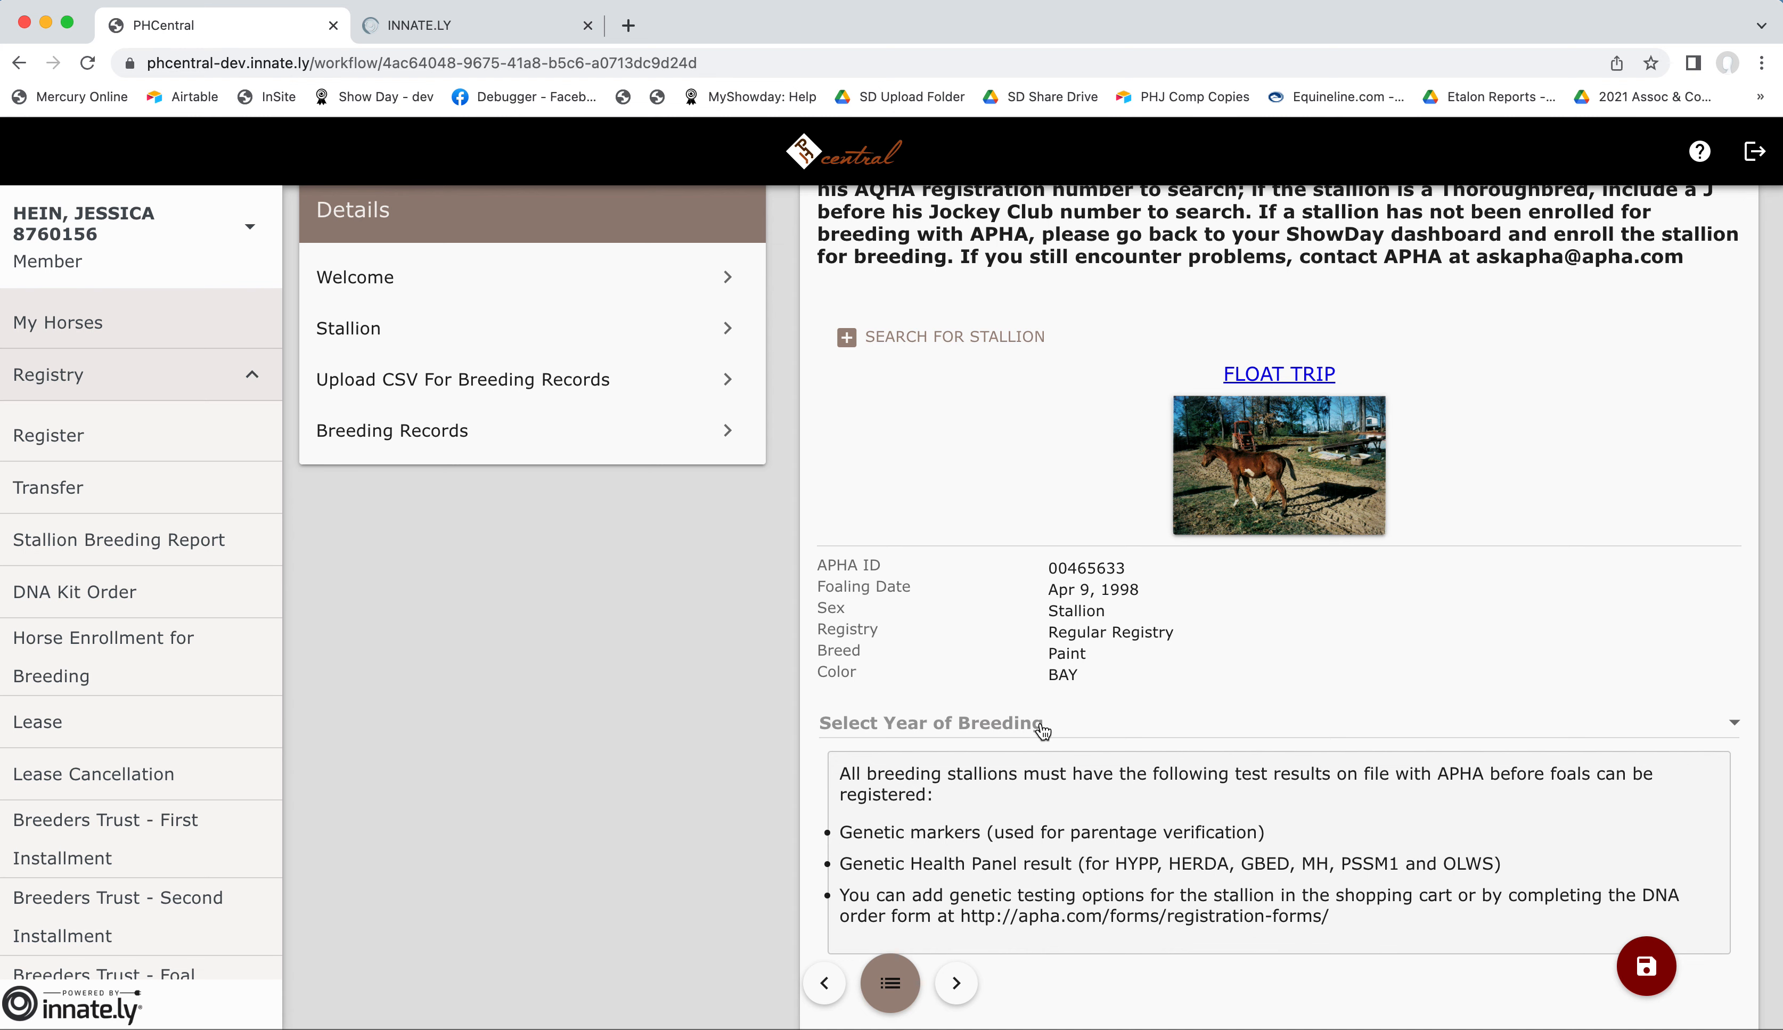
click(1276, 723)
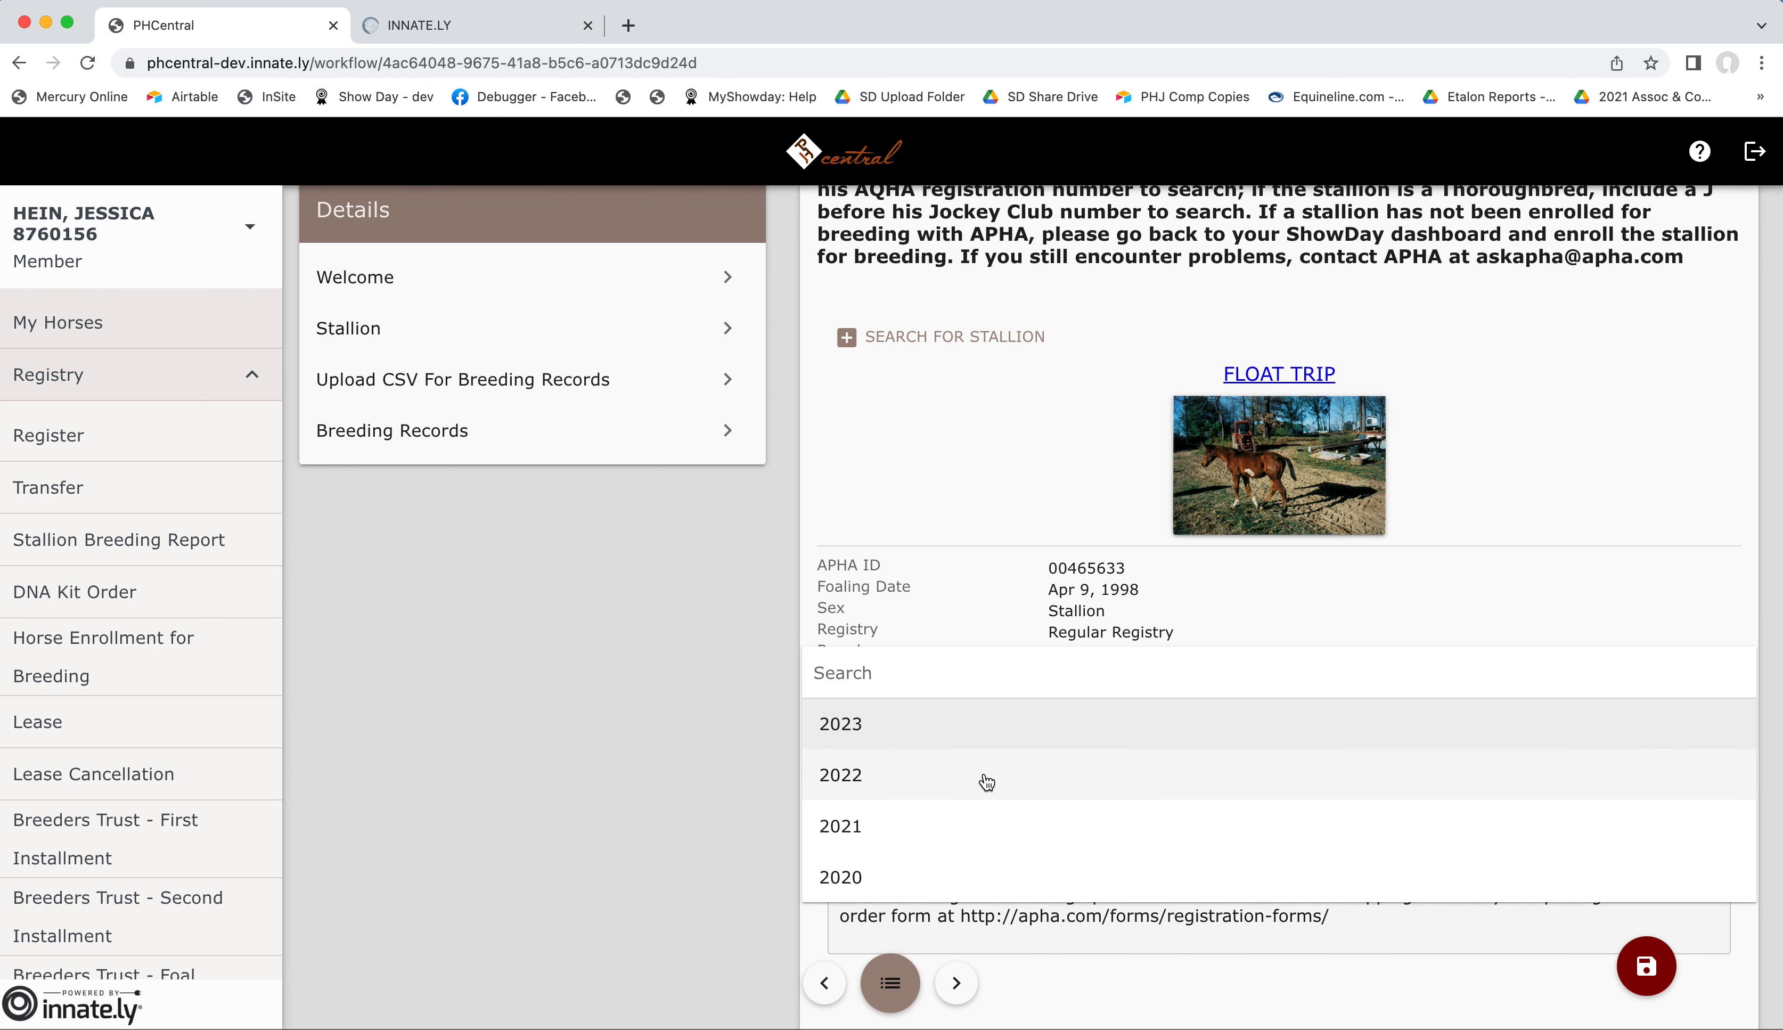
click(840, 775)
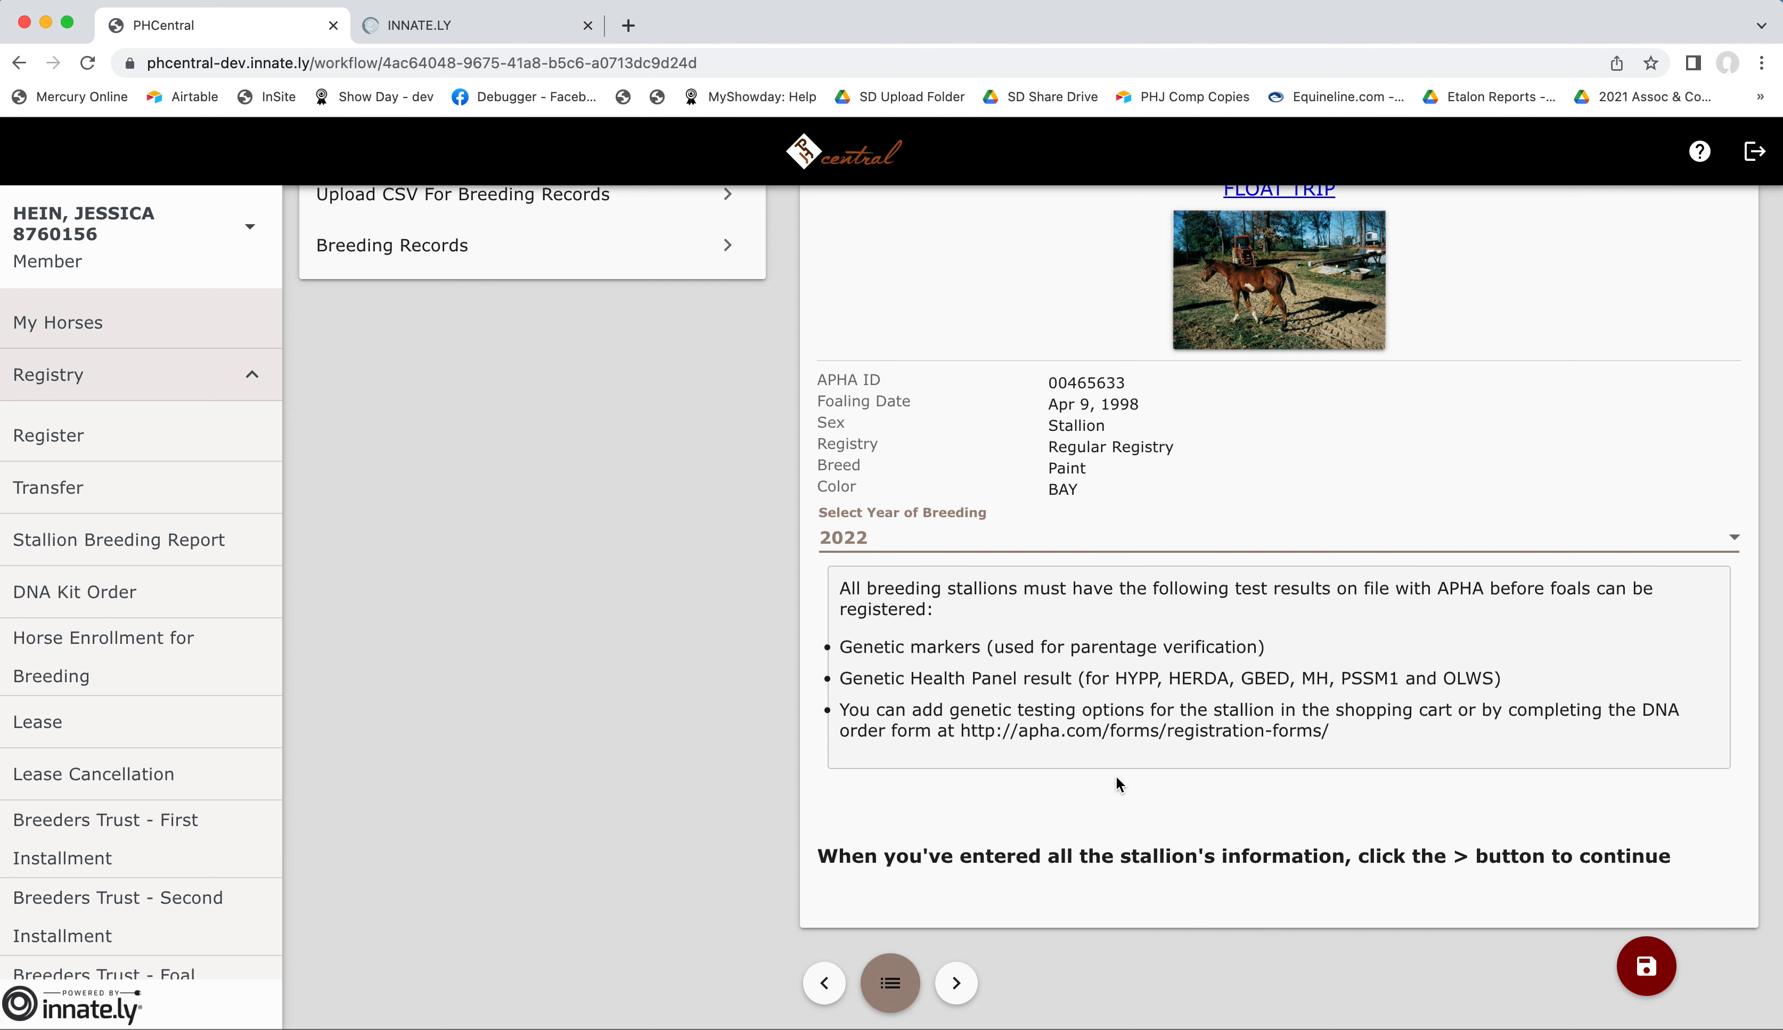
mouse_move(953, 914)
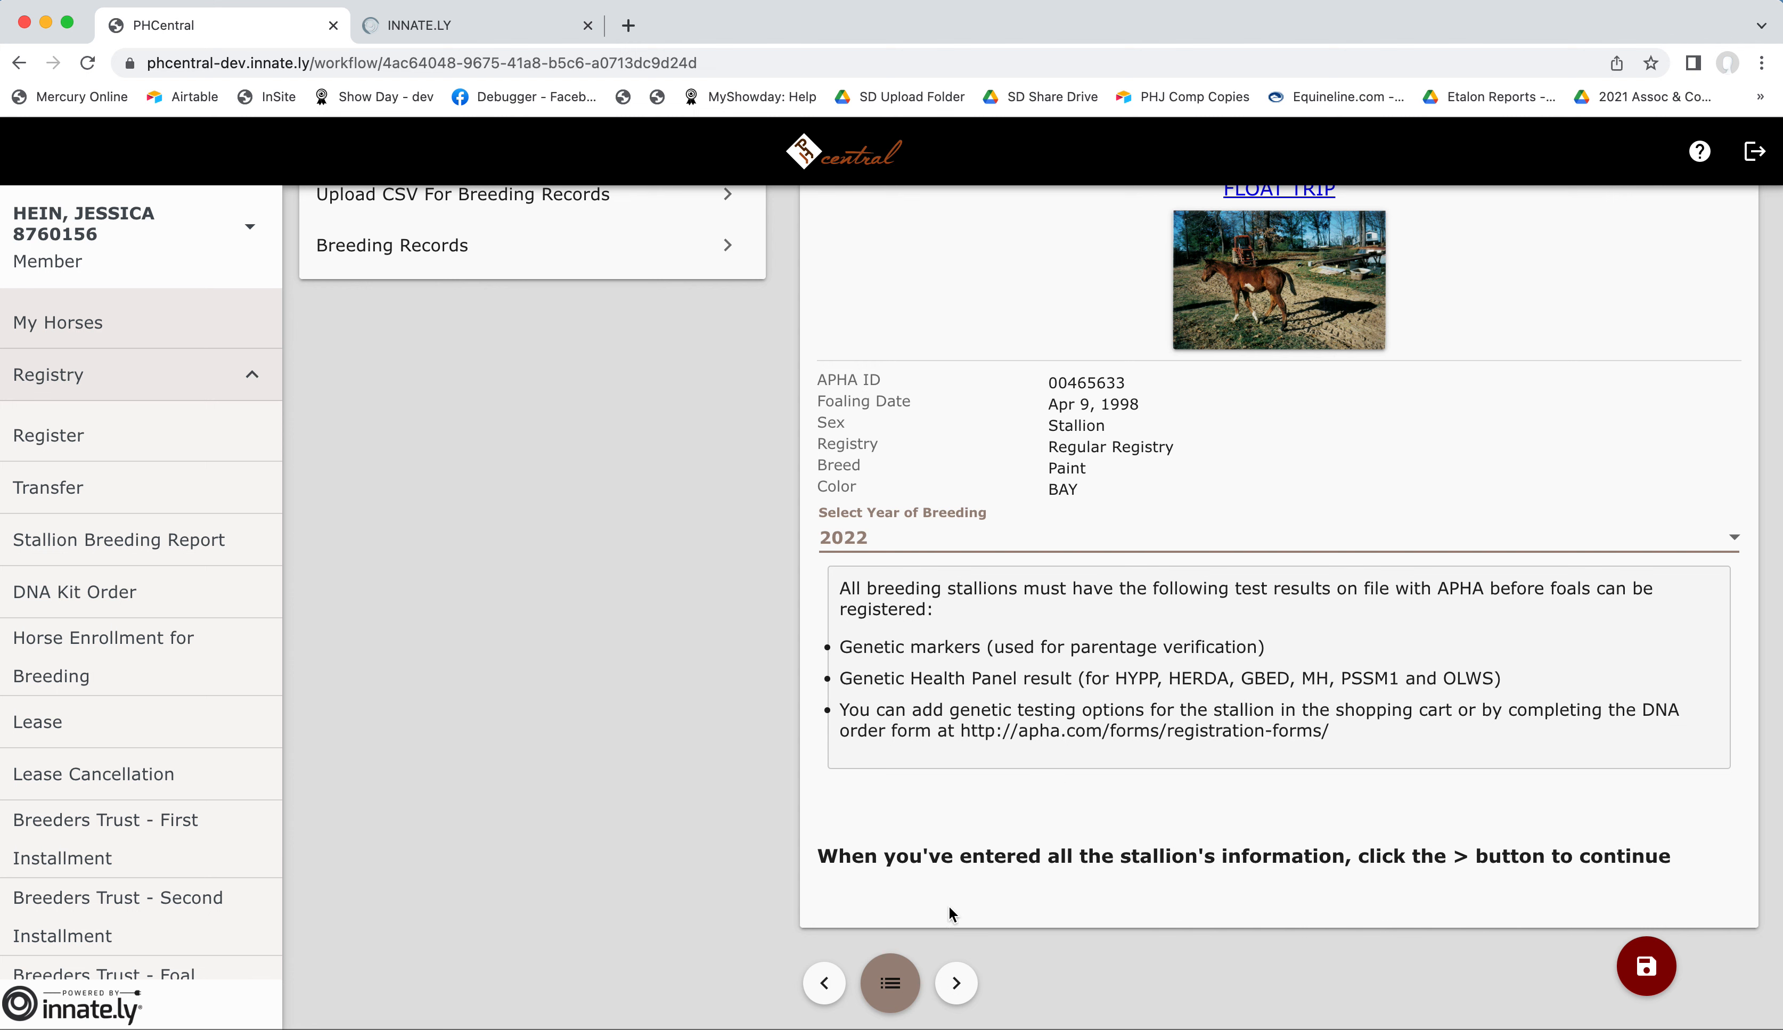
Advance to the Upload CSV For Breeding Records step.
click(956, 981)
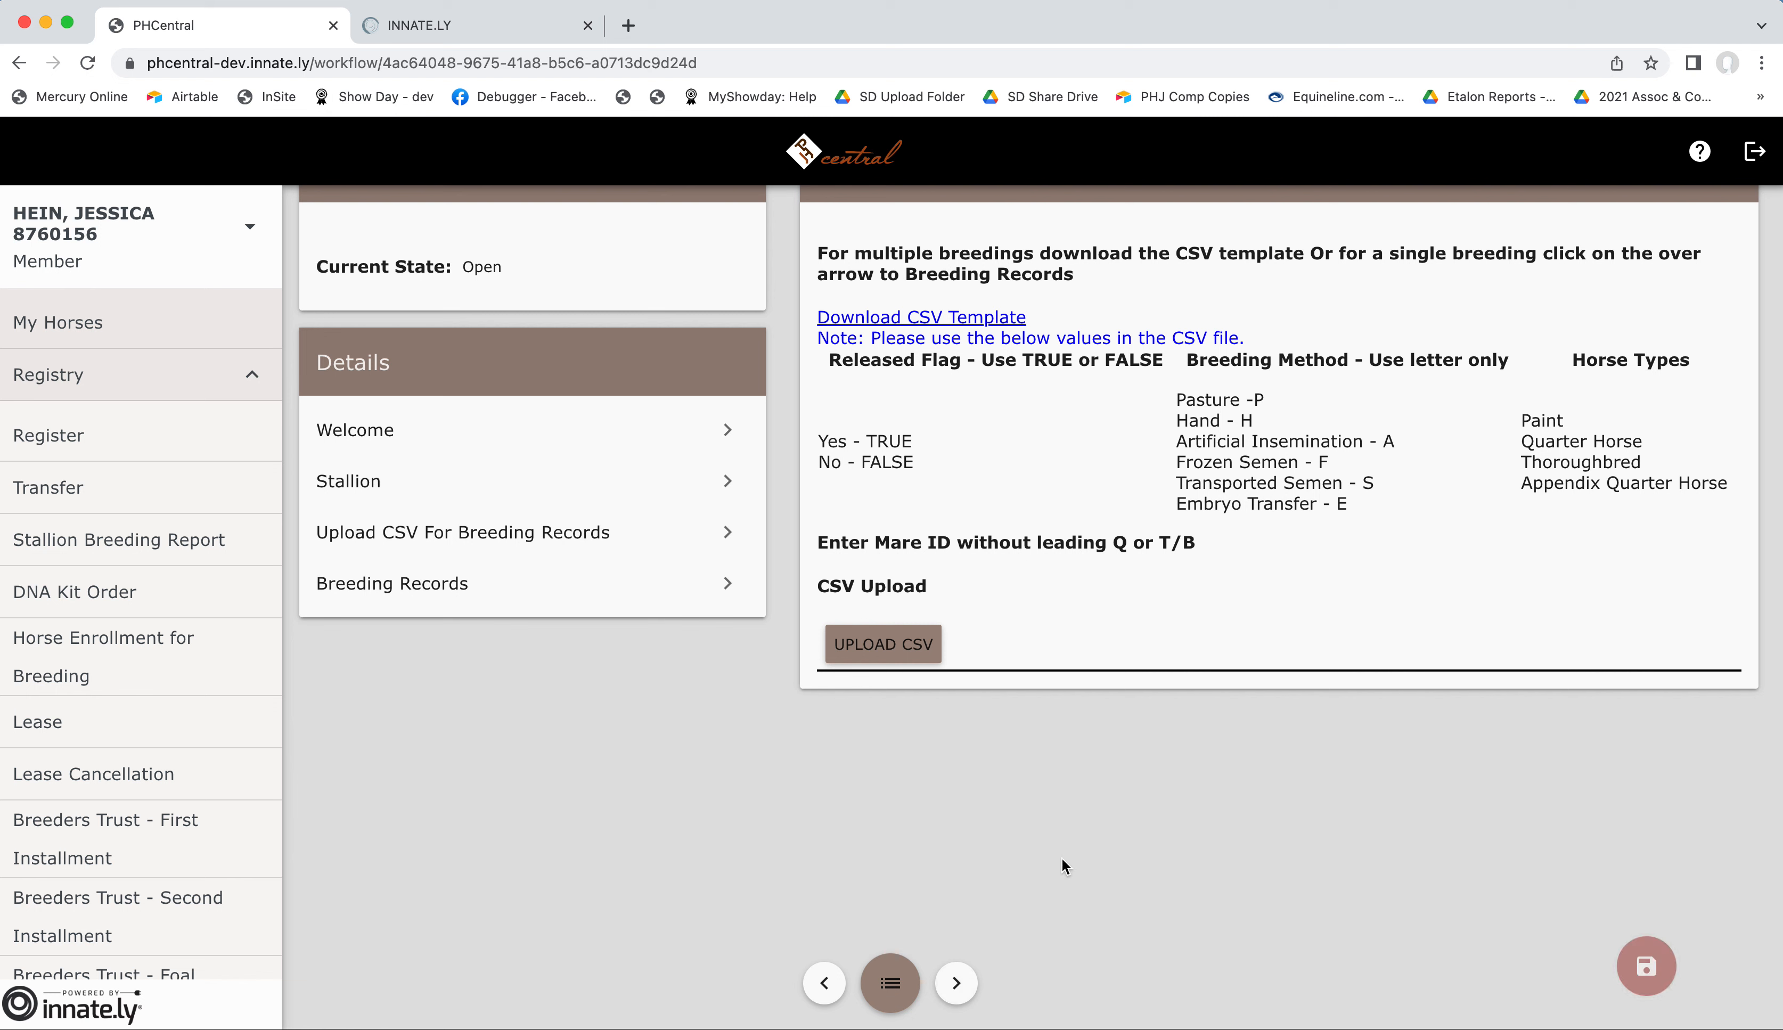
mouse_move(1316, 583)
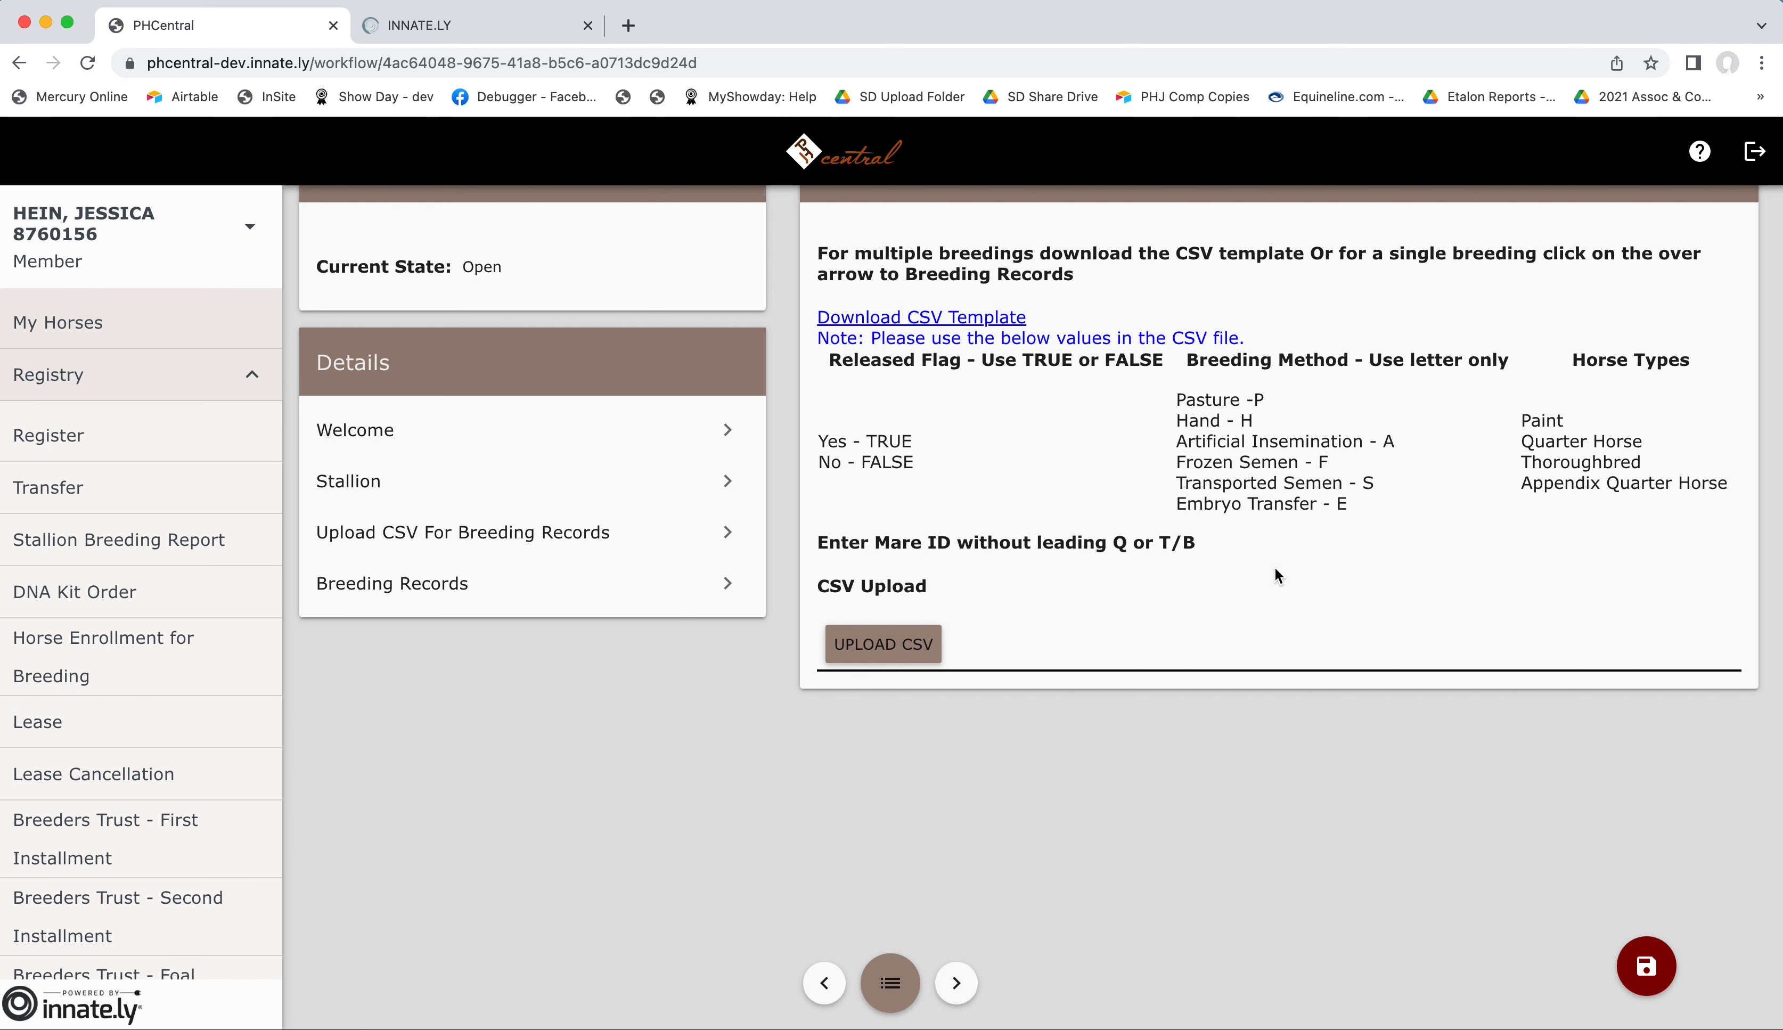
mouse_move(1258, 581)
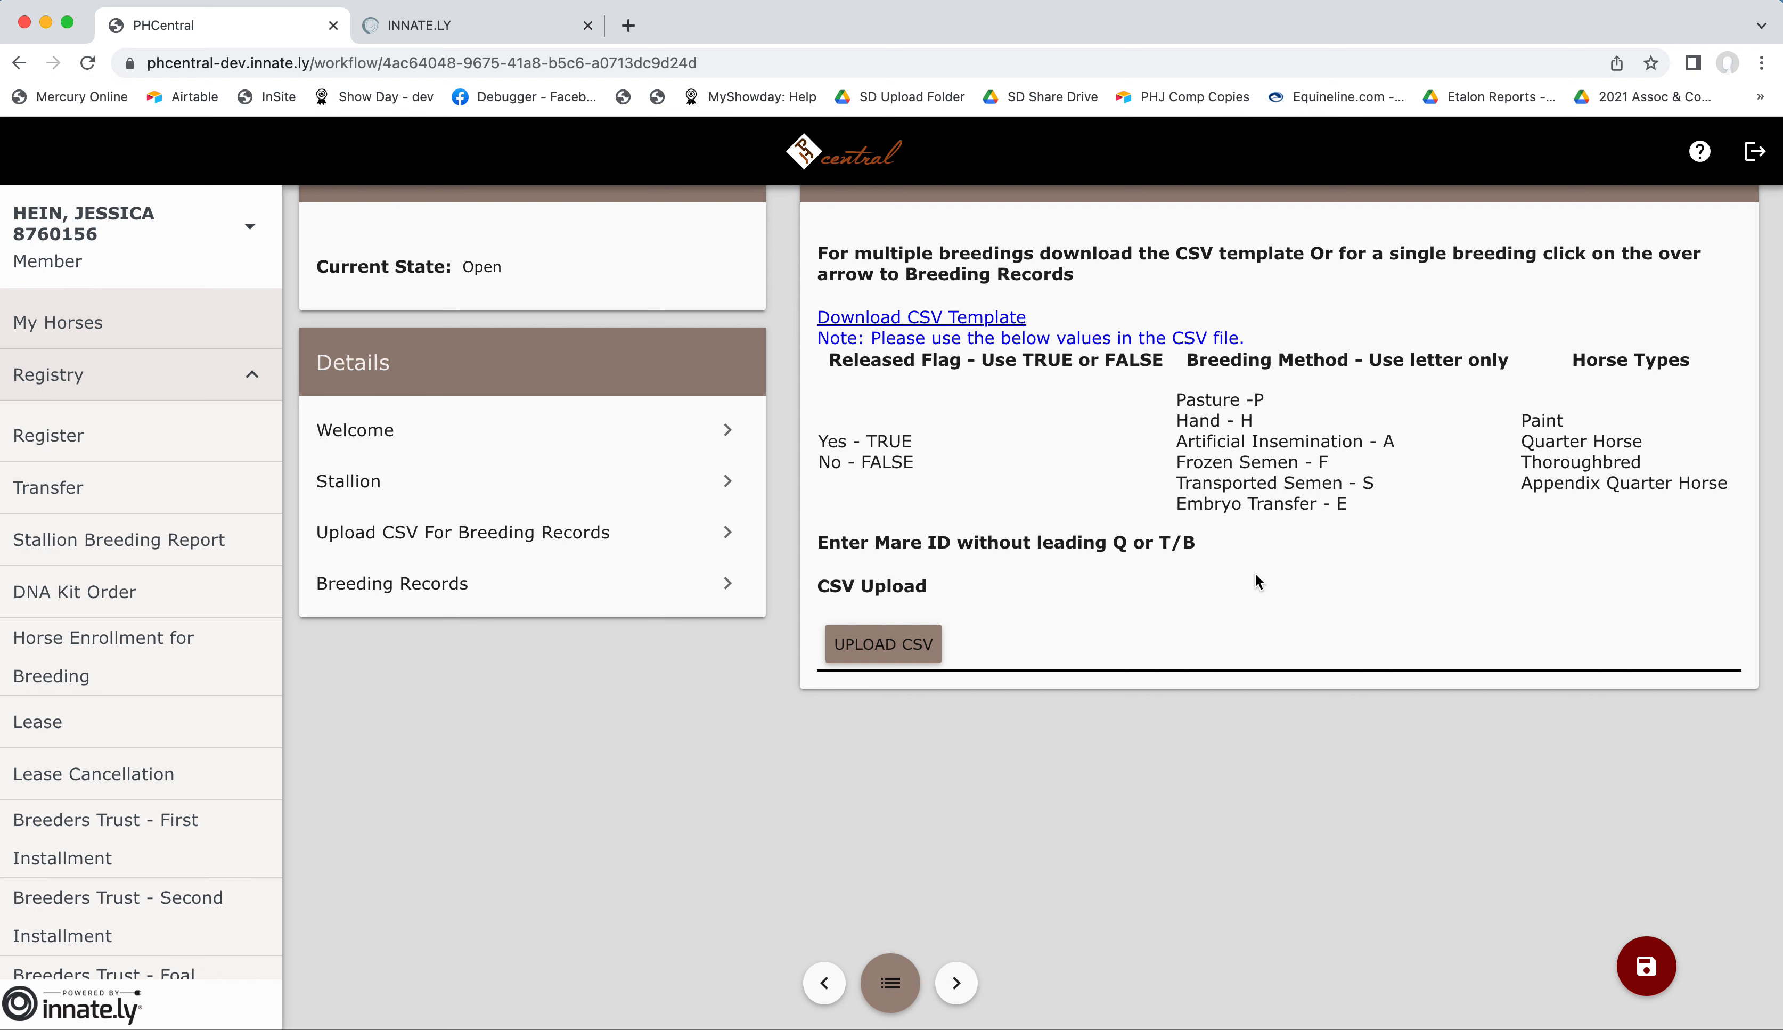
mouse_move(1049, 609)
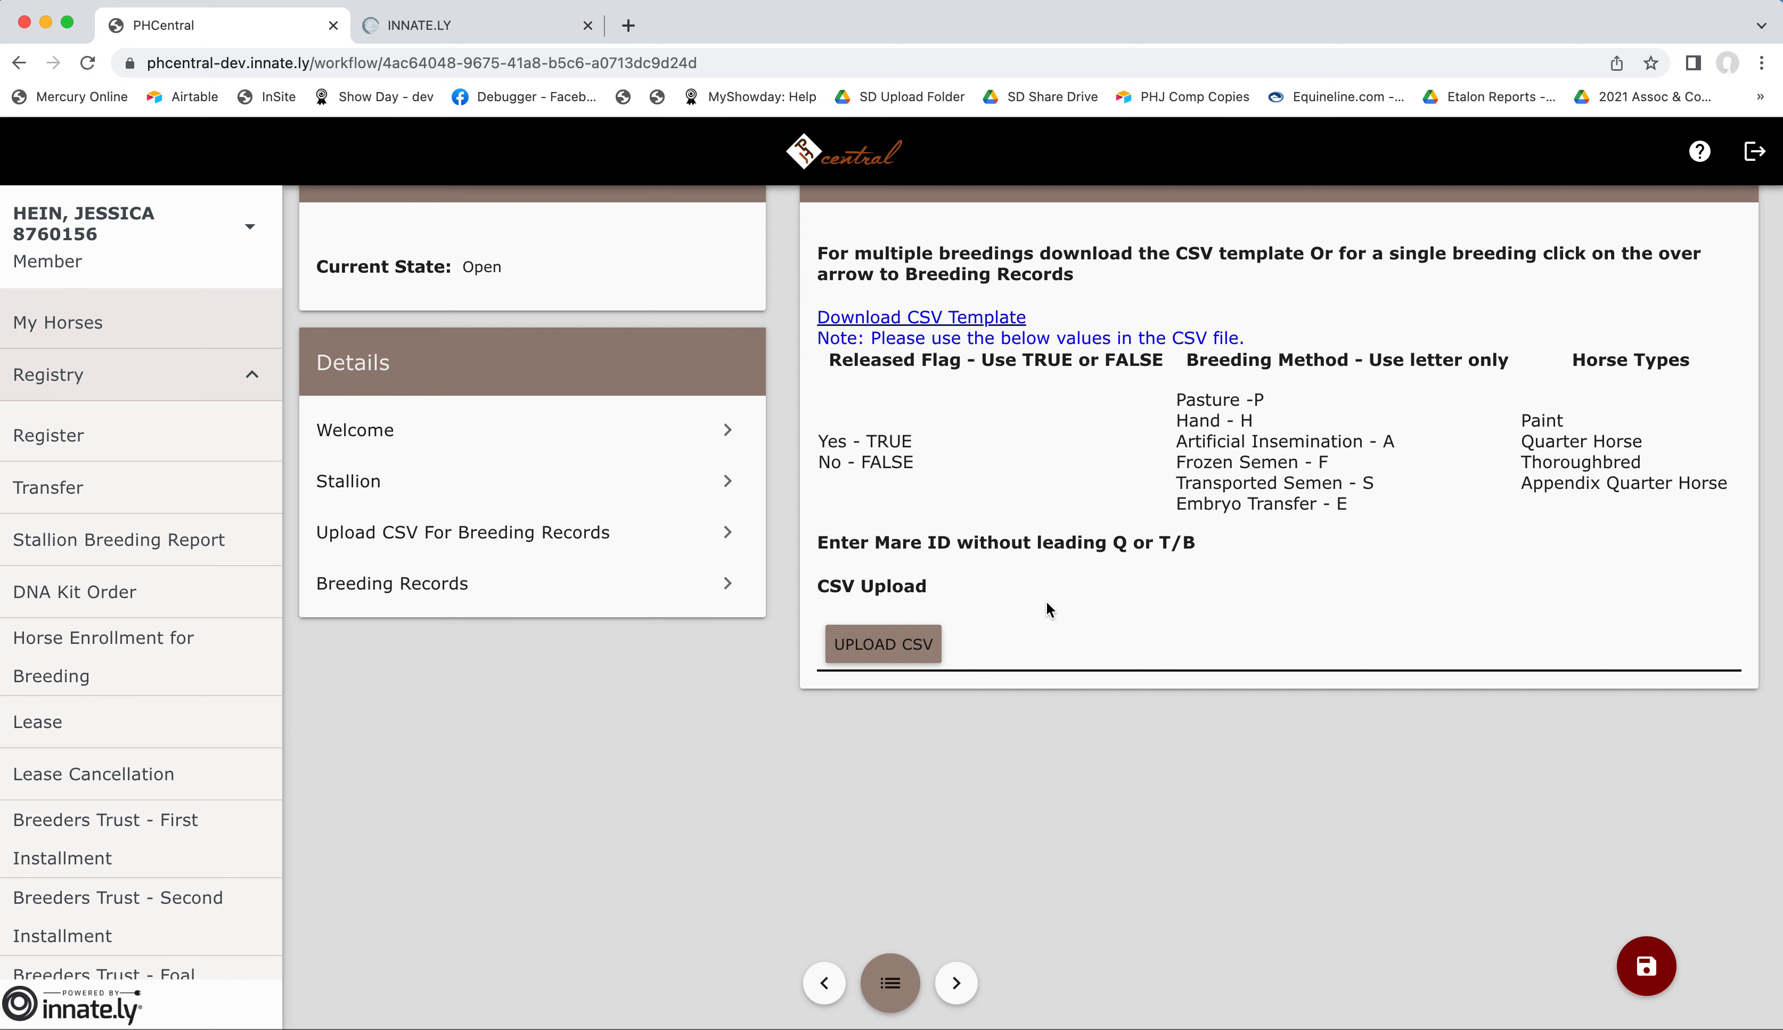
mouse_move(1093, 580)
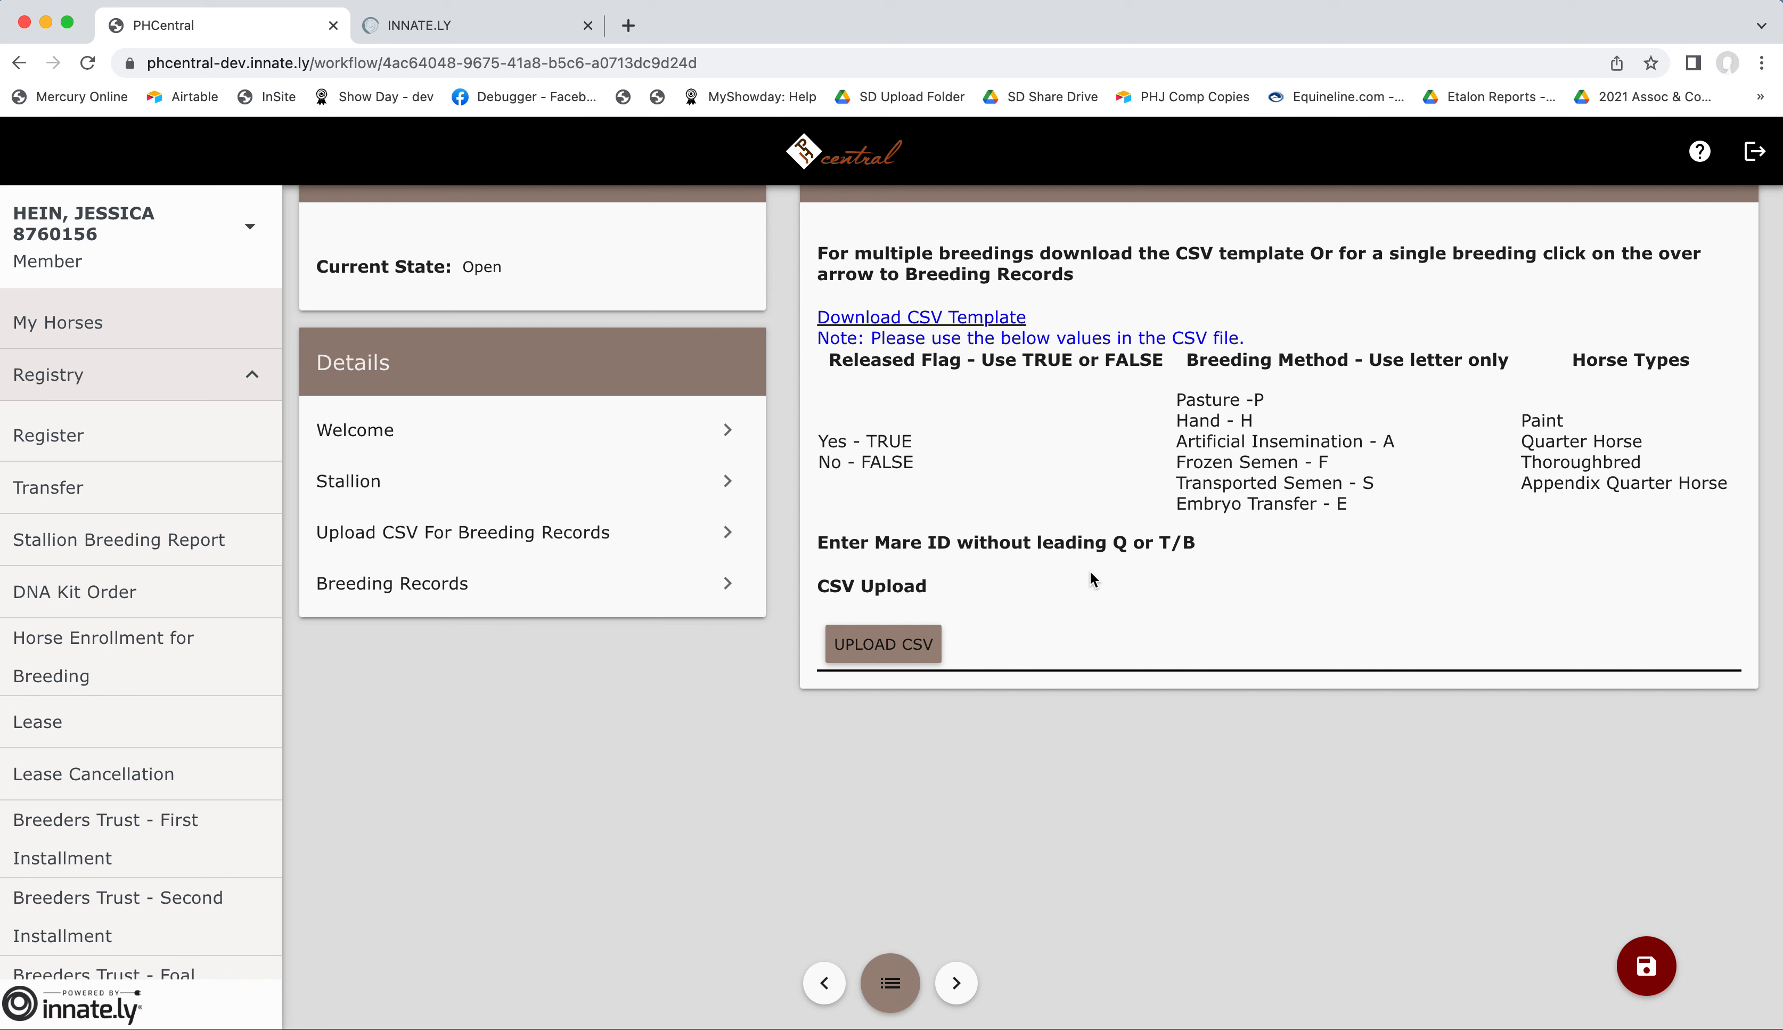
mouse_move(1201, 558)
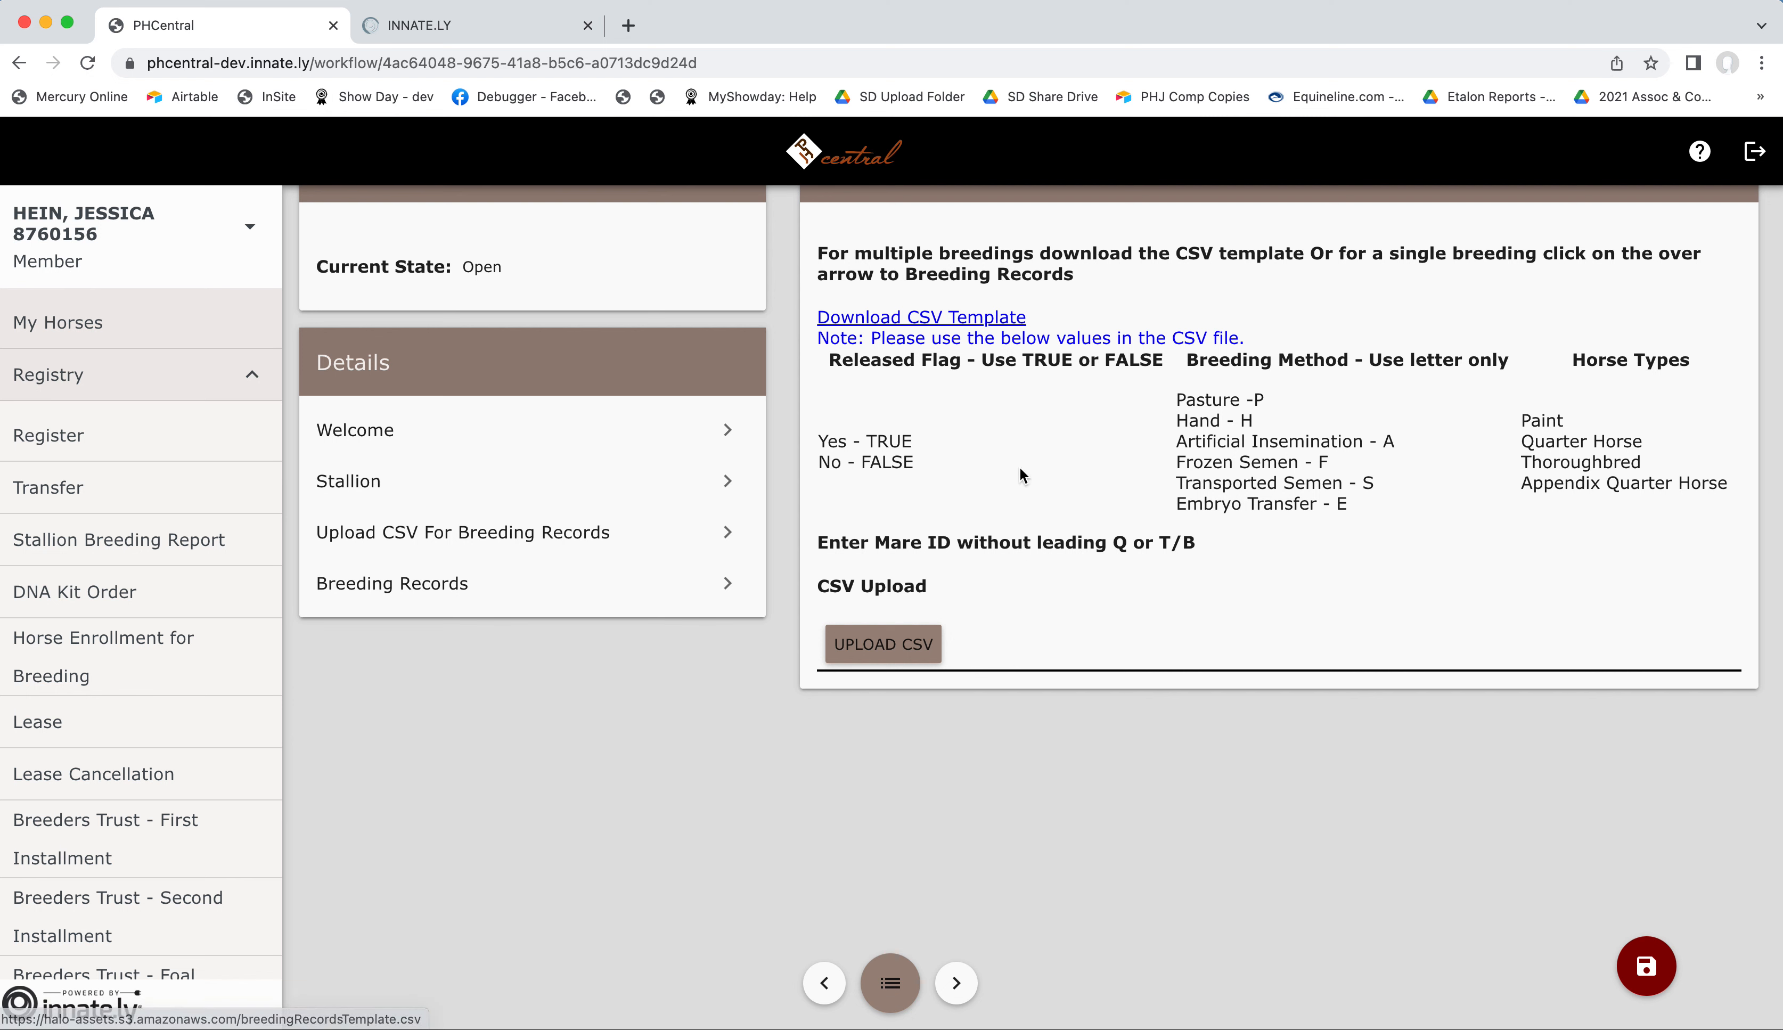
mouse_move(1680, 472)
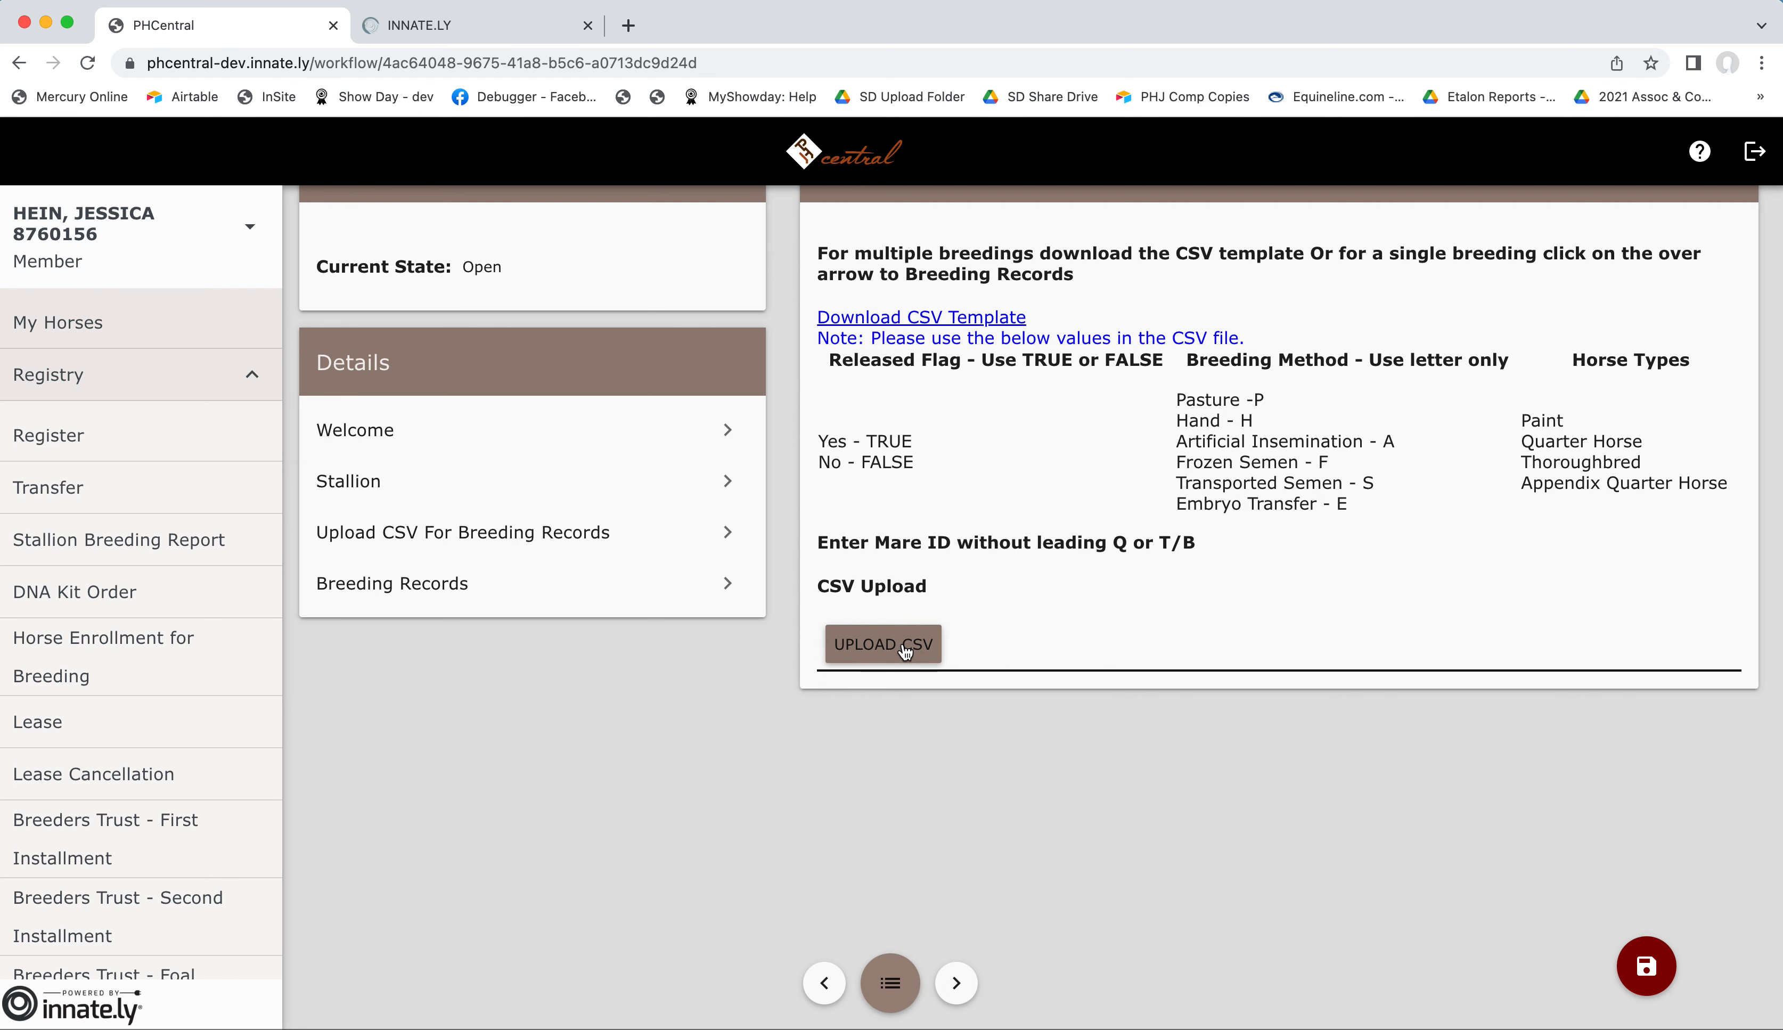
Upload PHC-breedingRecordsTemplate.csv from the Desktop as the breeding records file.
click(882, 643)
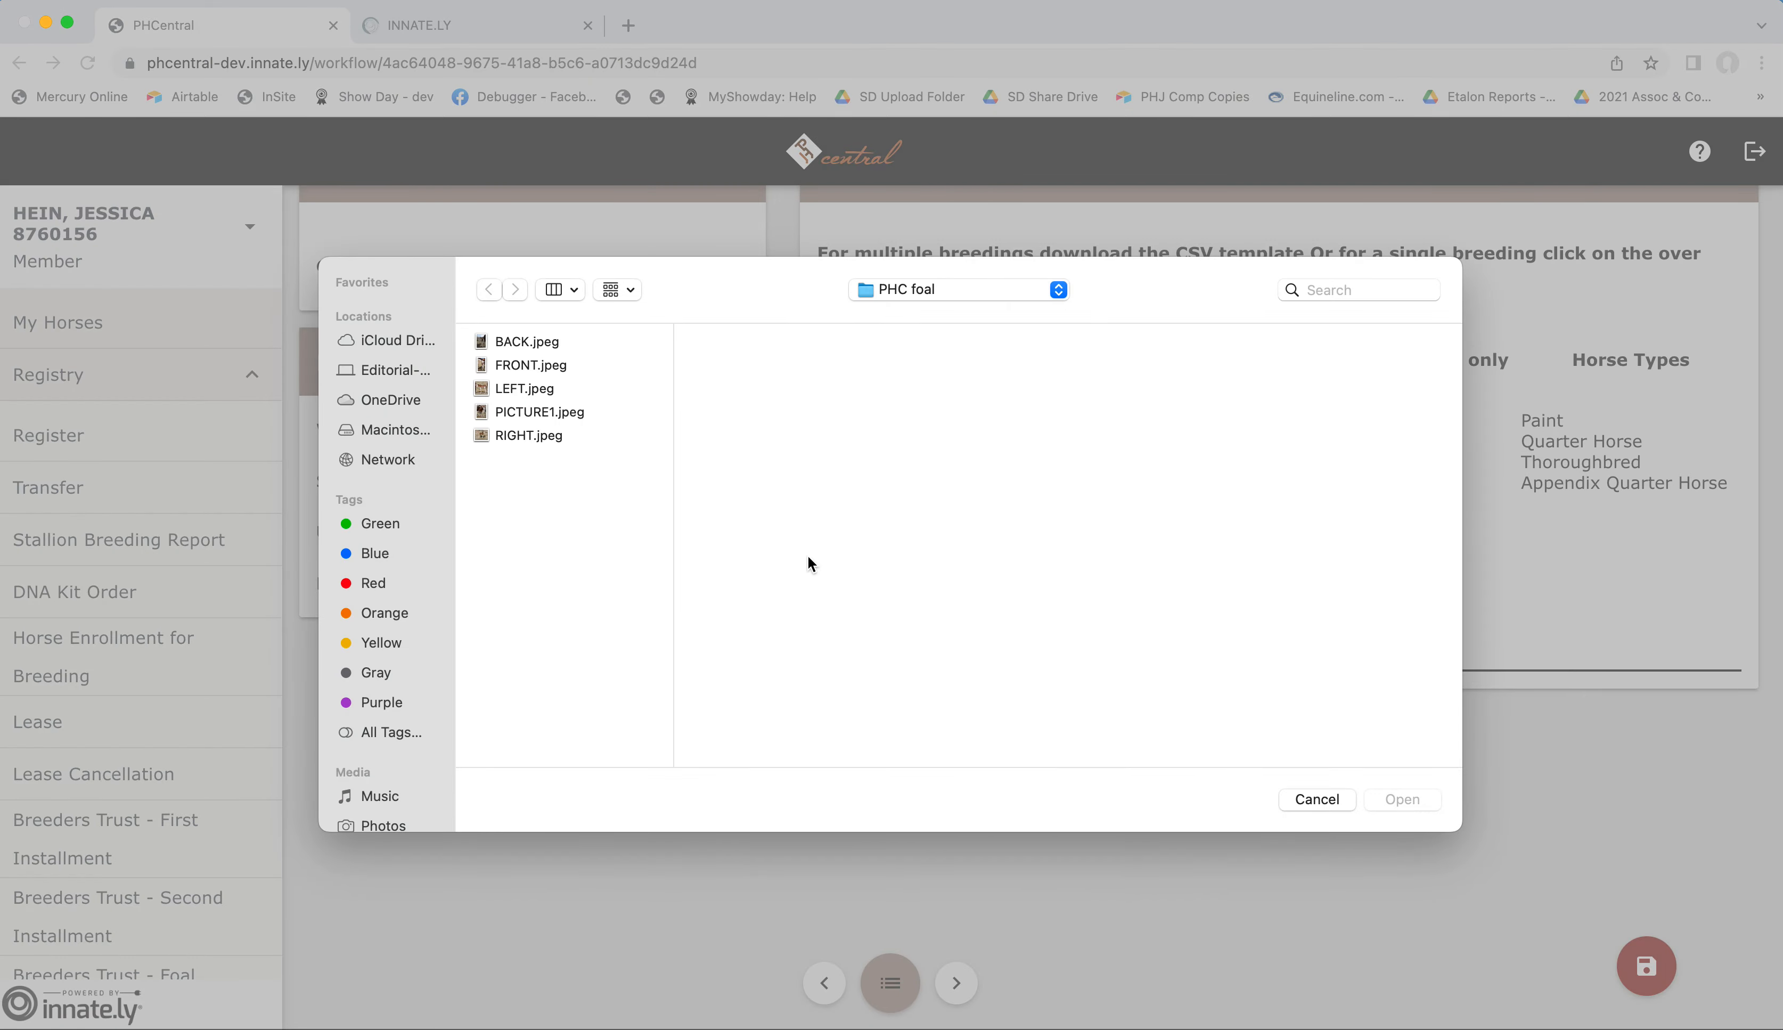
mouse_move(489, 400)
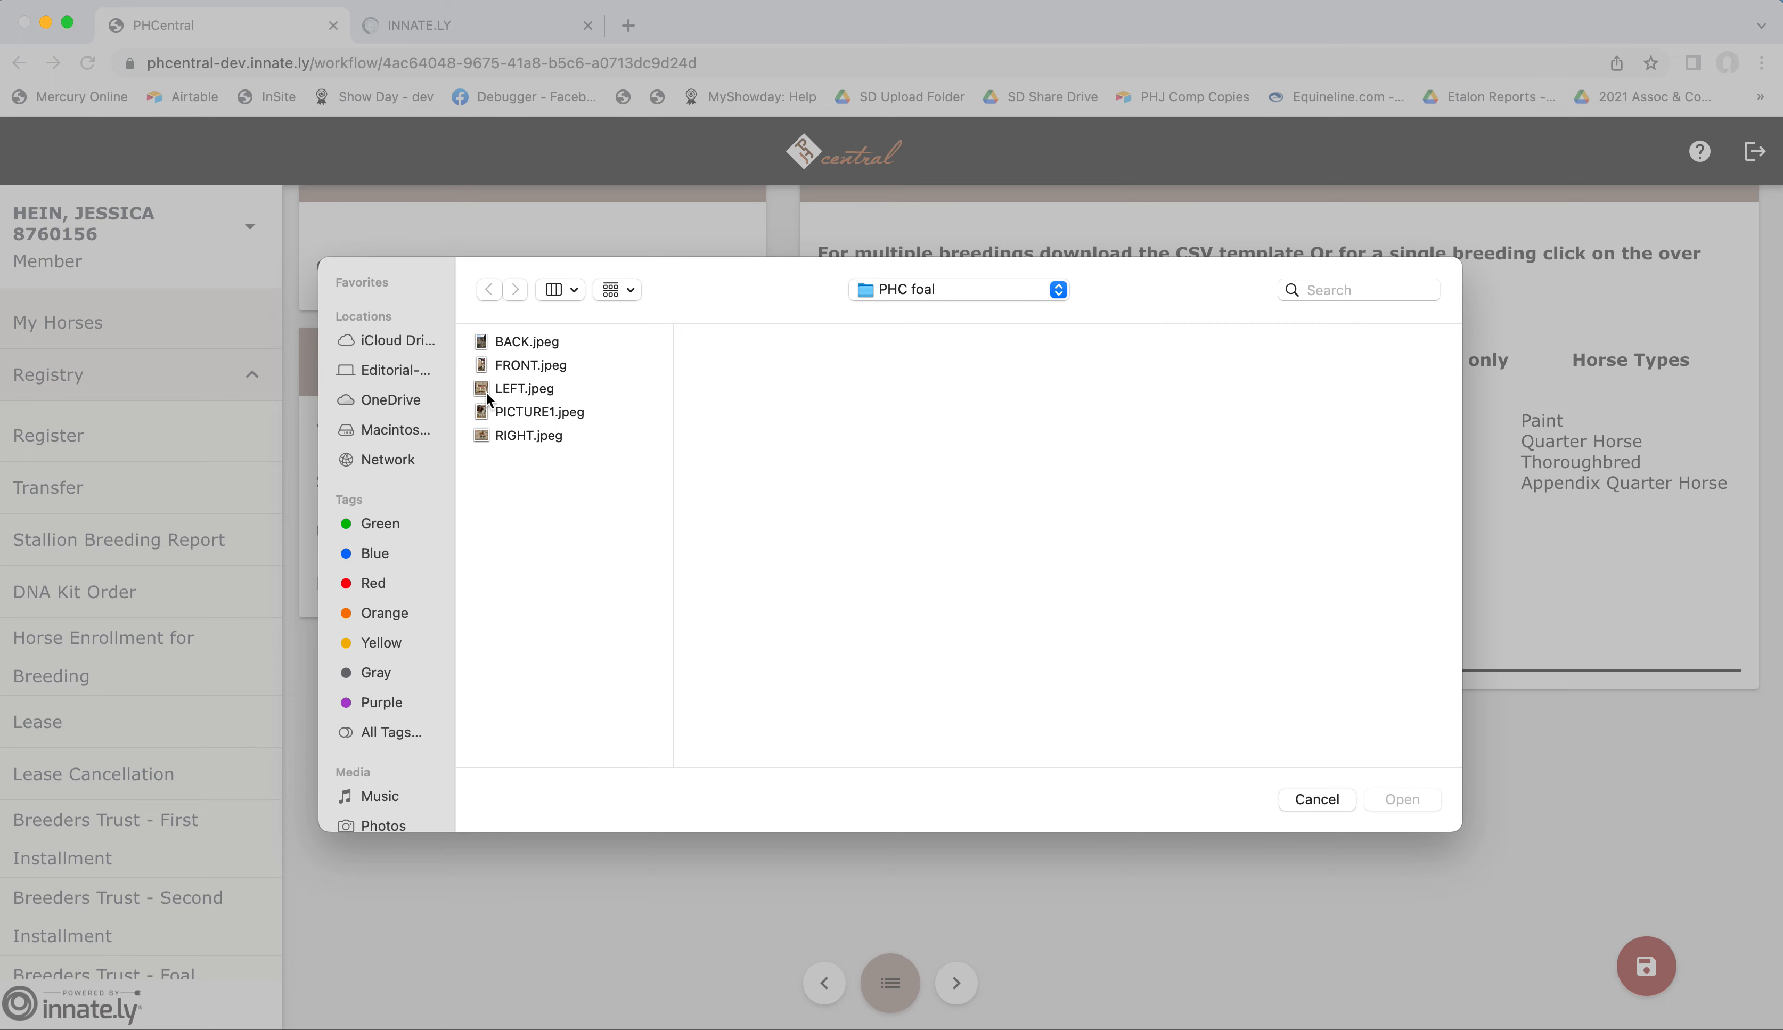
click(958, 289)
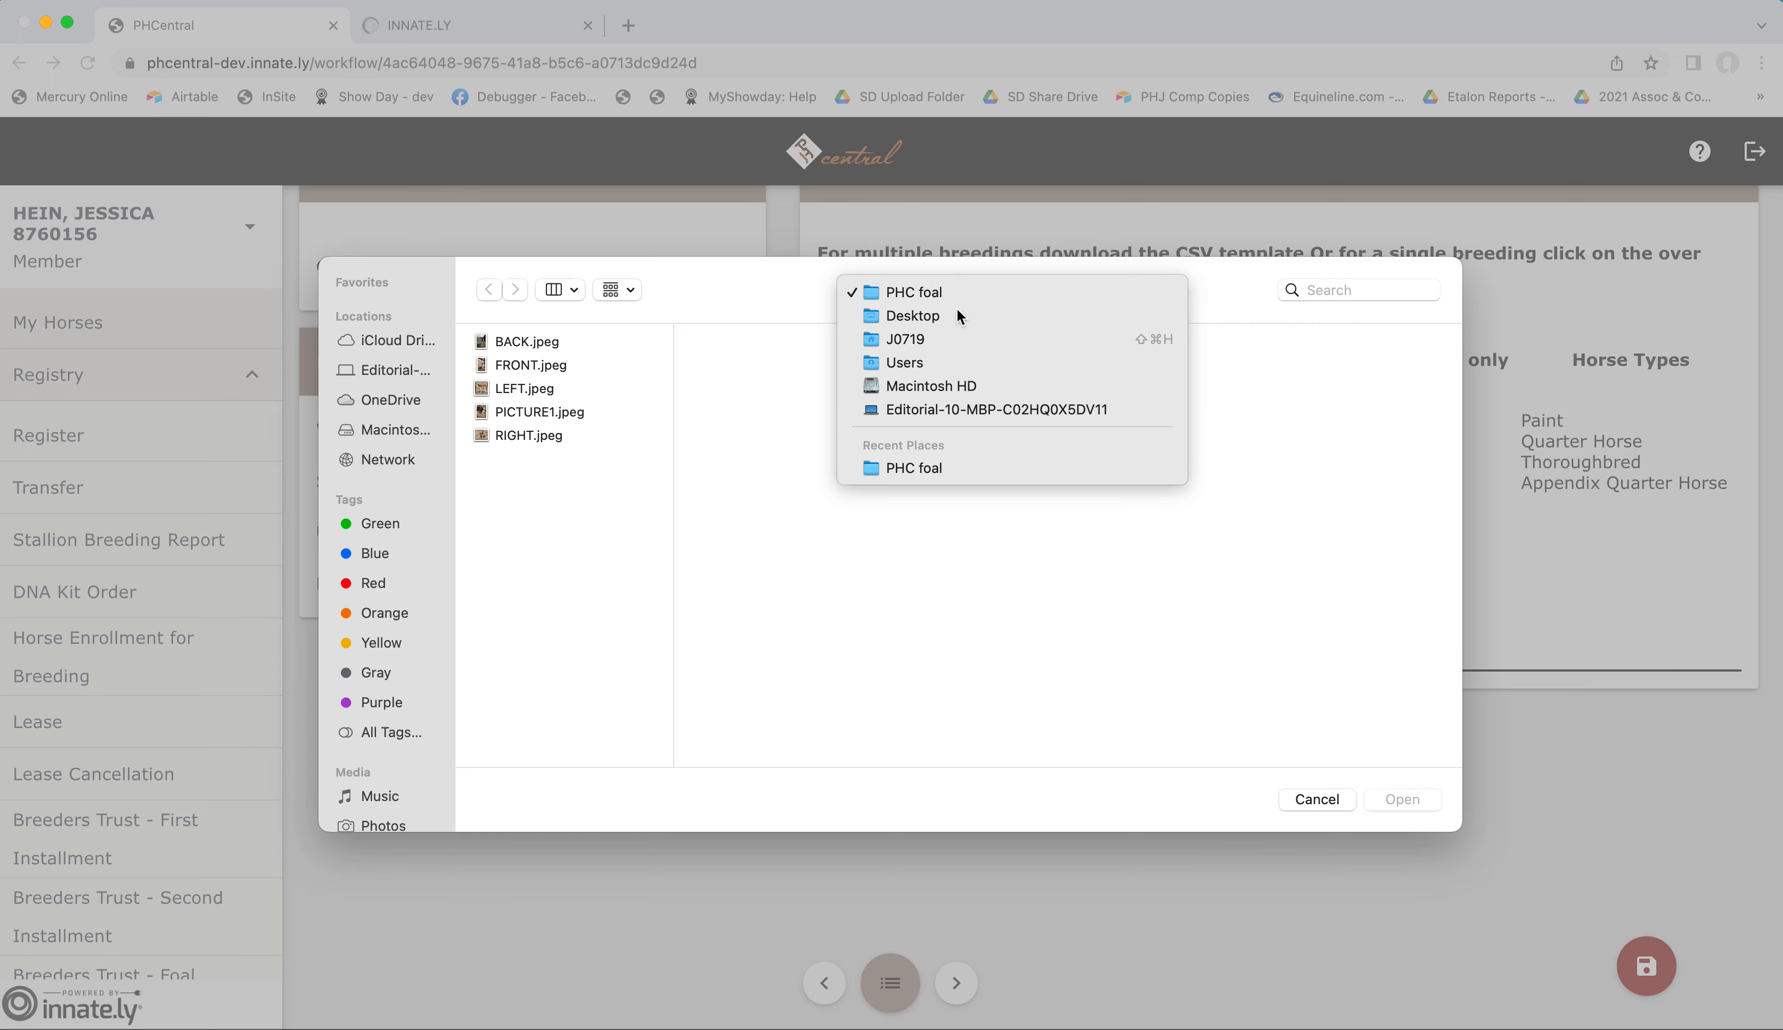
click(912, 317)
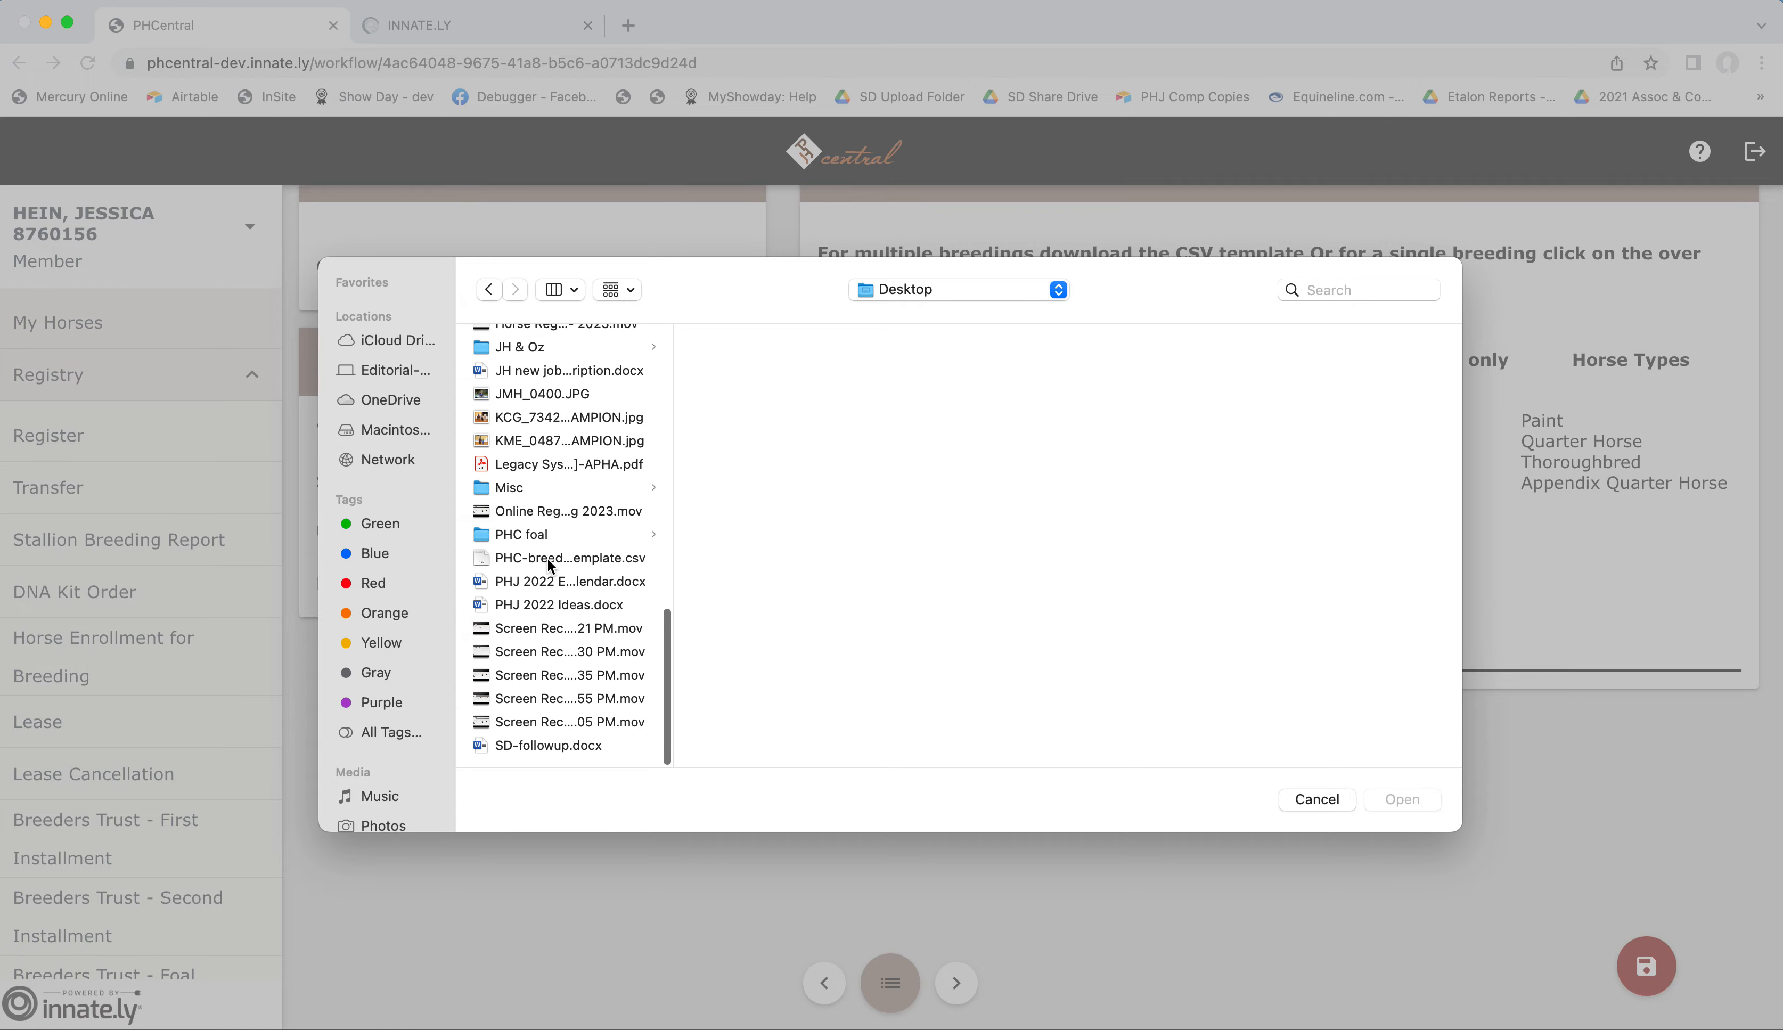
click(567, 557)
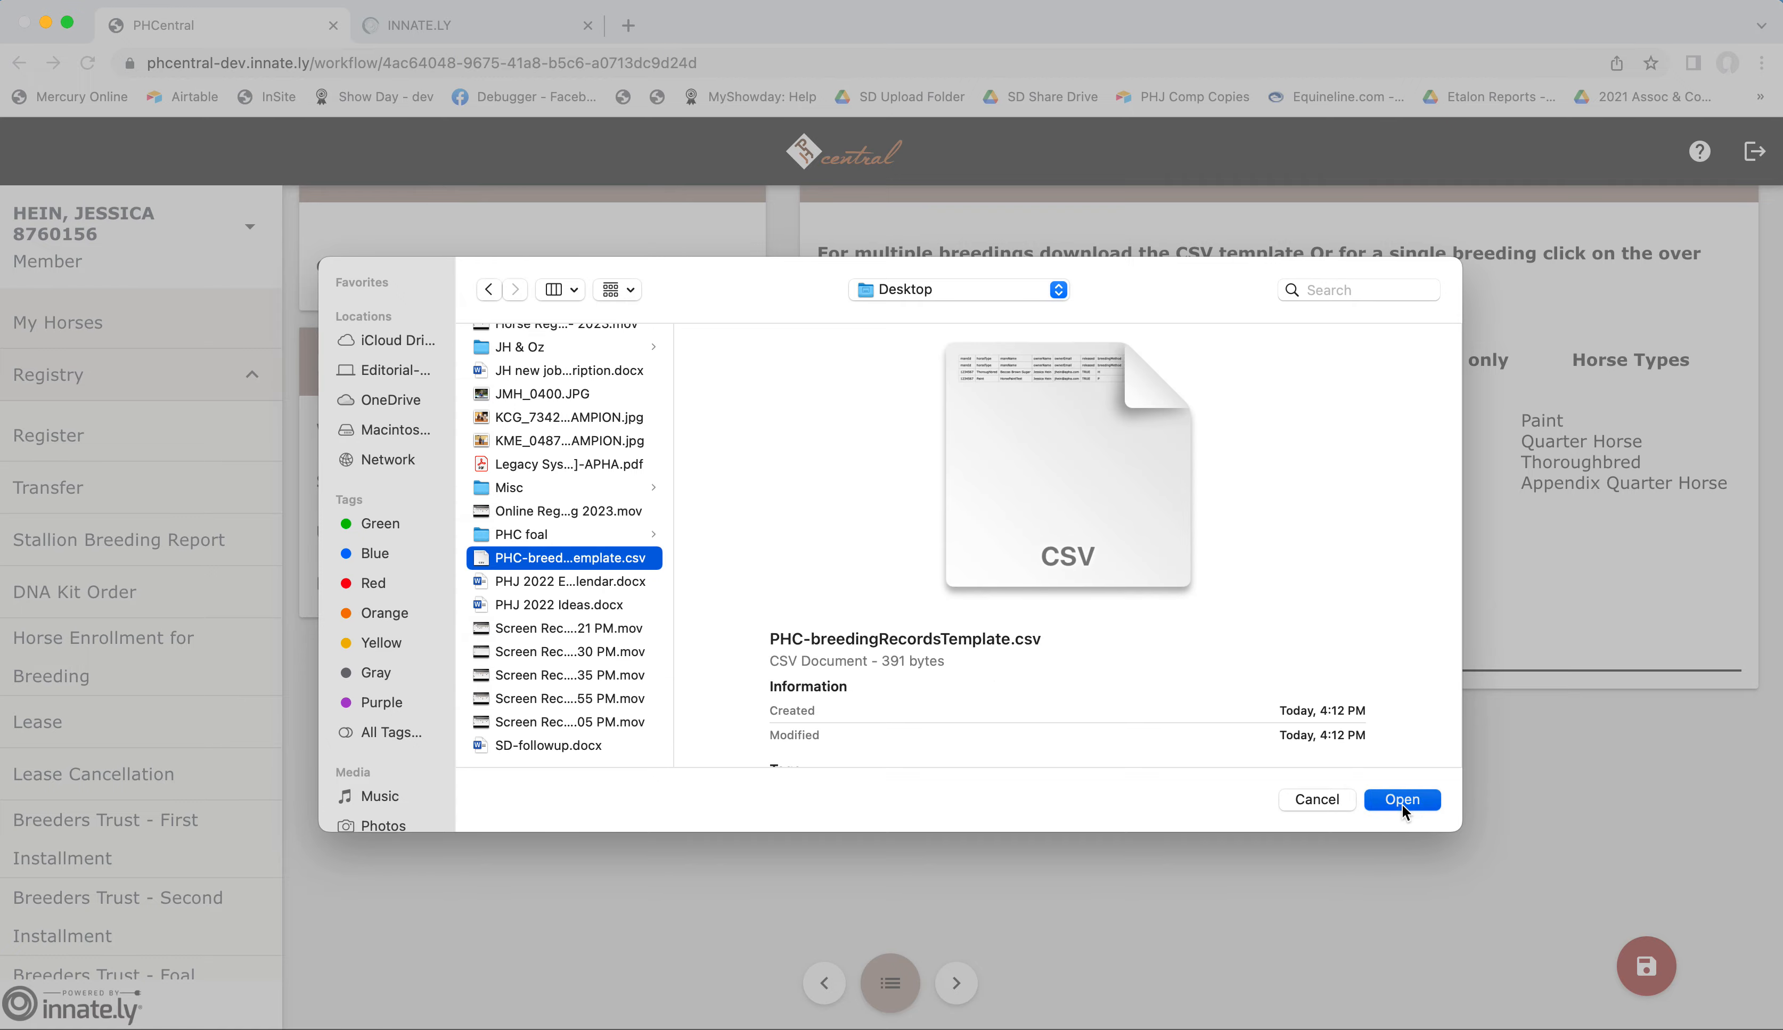
click(1400, 799)
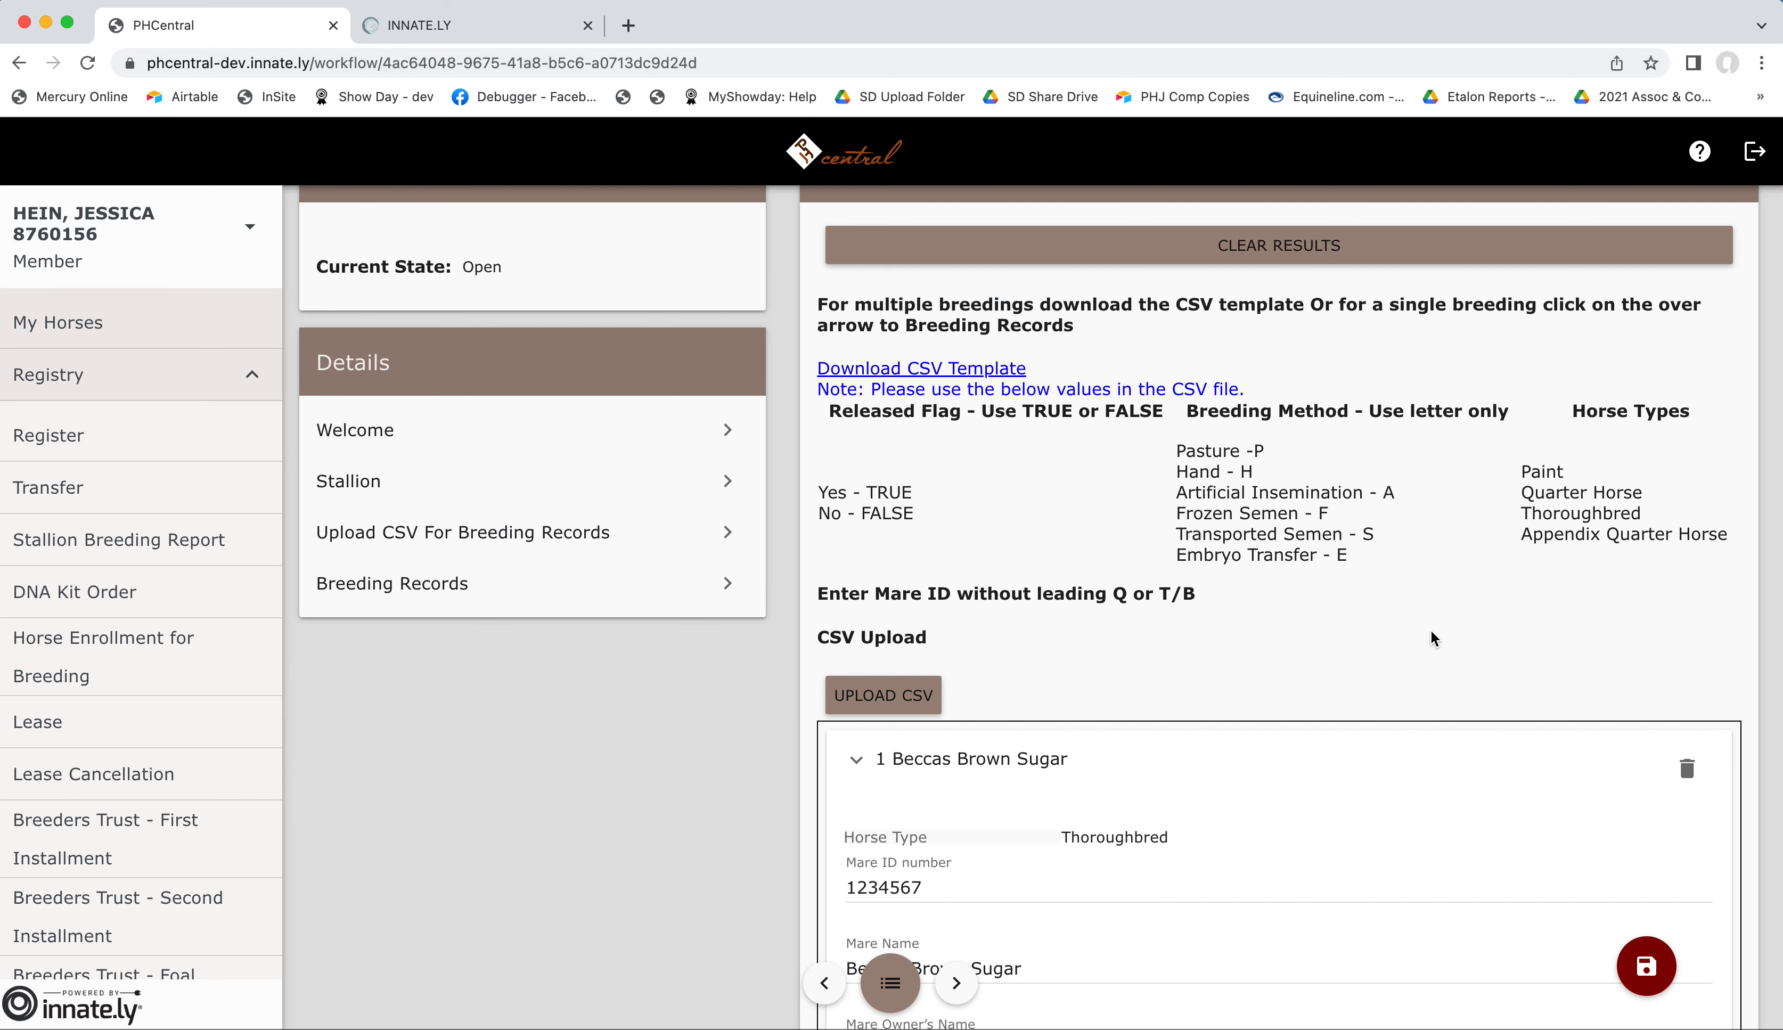
Validate the uploaded breedings and add a leading 0 to HorsePaintTest's flagged Mare ID.
scroll(down, 3)
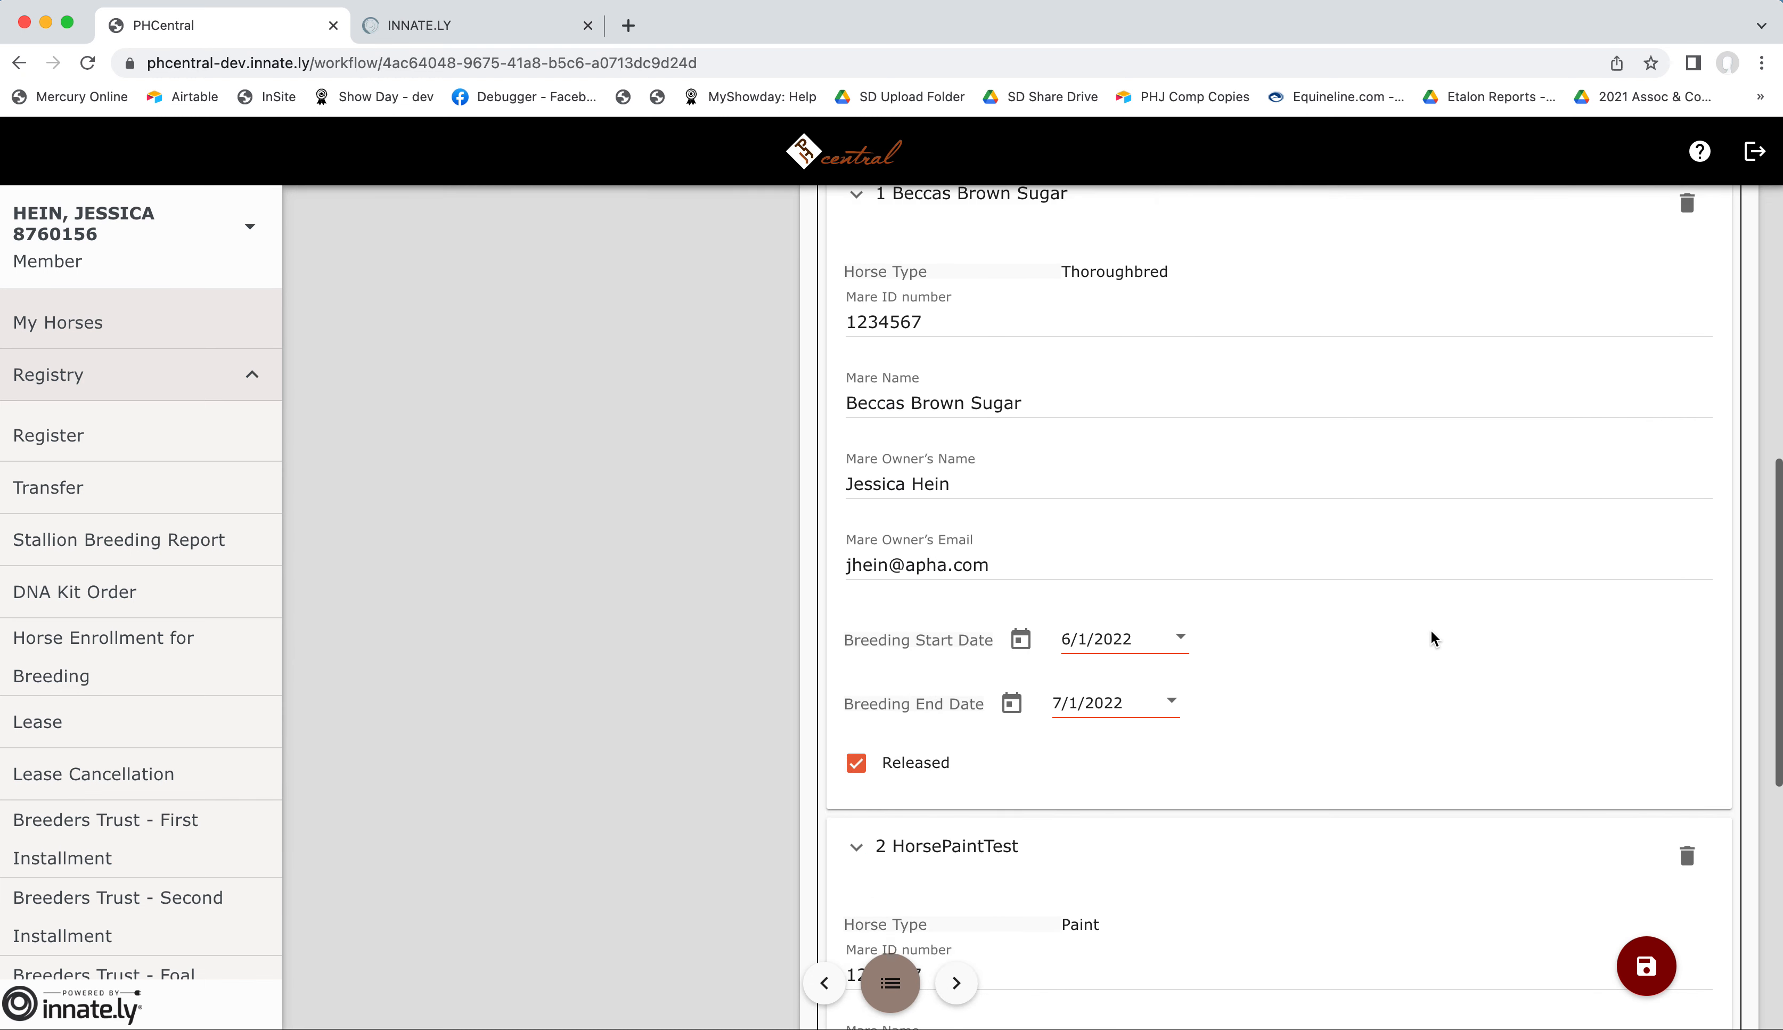
scroll(down, 3)
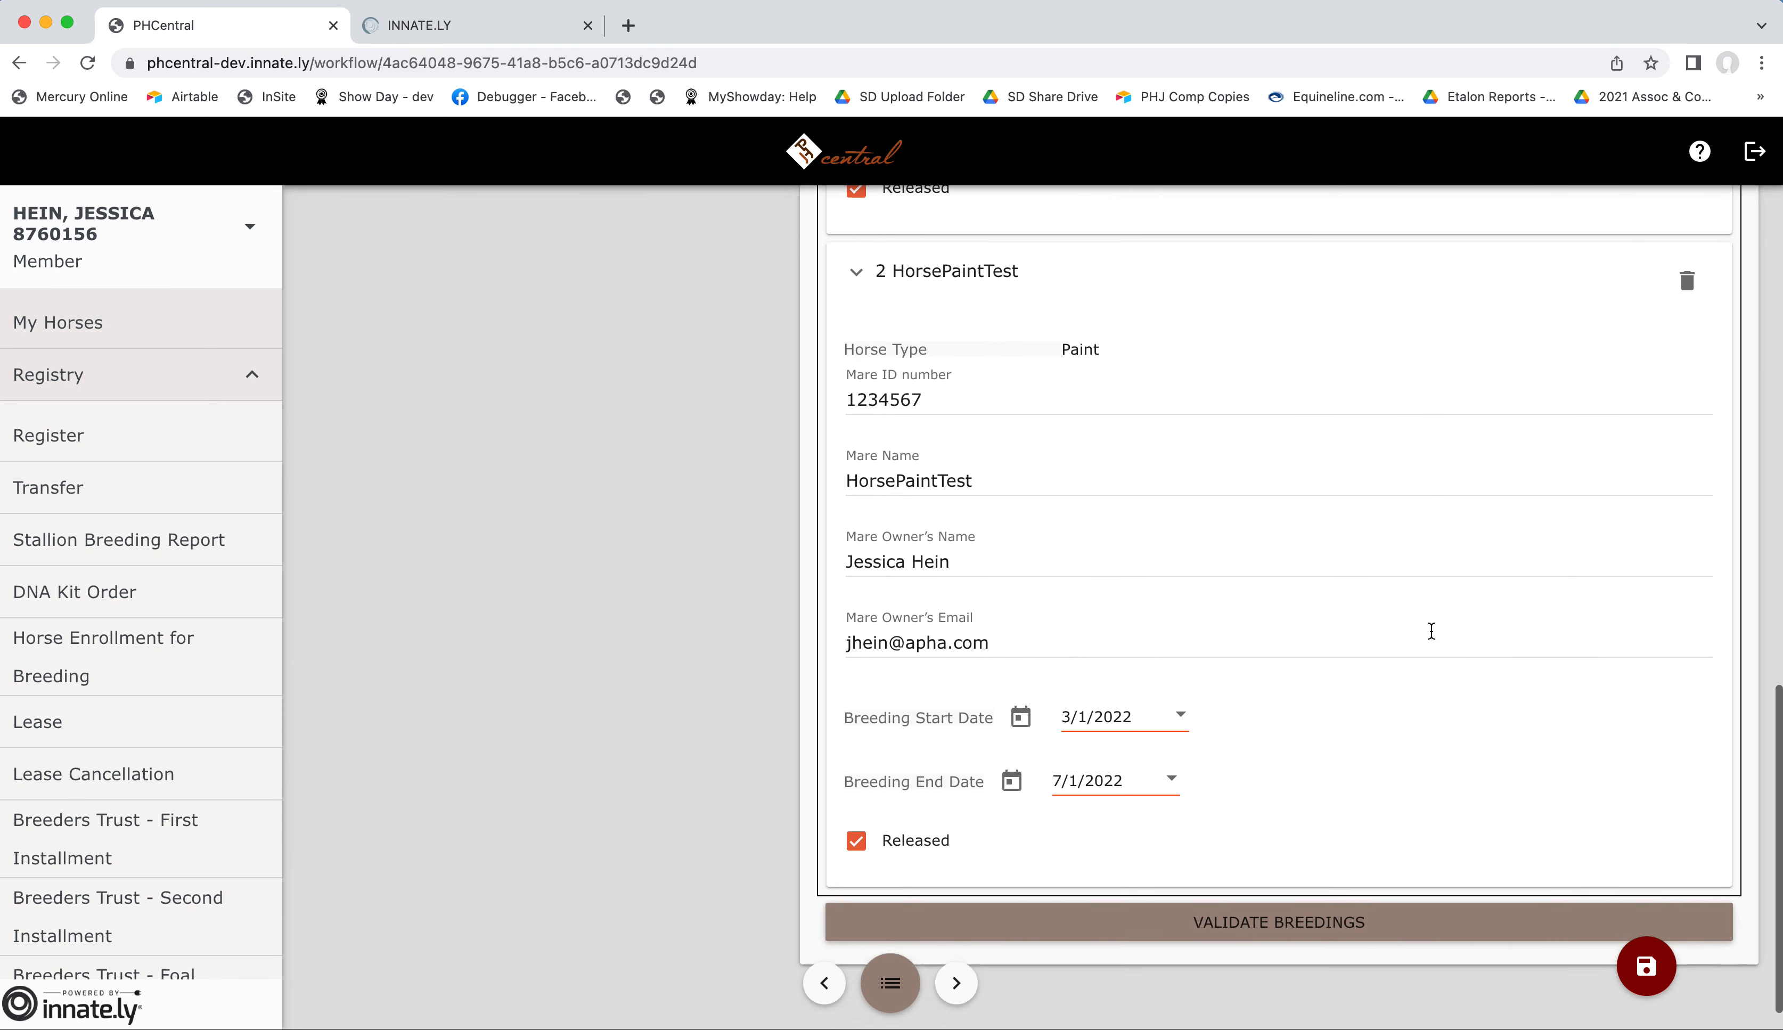
scroll(down, 3)
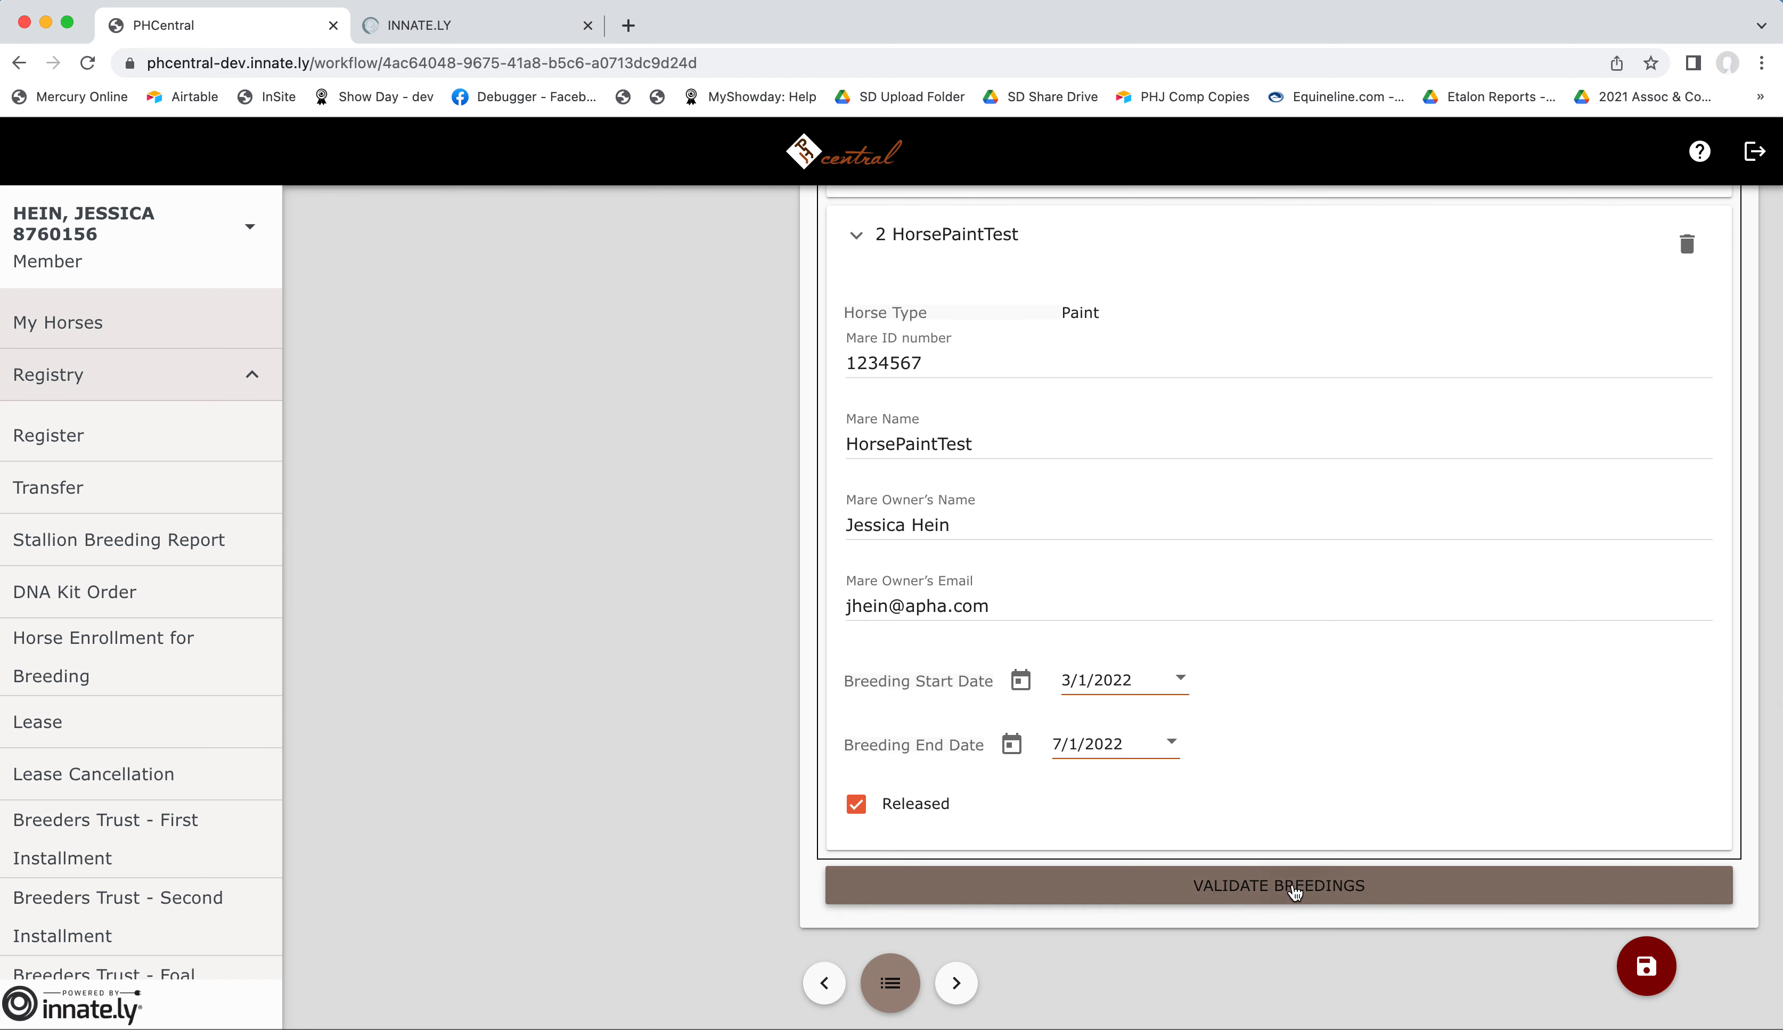
click(1279, 884)
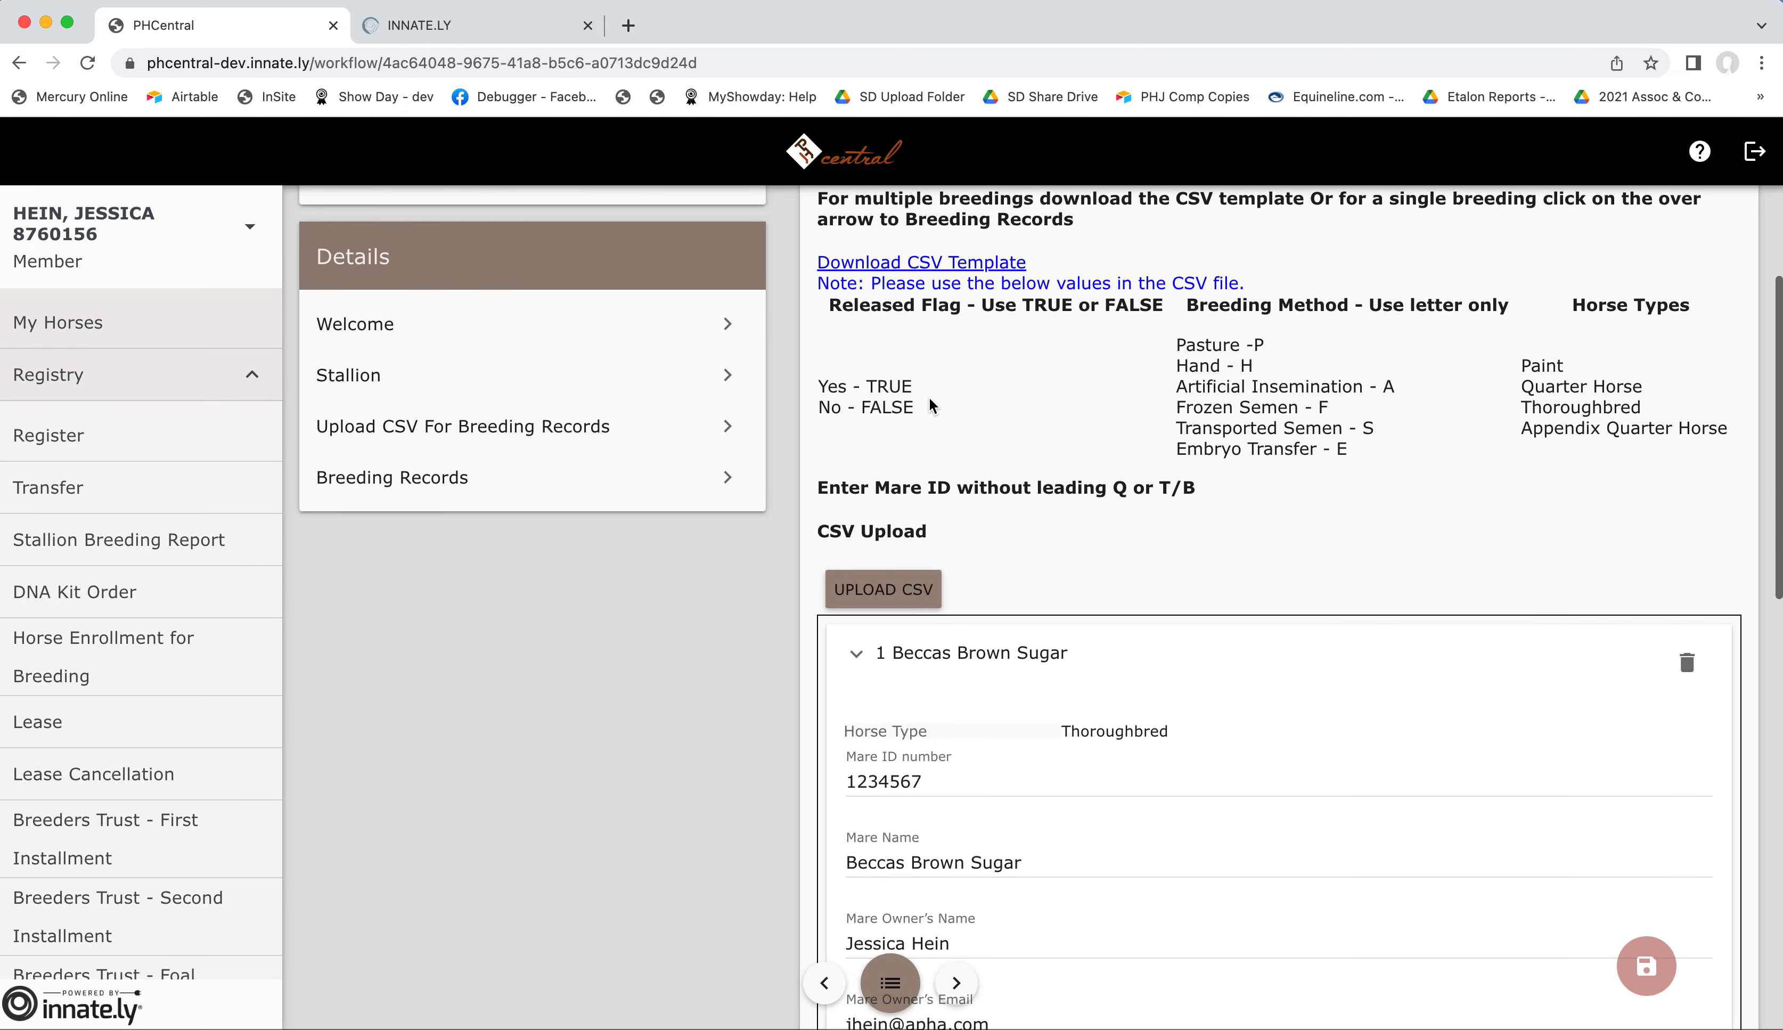
scroll(down, 3)
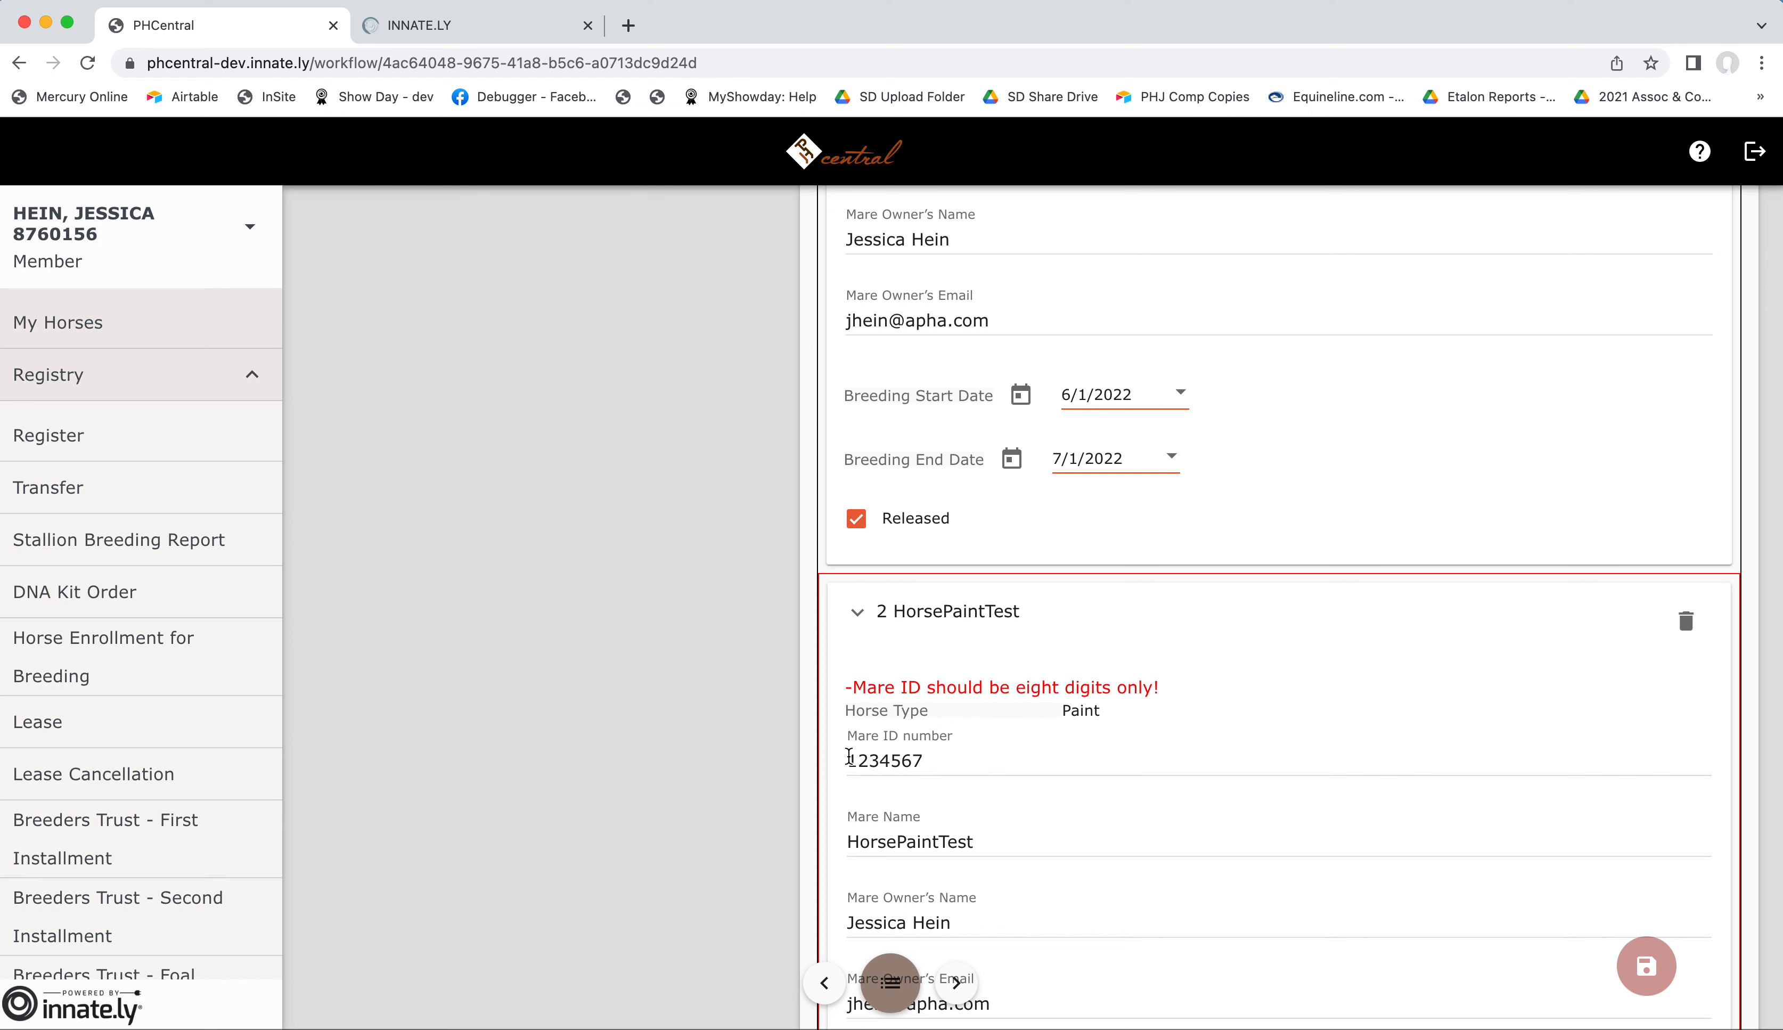
text(0)
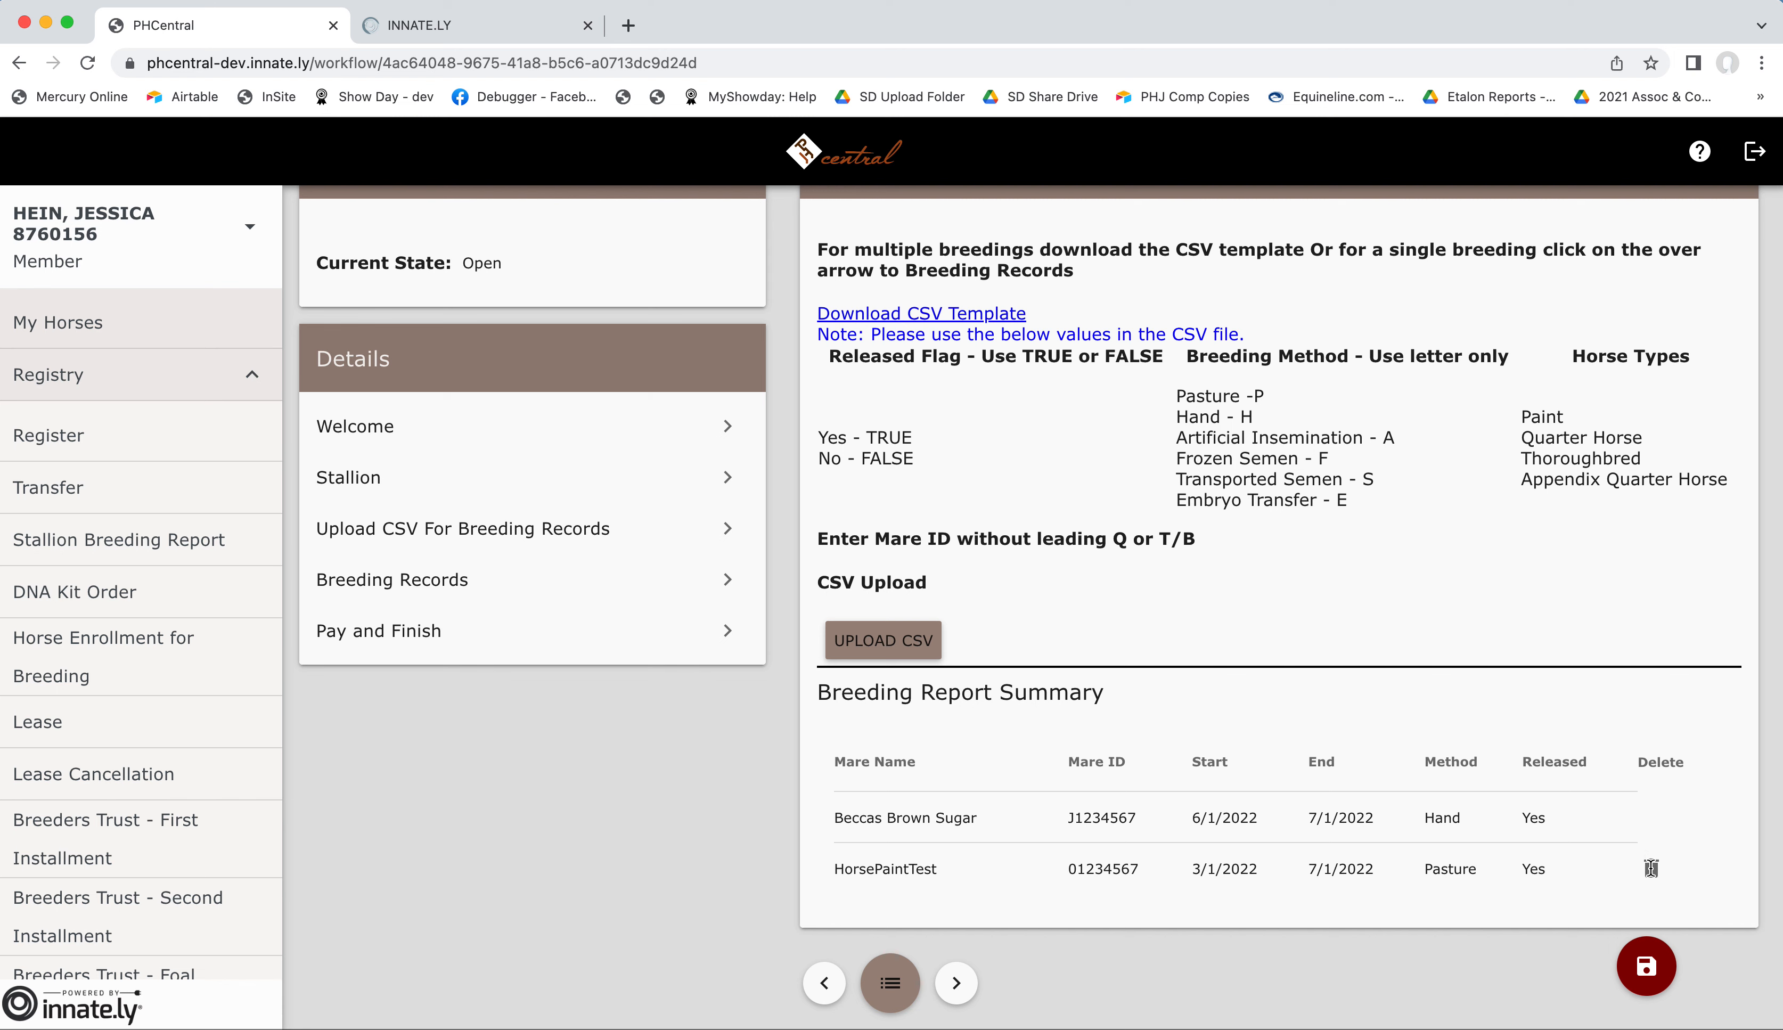
mouse_move(956, 982)
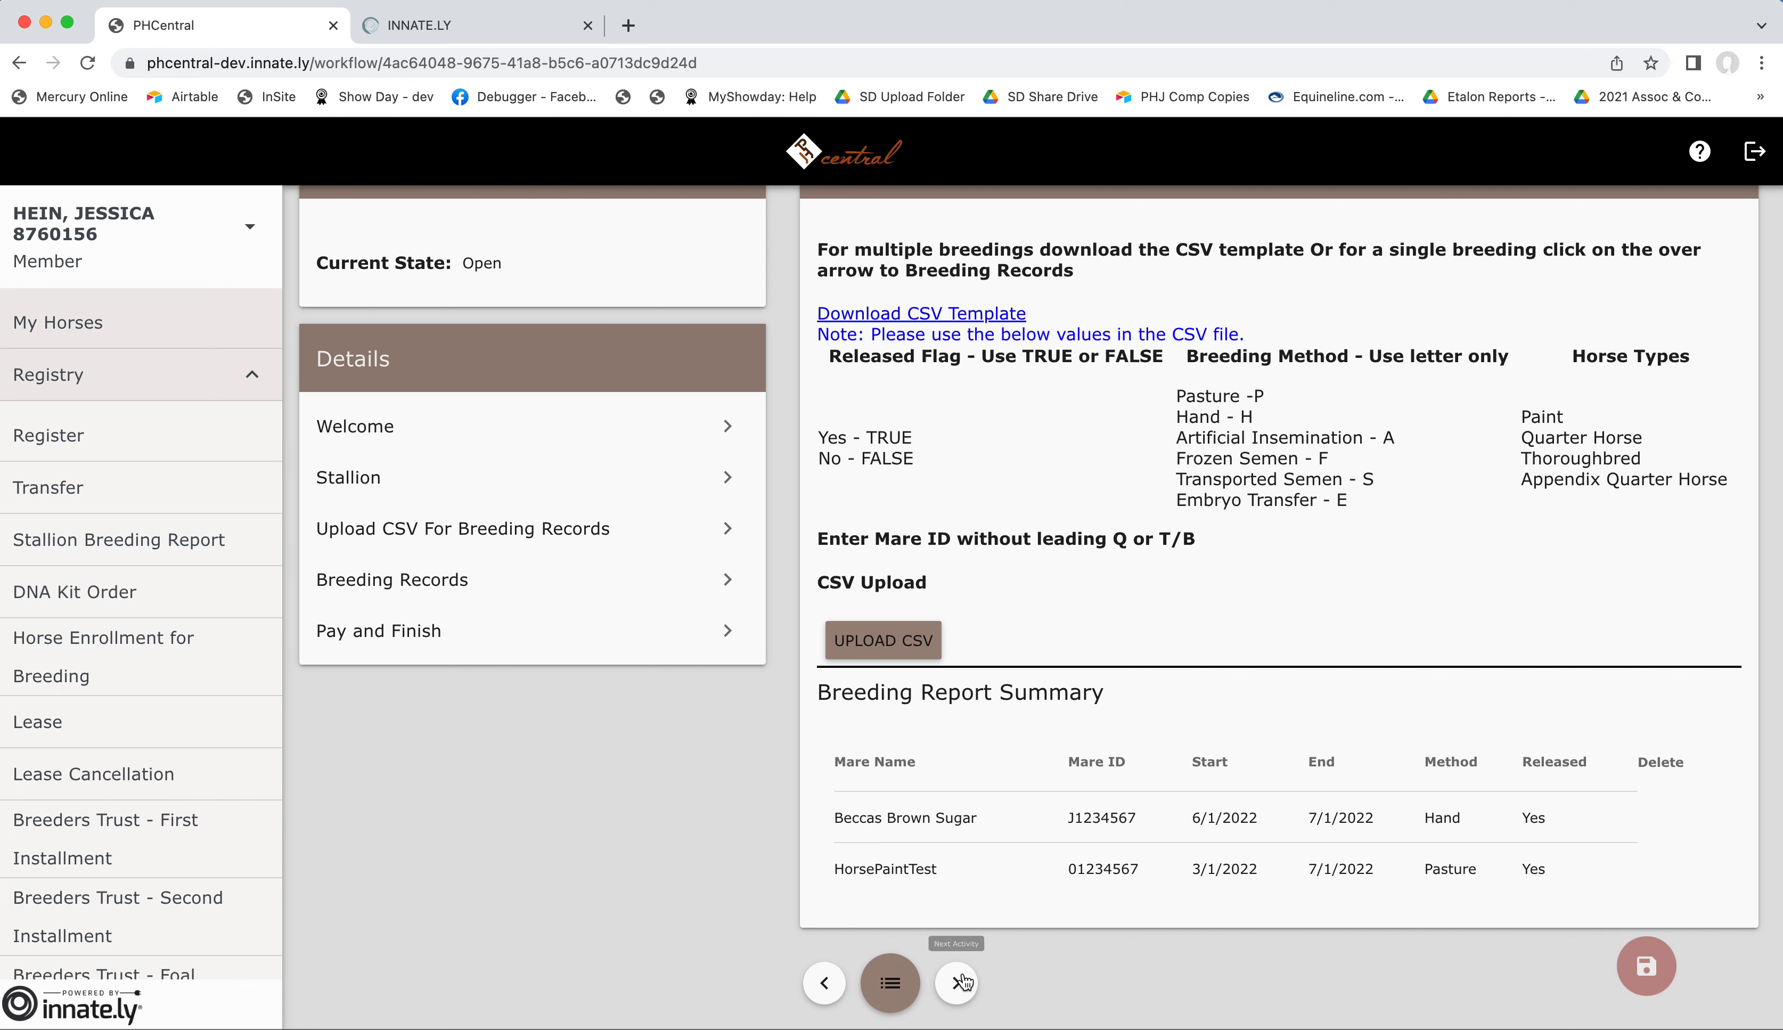
On the manual breeding record, search for 'ima test mare' and choose Ima Test Mare.
click(959, 983)
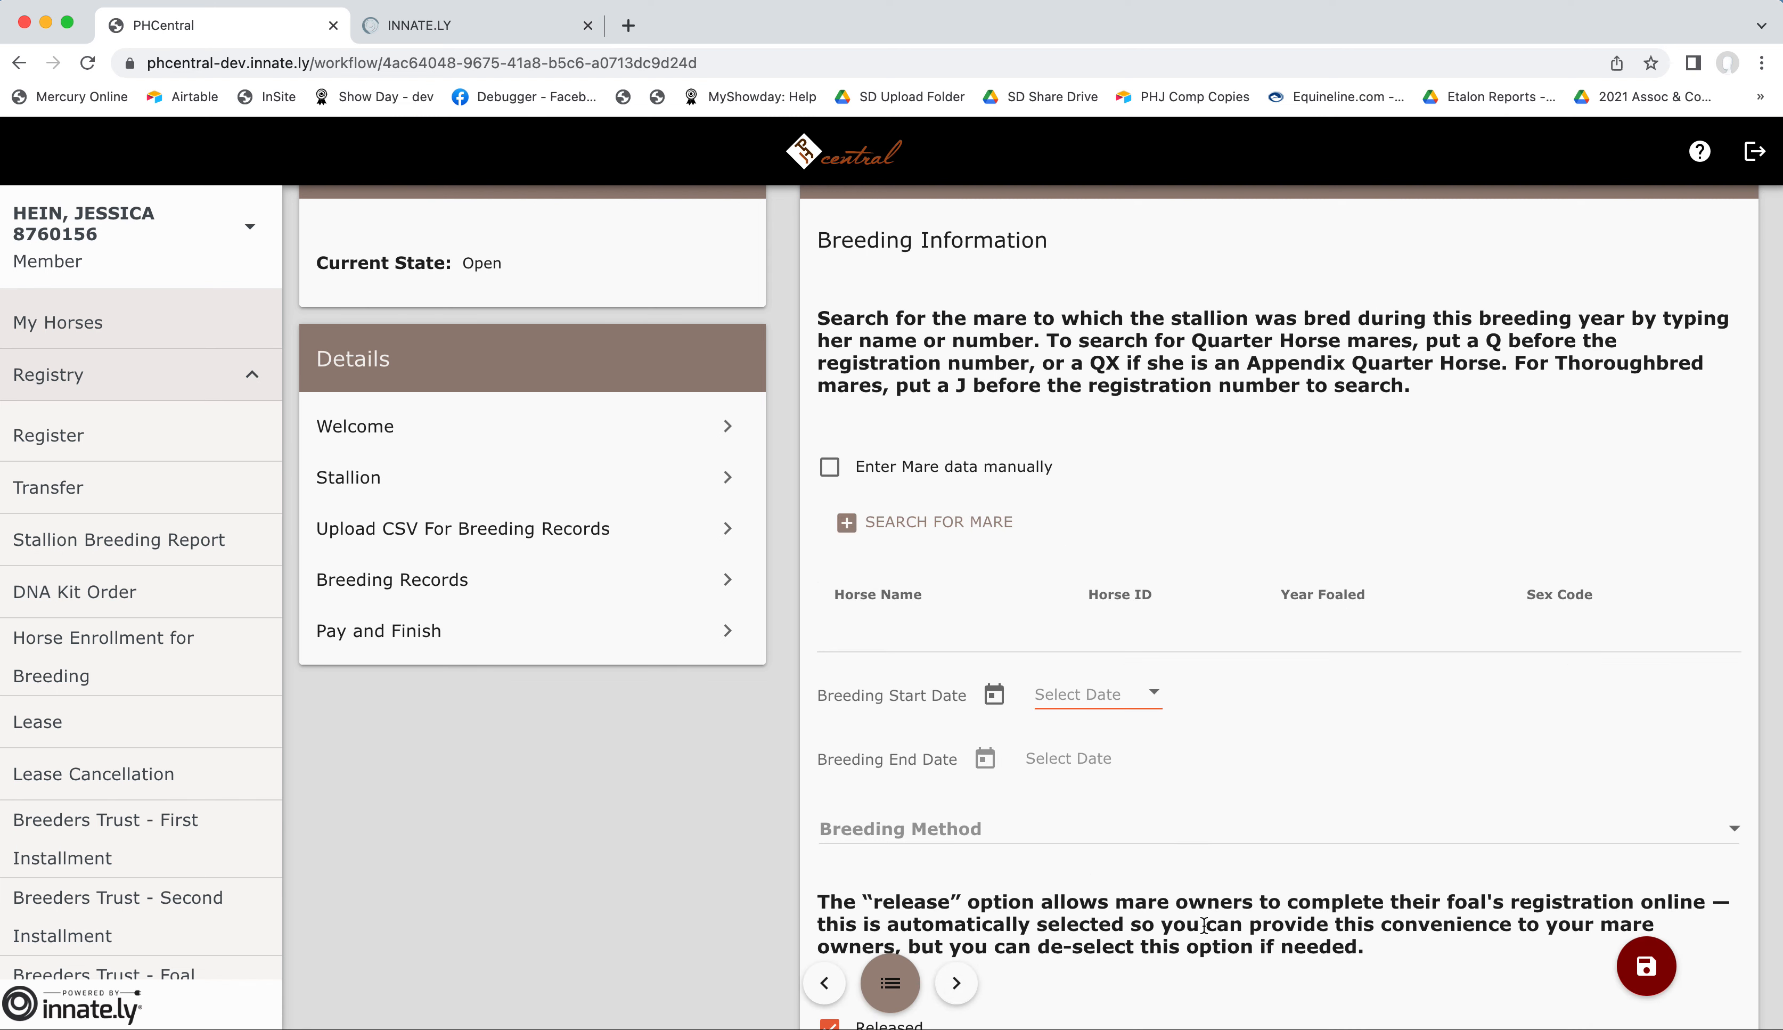
scroll(down, 3)
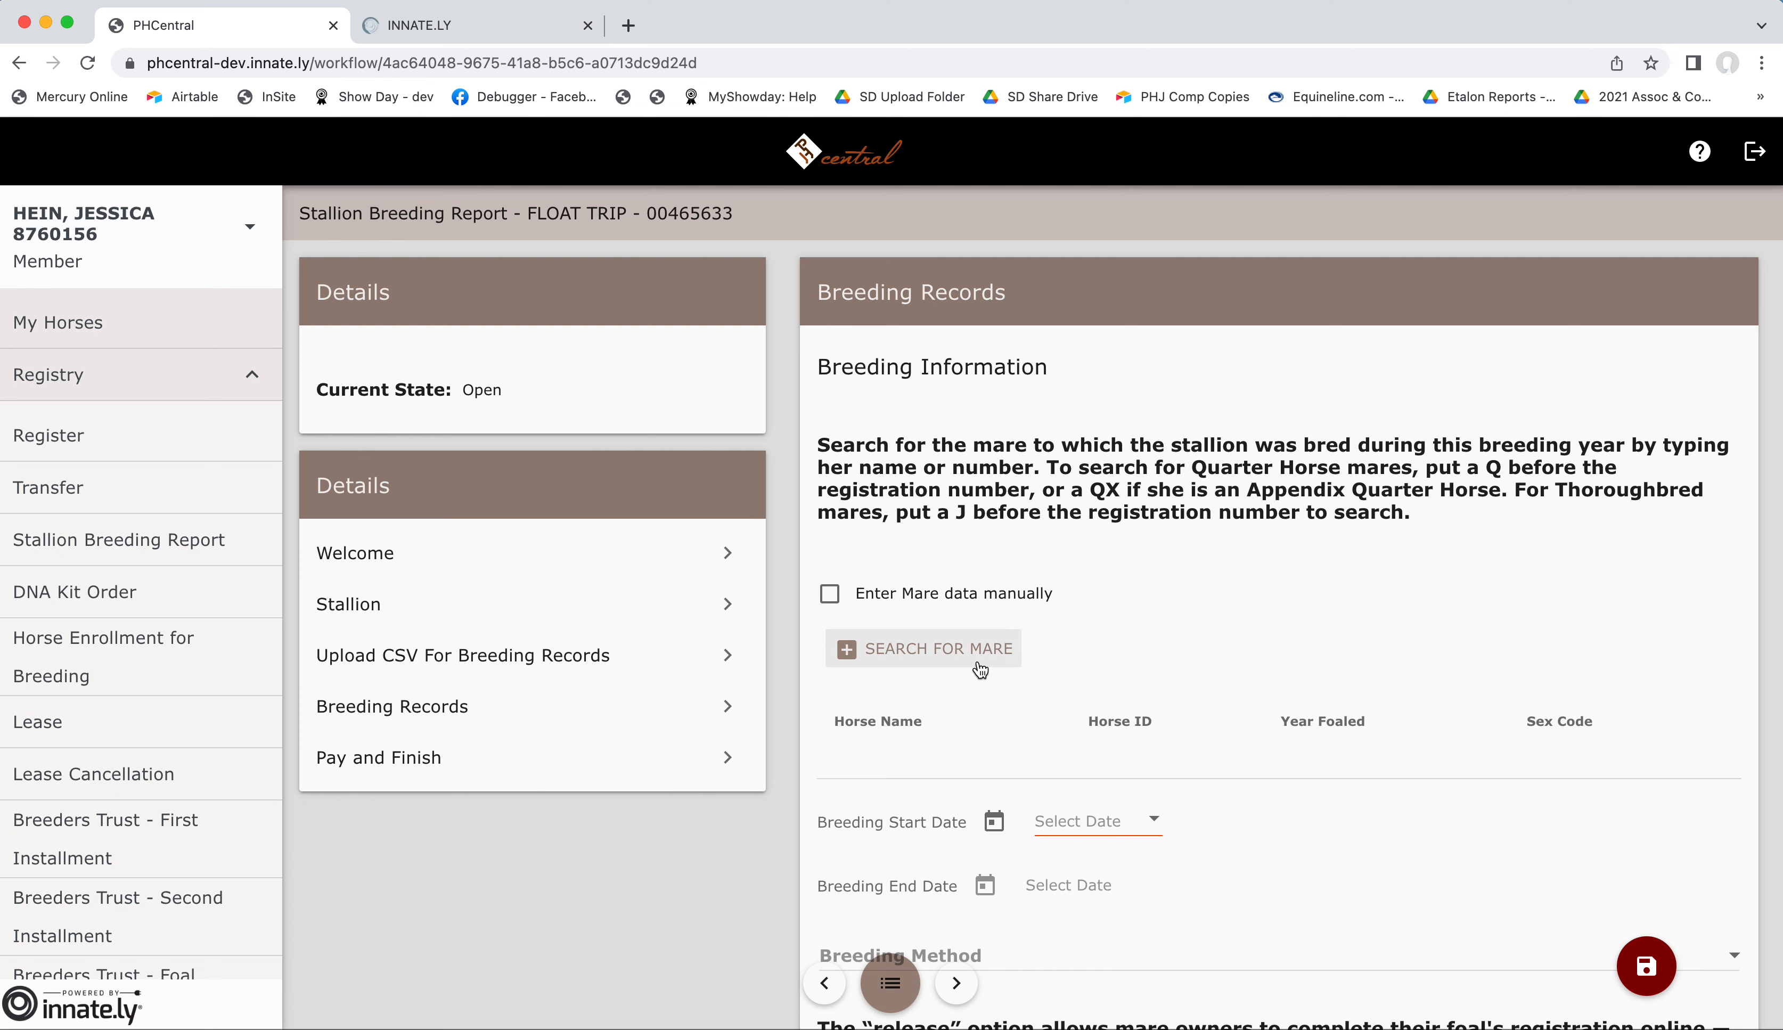
click(923, 648)
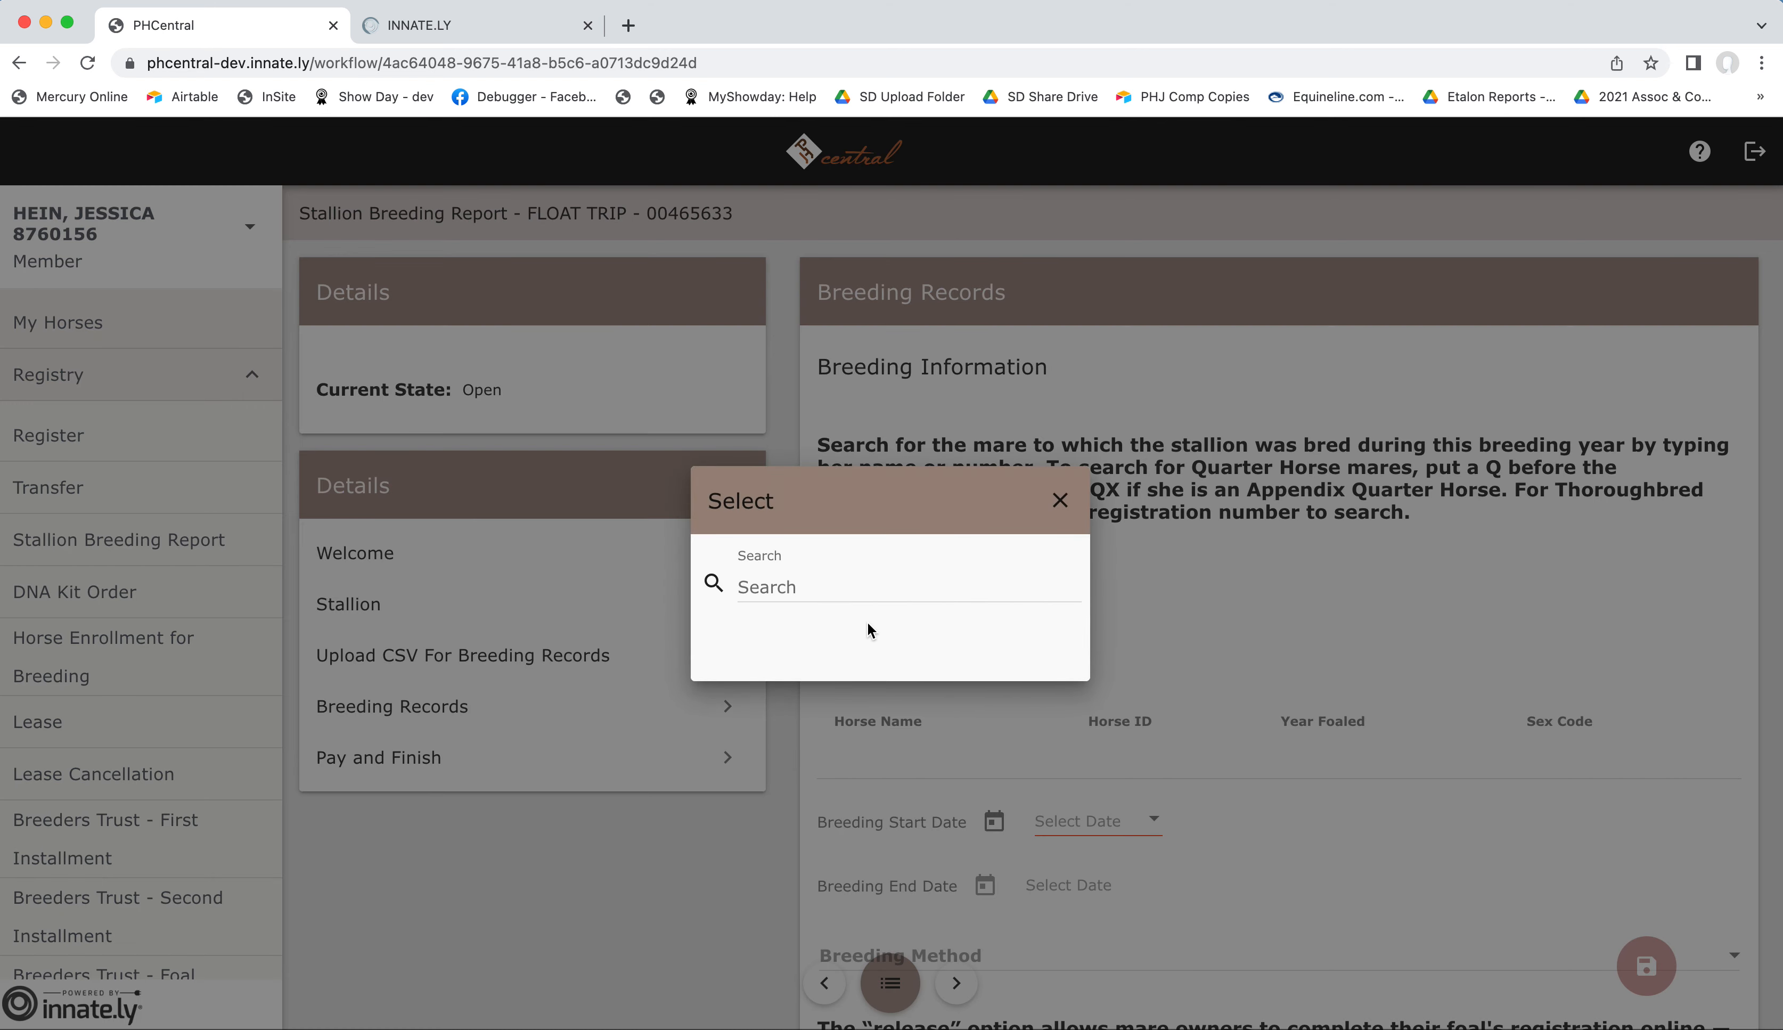
click(898, 586)
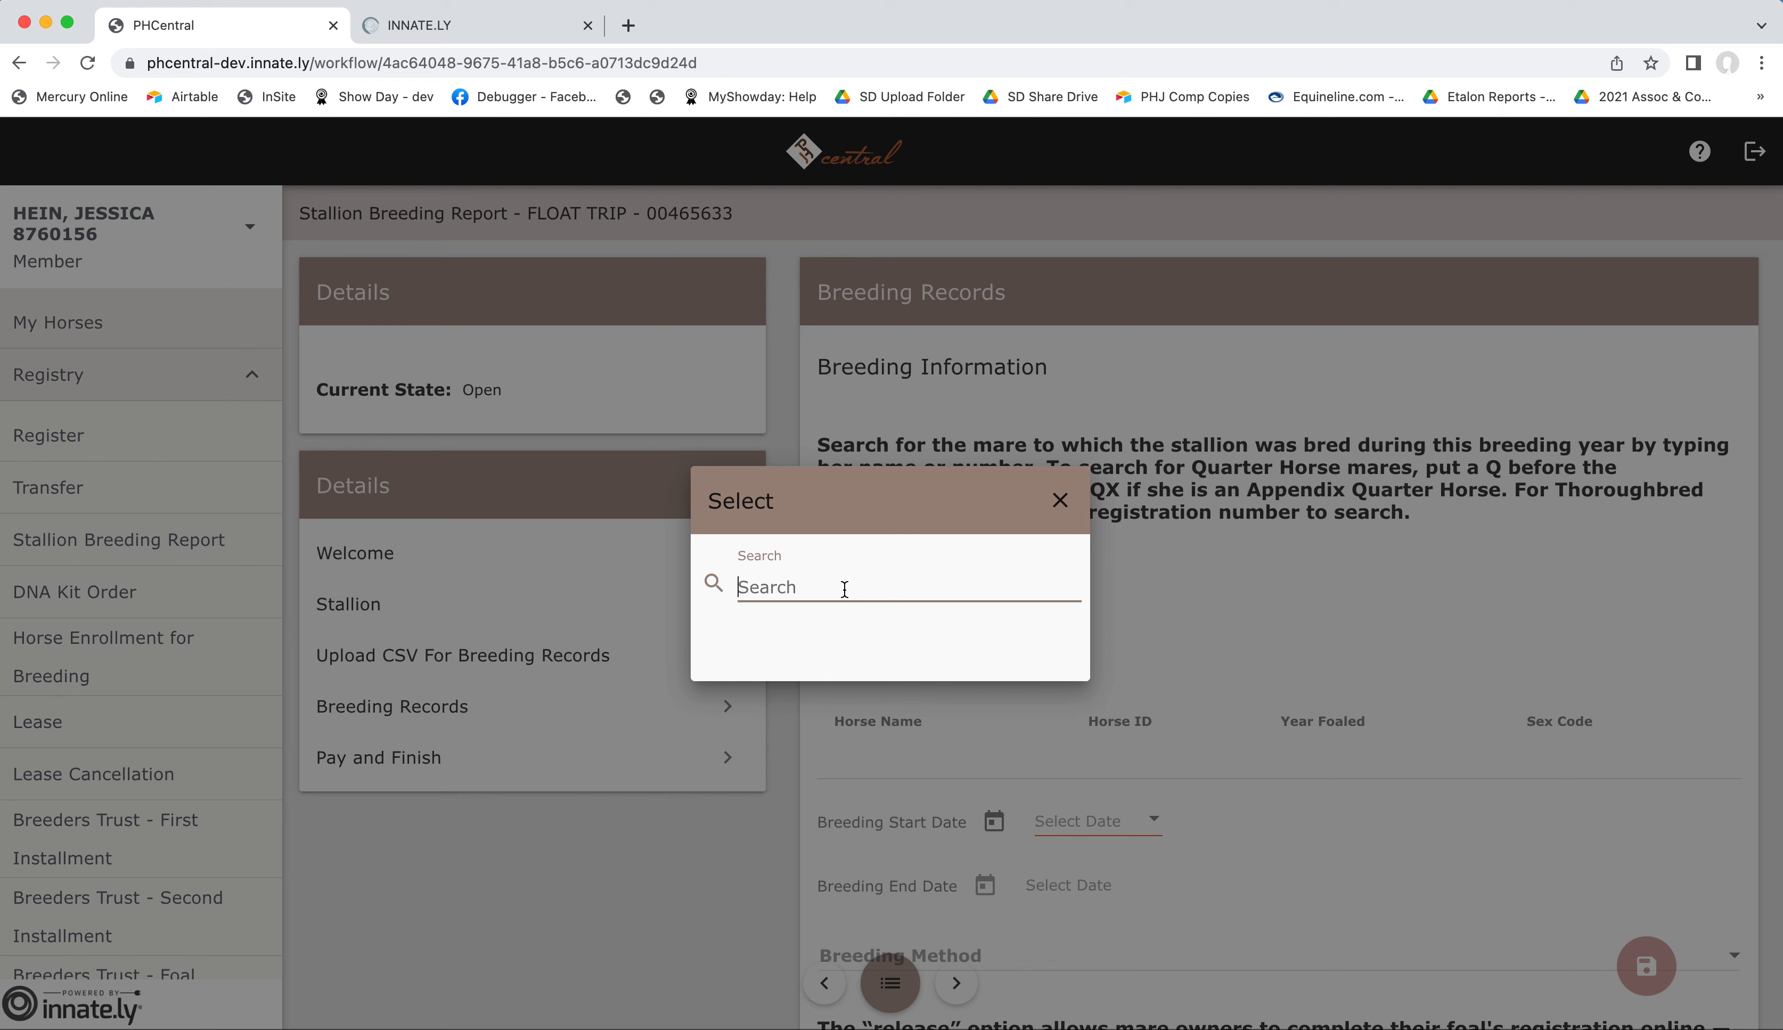
text(ima test mare)
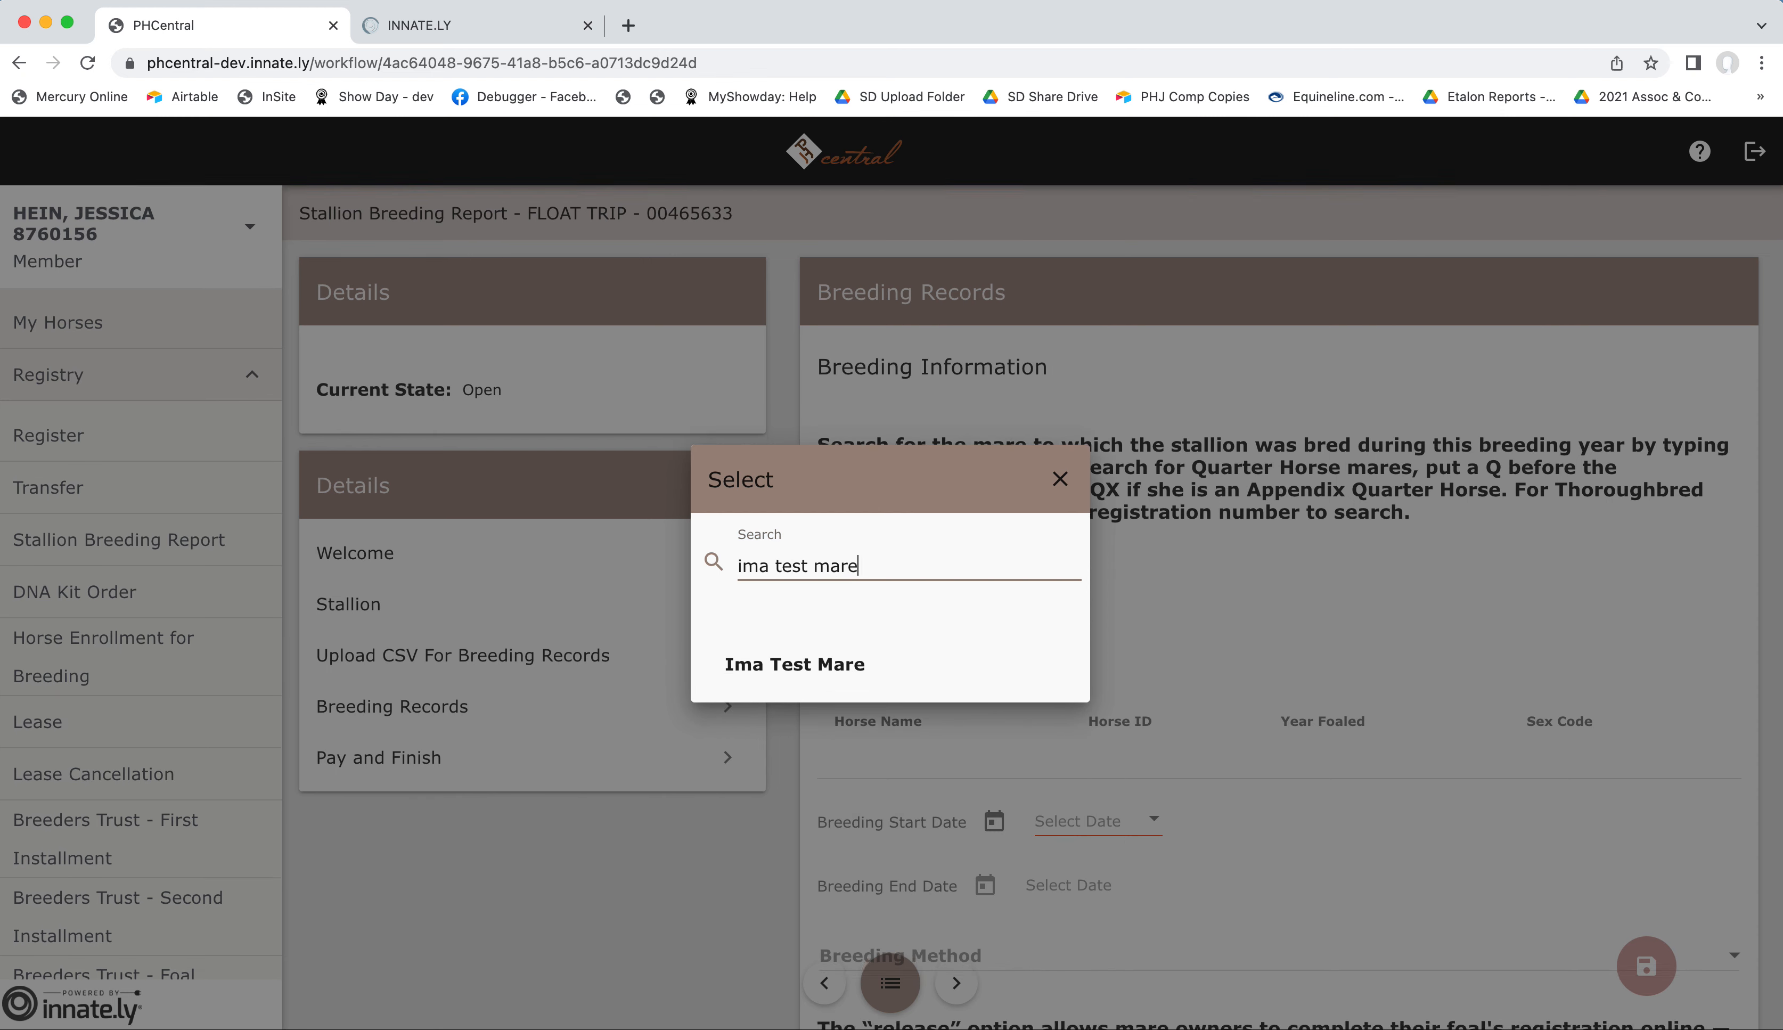
click(1059, 478)
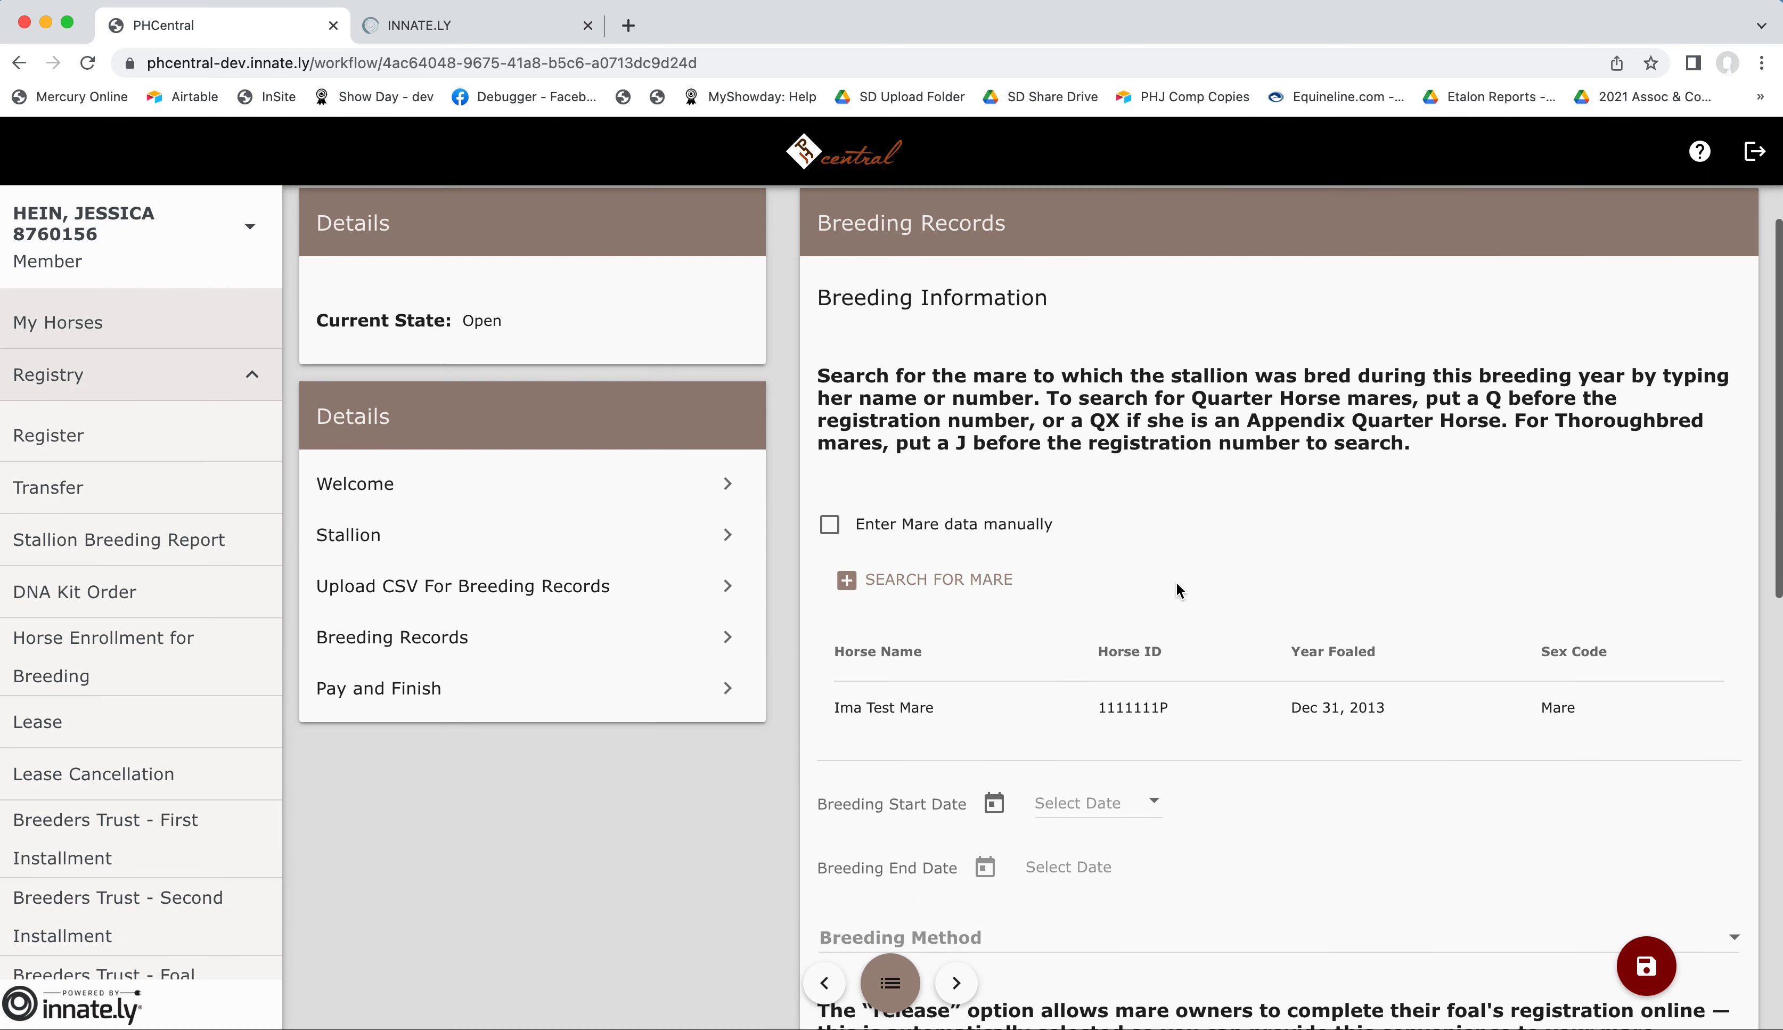
scroll(down, 3)
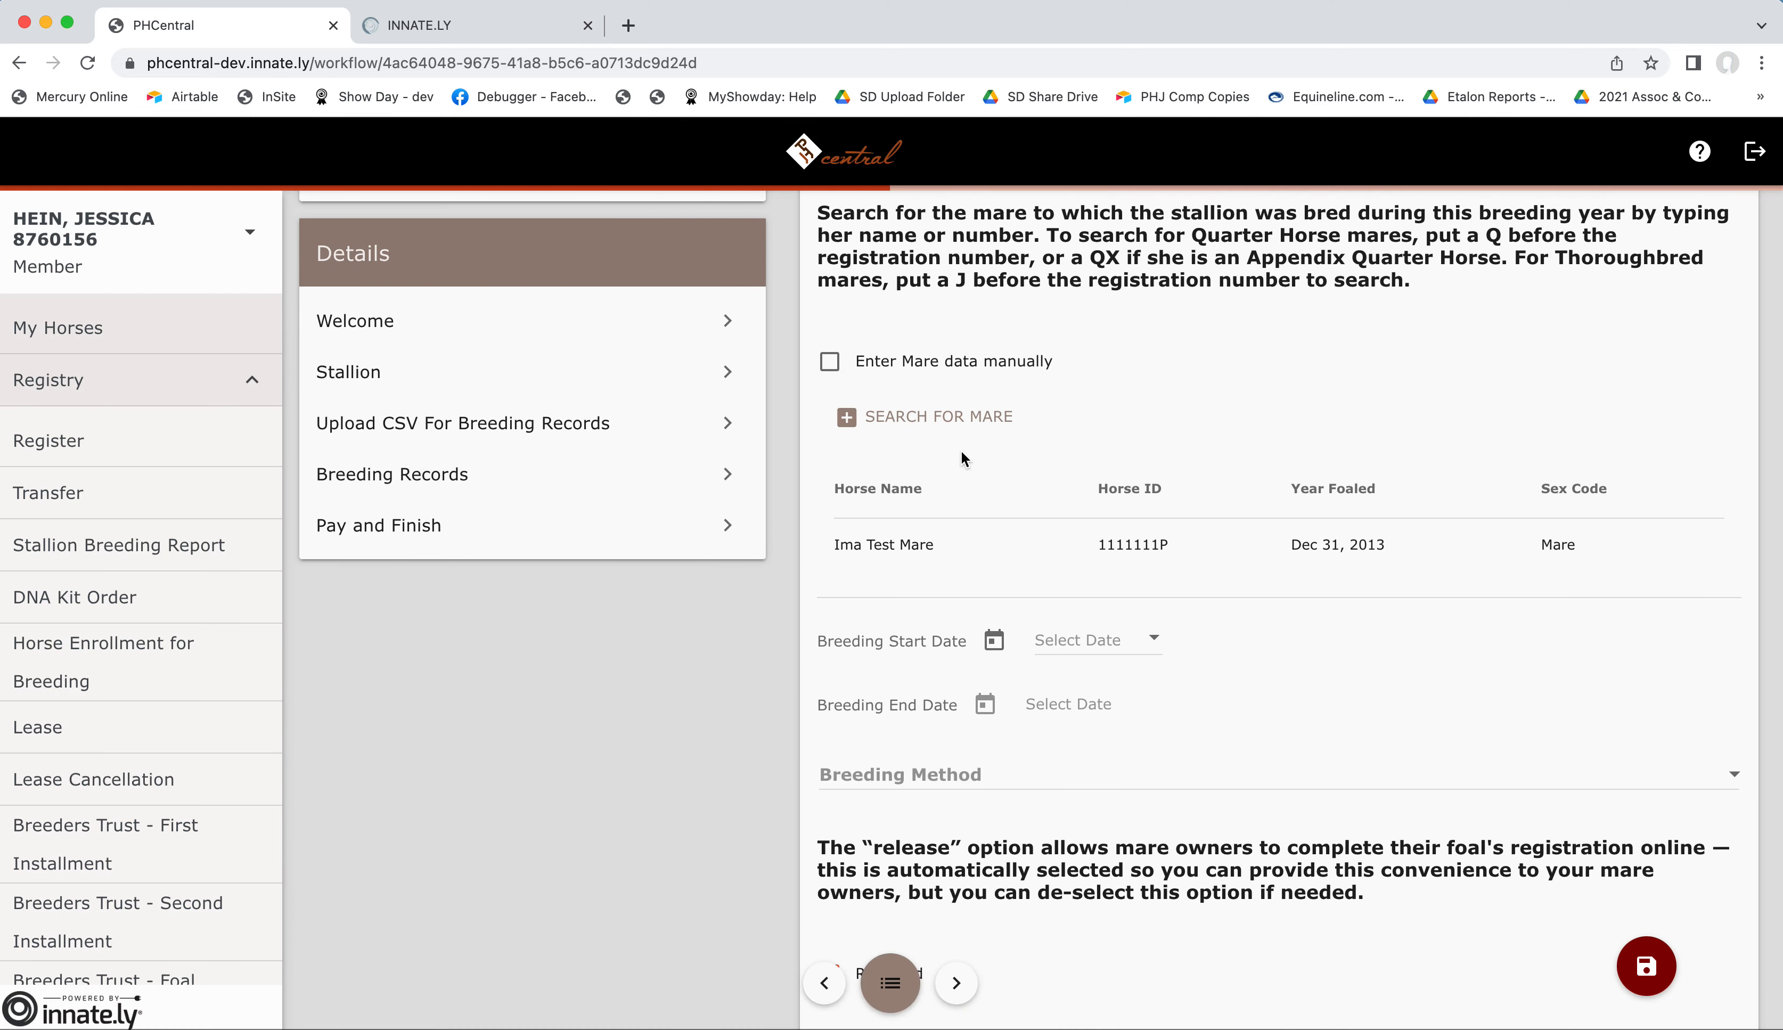
scroll(down, 3)
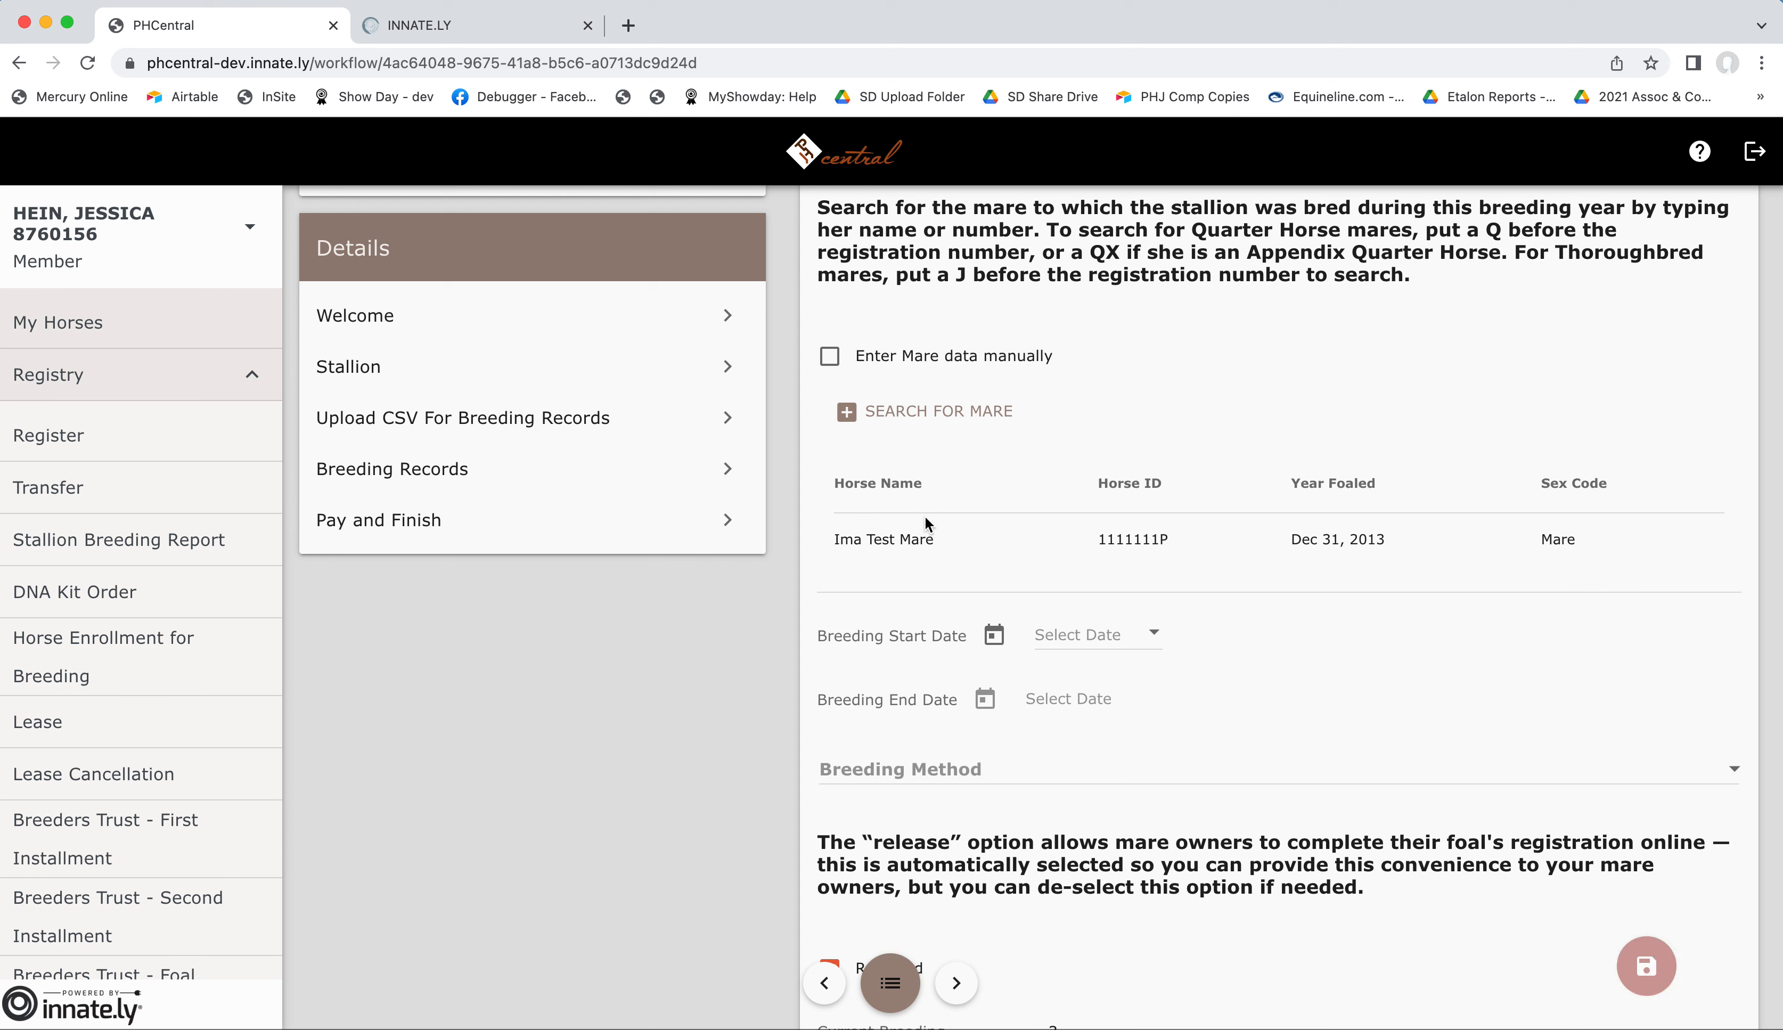
mouse_move(997, 638)
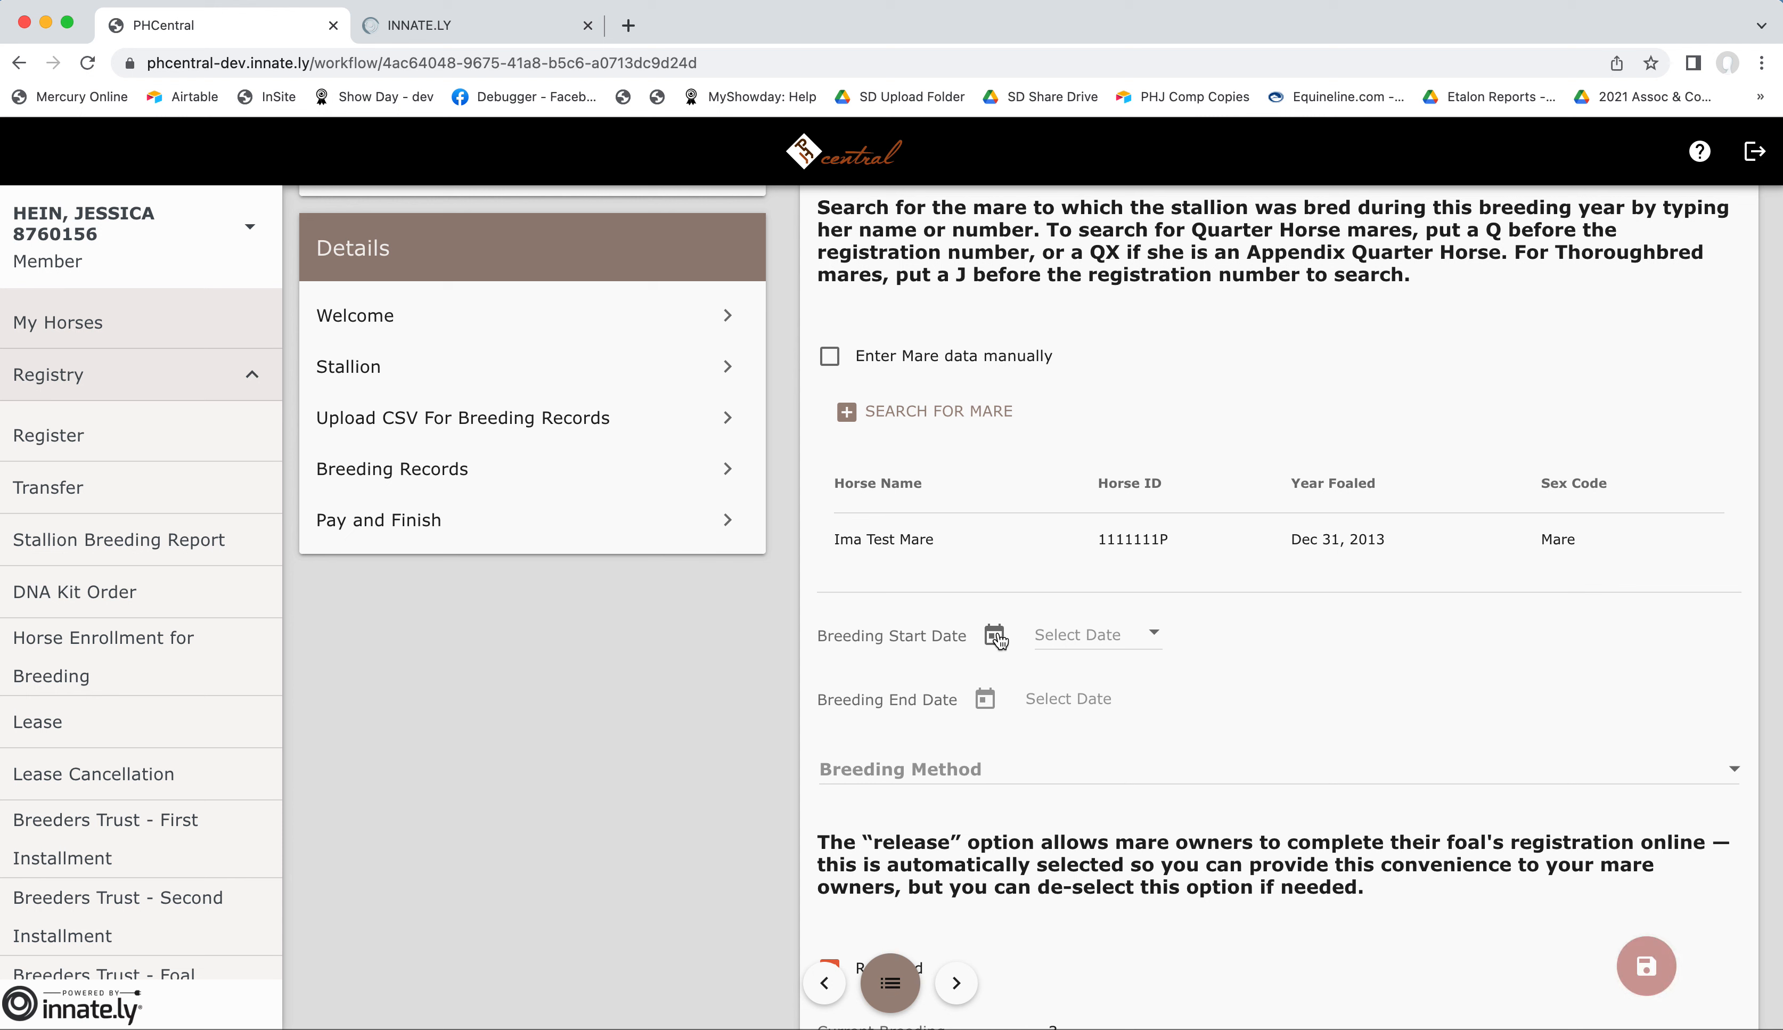
Set the breeding start date to February 1, 2022 from the calendar.
click(994, 636)
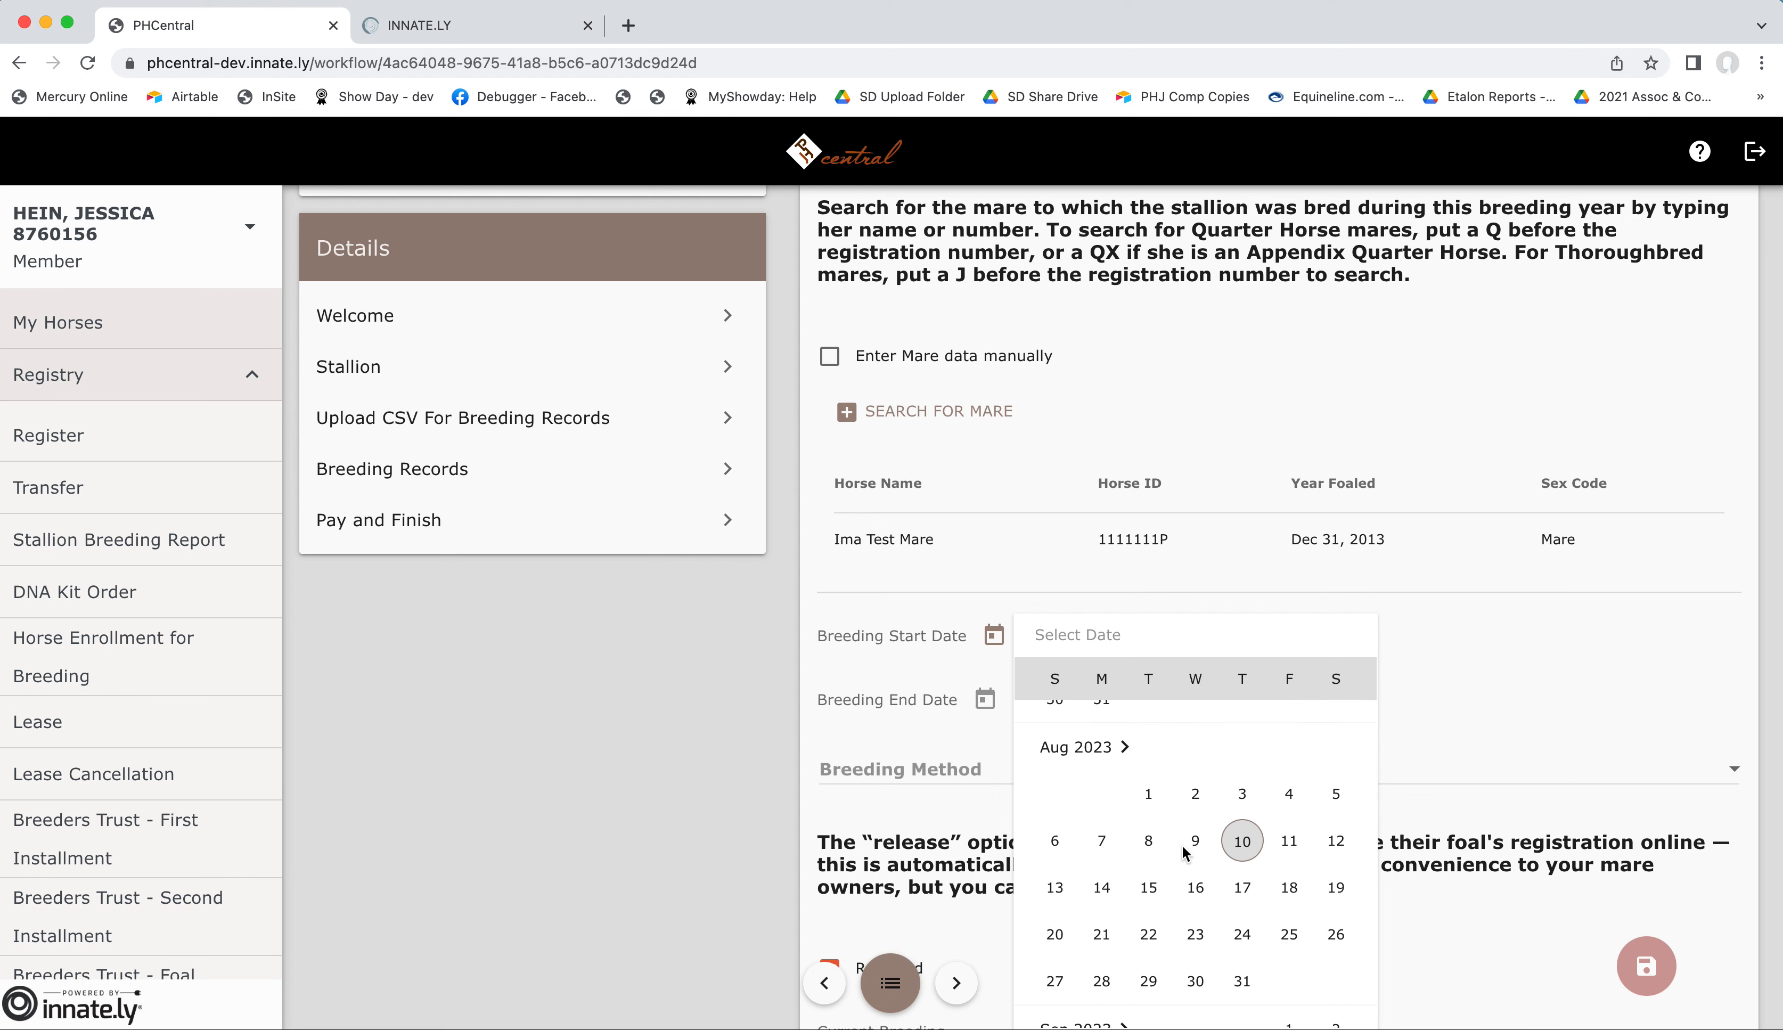
scroll(down, 3)
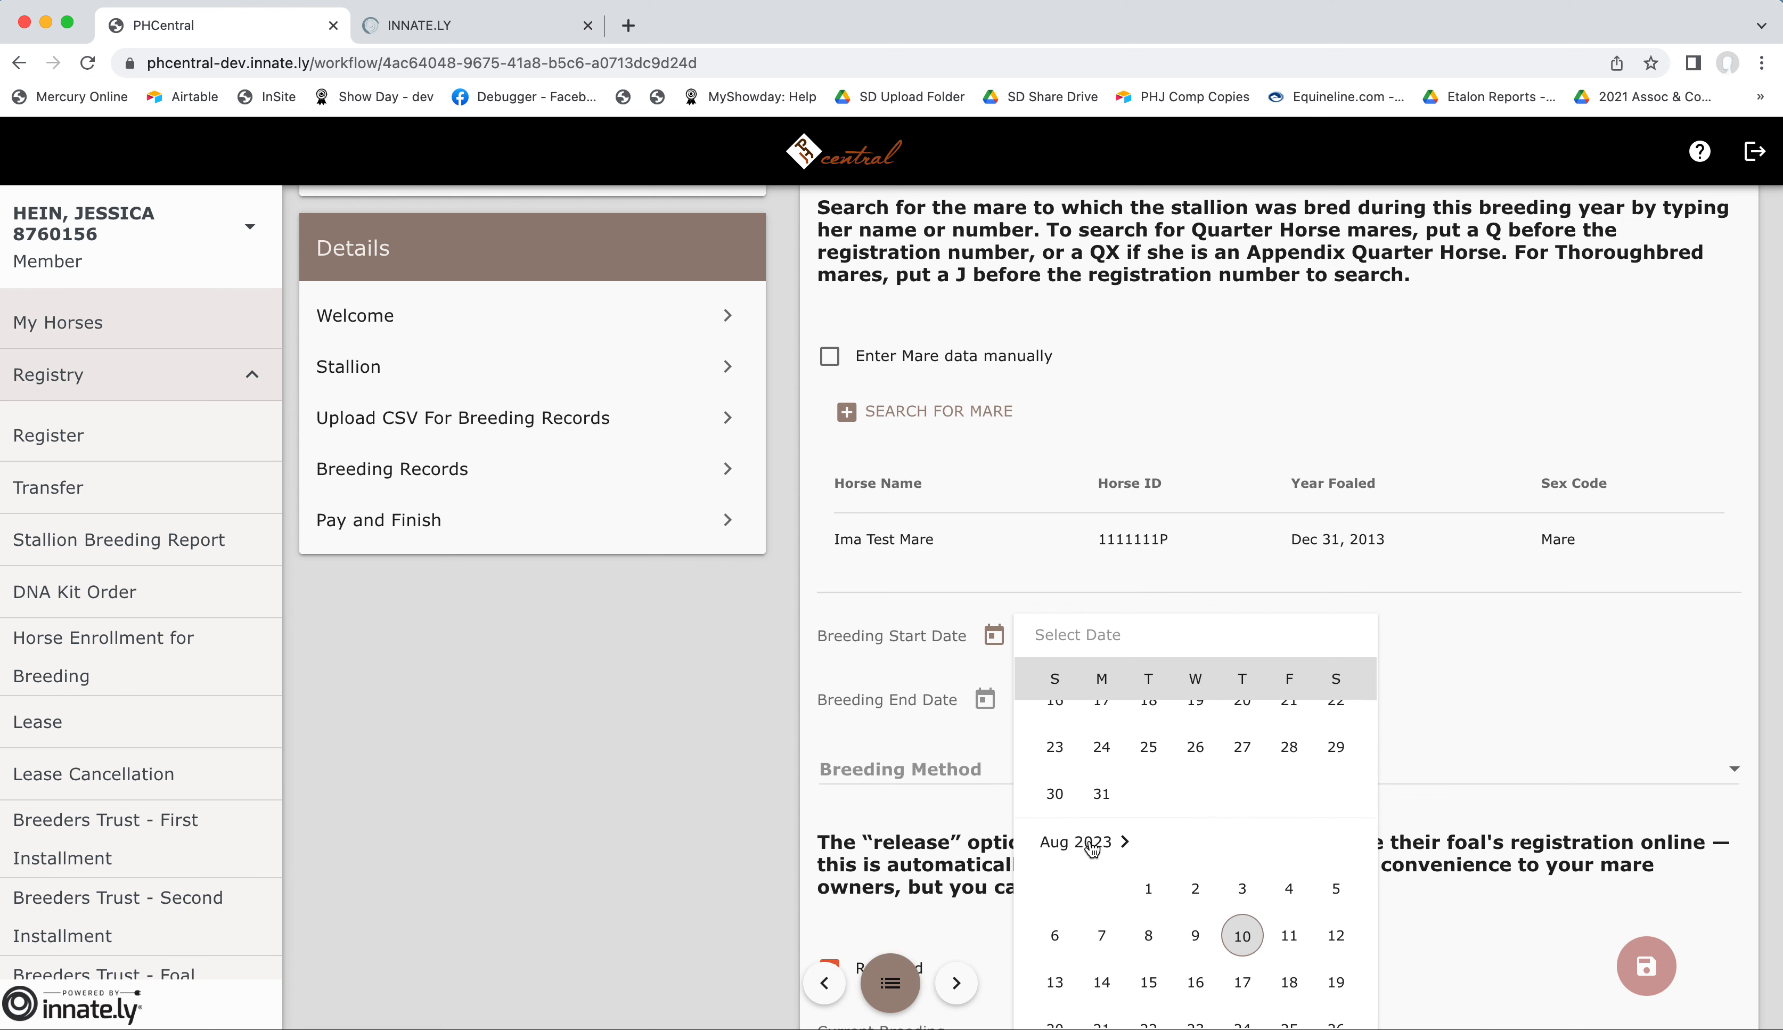
click(1073, 842)
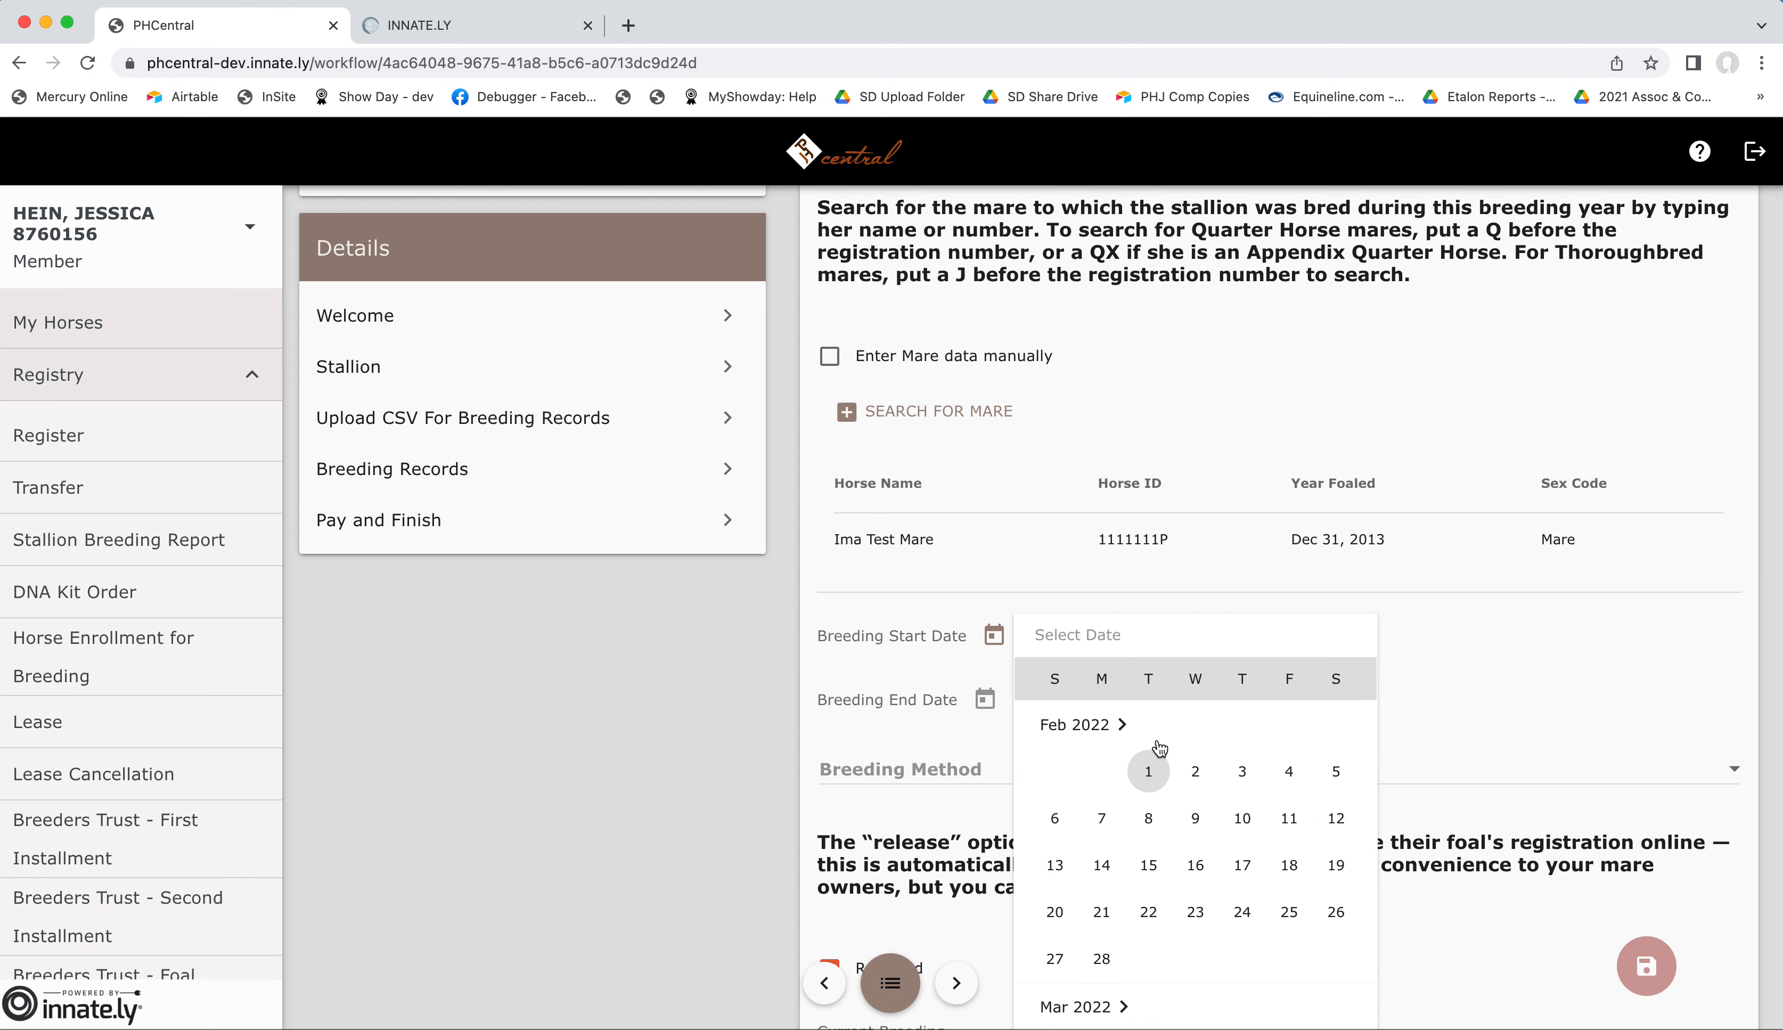
click(1147, 771)
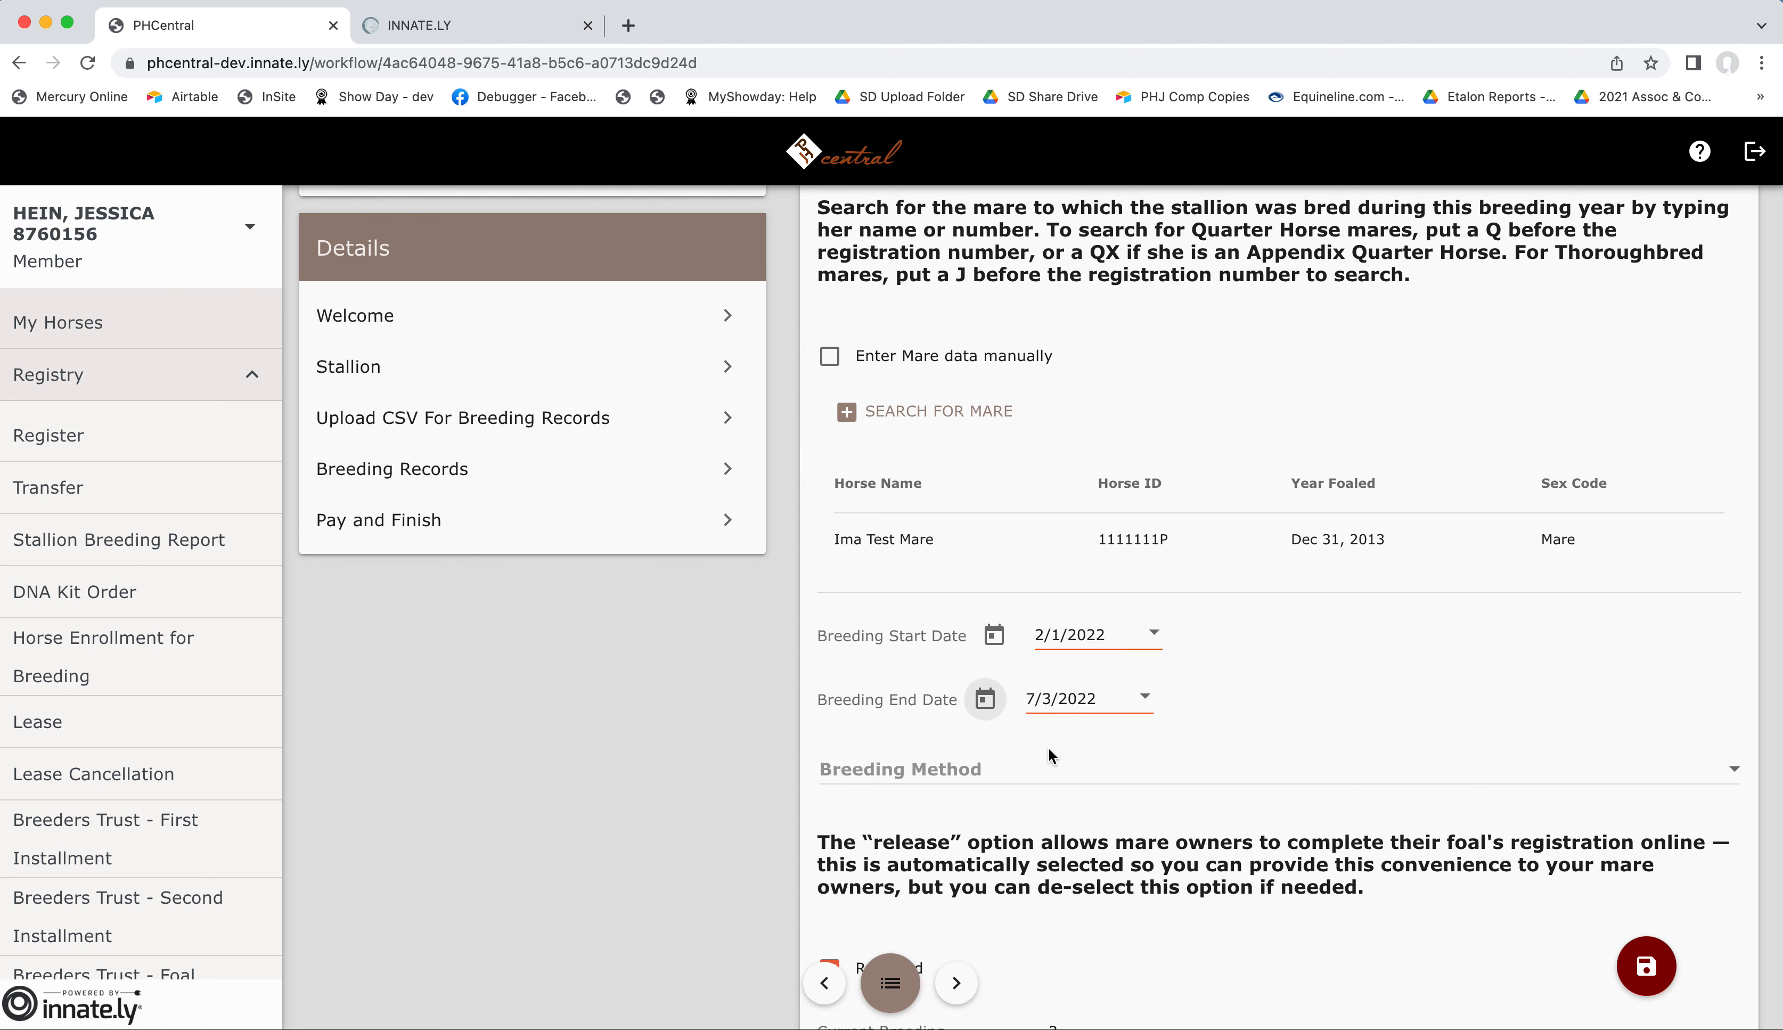
click(1274, 770)
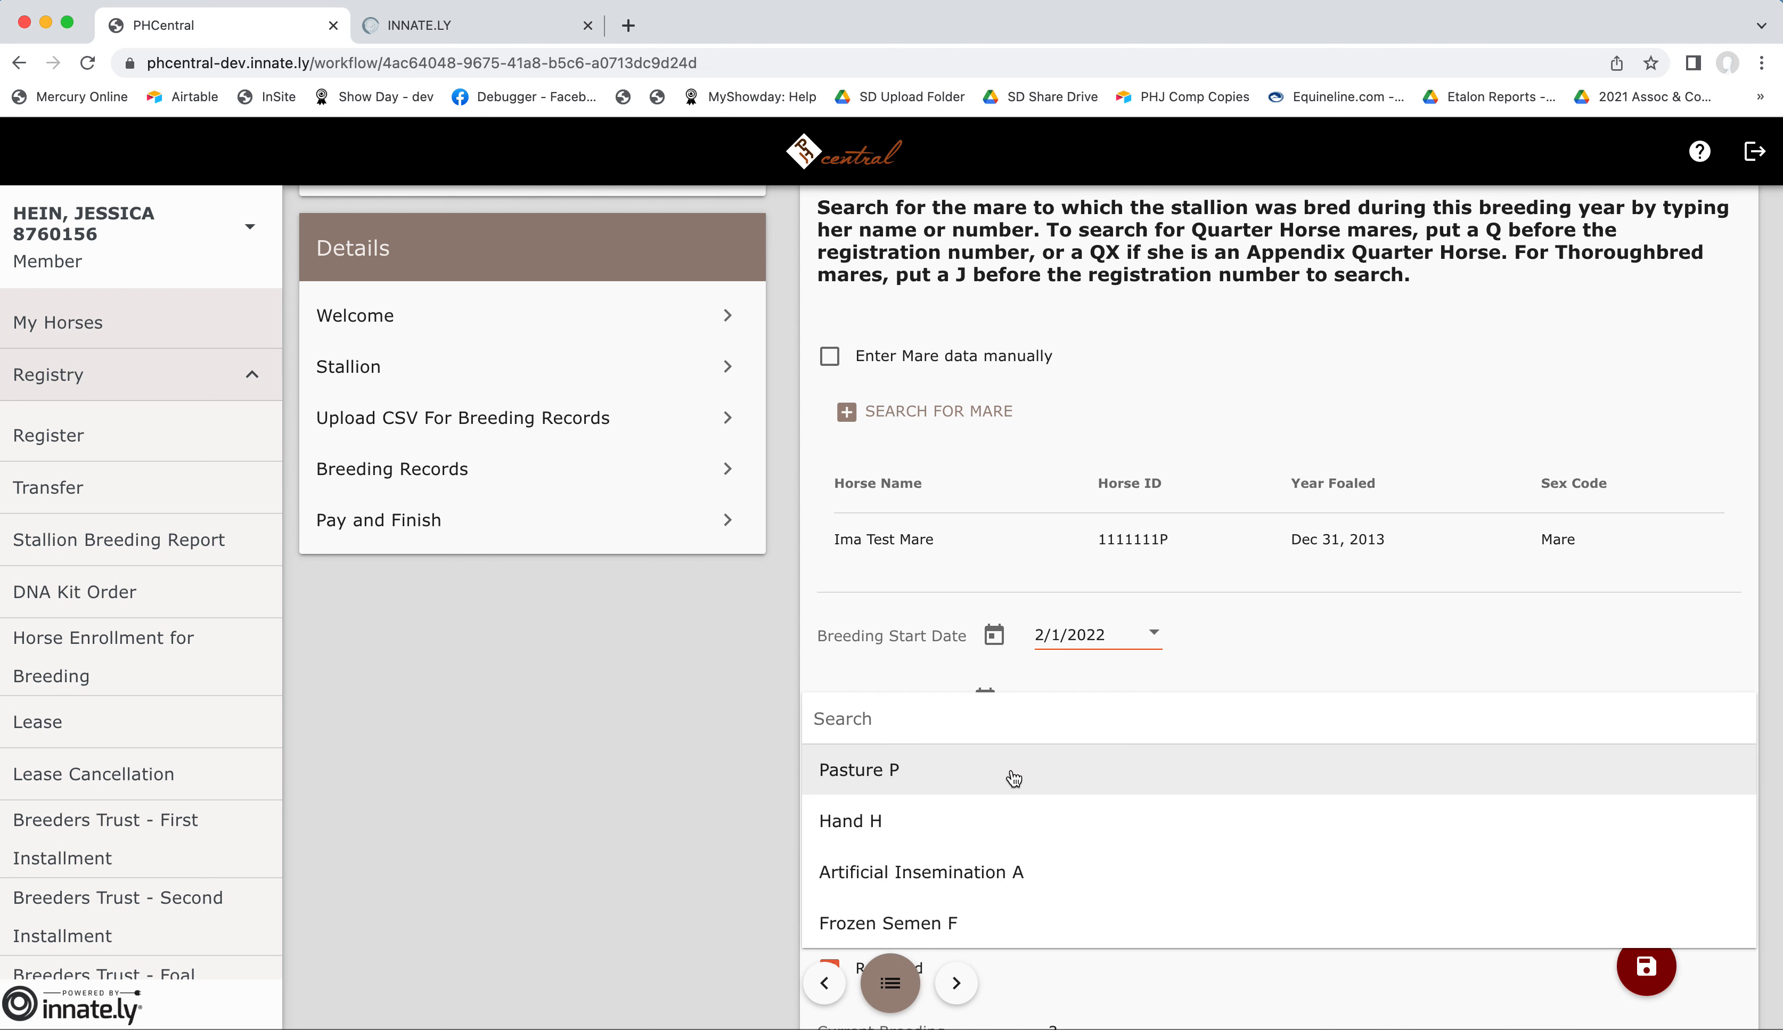
Set Ima Test Mare's breeding method to Pasture P, keeping Released checked.
click(859, 770)
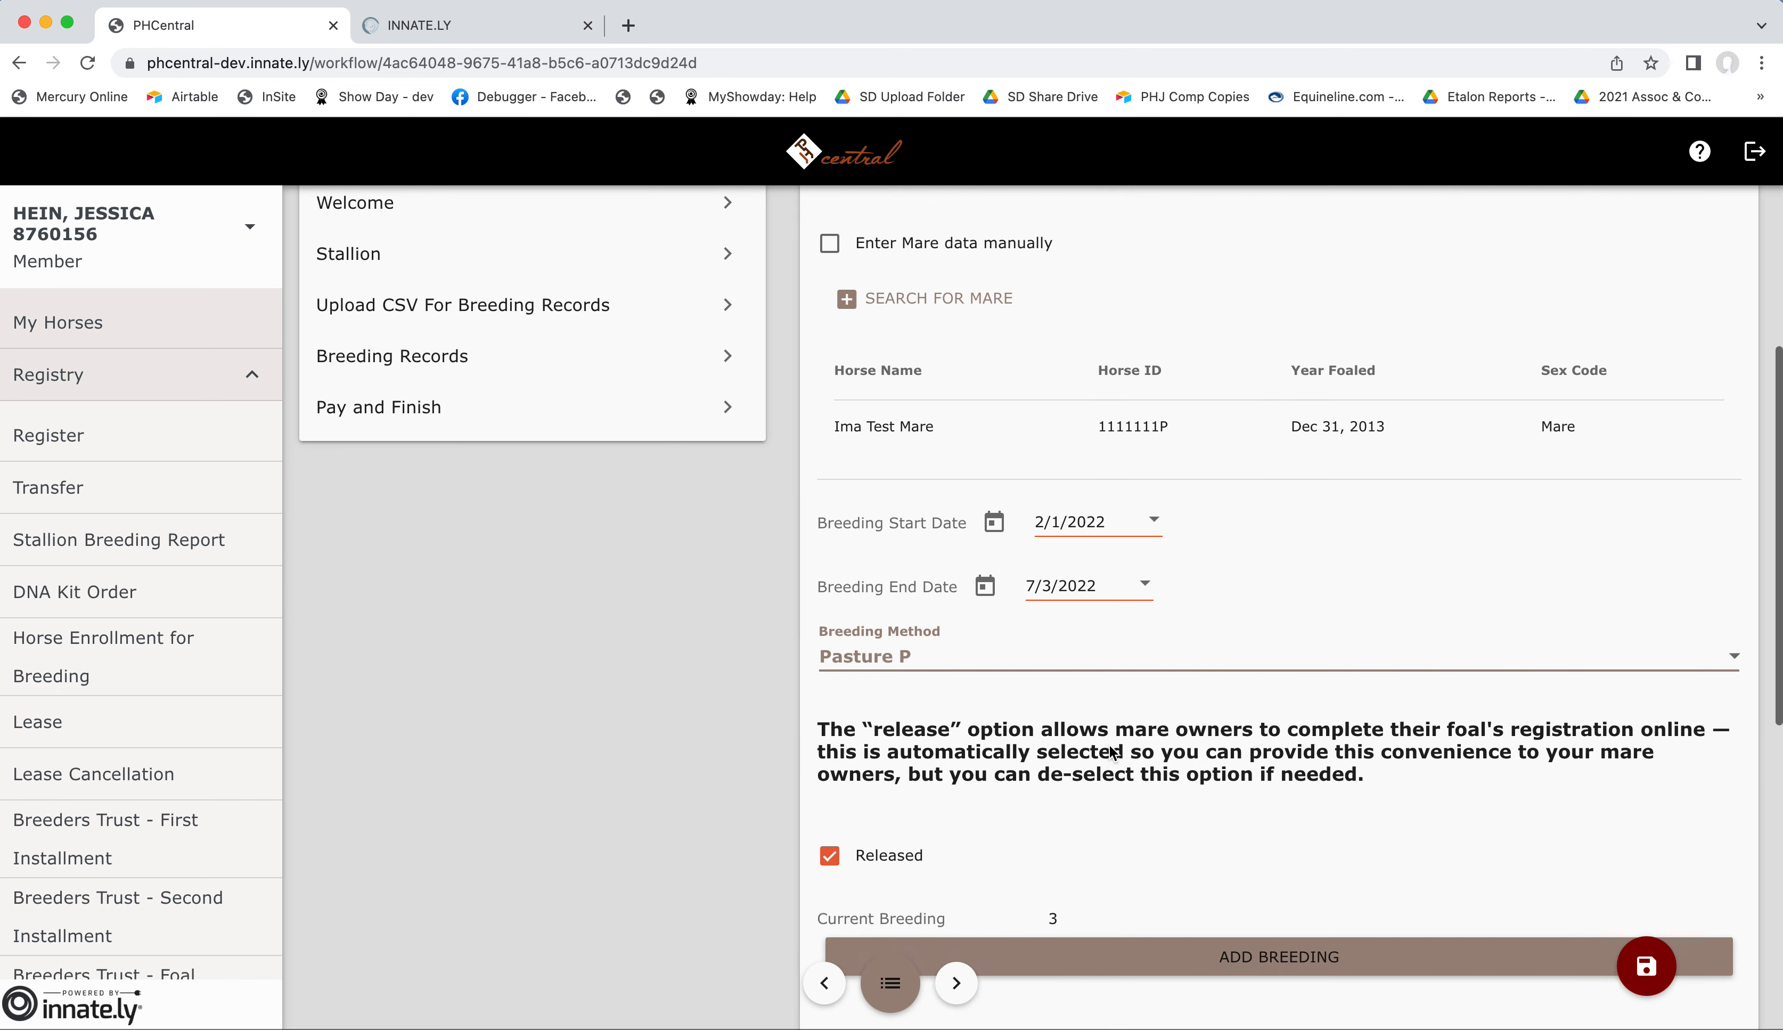
scroll(down, 3)
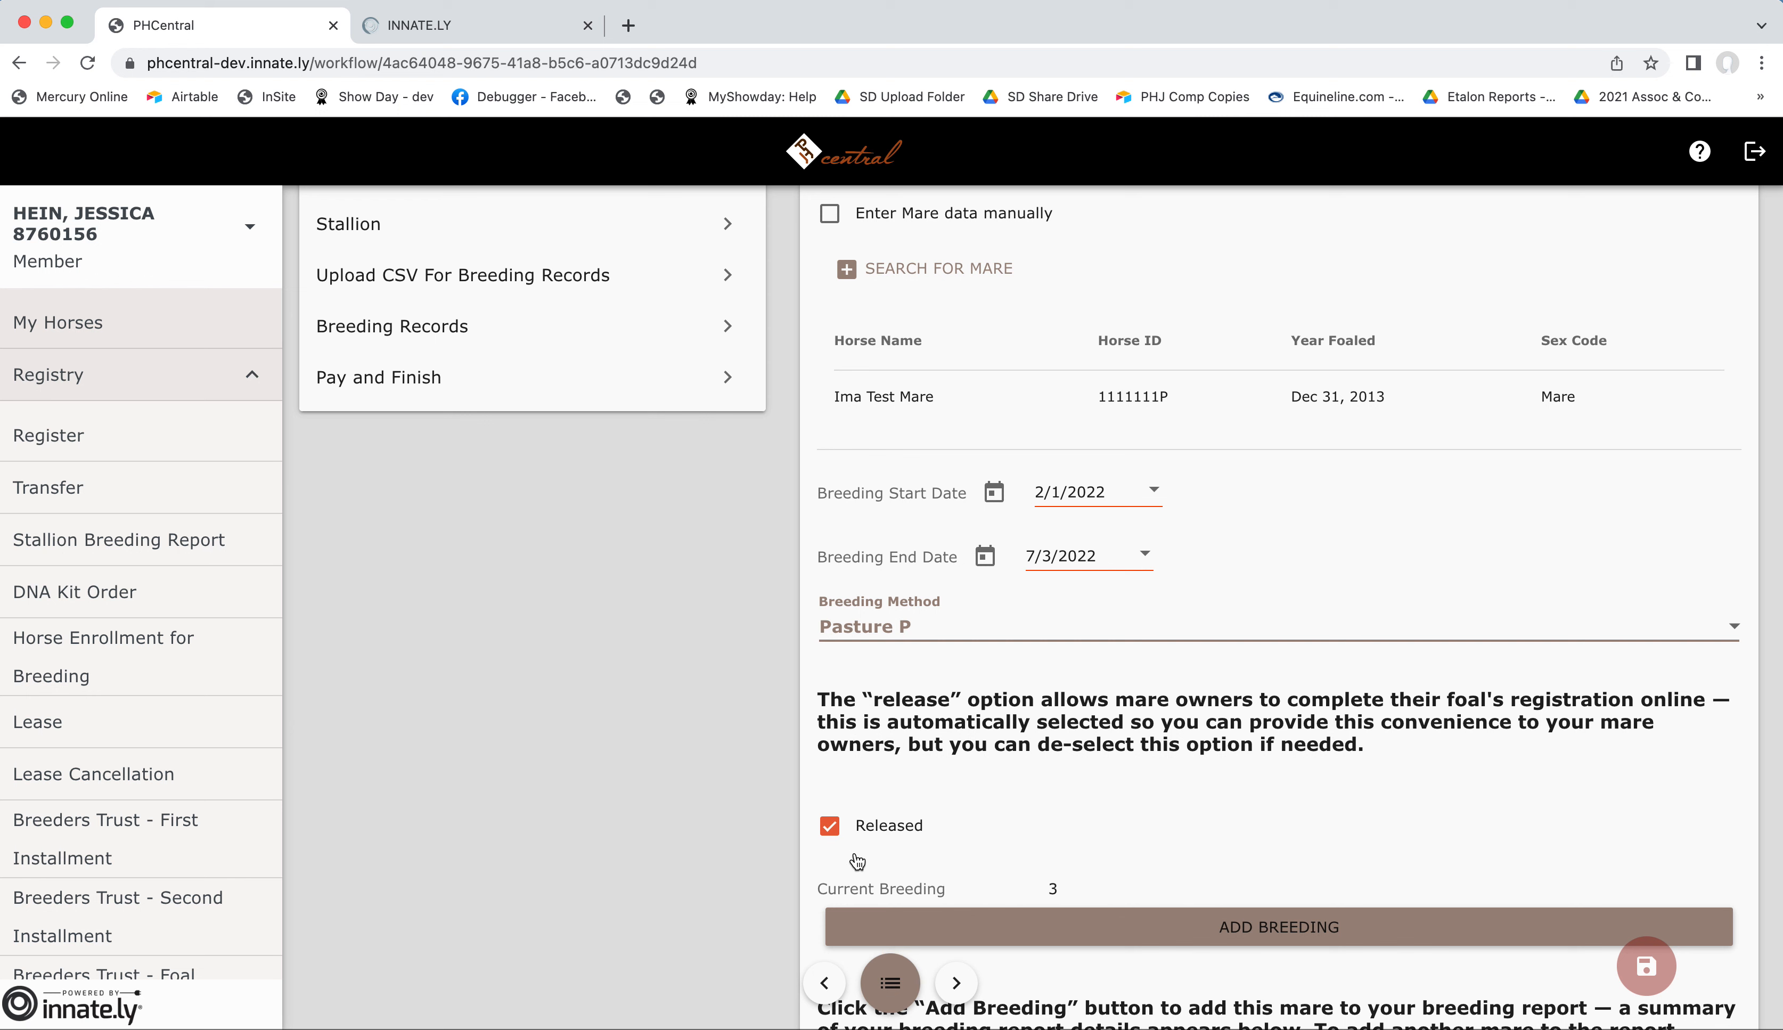
mouse_move(965, 859)
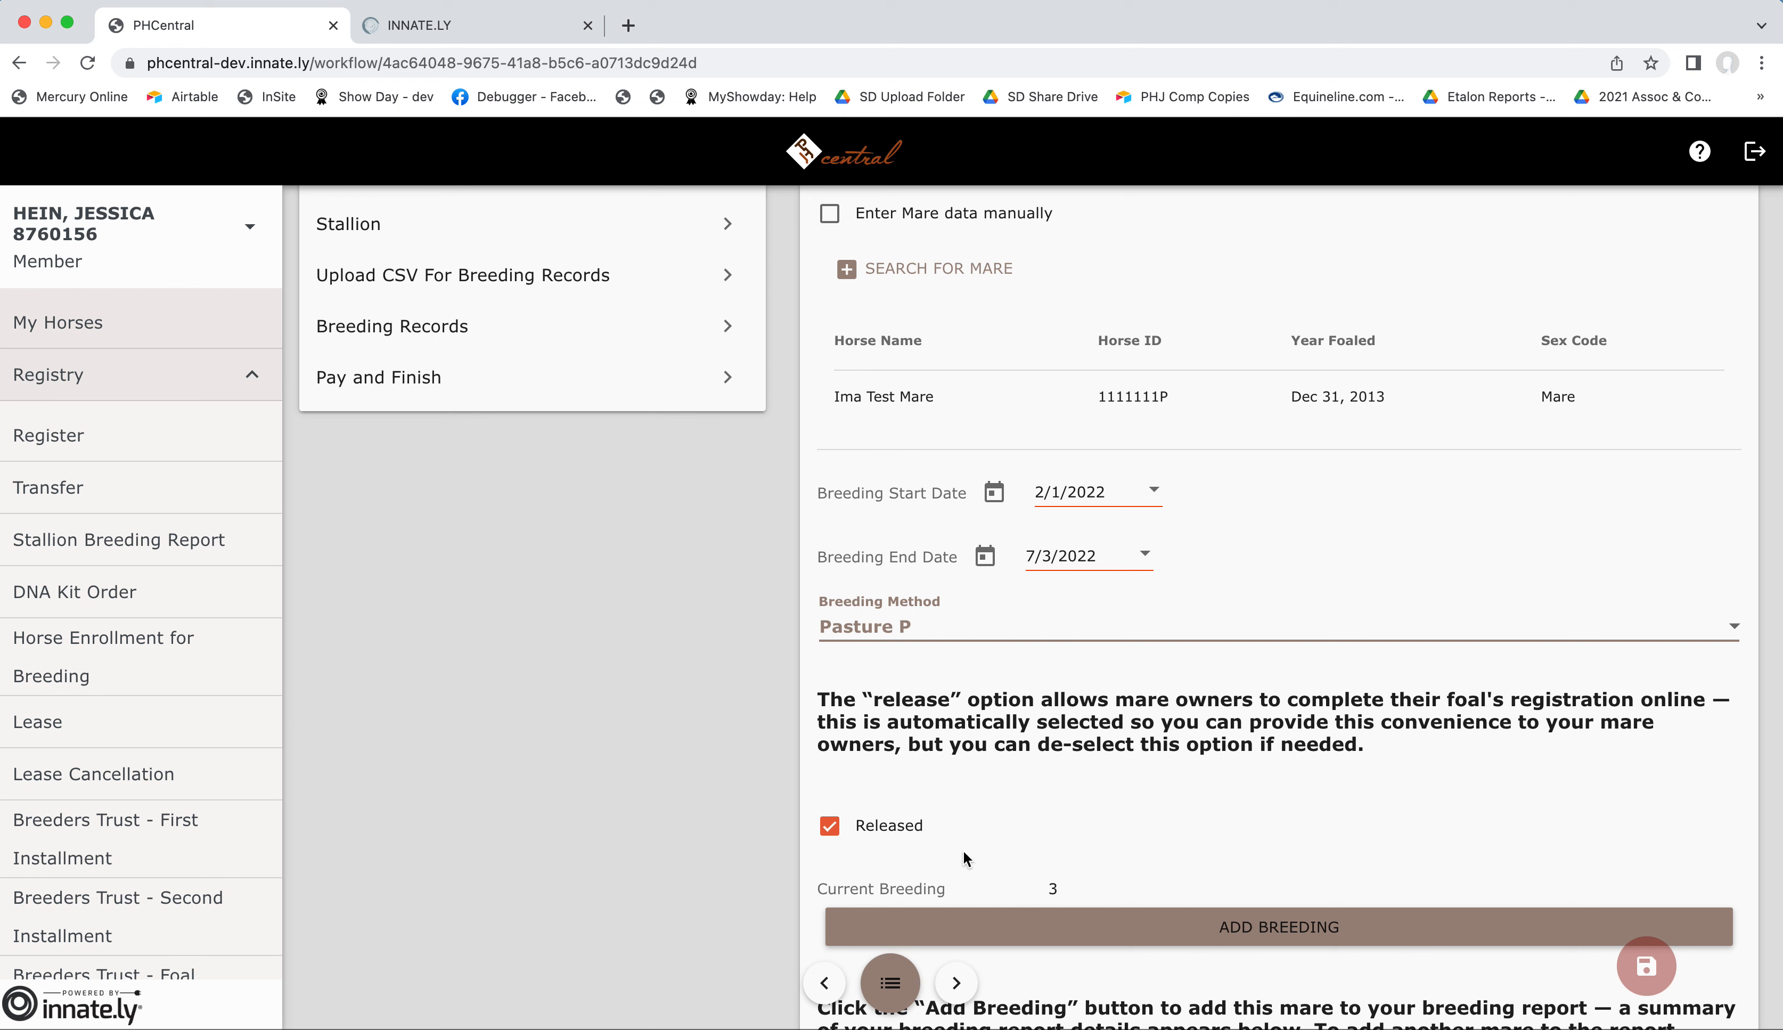
mouse_move(1026, 835)
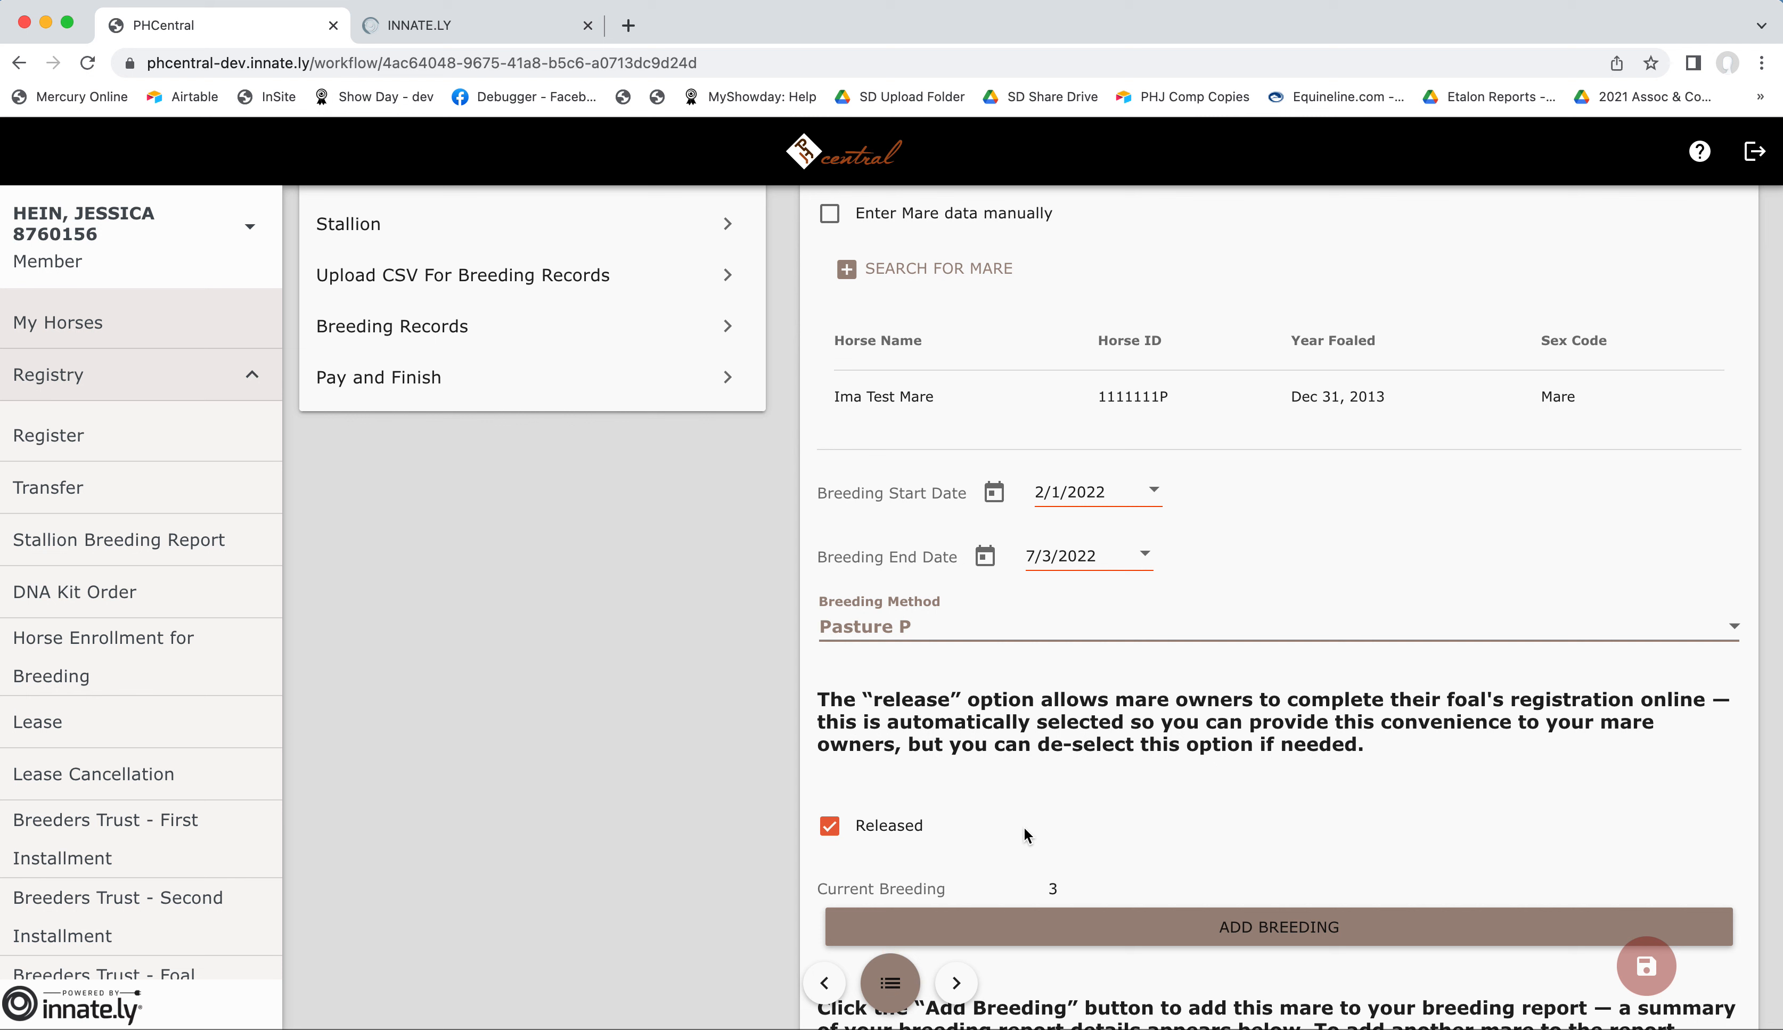
mouse_move(1045, 835)
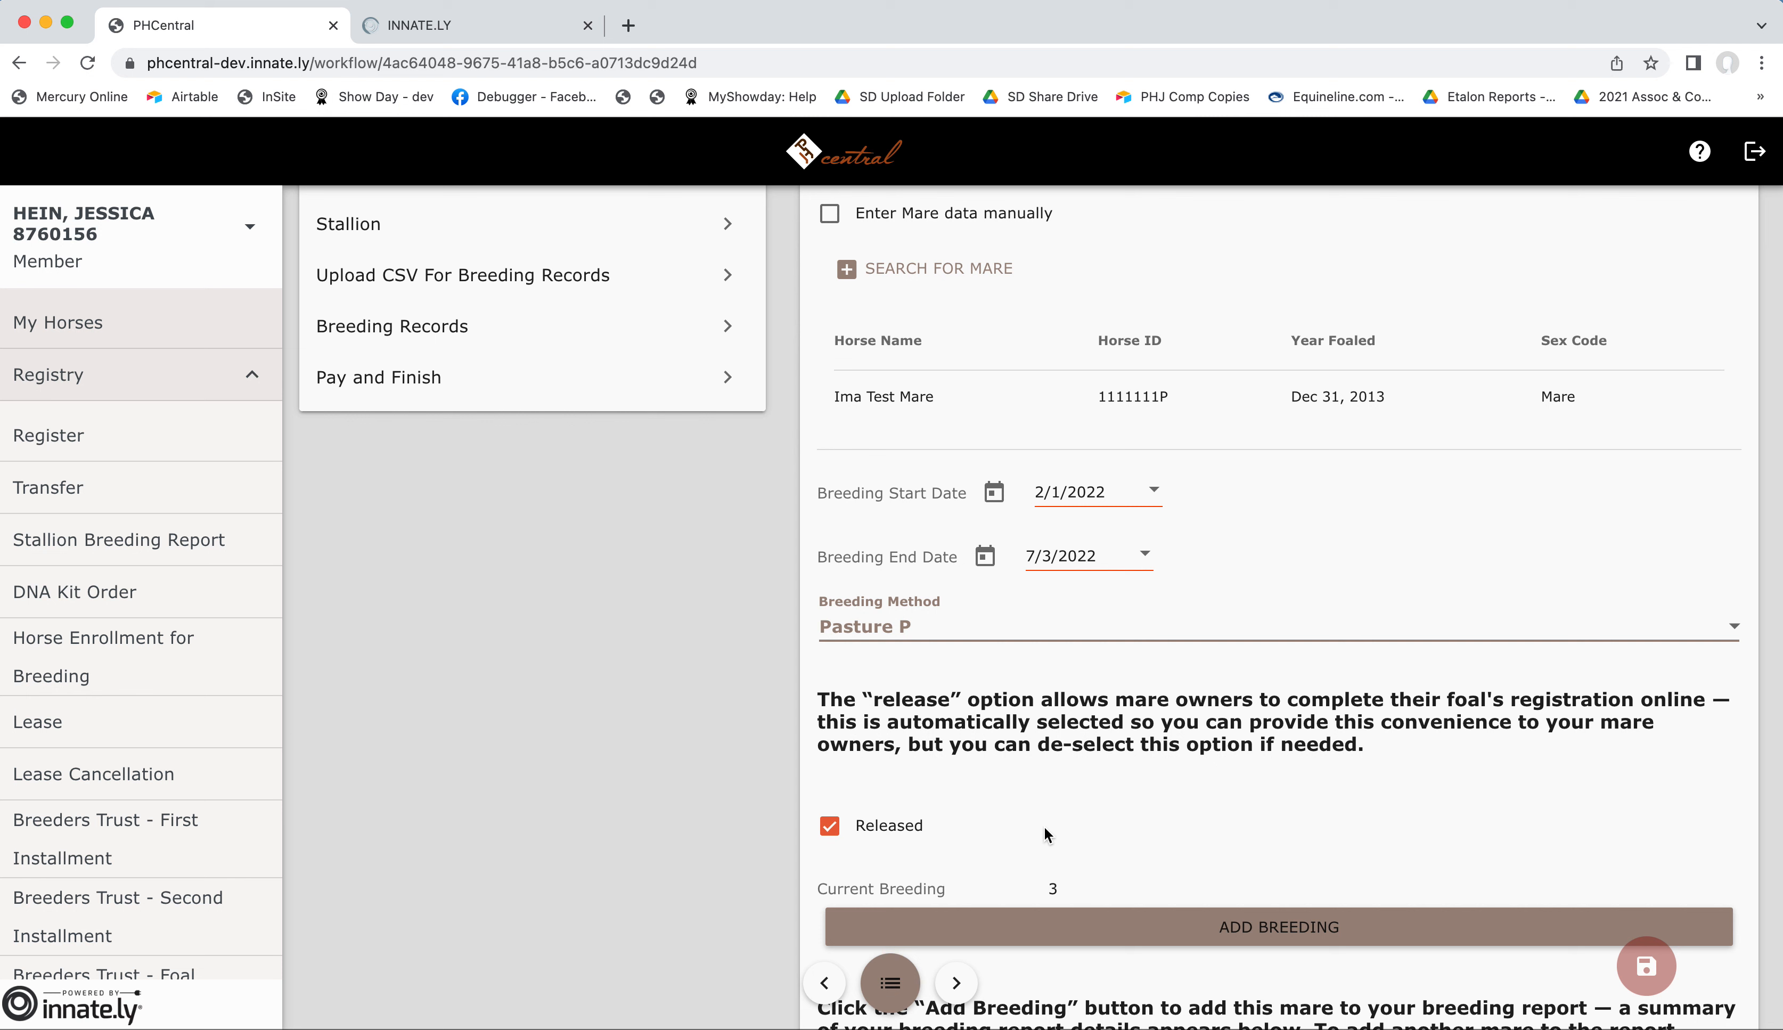
mouse_move(1058, 845)
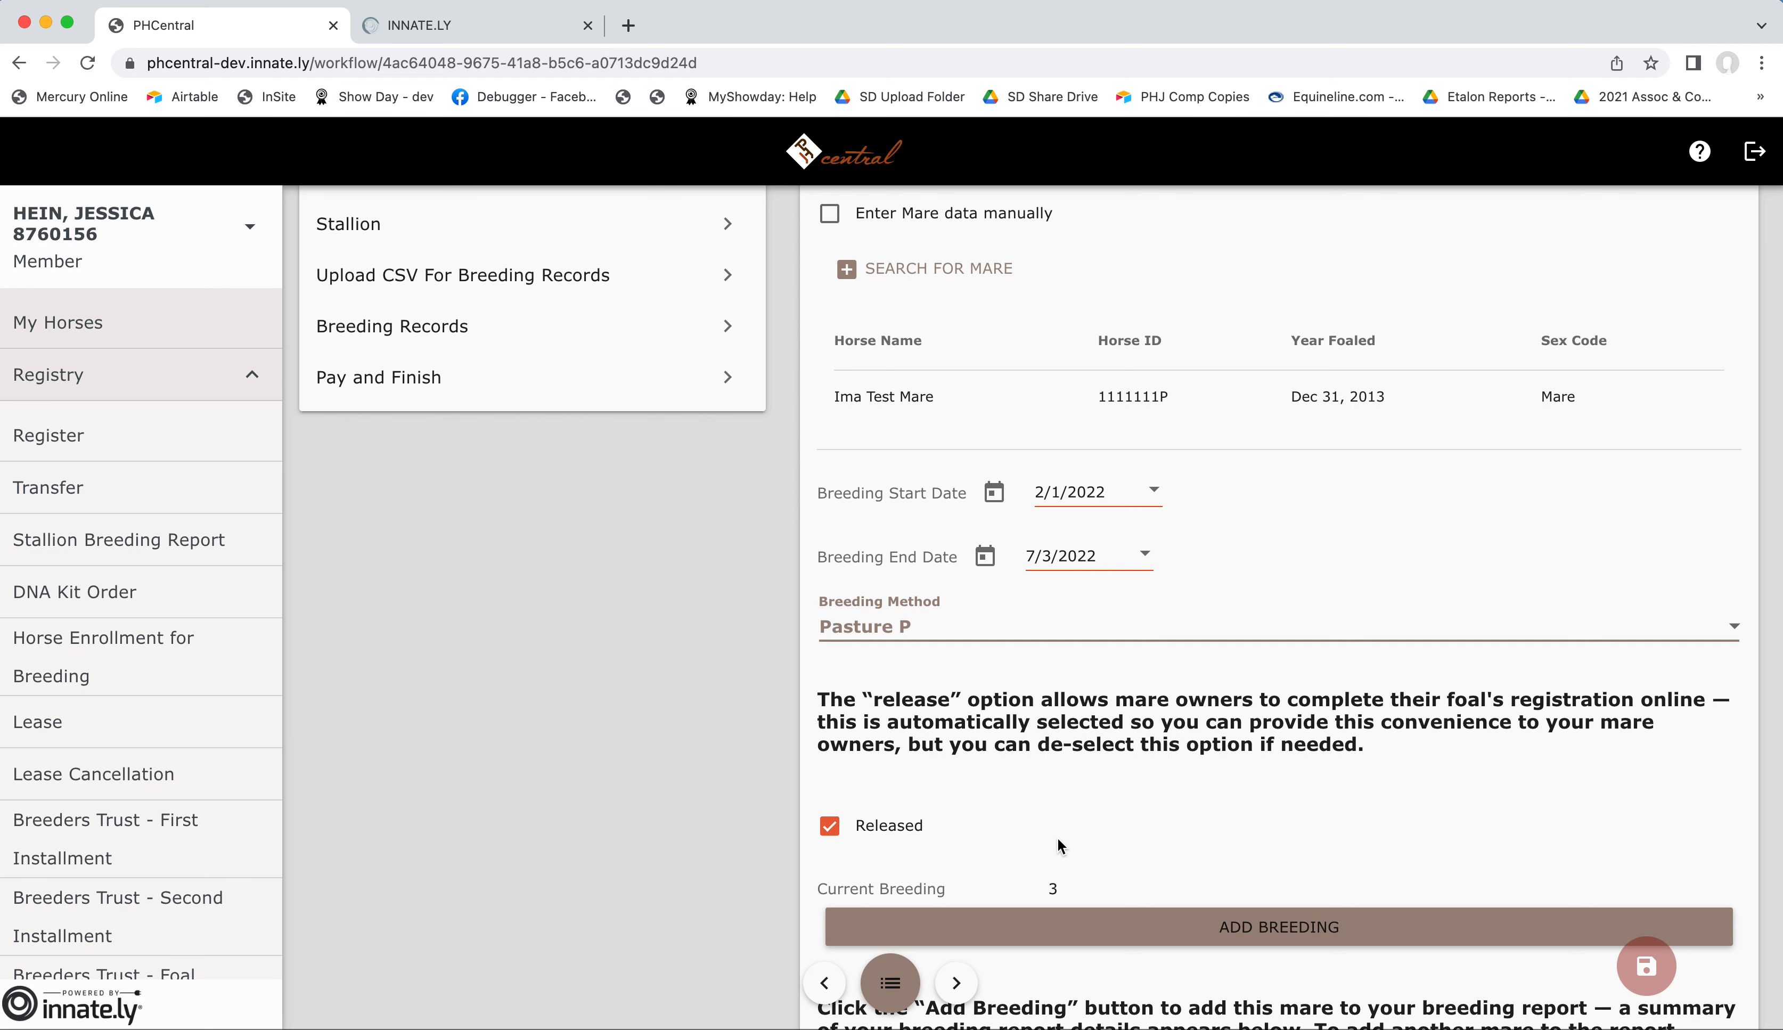
mouse_move(966, 839)
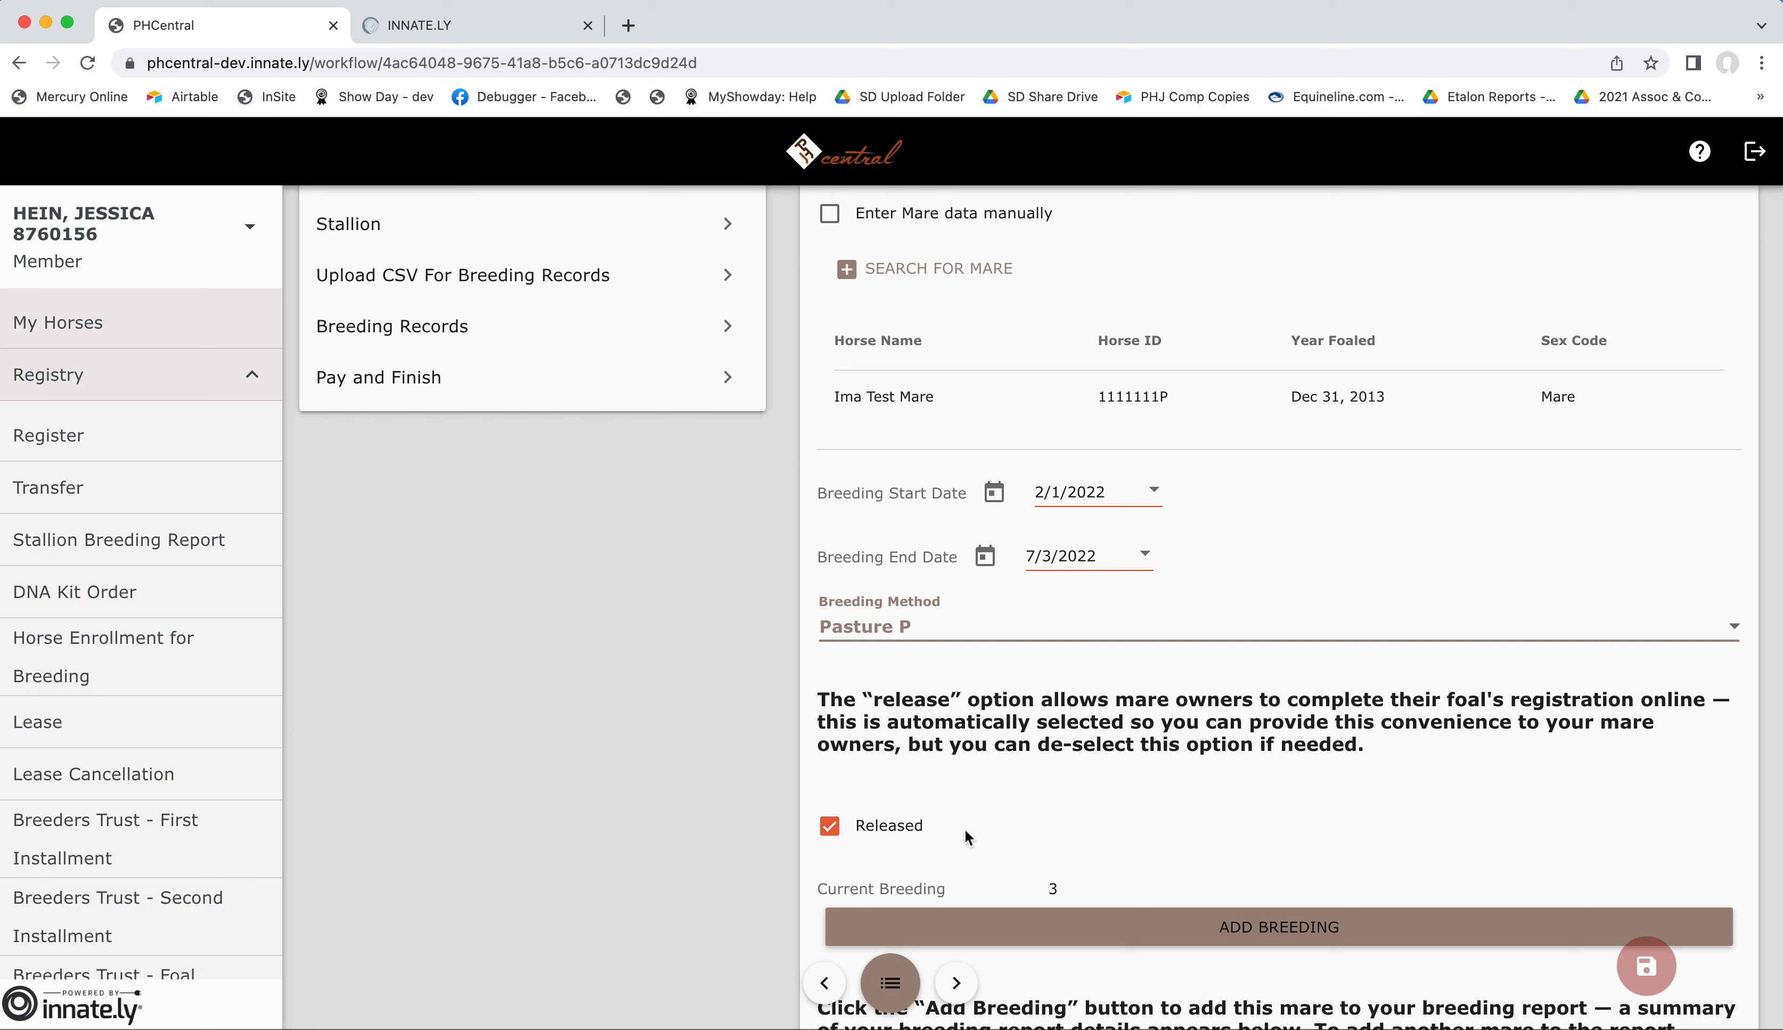
mouse_move(1013, 830)
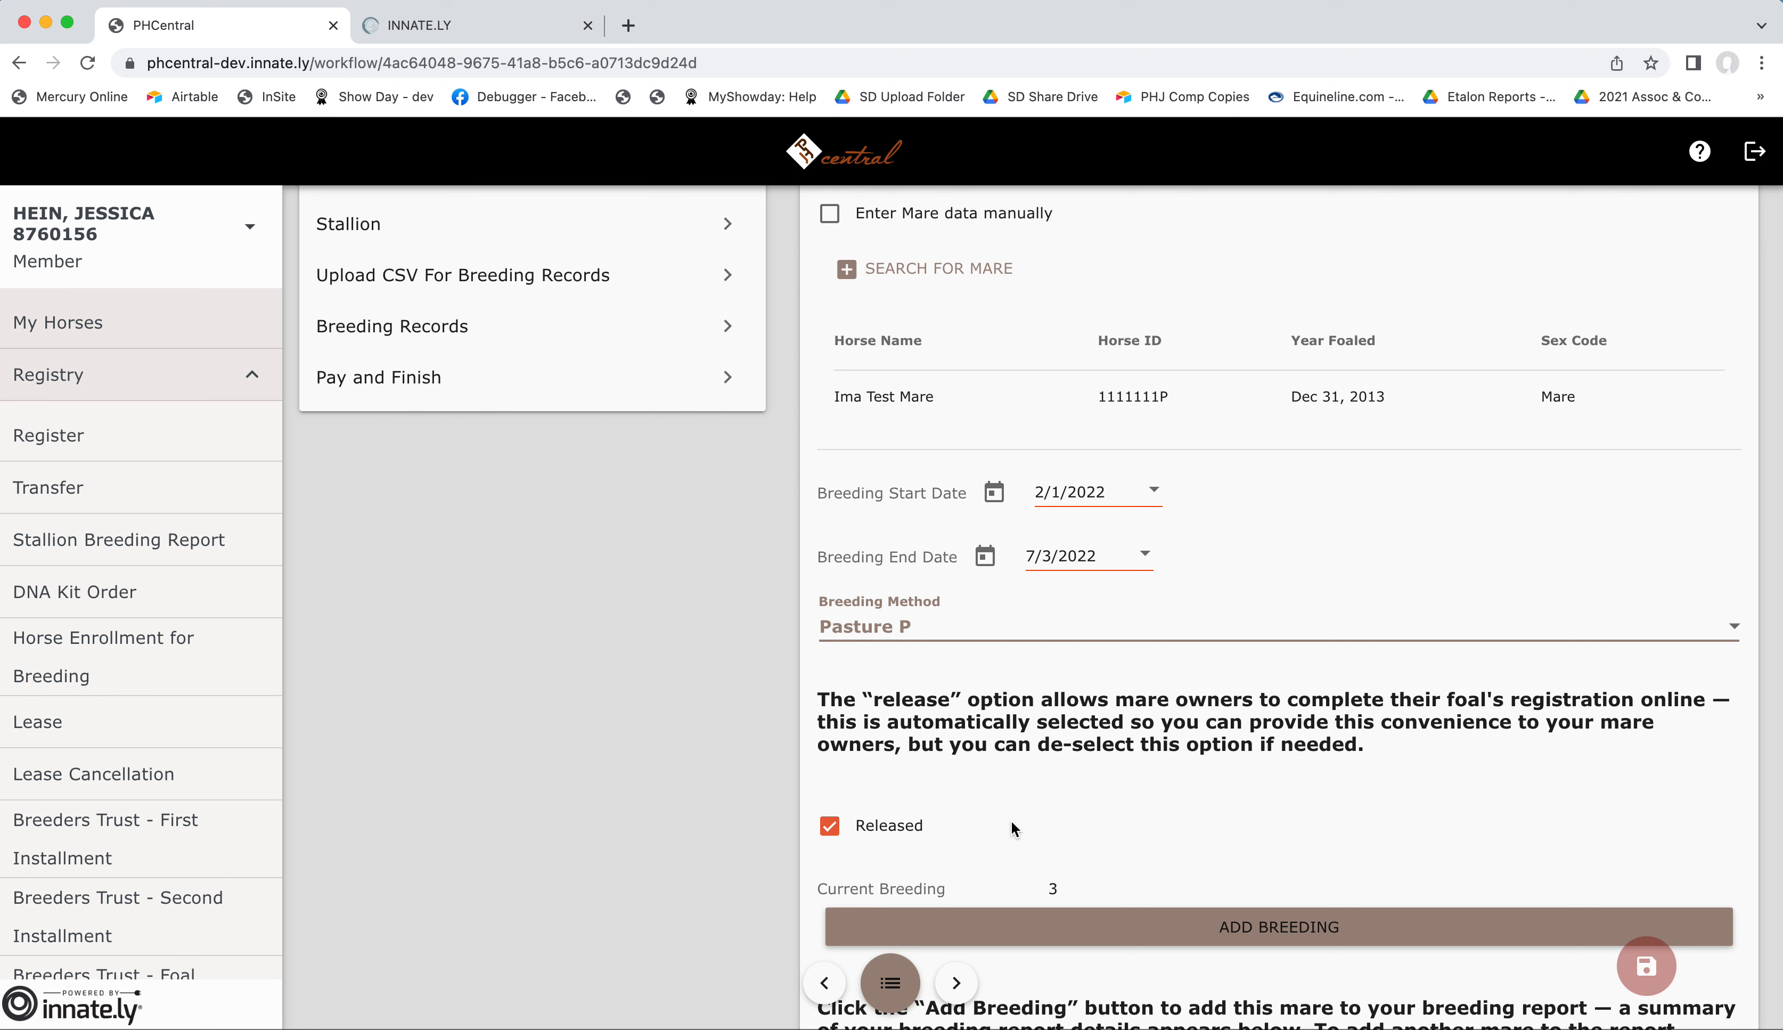
mouse_move(891, 790)
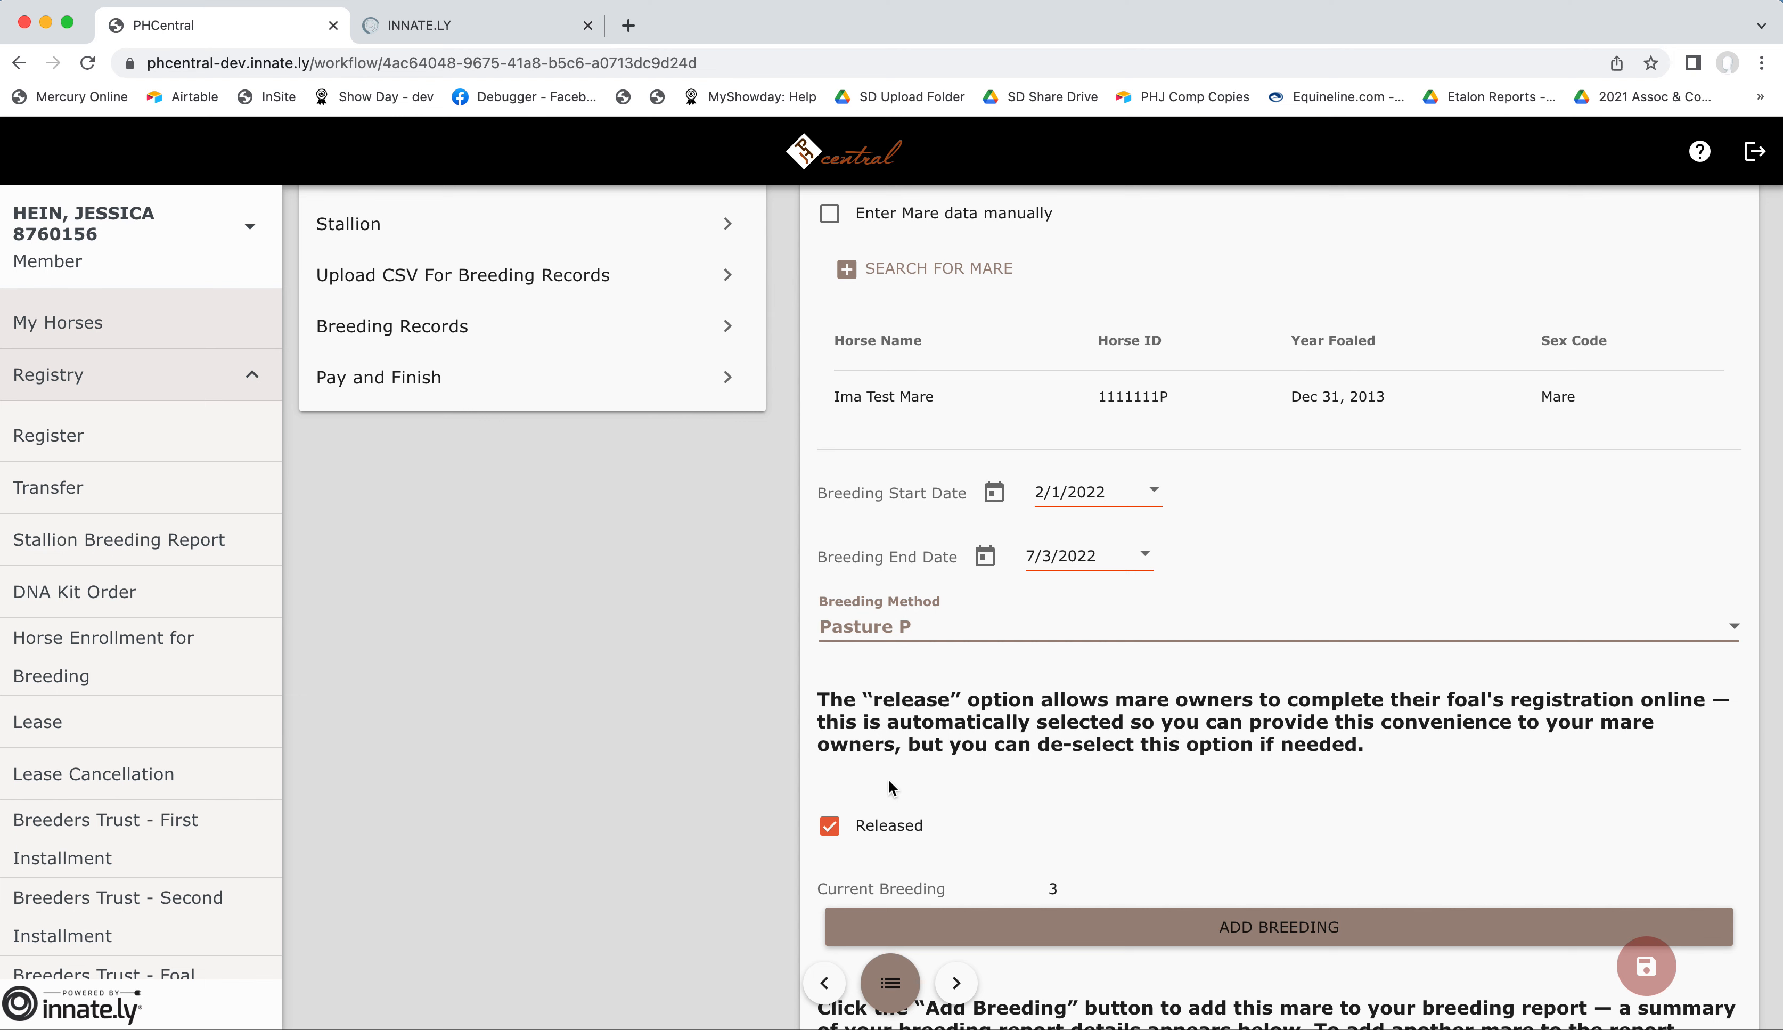
mouse_move(1297, 857)
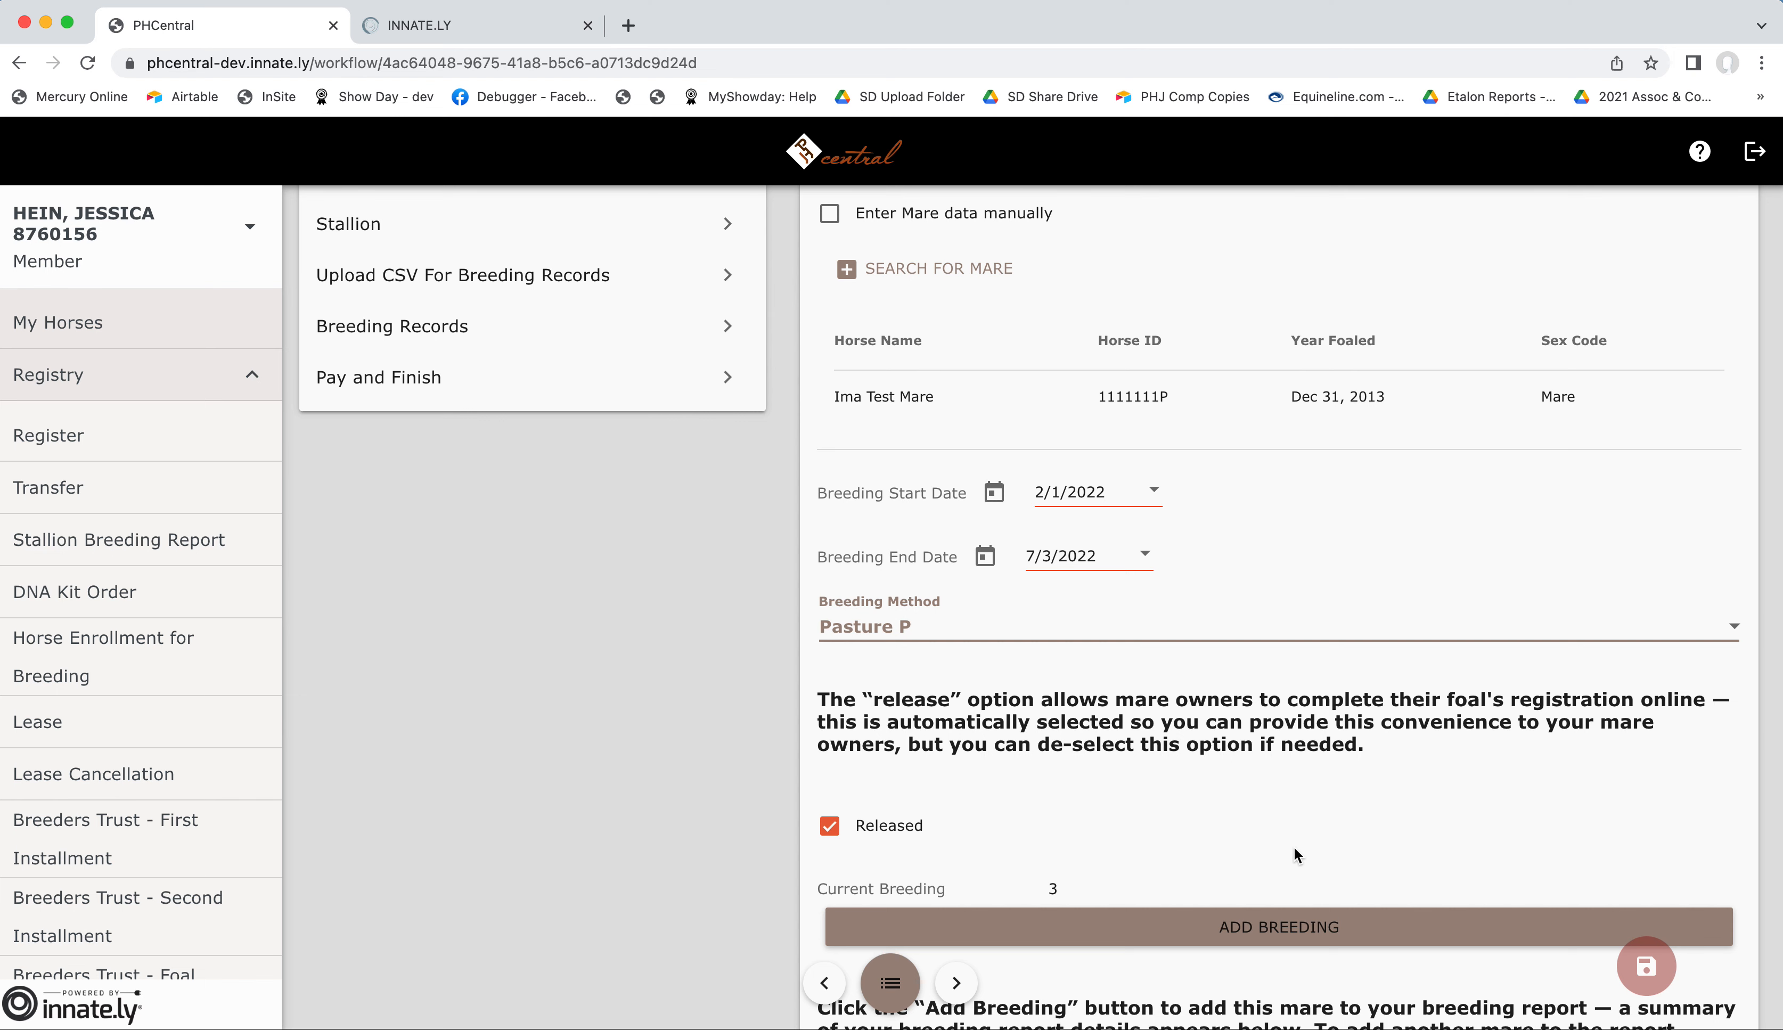
Add Ima Test Mare's breeding and review the Breeding Report Summary listing three mares.
scroll(down, 3)
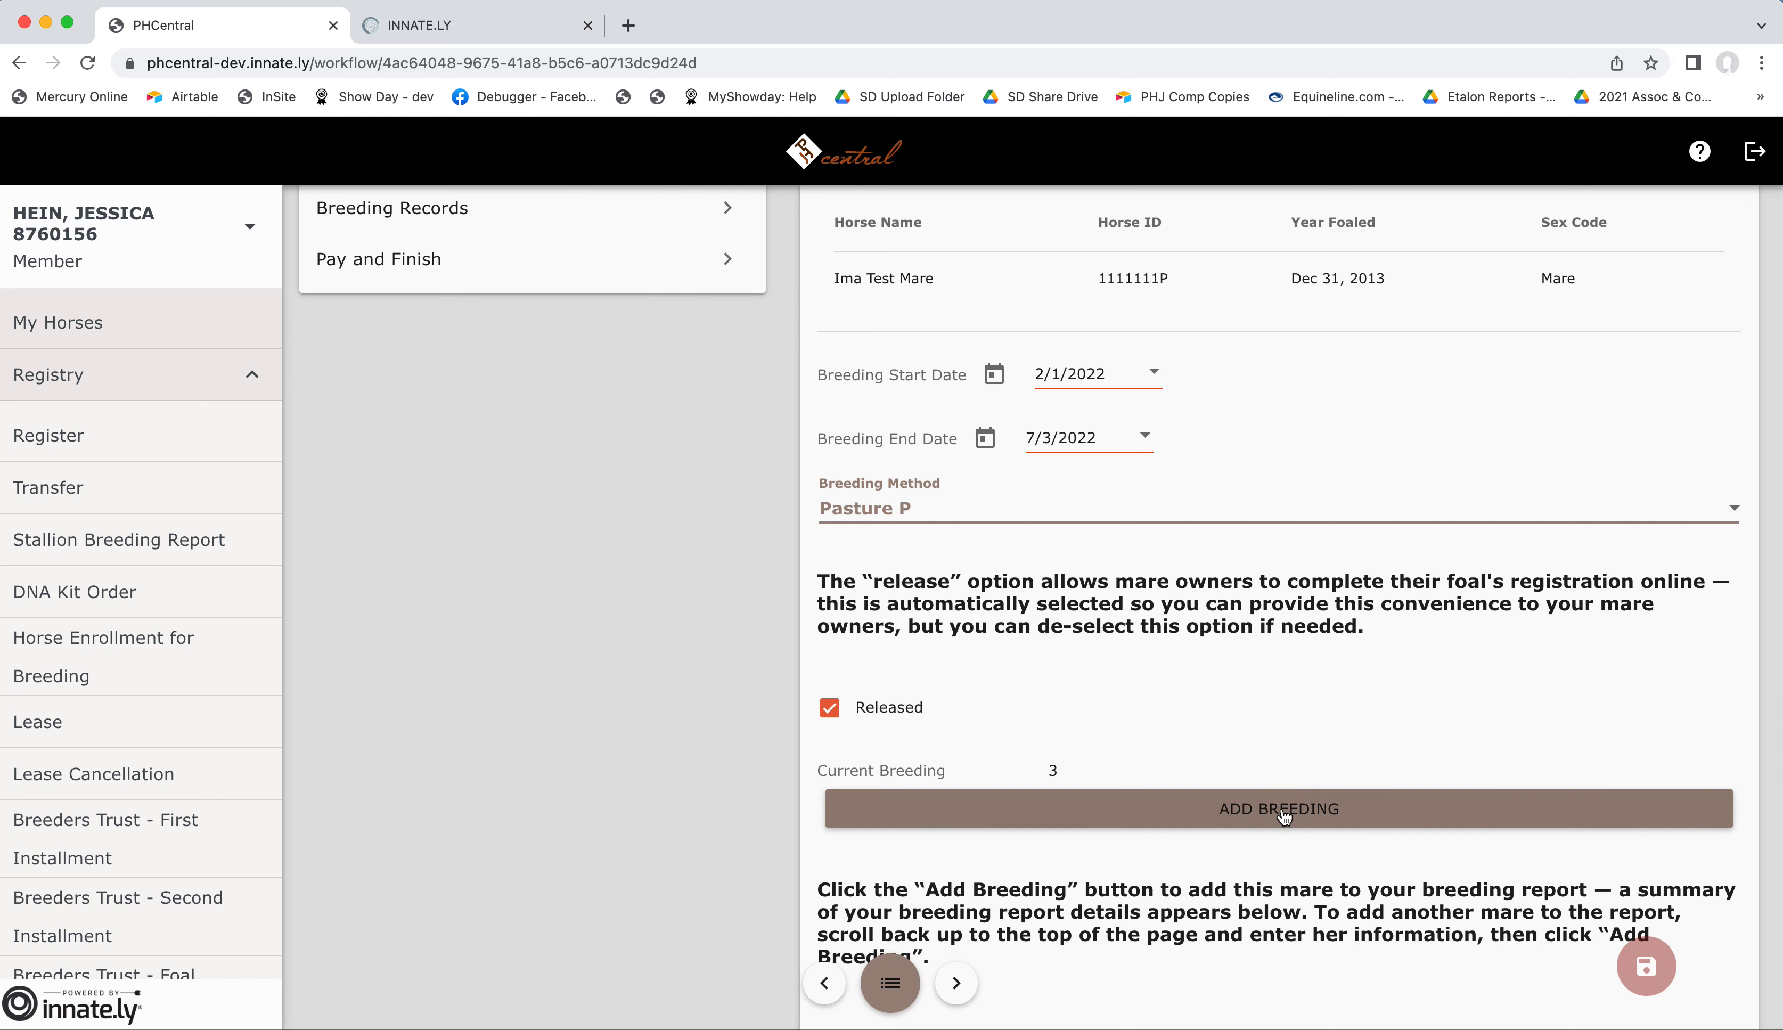
click(1278, 809)
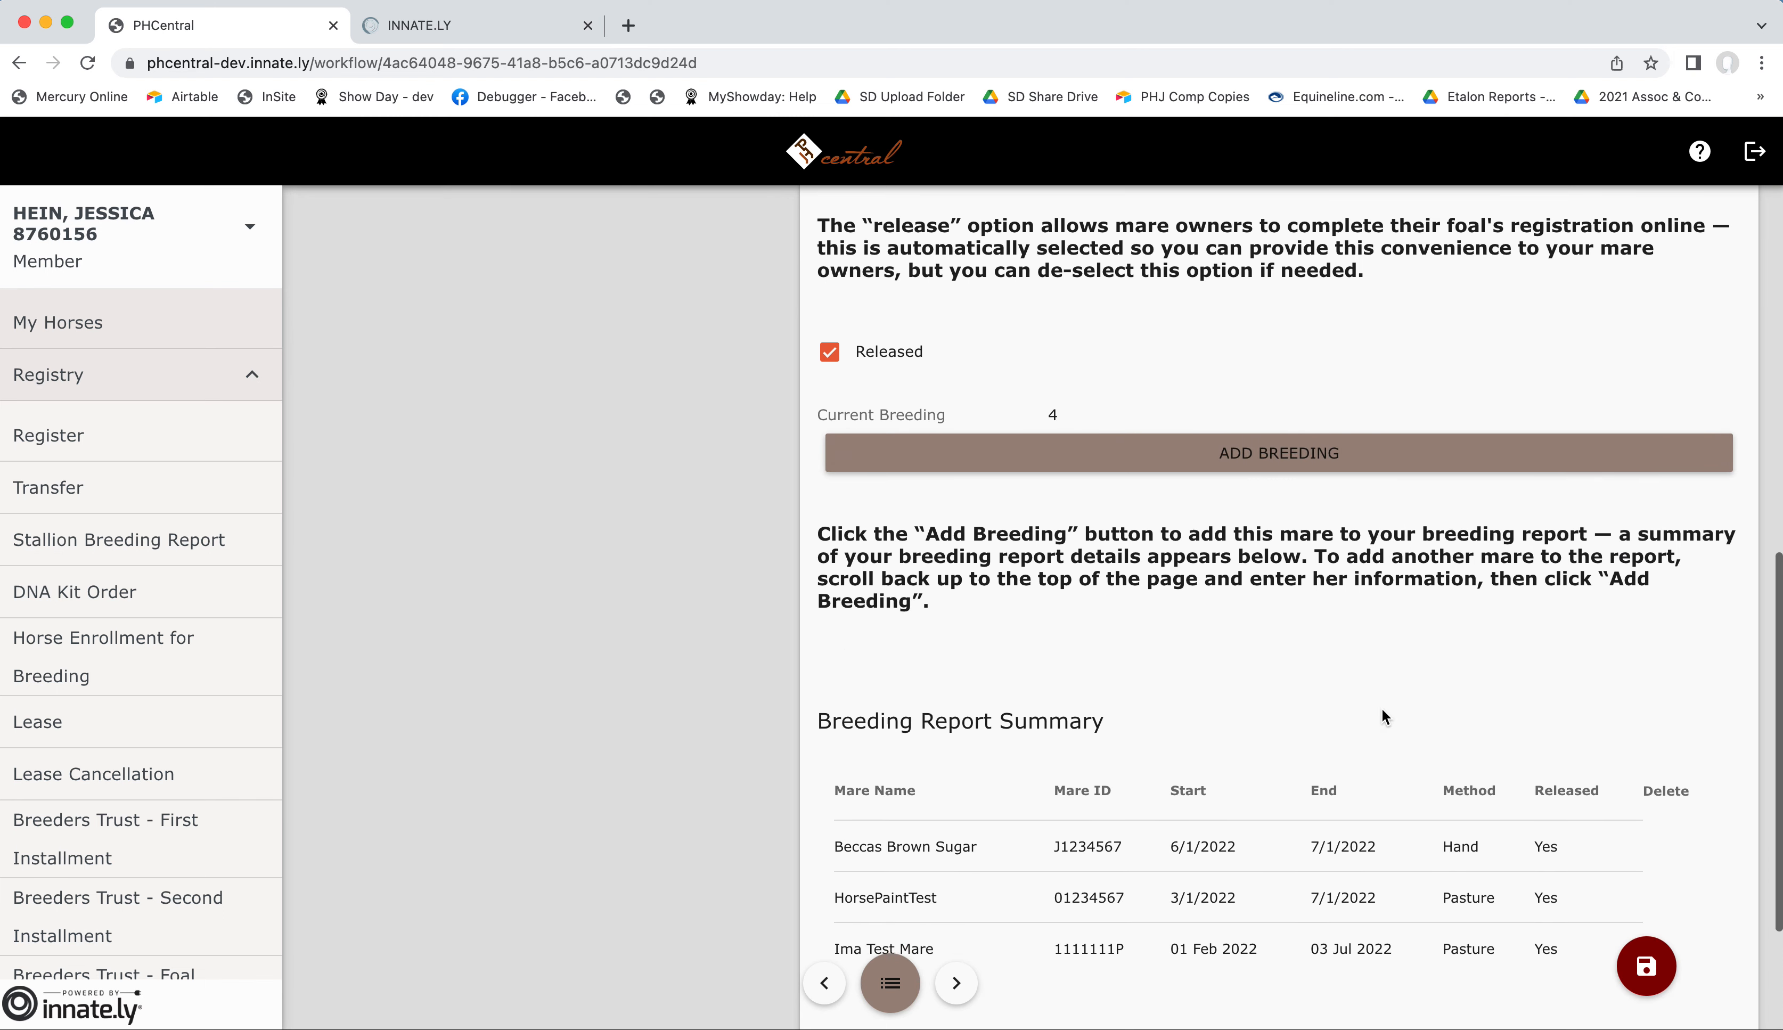
scroll(down, 3)
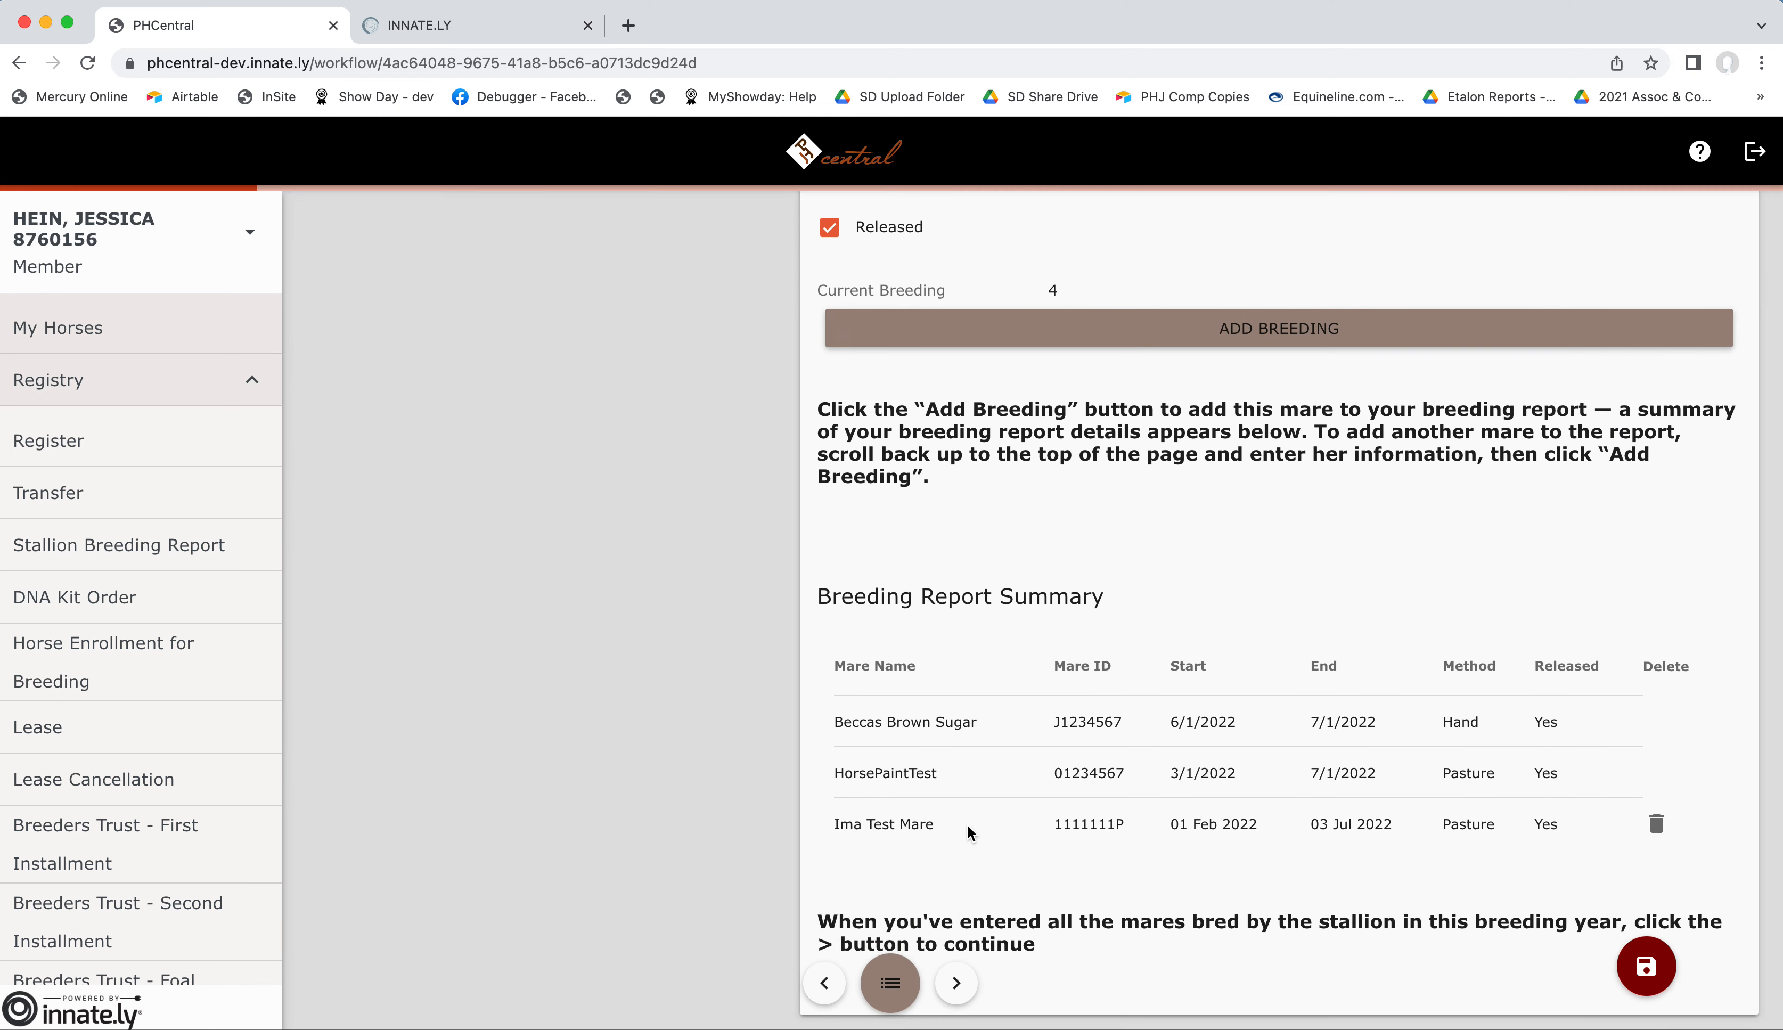
scroll(down, 3)
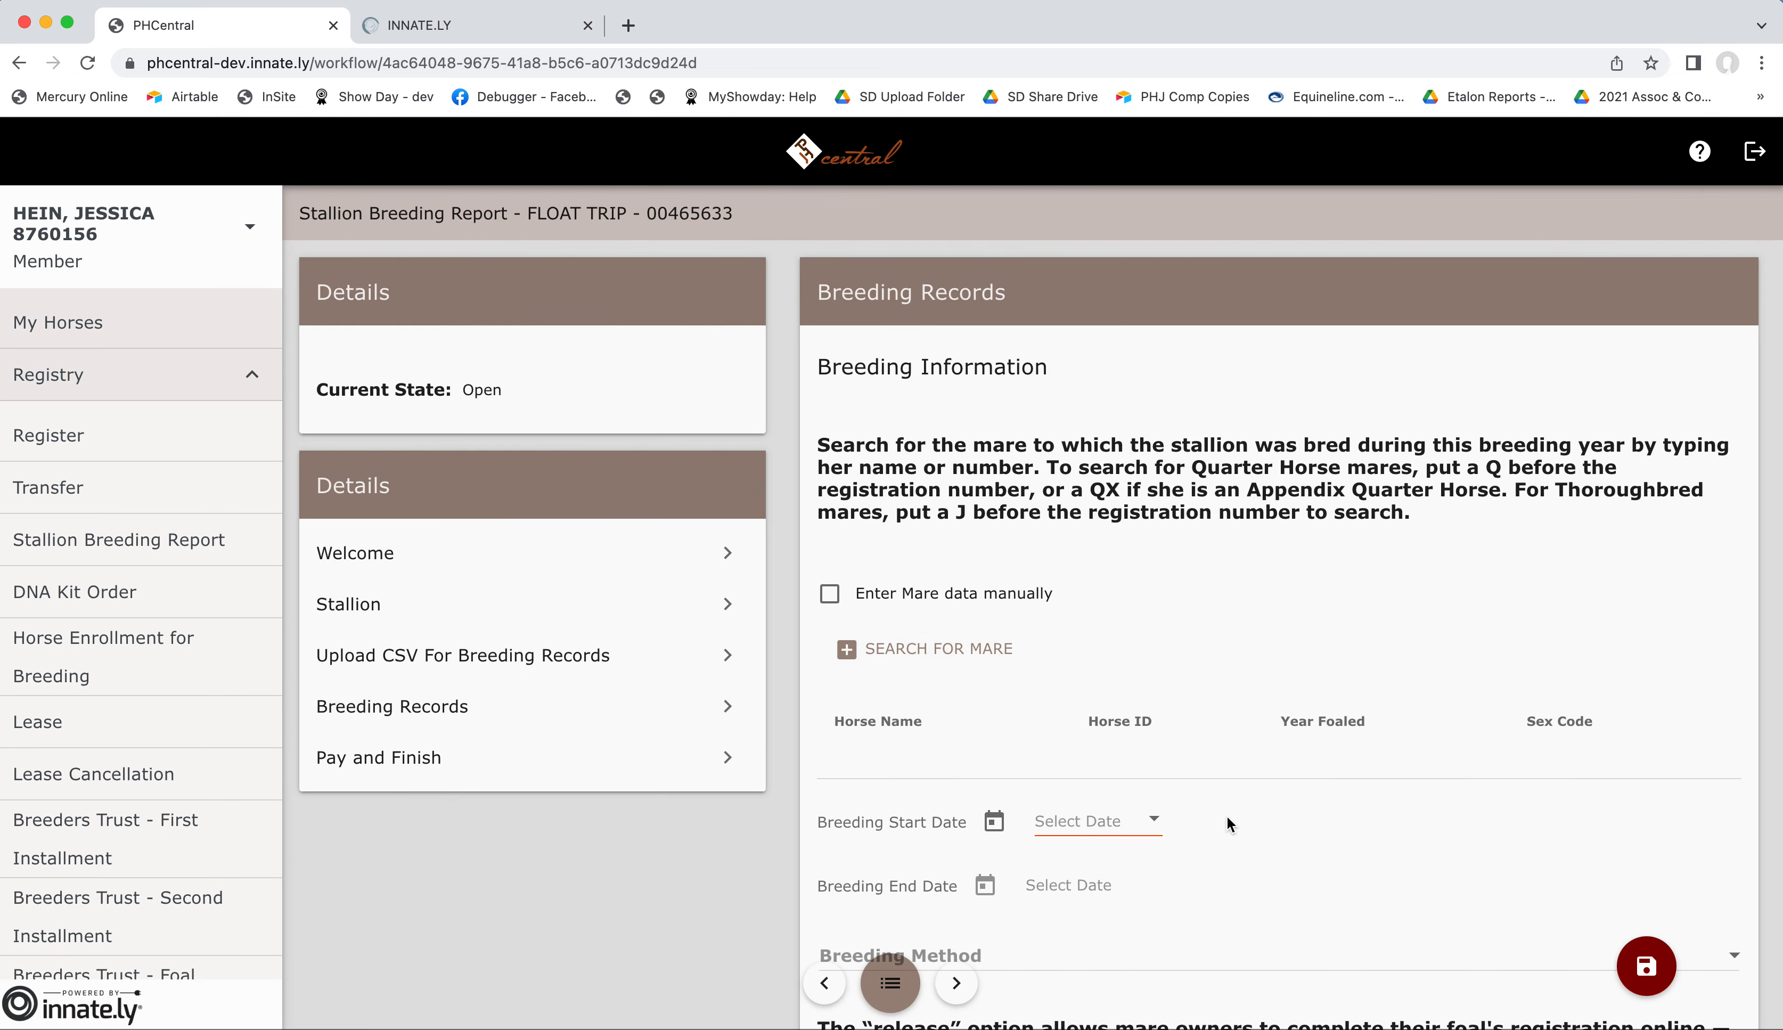
scroll(down, 3)
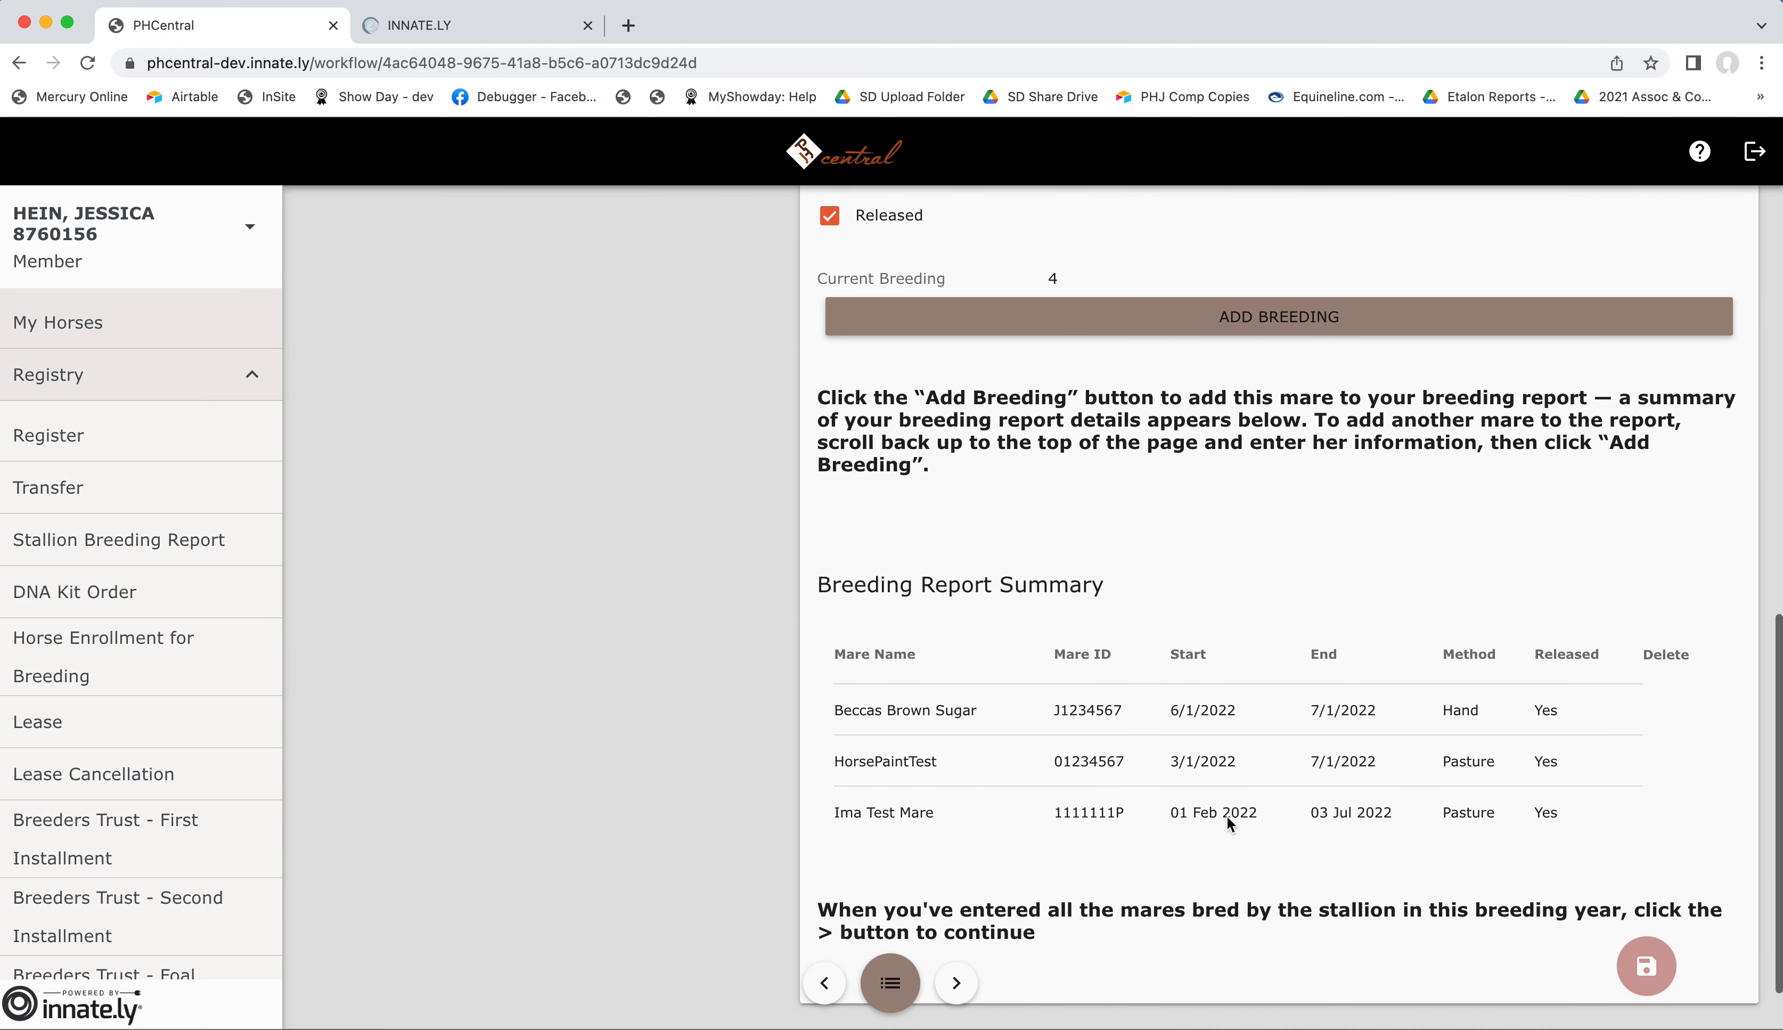
scroll(down, 3)
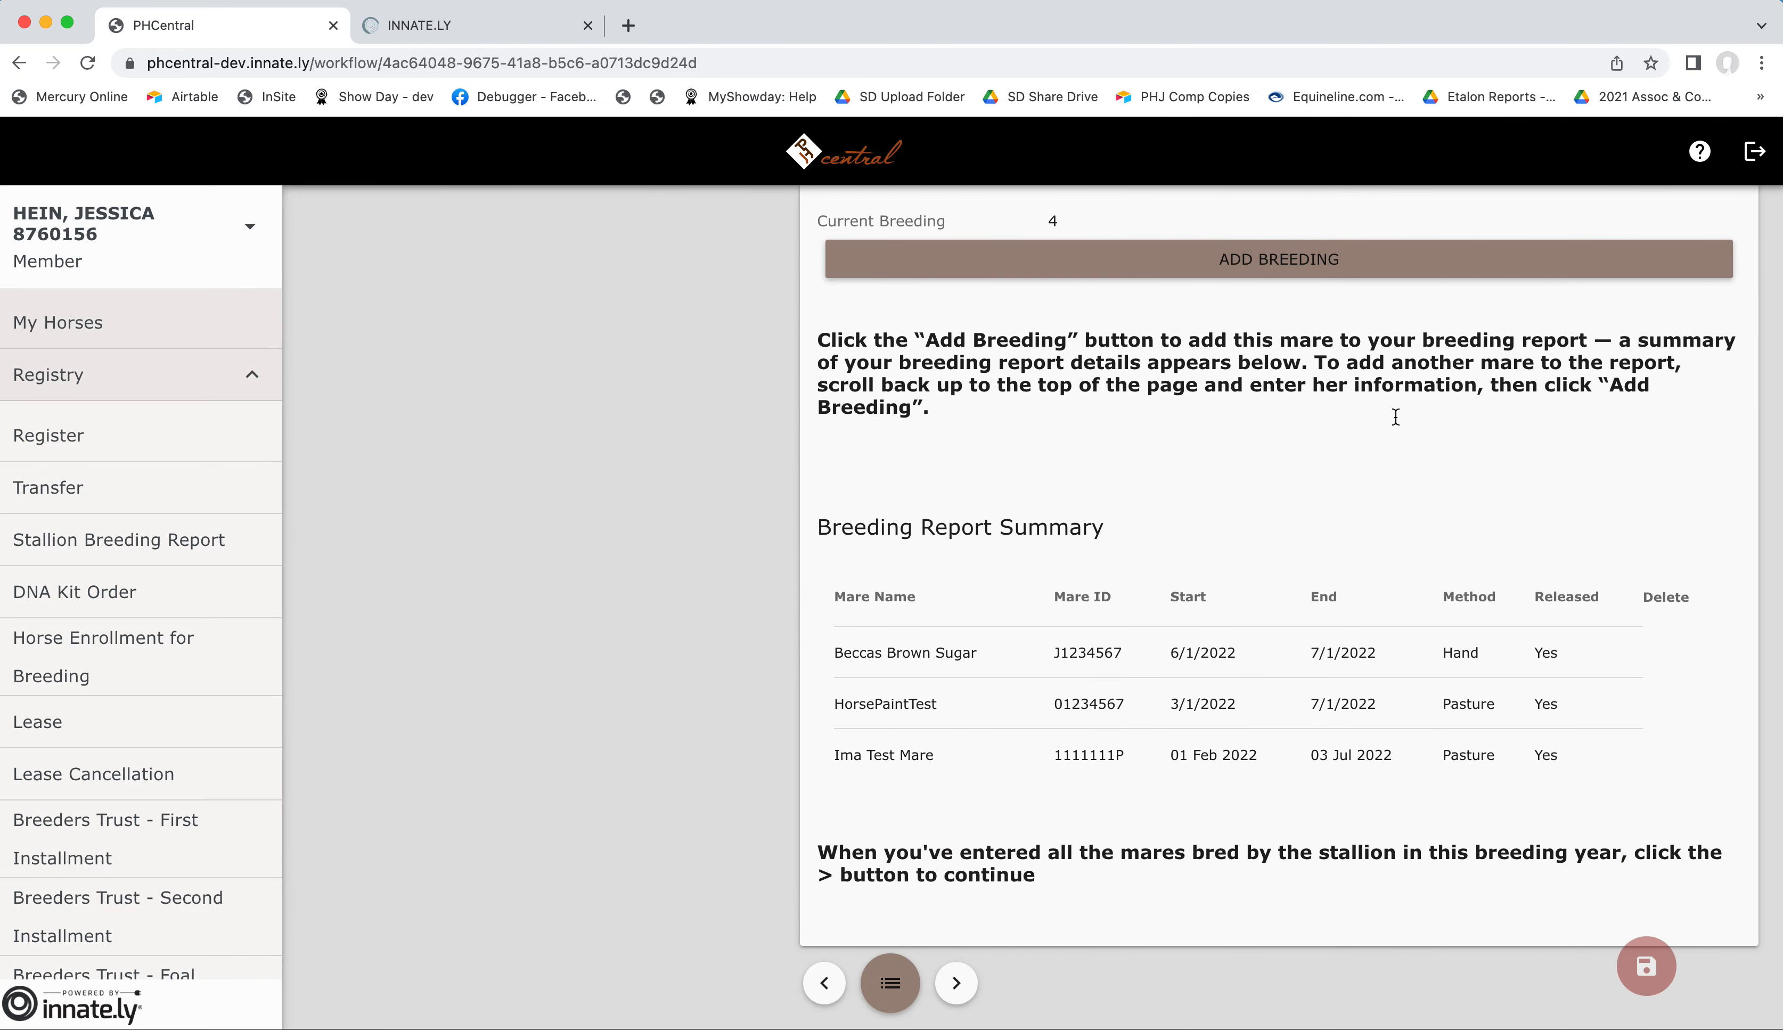
mouse_move(1475, 570)
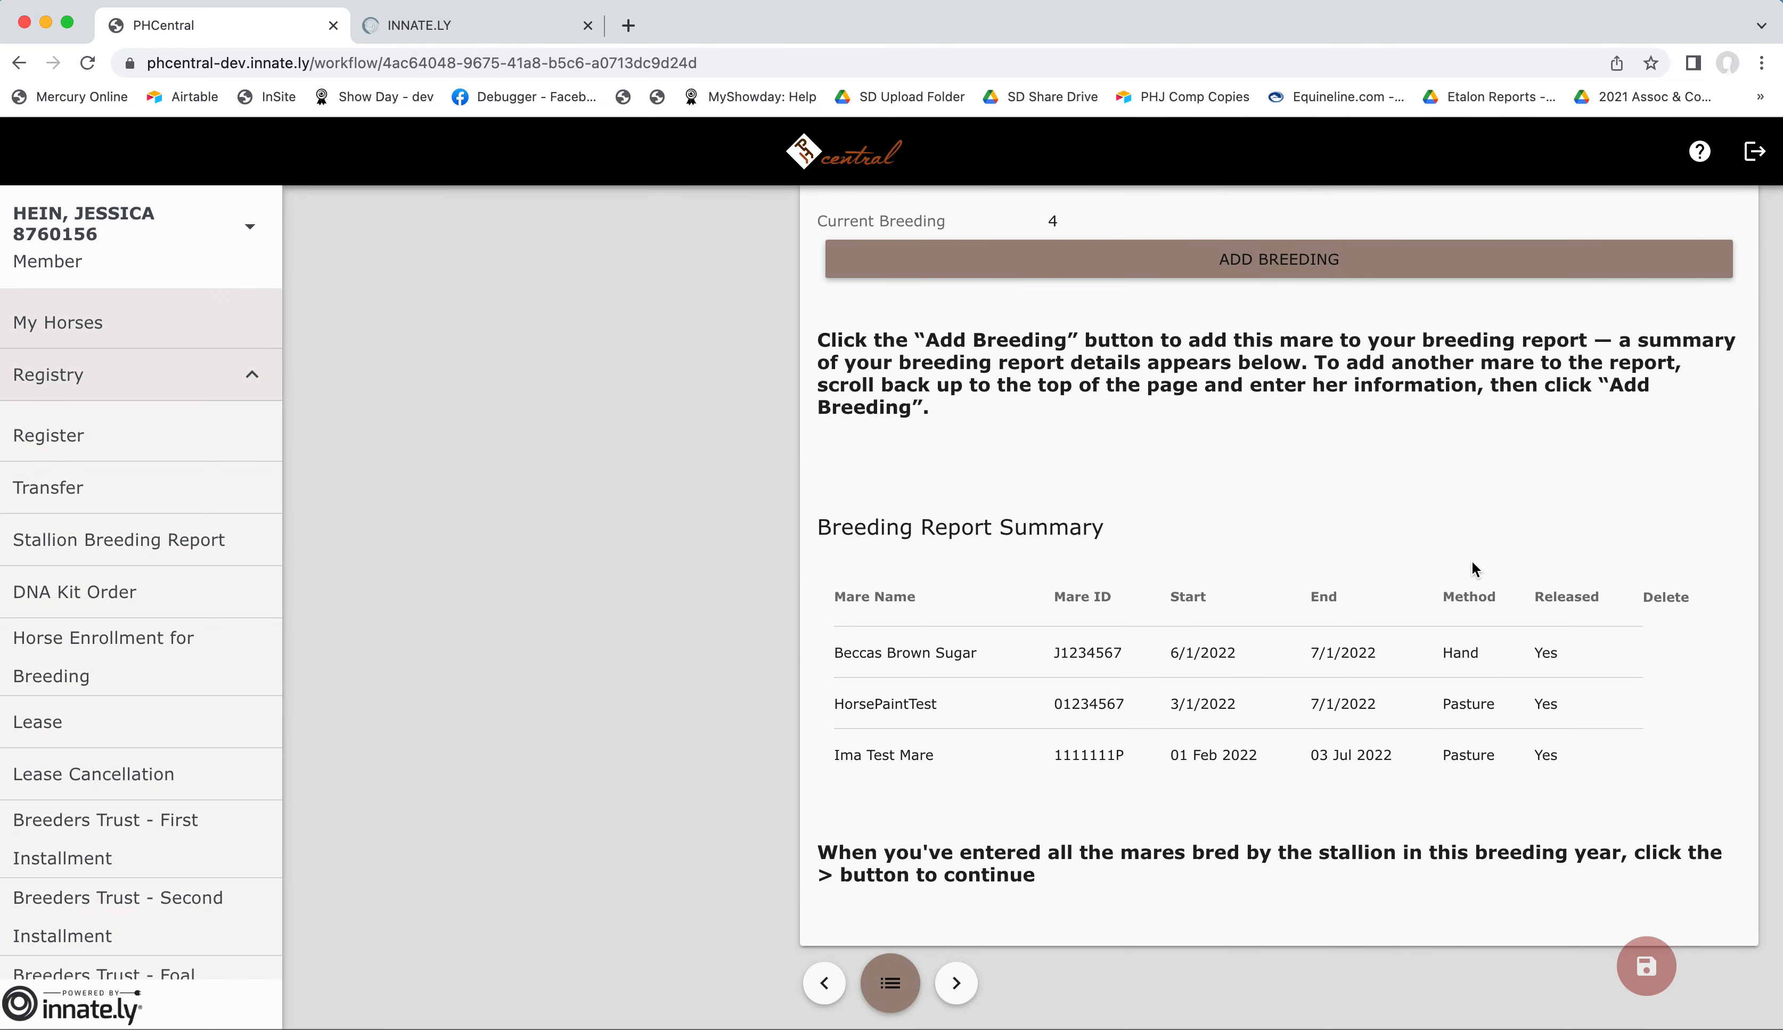
mouse_move(956, 982)
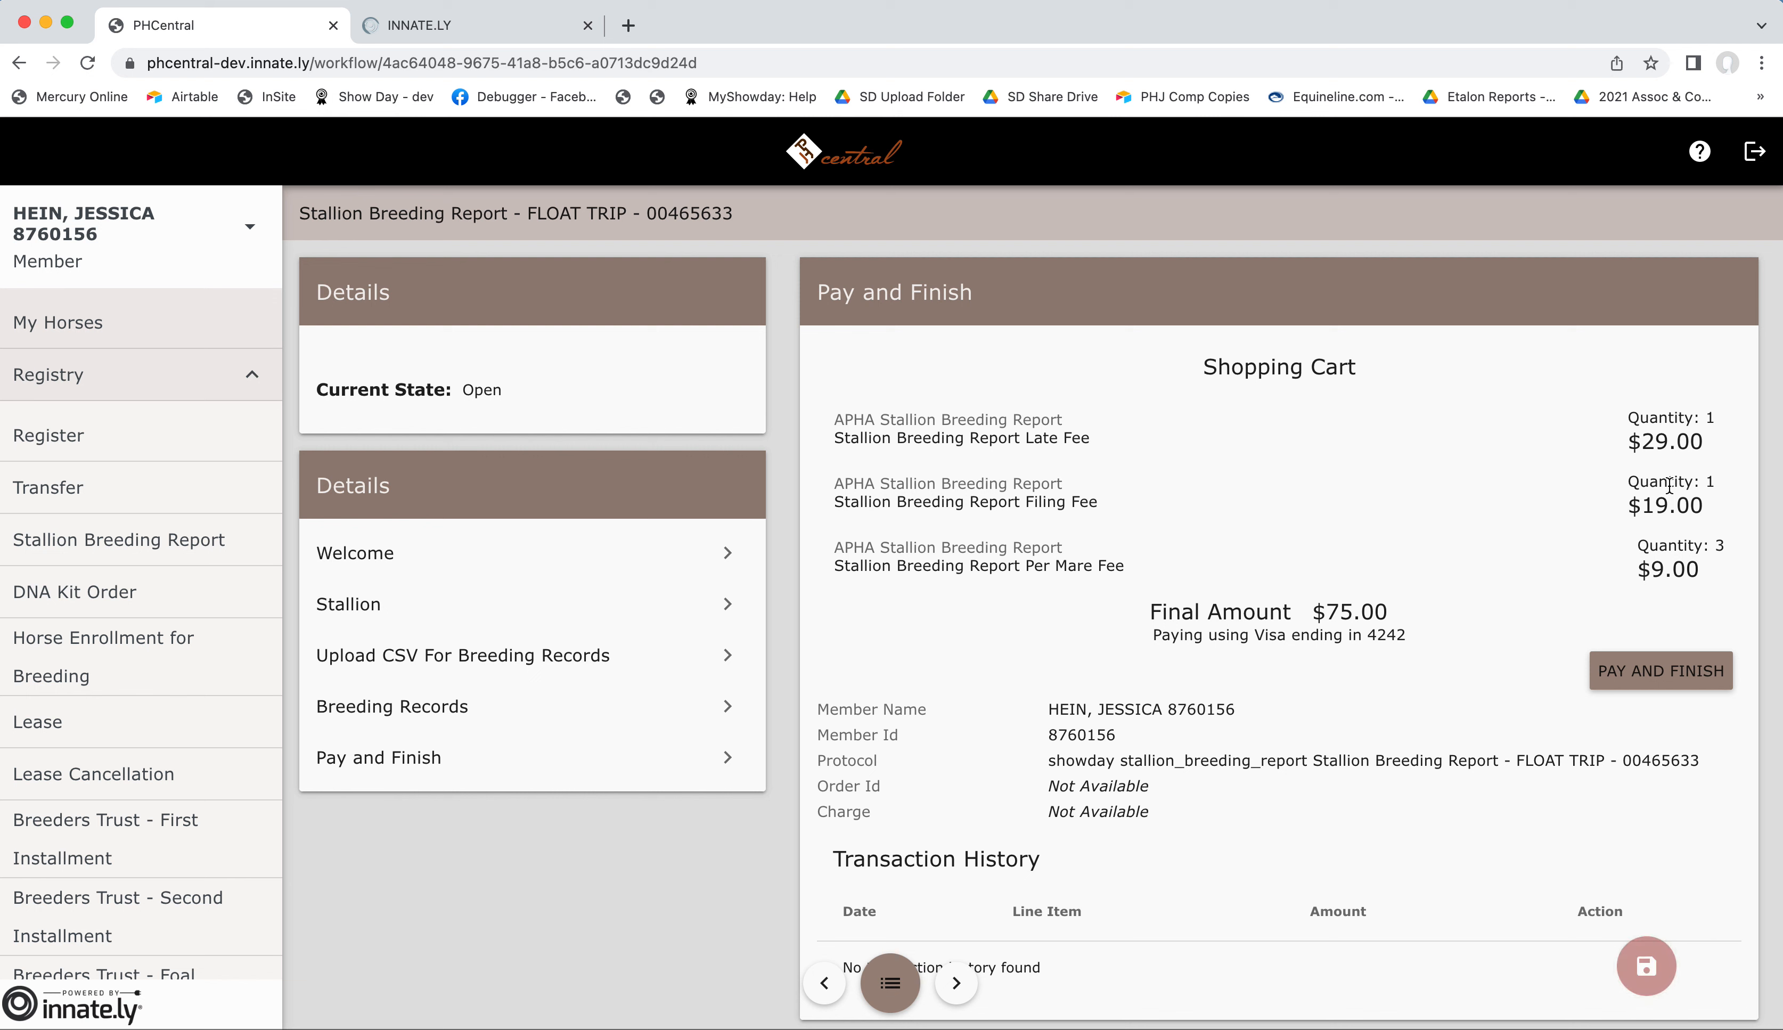
mouse_move(1669, 443)
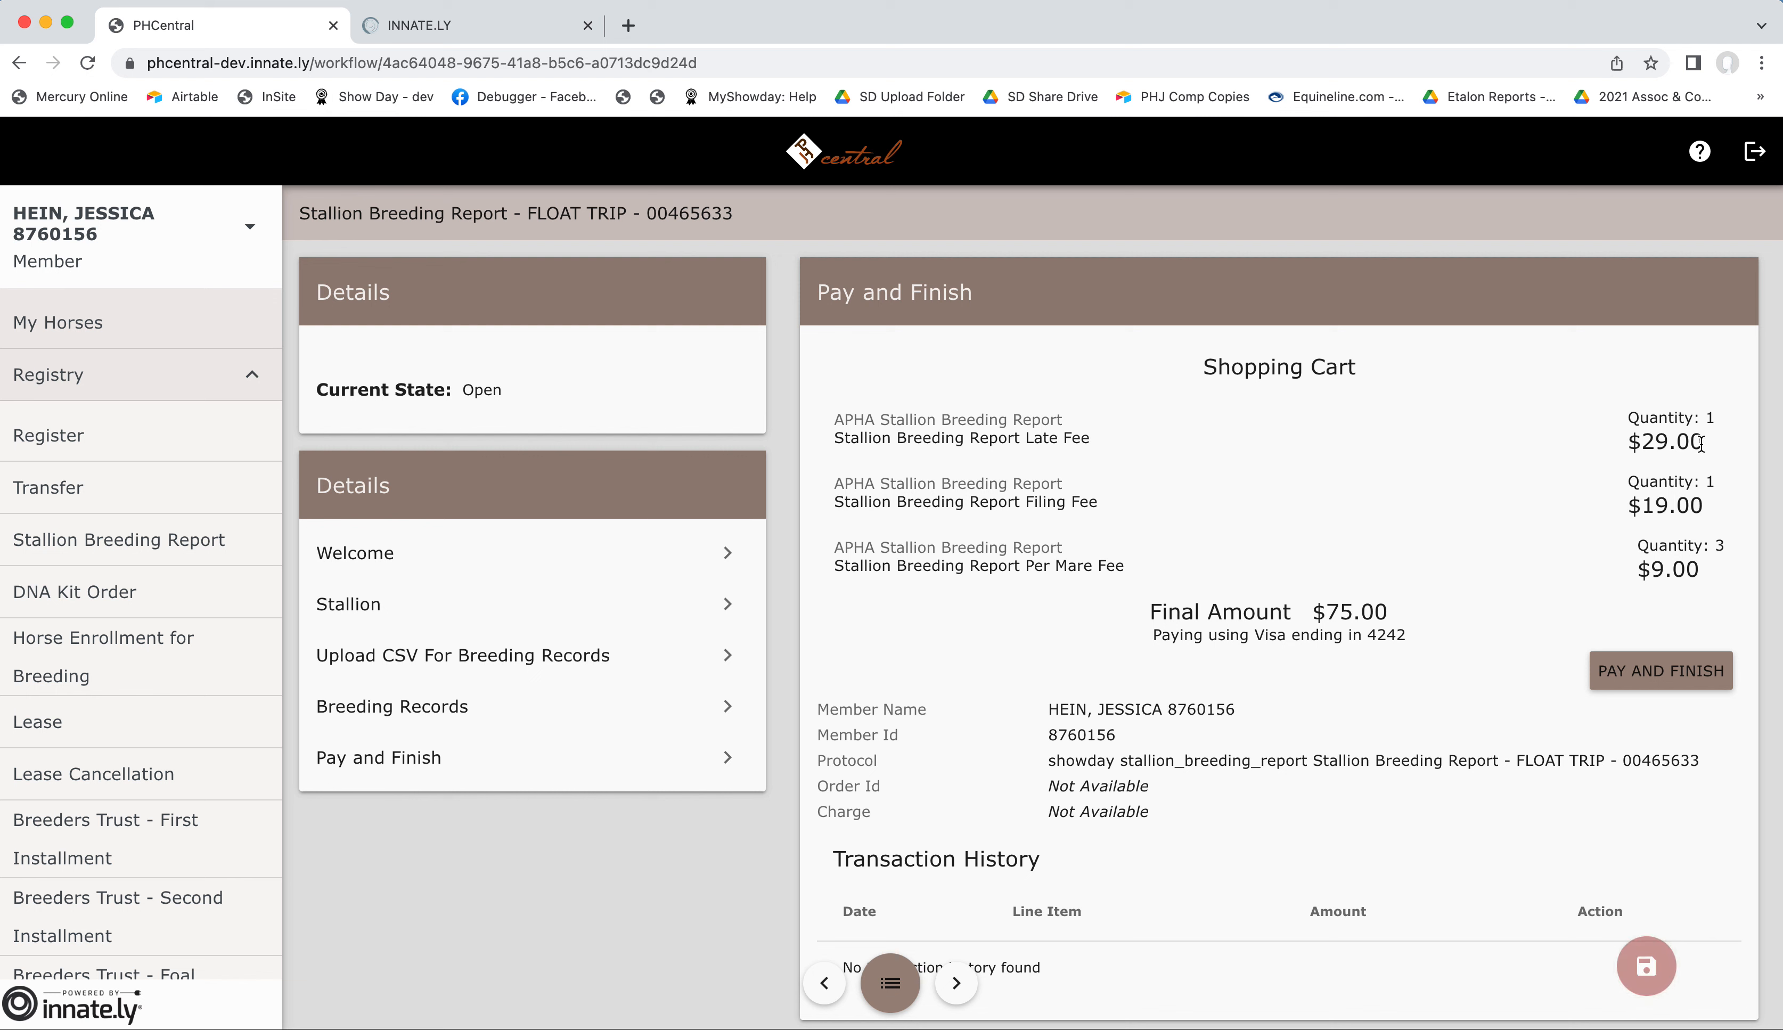
mouse_move(1578, 448)
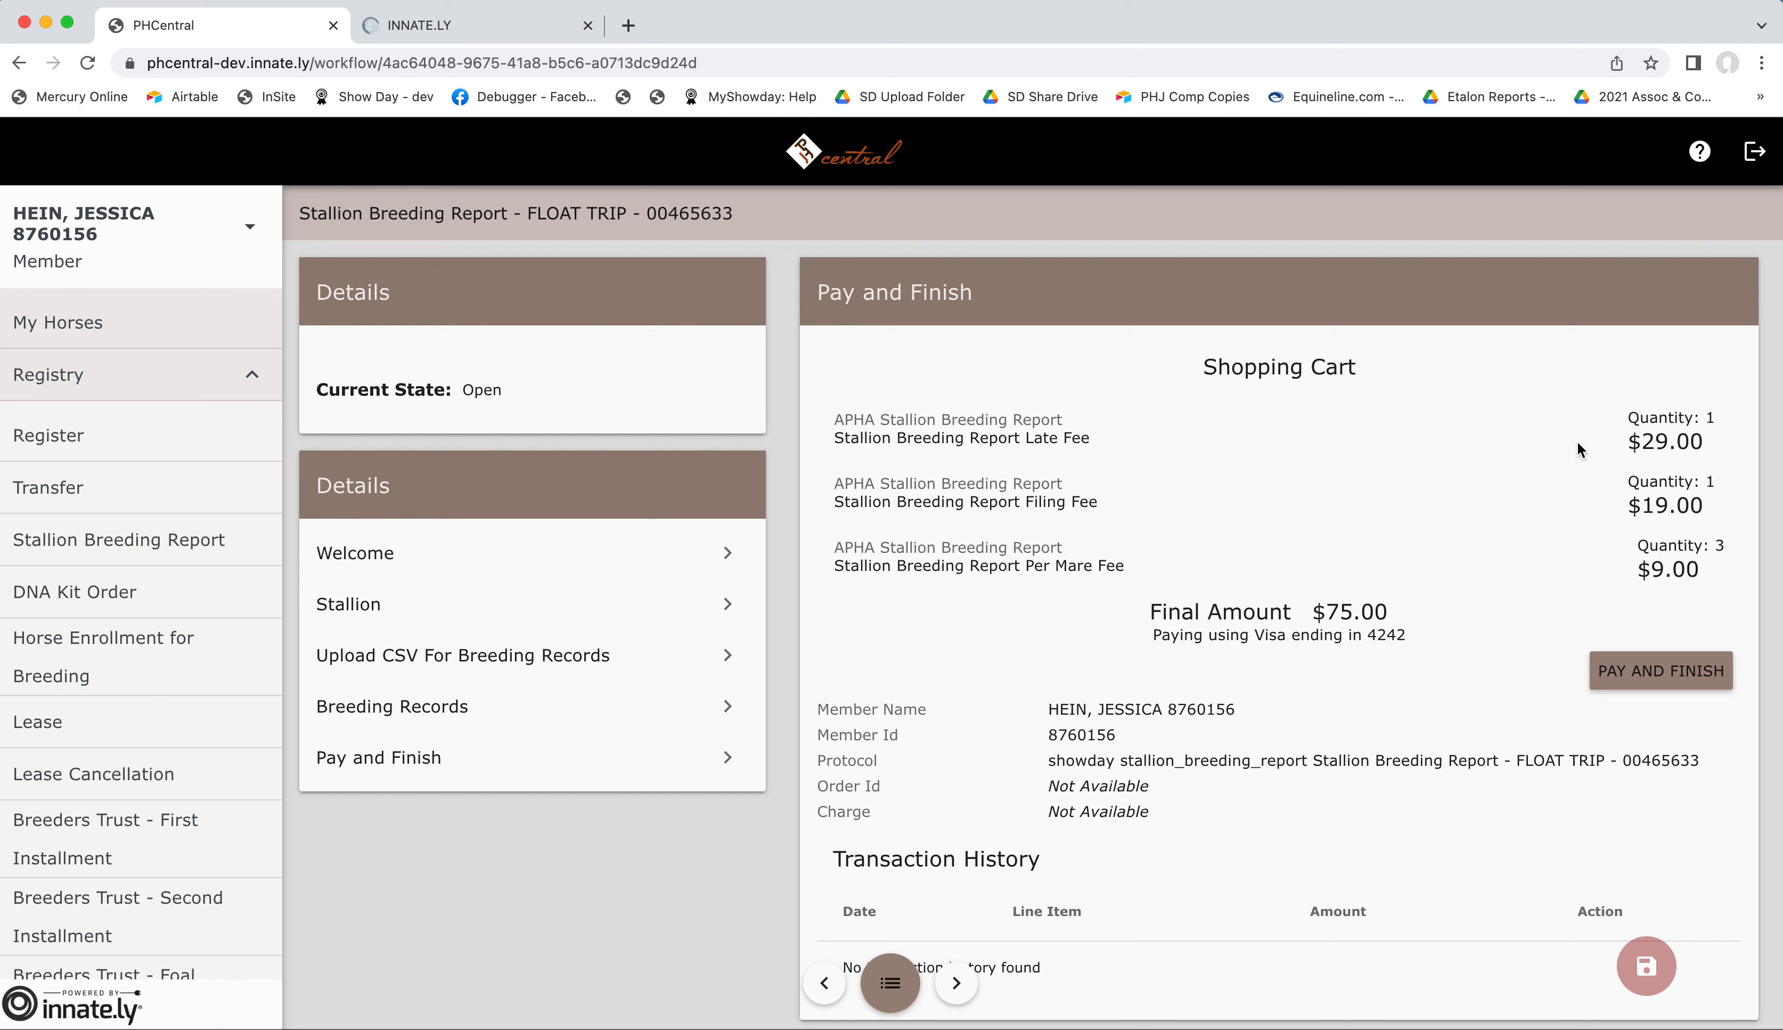
mouse_move(1667, 504)
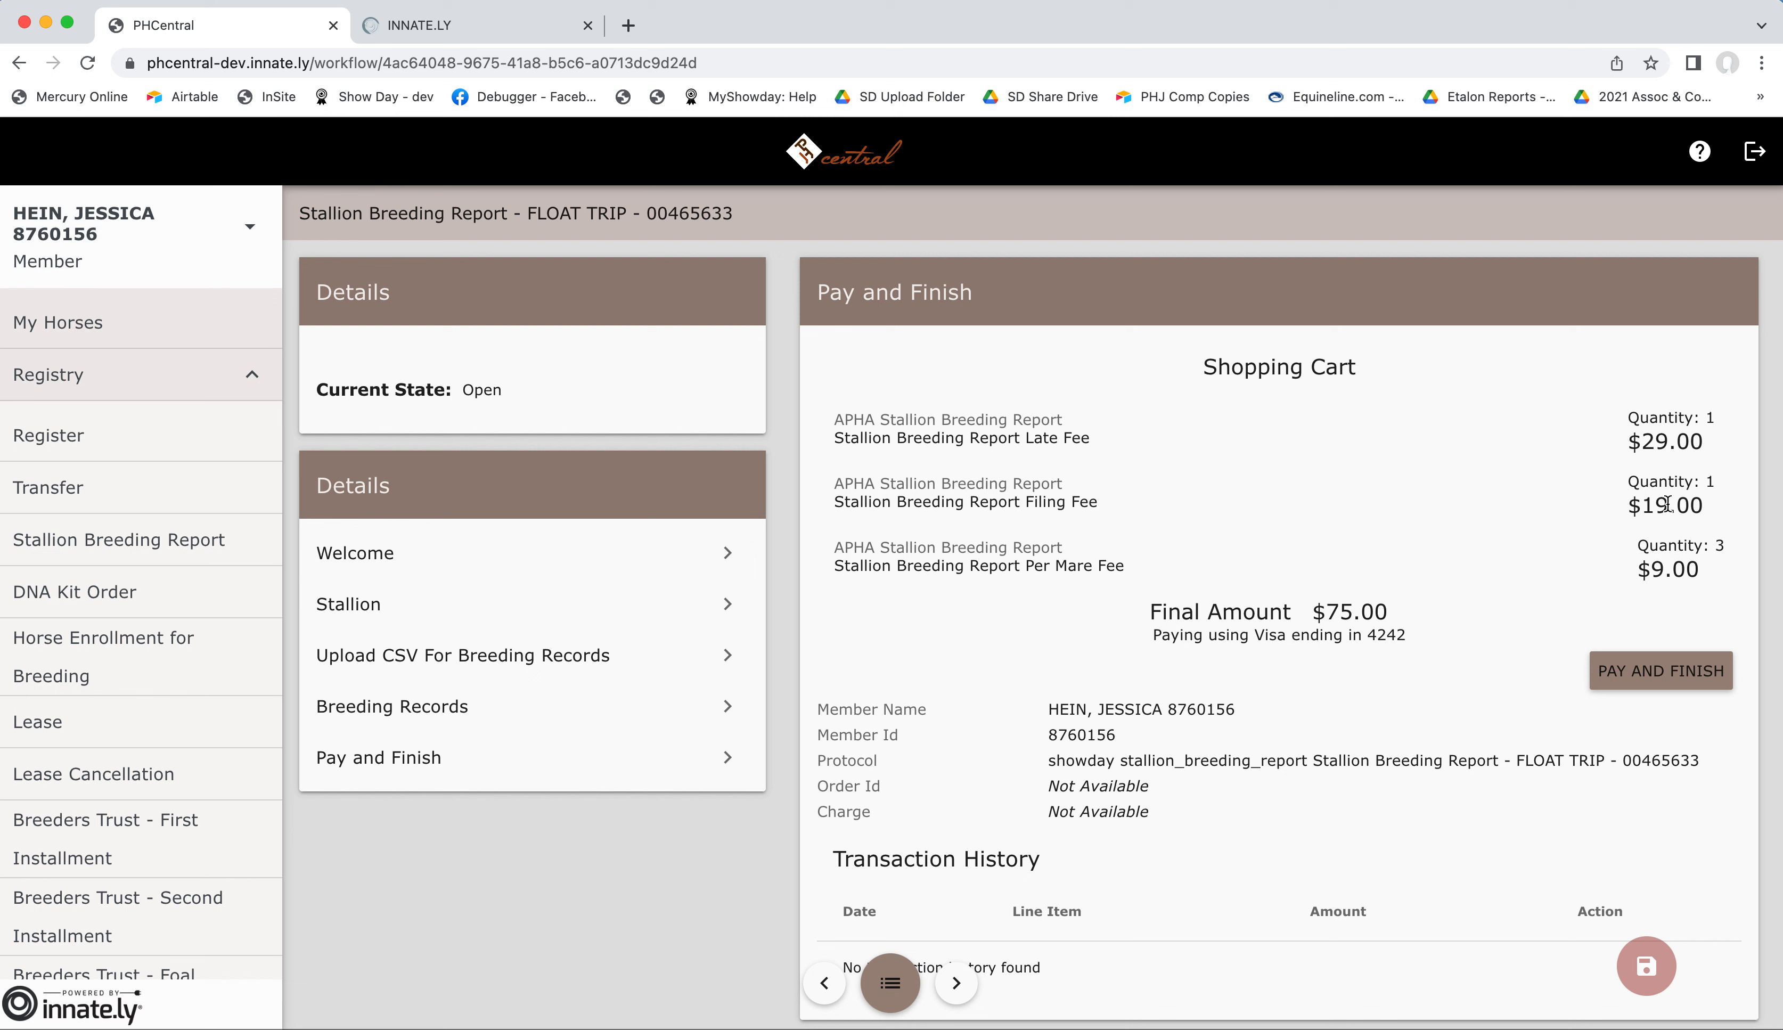
mouse_move(1693, 591)
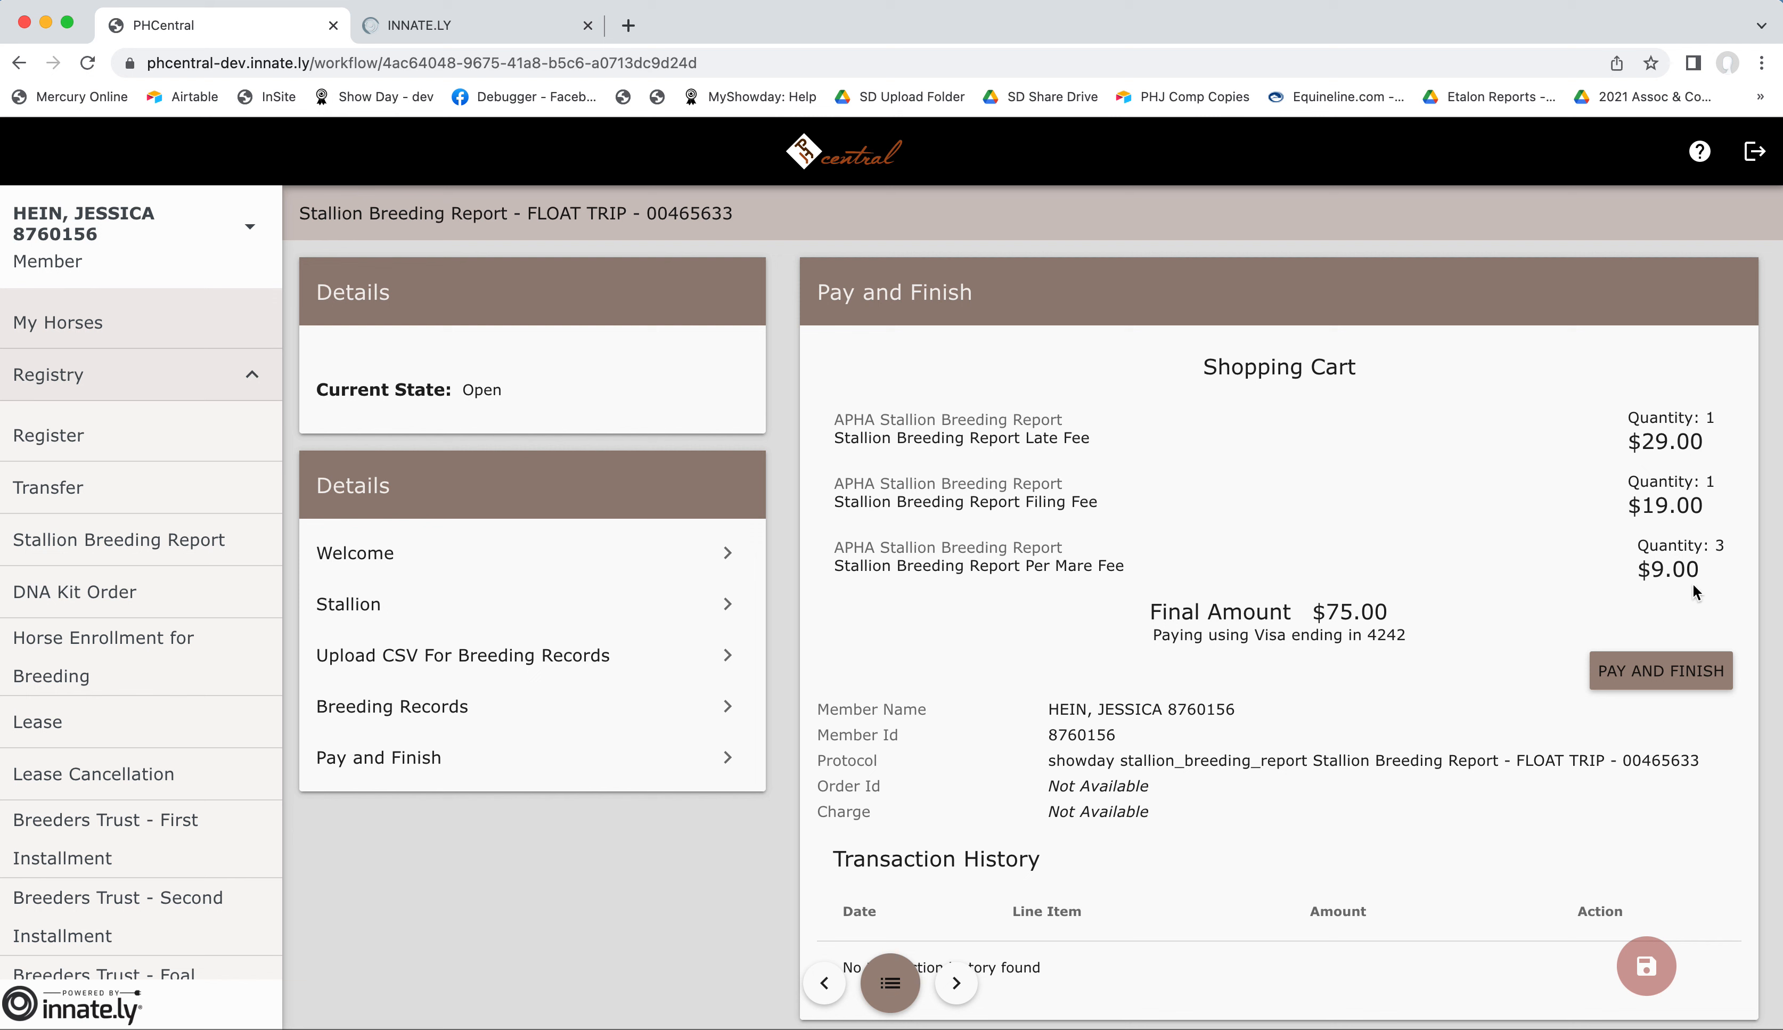
mouse_move(1697, 592)
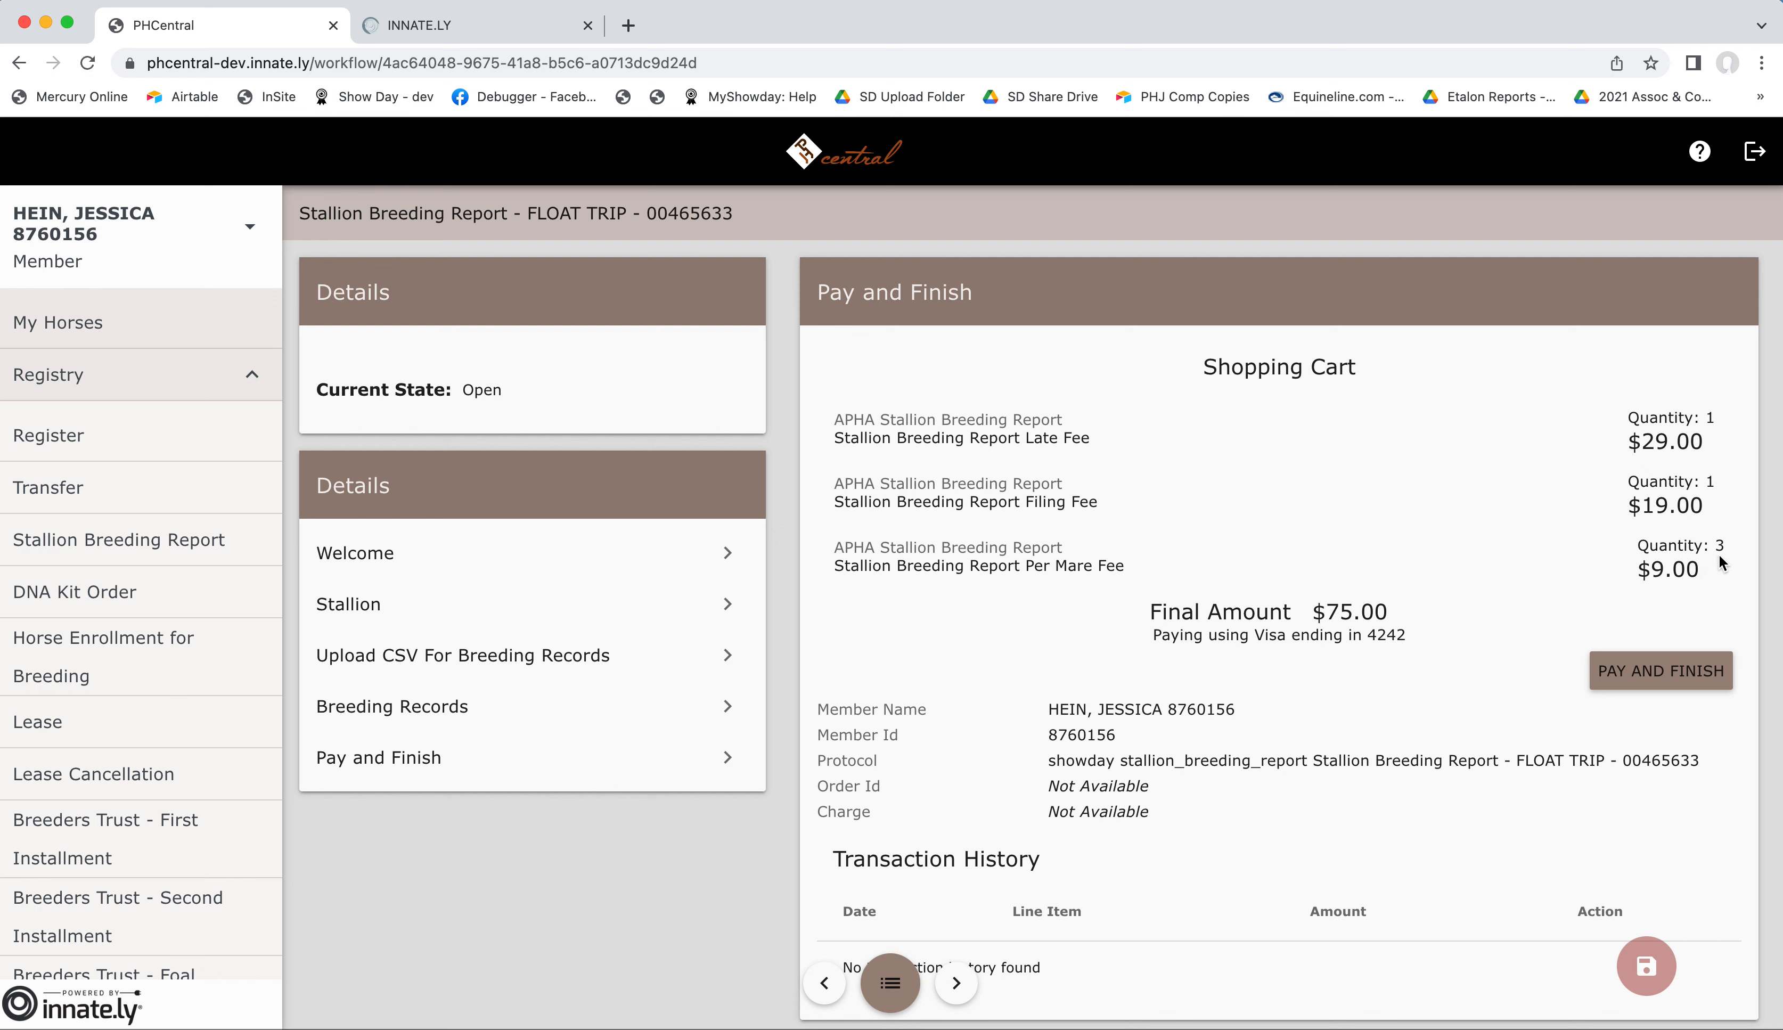
mouse_move(1726, 556)
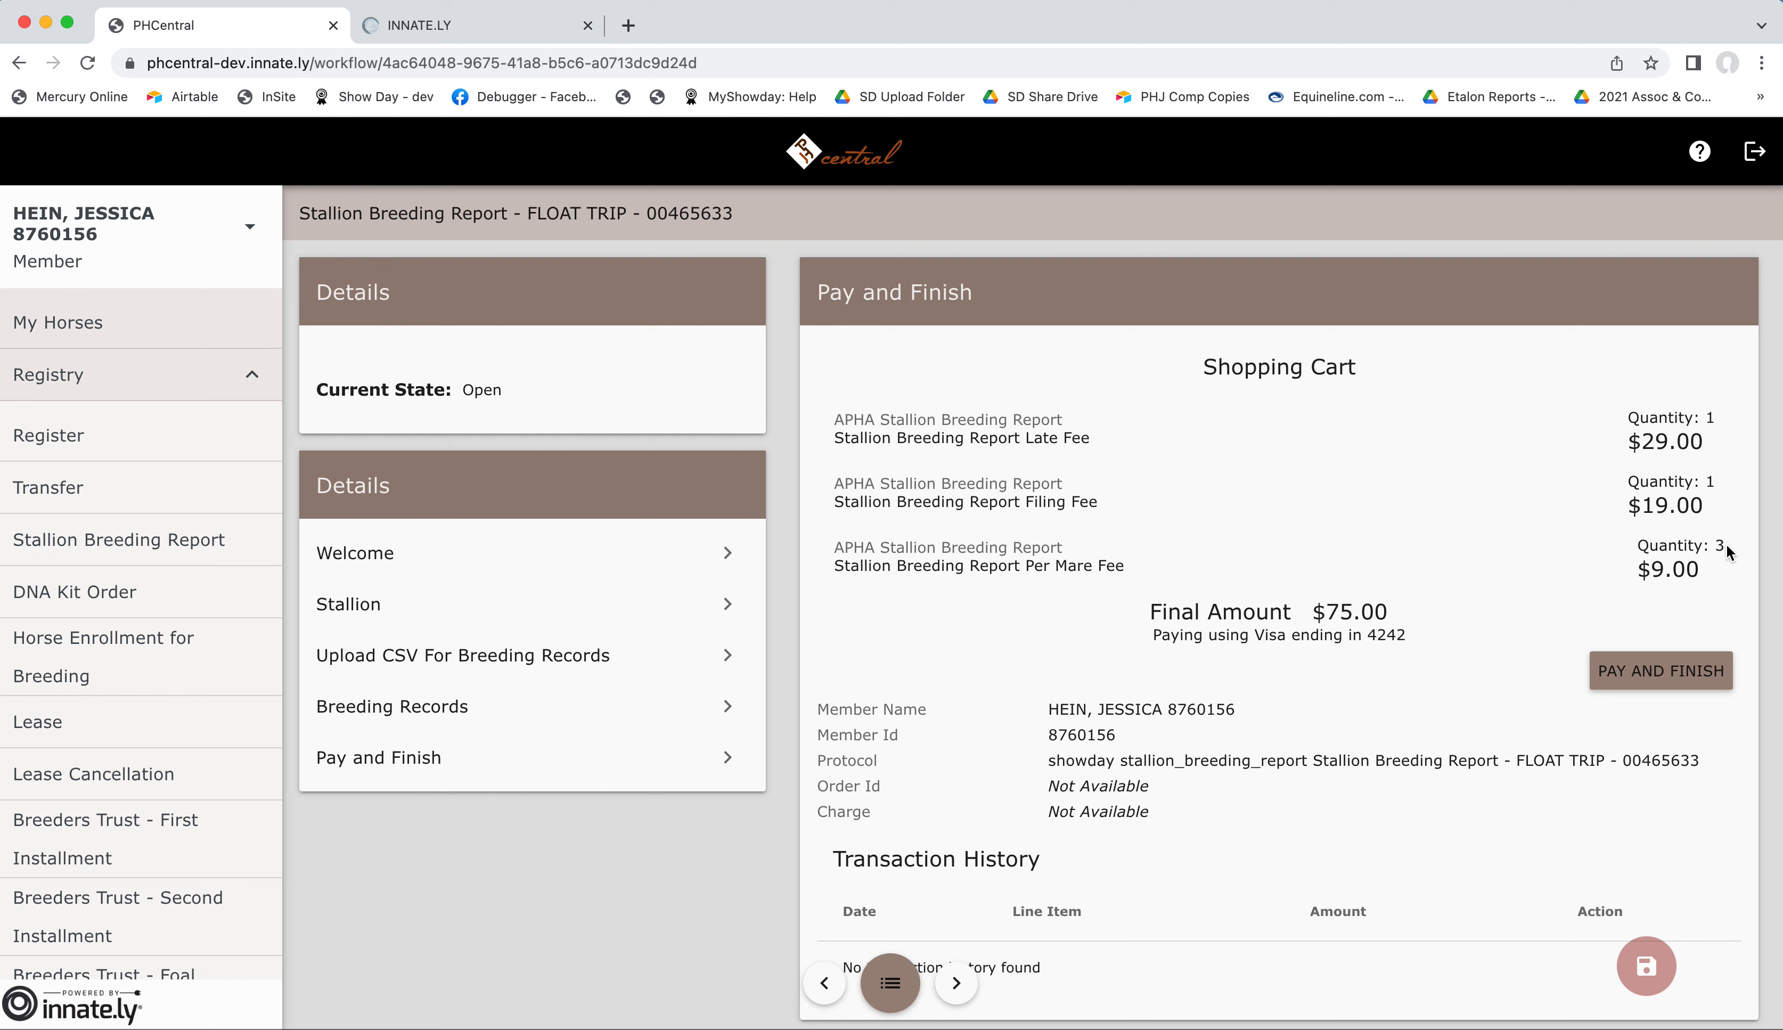
mouse_move(1398, 622)
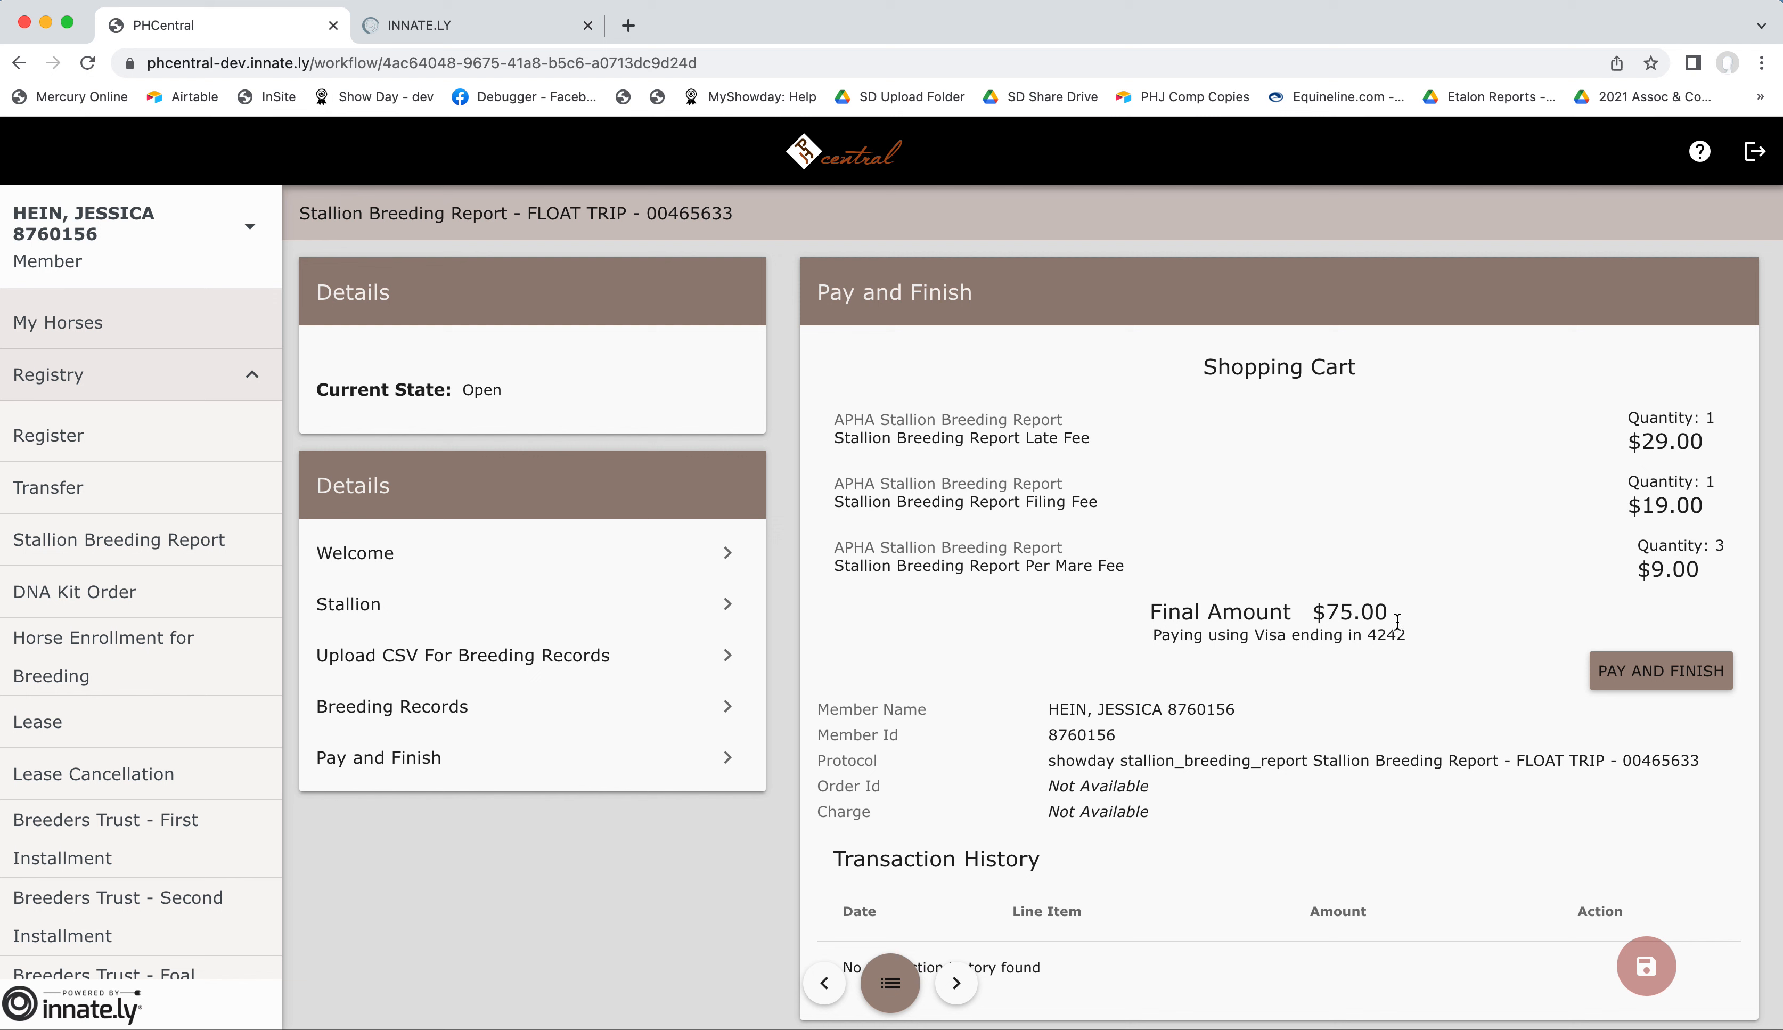
mouse_move(1407, 653)
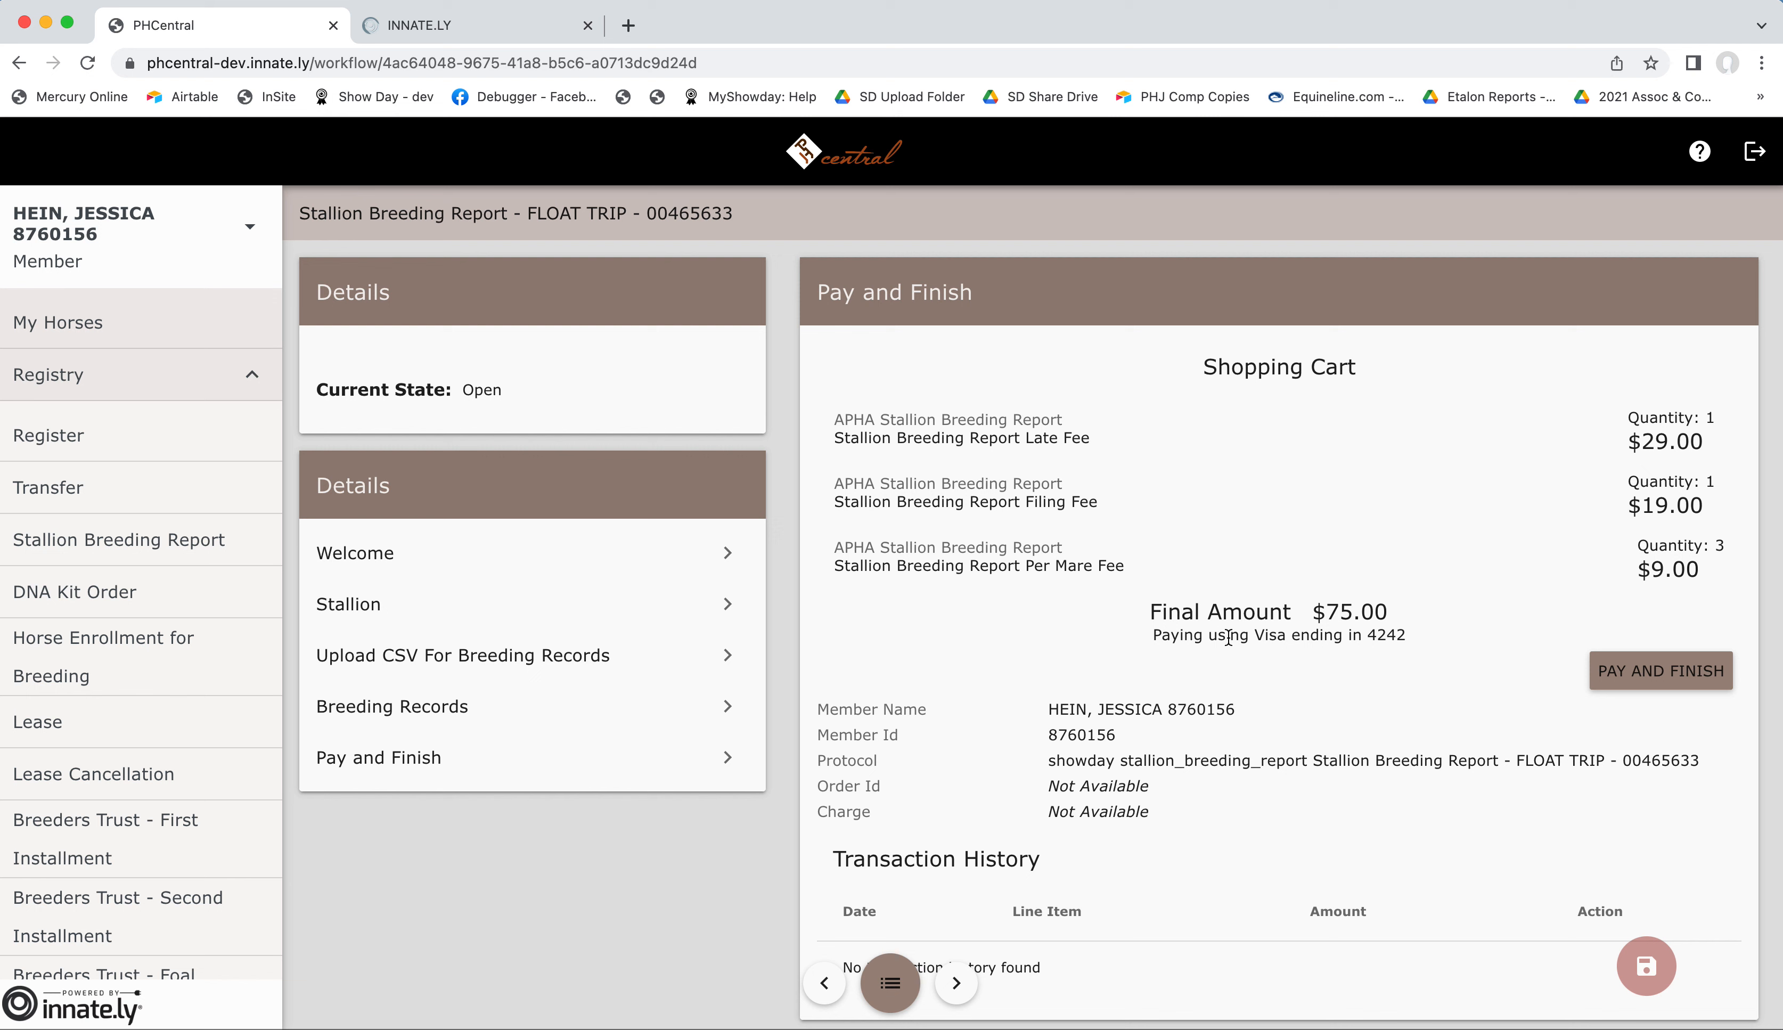
mouse_move(1431, 644)
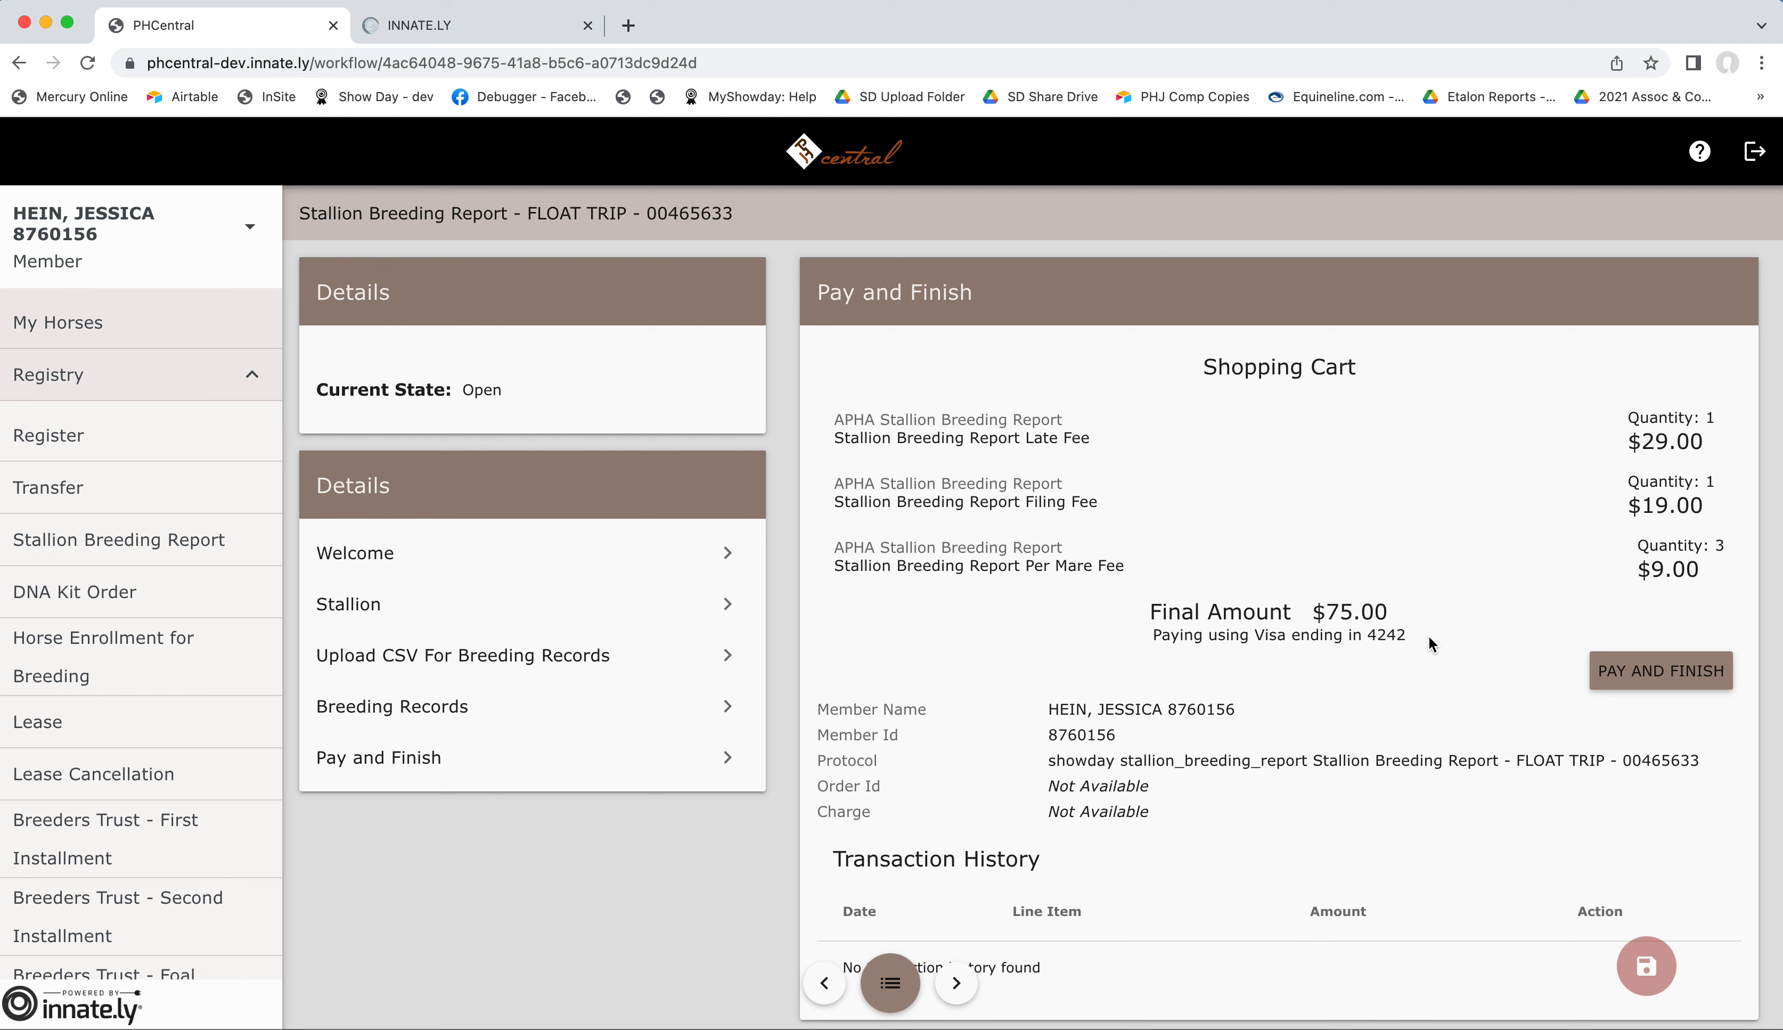
mouse_move(1550, 670)
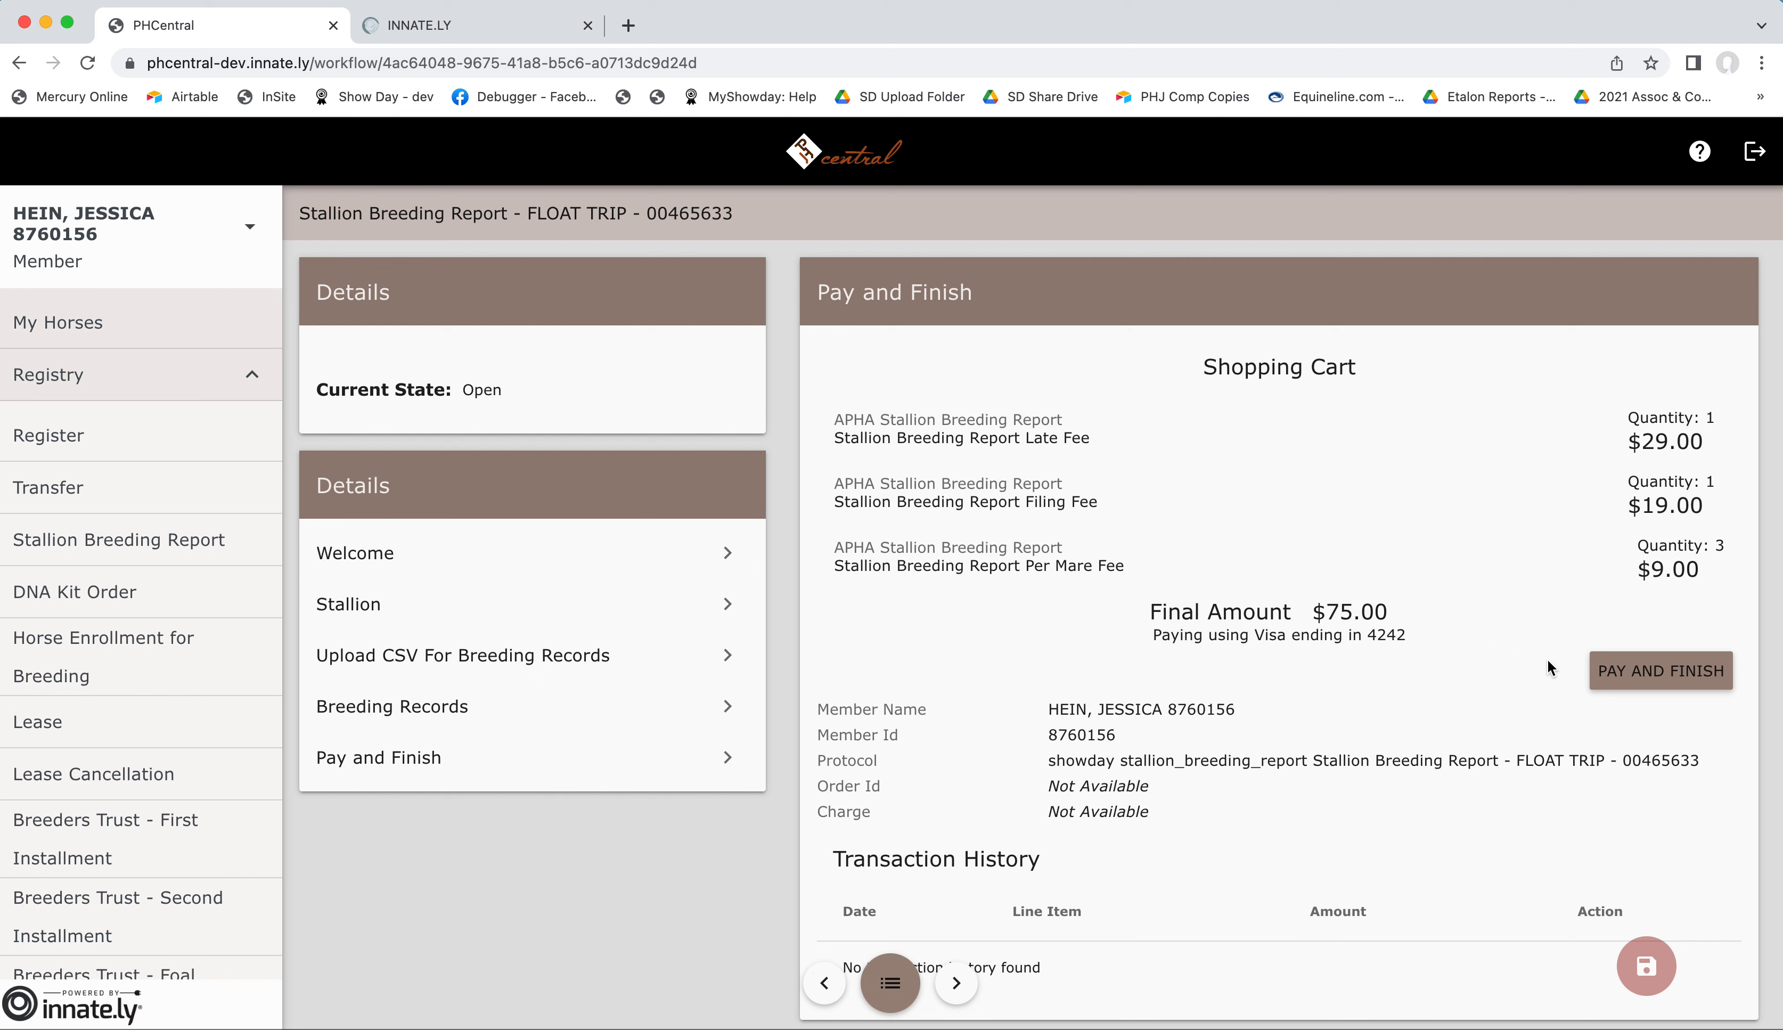
mouse_move(1601, 706)
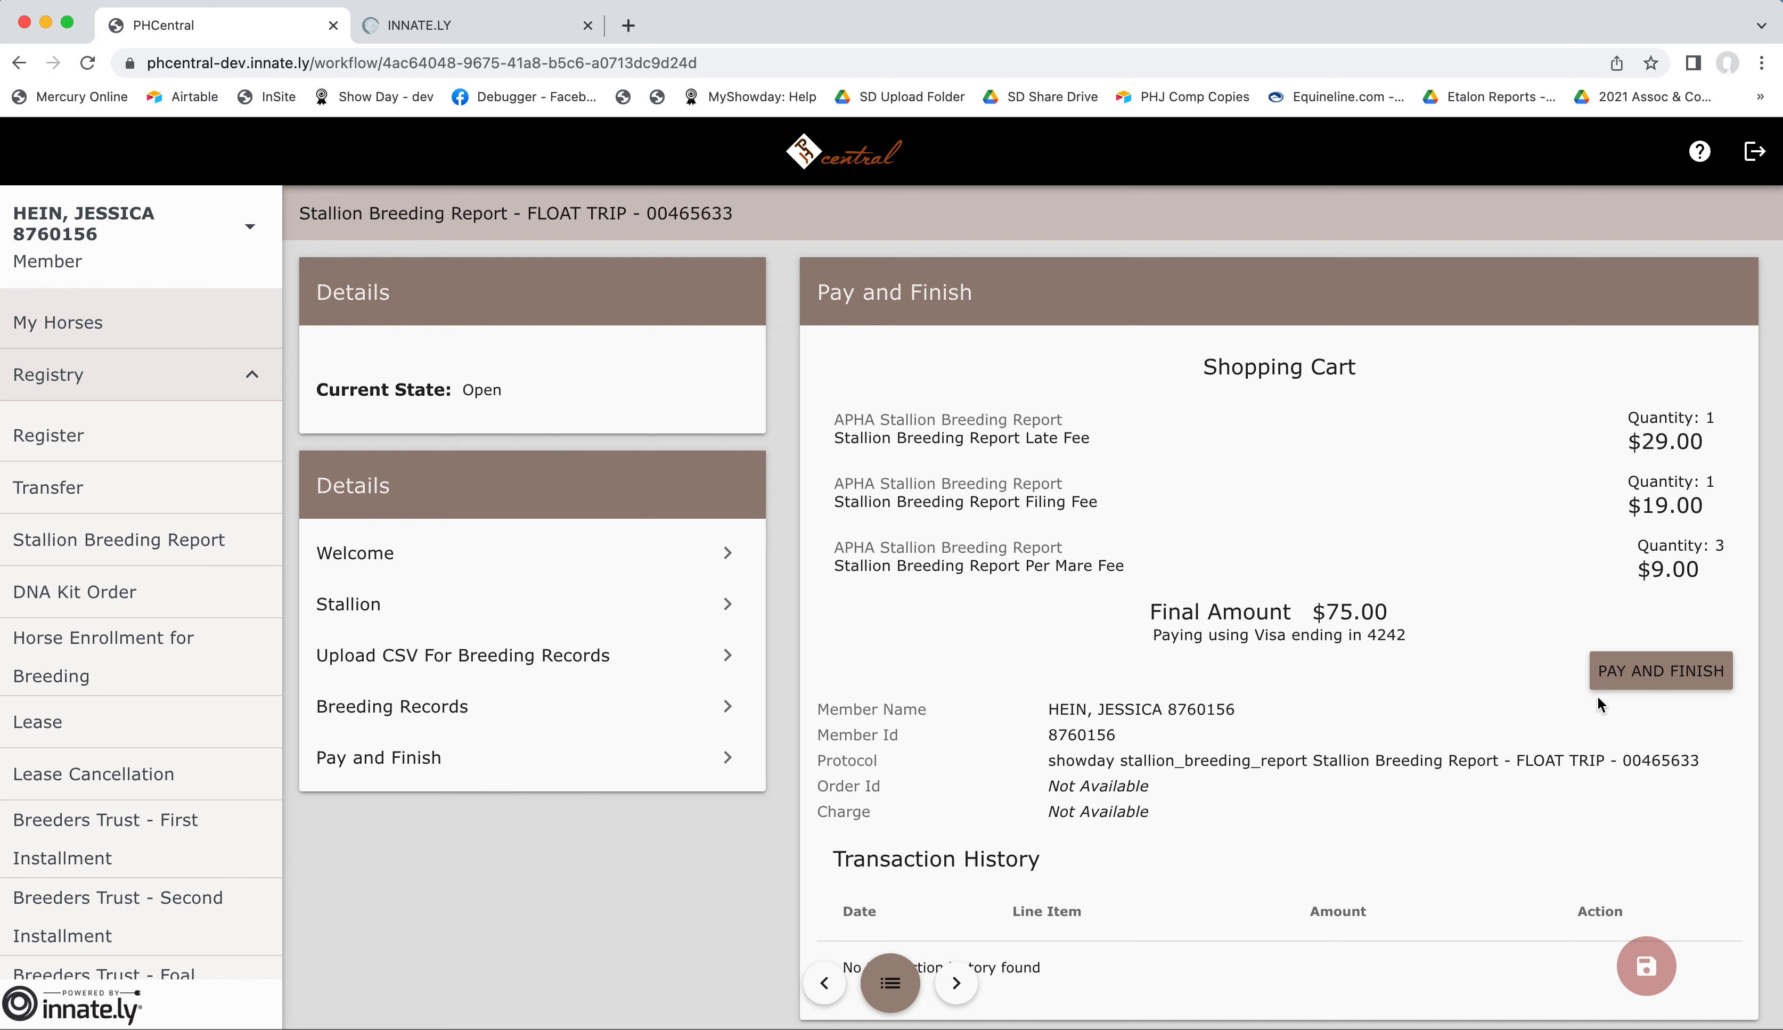
mouse_move(1547, 657)
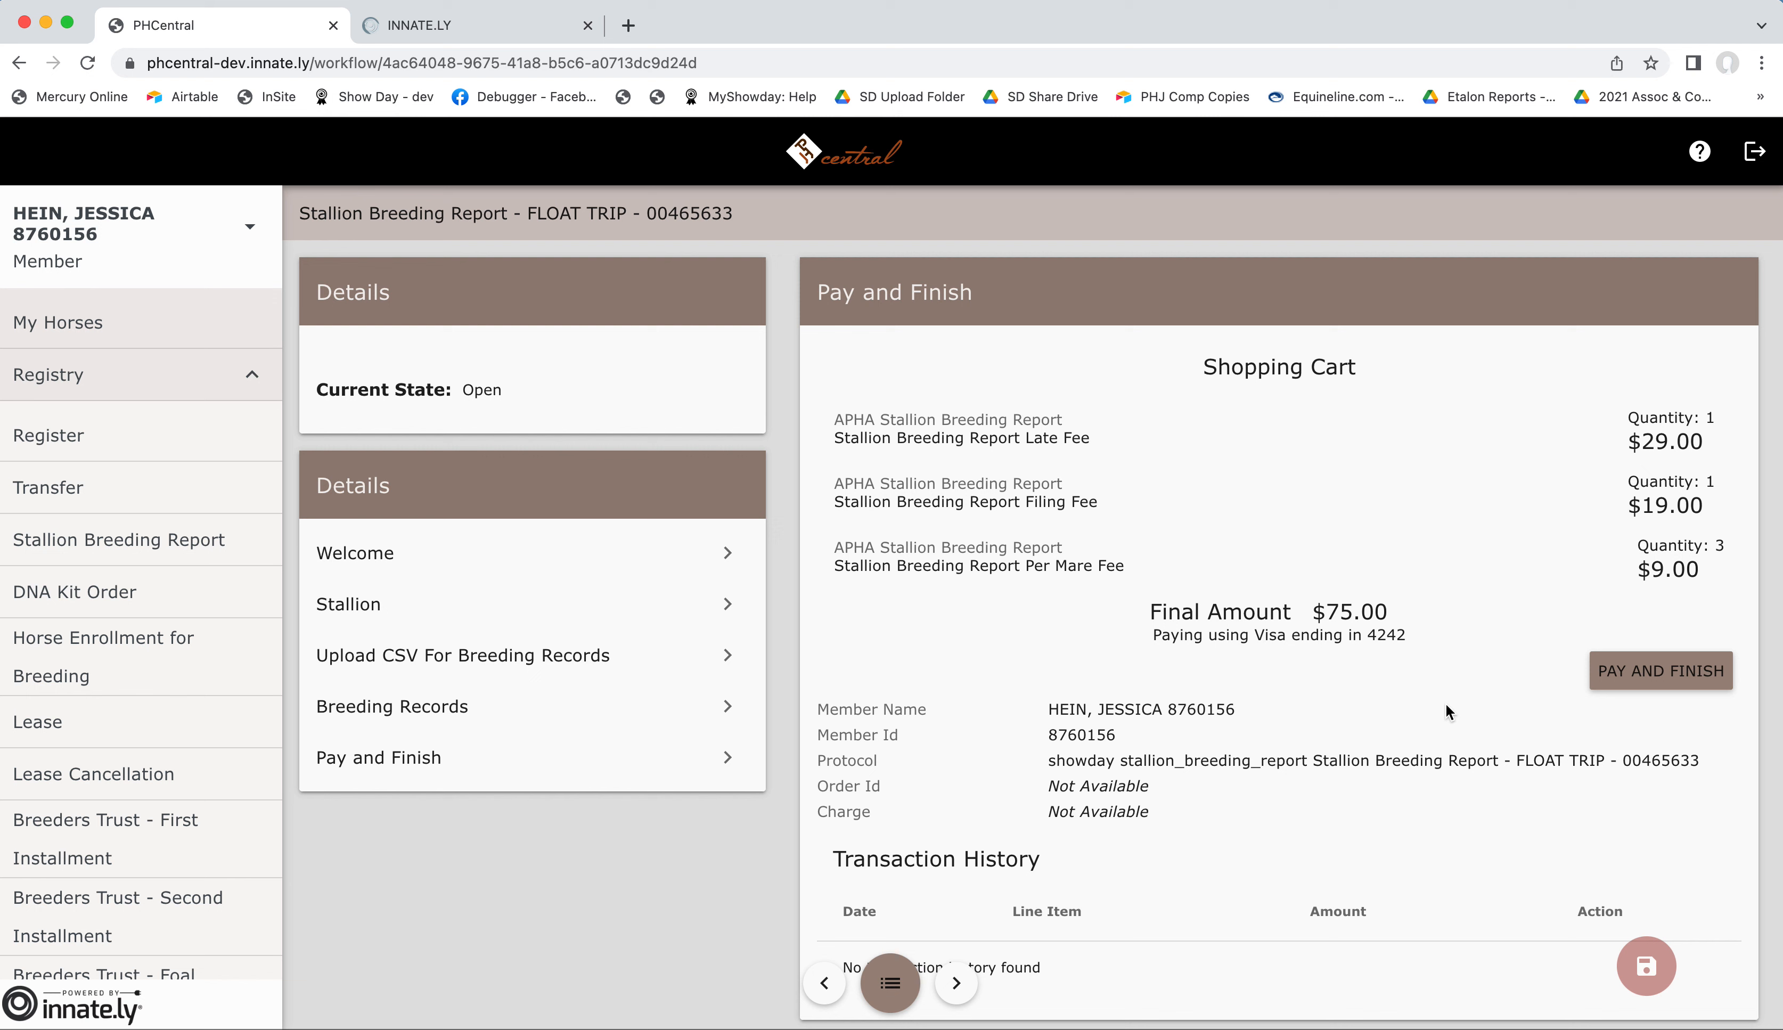
mouse_move(1568, 606)
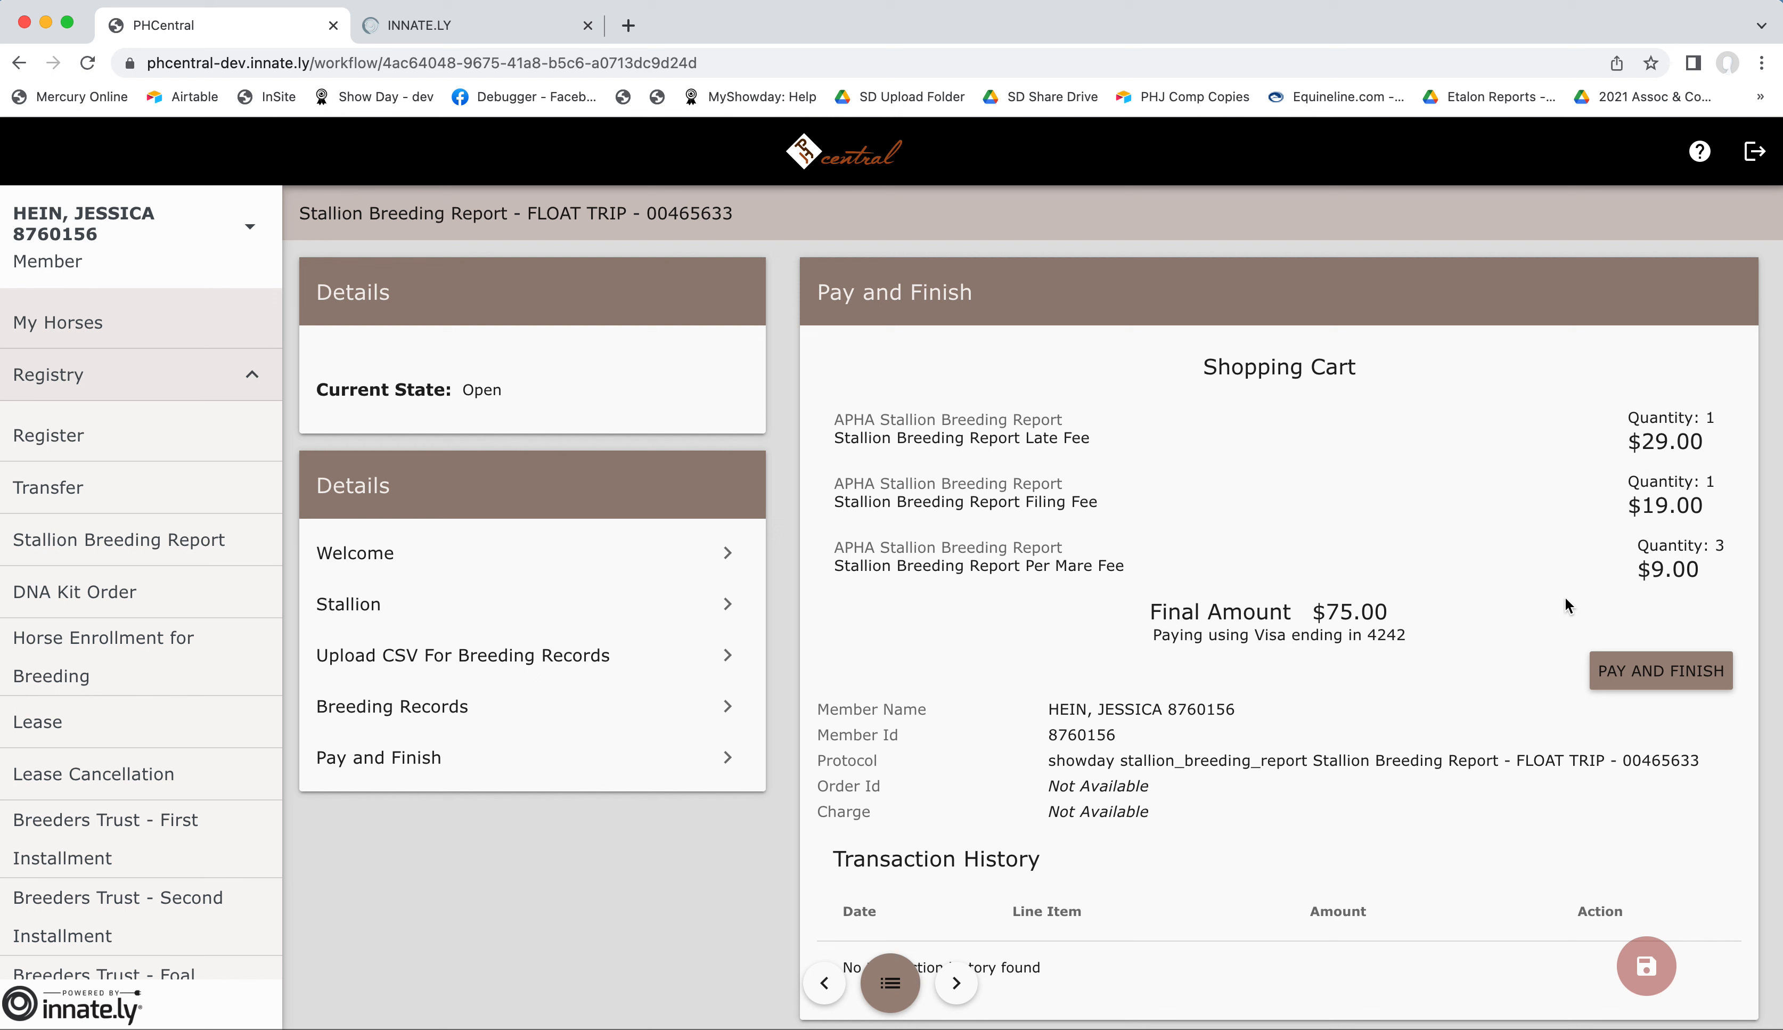
mouse_move(1528, 601)
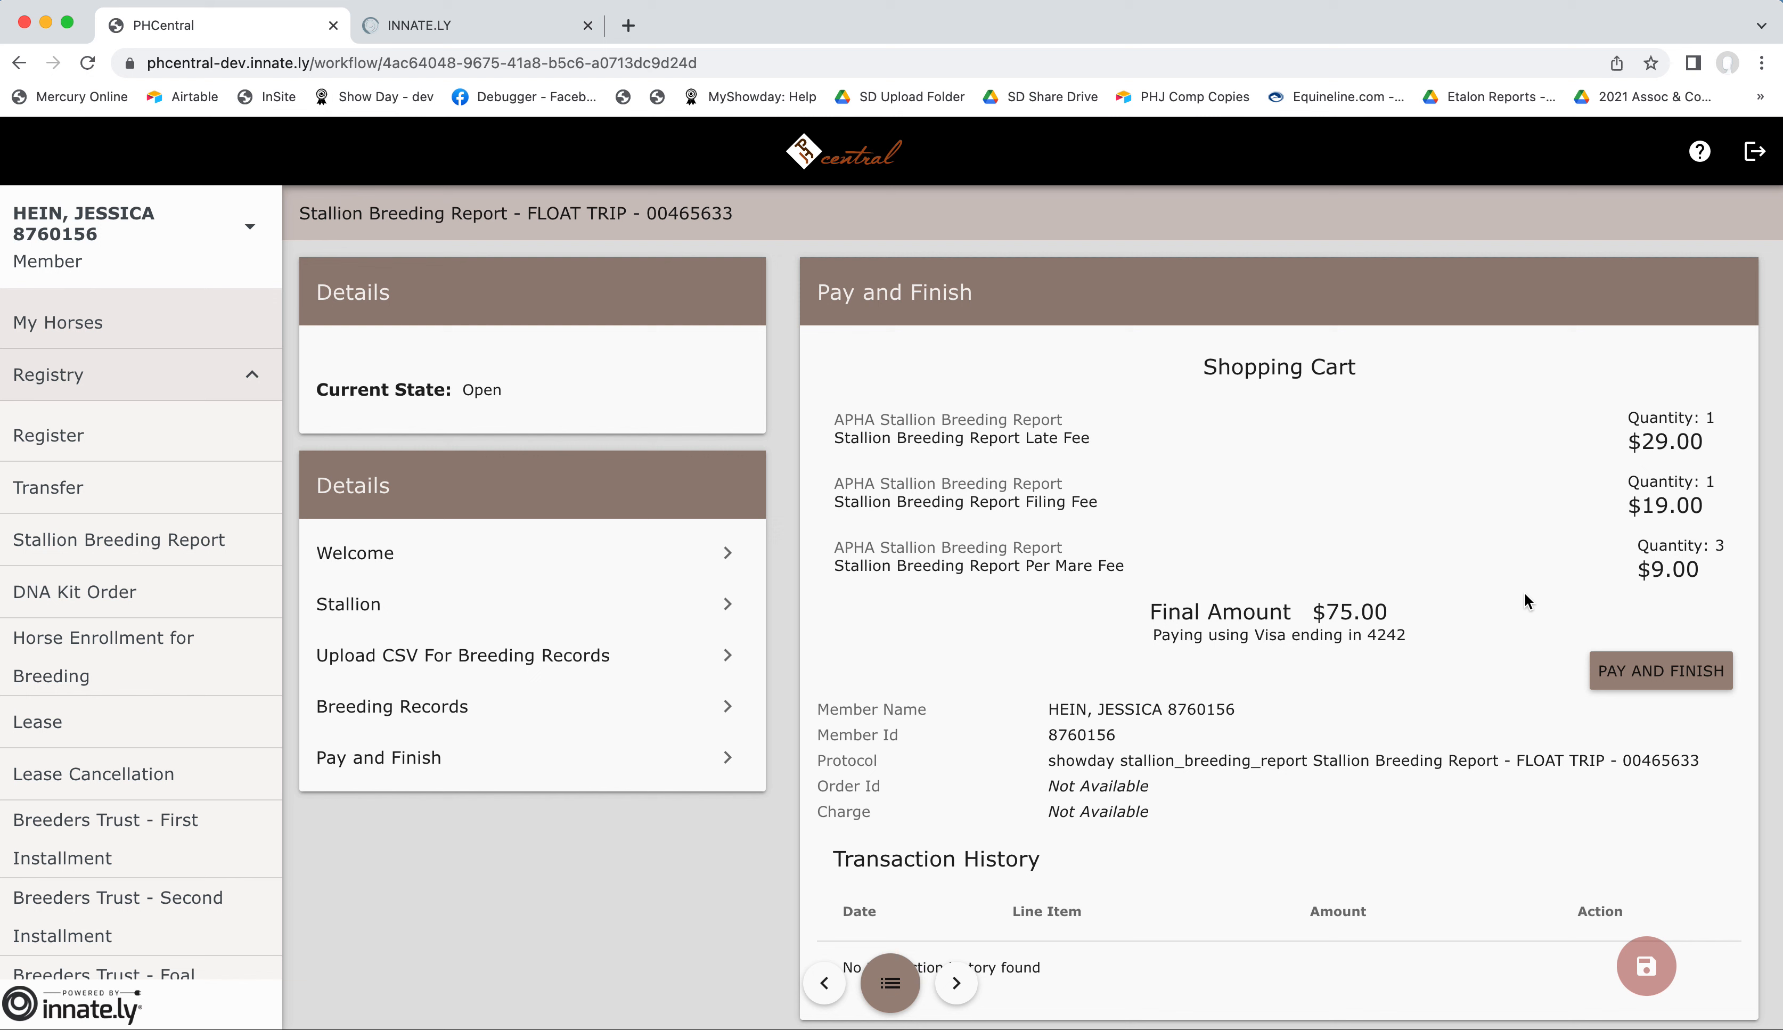
mouse_move(1305, 637)
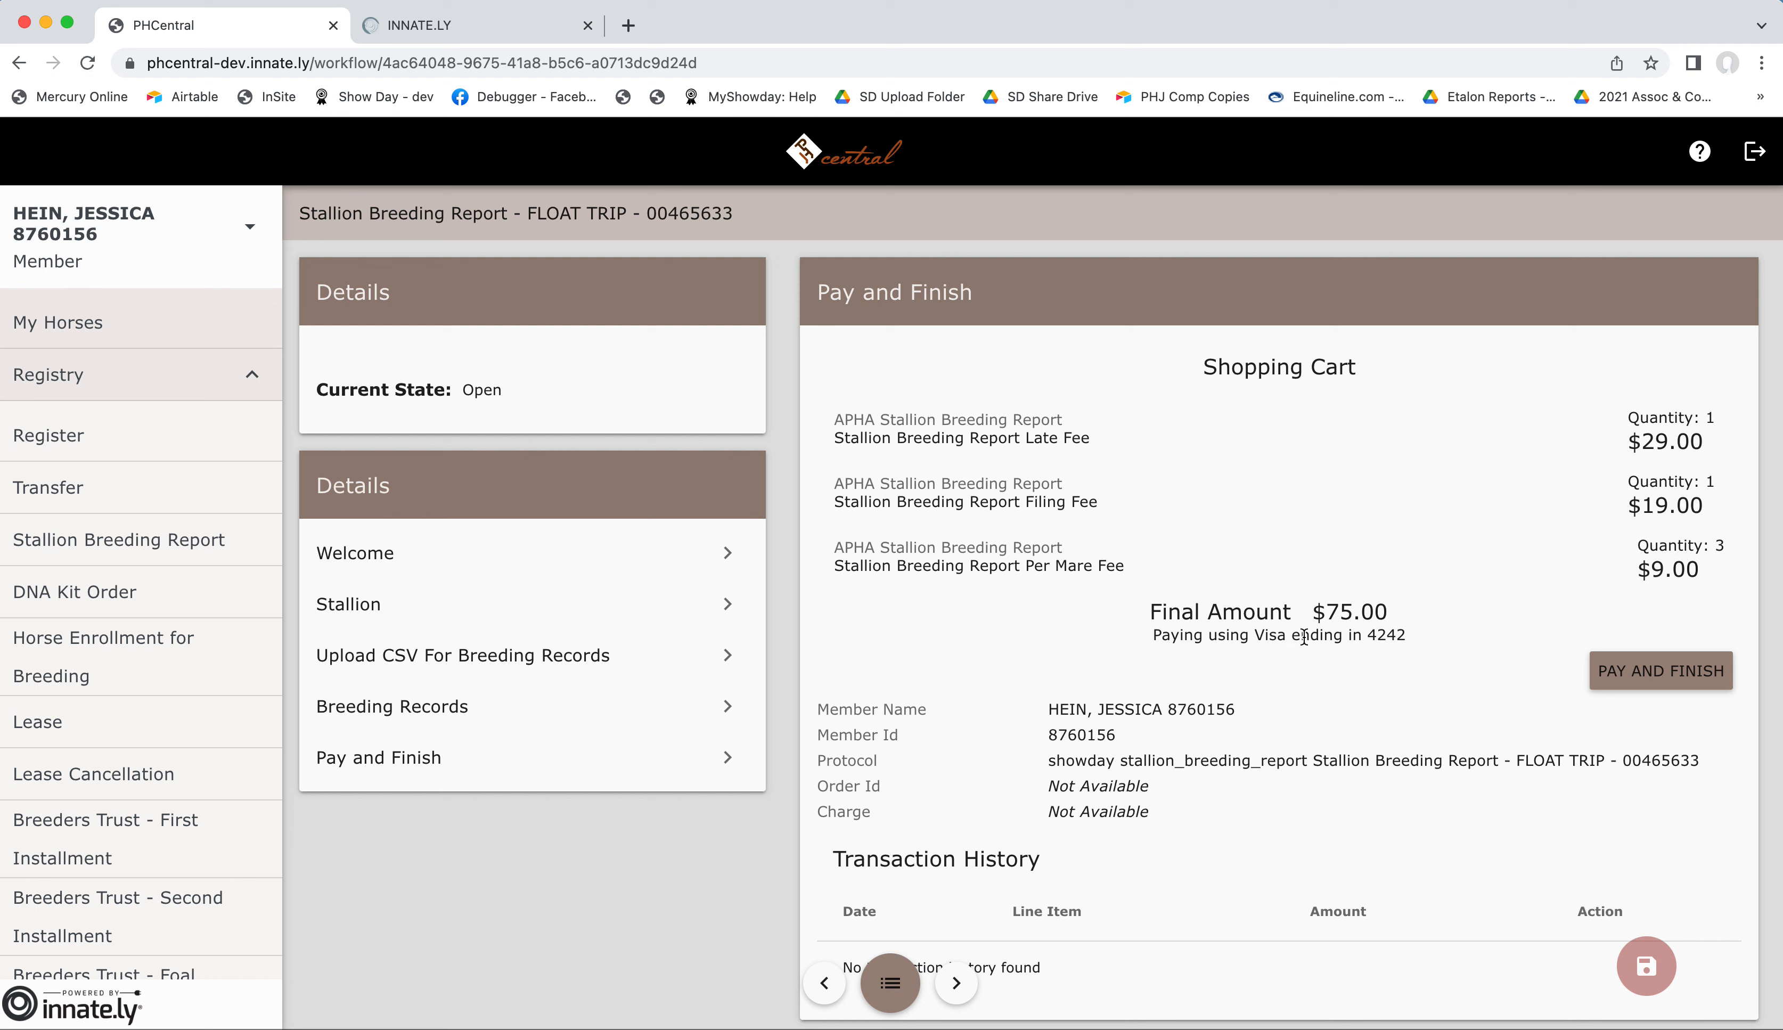
mouse_move(1300, 690)
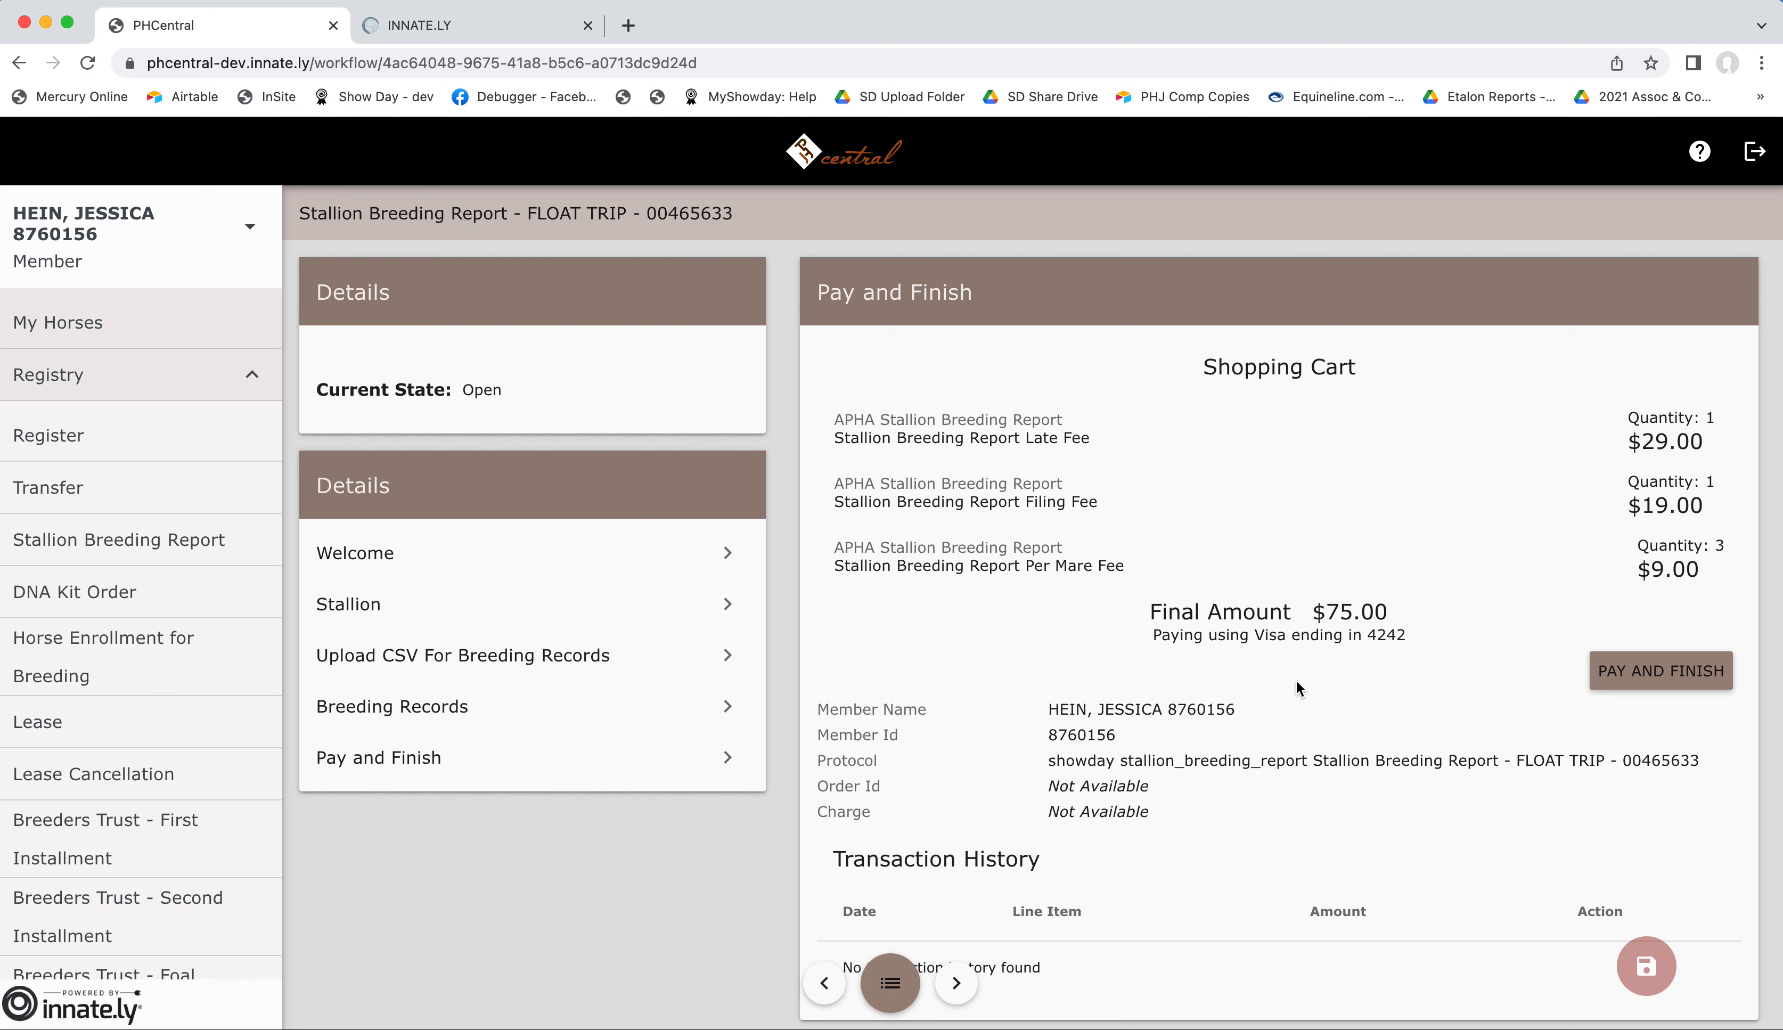
mouse_move(1441, 555)
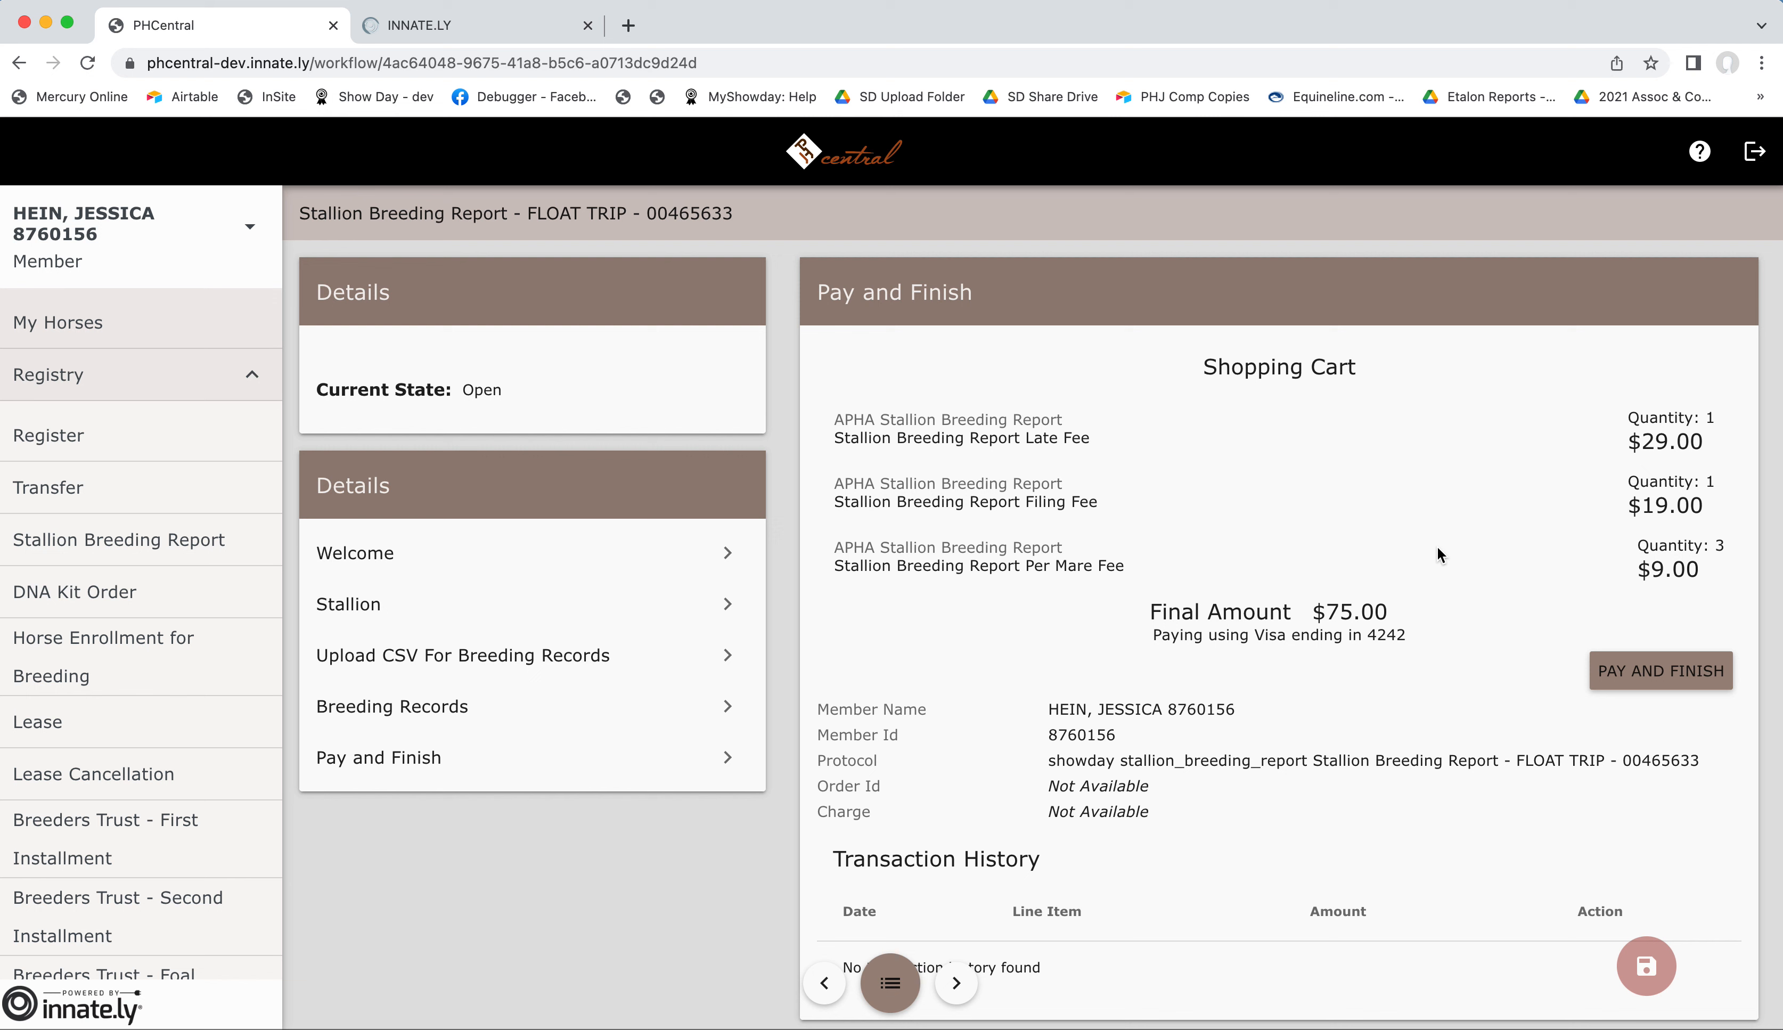
mouse_move(1023, 935)
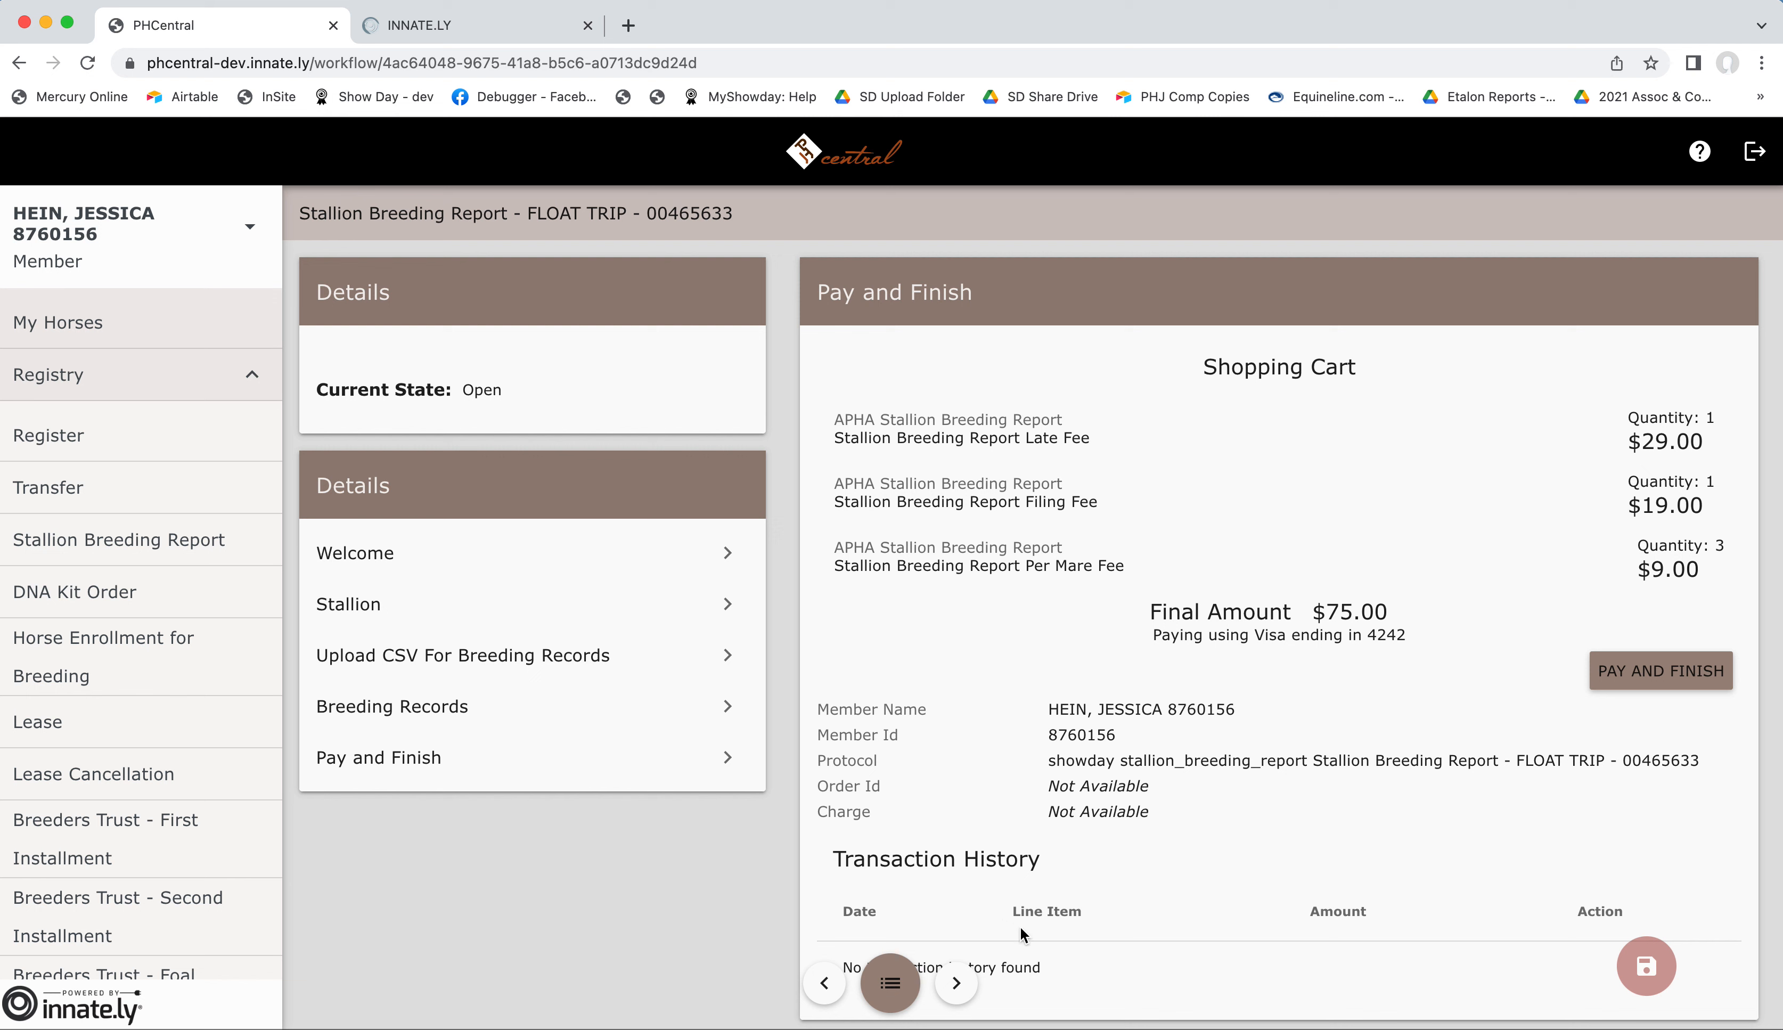
mouse_move(1156, 977)
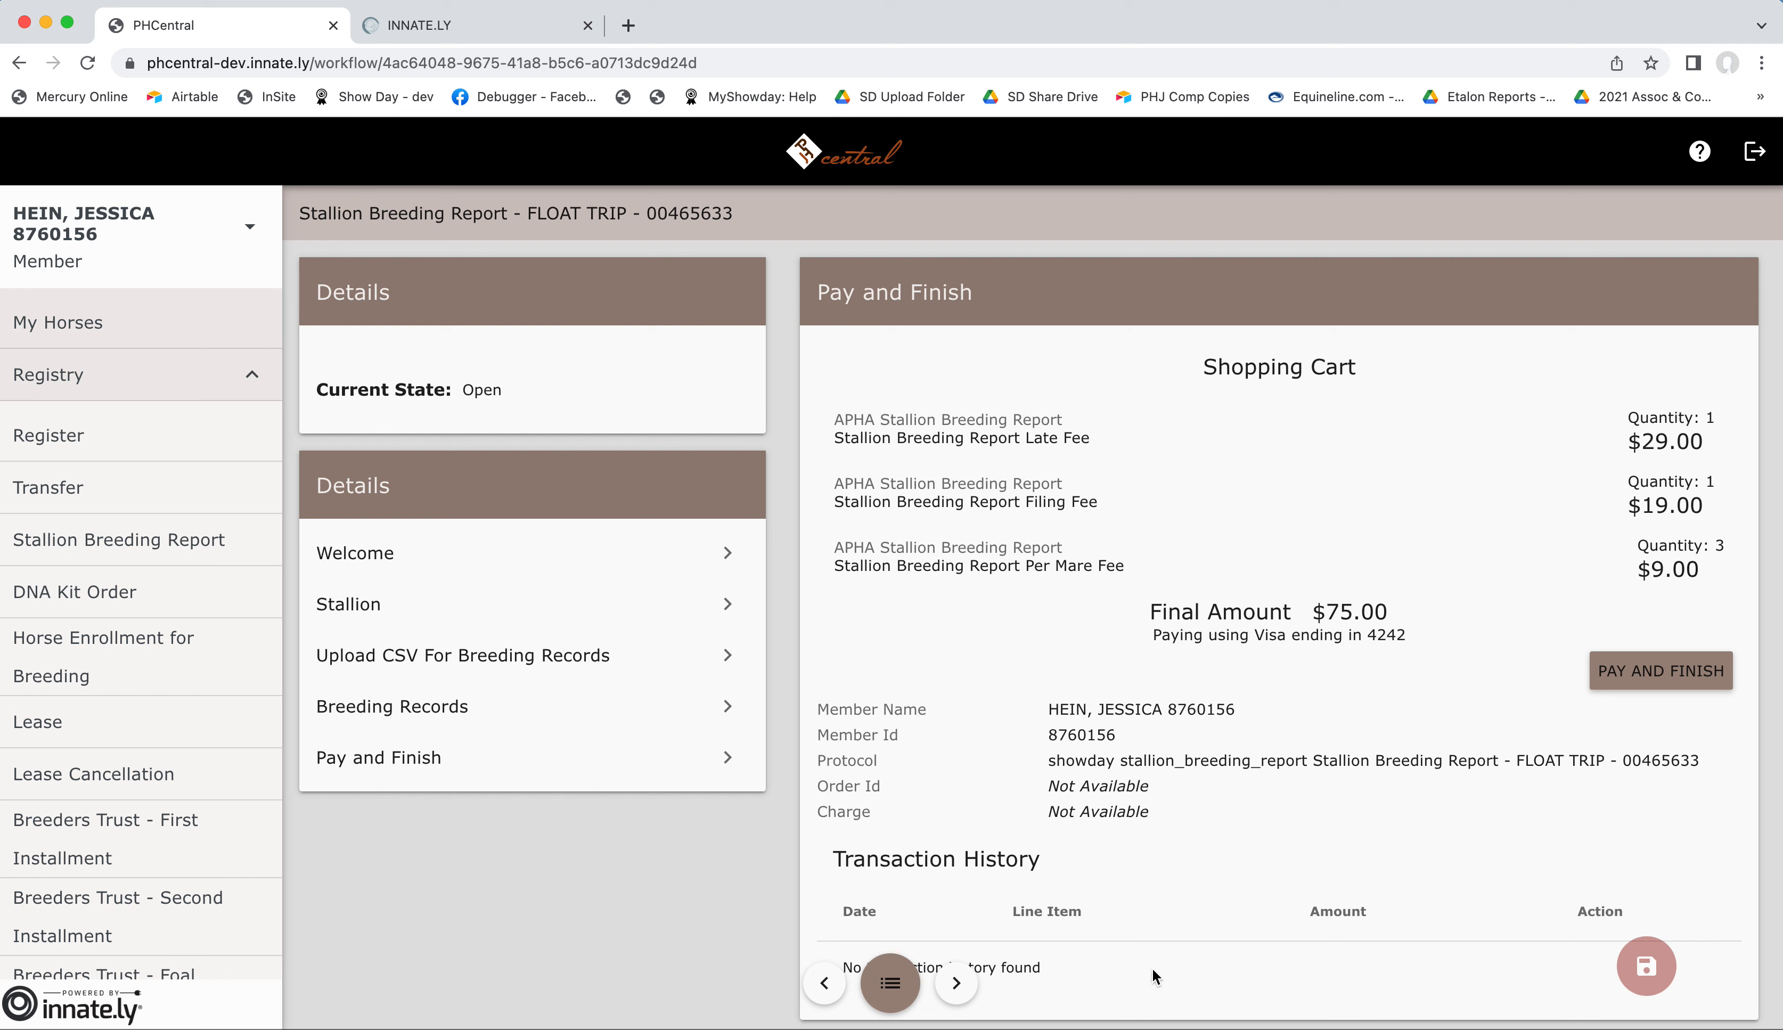